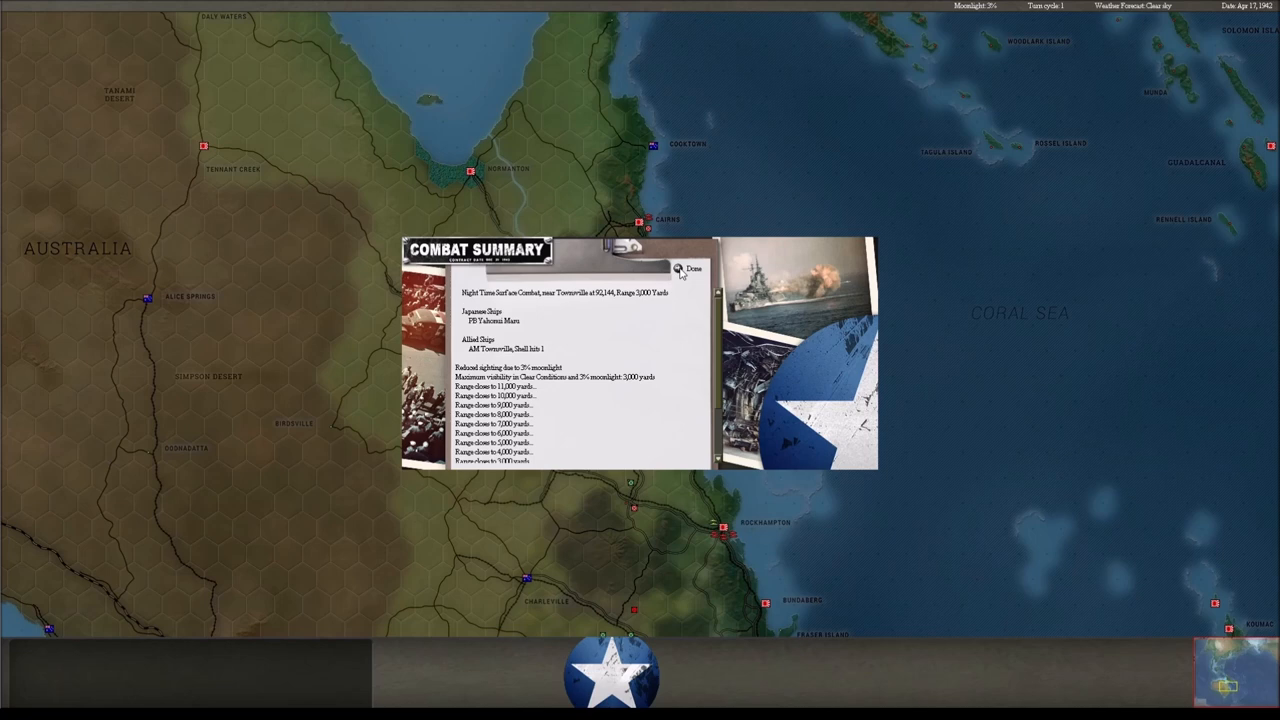
Dismiss the Townsville and Palm Island night surface combat summaries.
left_click(688, 270)
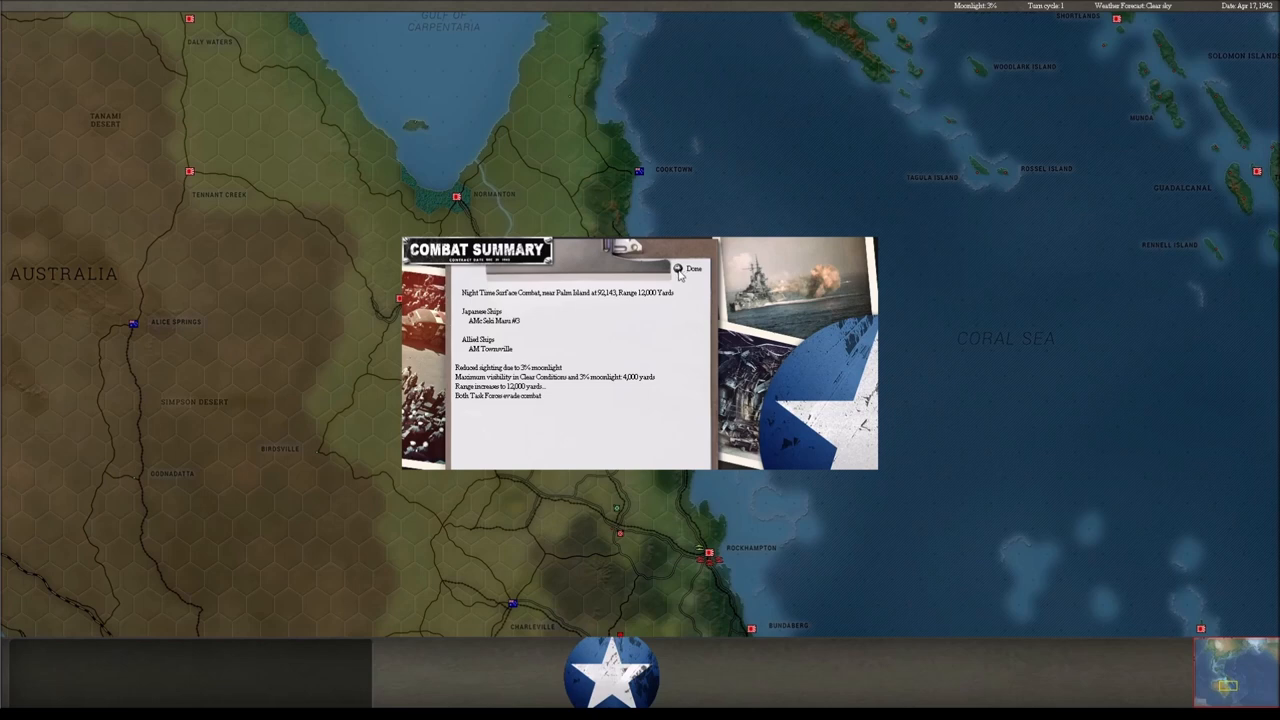
left_click(688, 269)
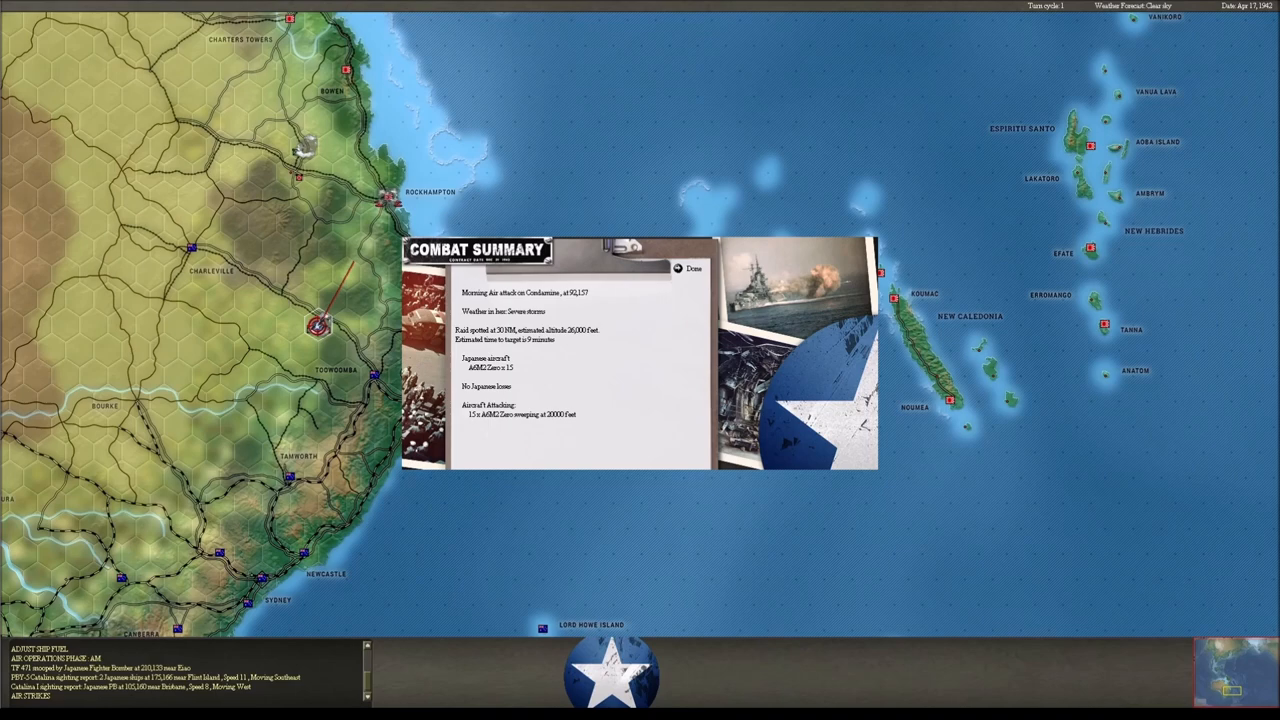
Dismiss the Condamine report, skip the Kalgoorlie bombardment animation, then dismiss its summary.
left_click(688, 268)
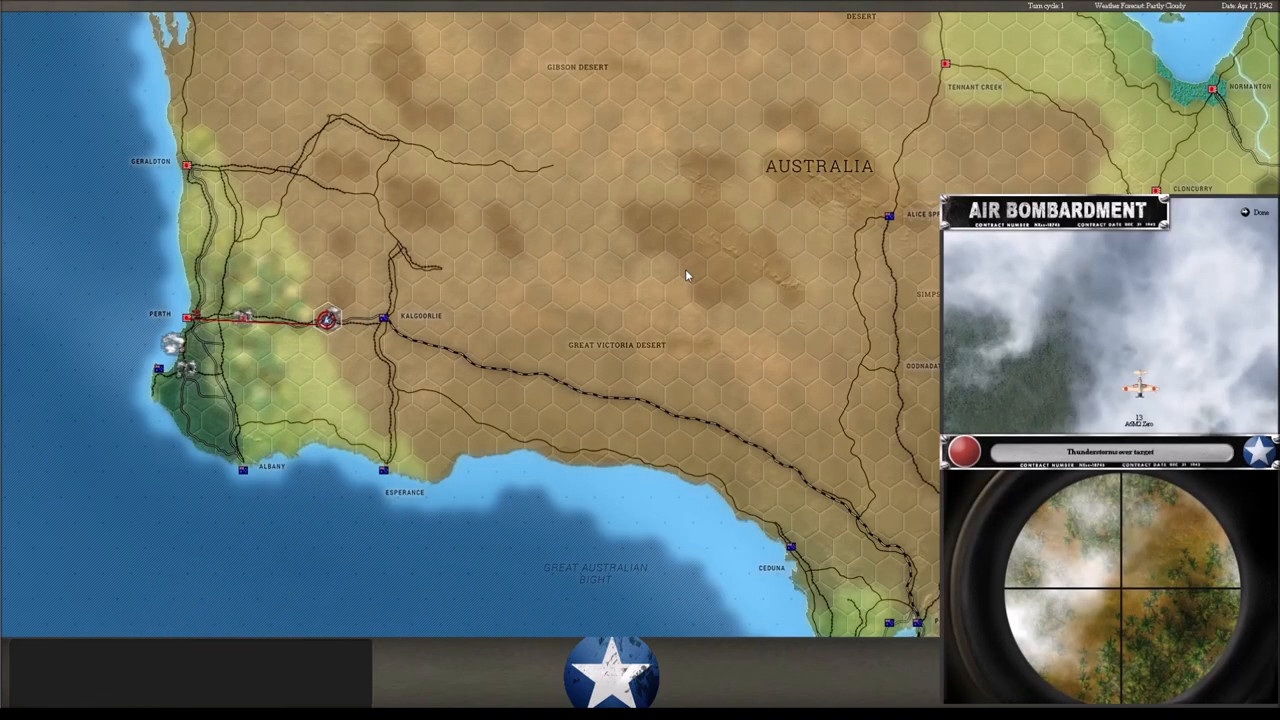
left_click(1255, 213)
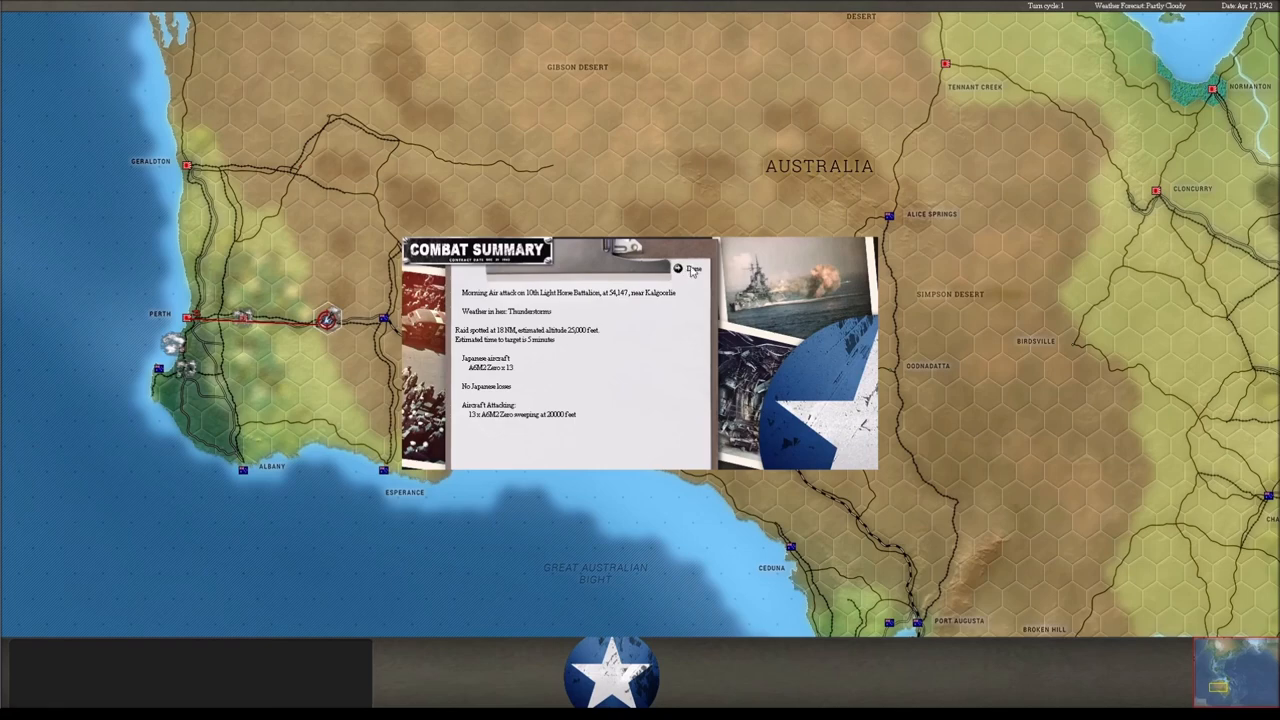
left_click(691, 268)
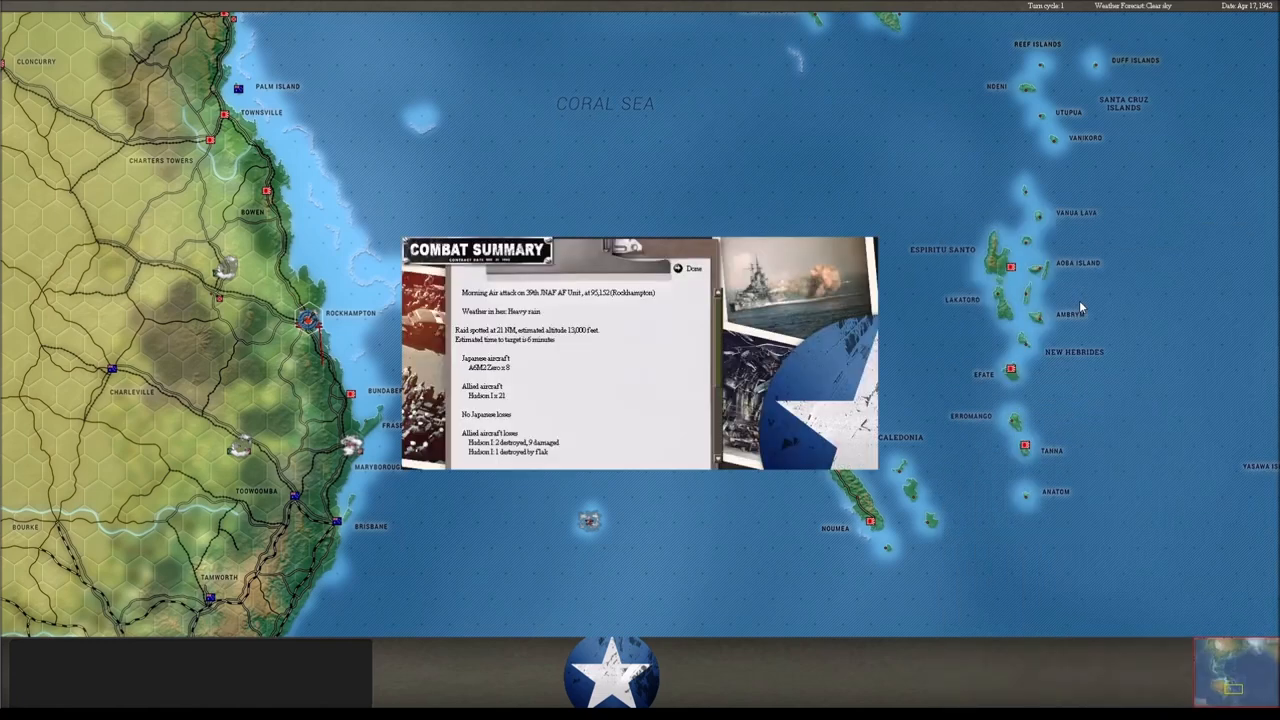
mouse_move(607, 372)
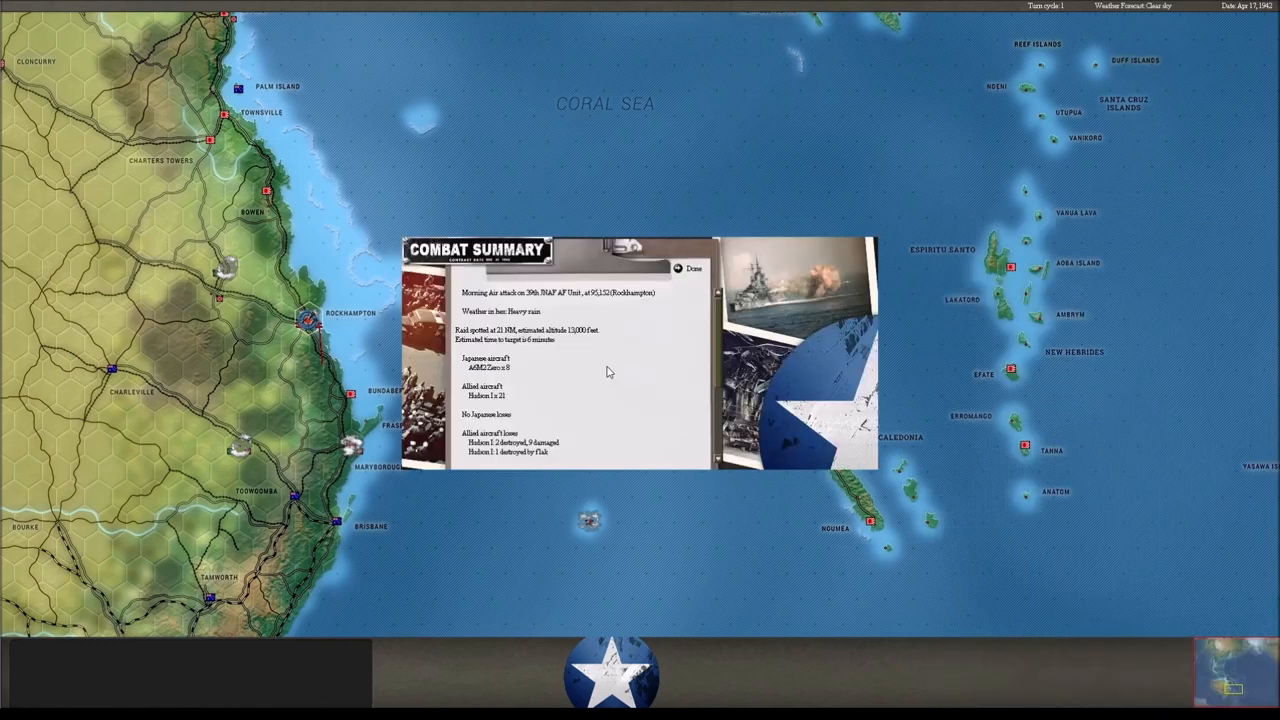
Read the Rockhampton summary down to its losses and CAP details, then close it.
scroll("down", 3)
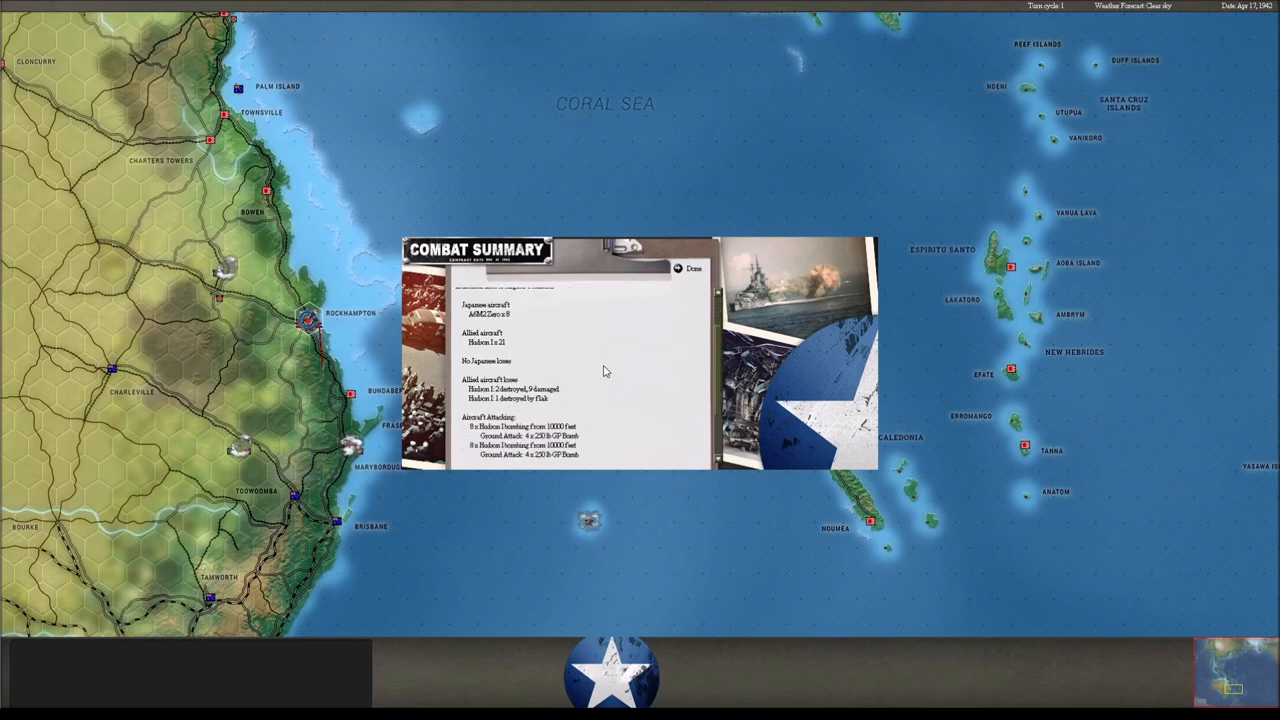
scroll("down", 3)
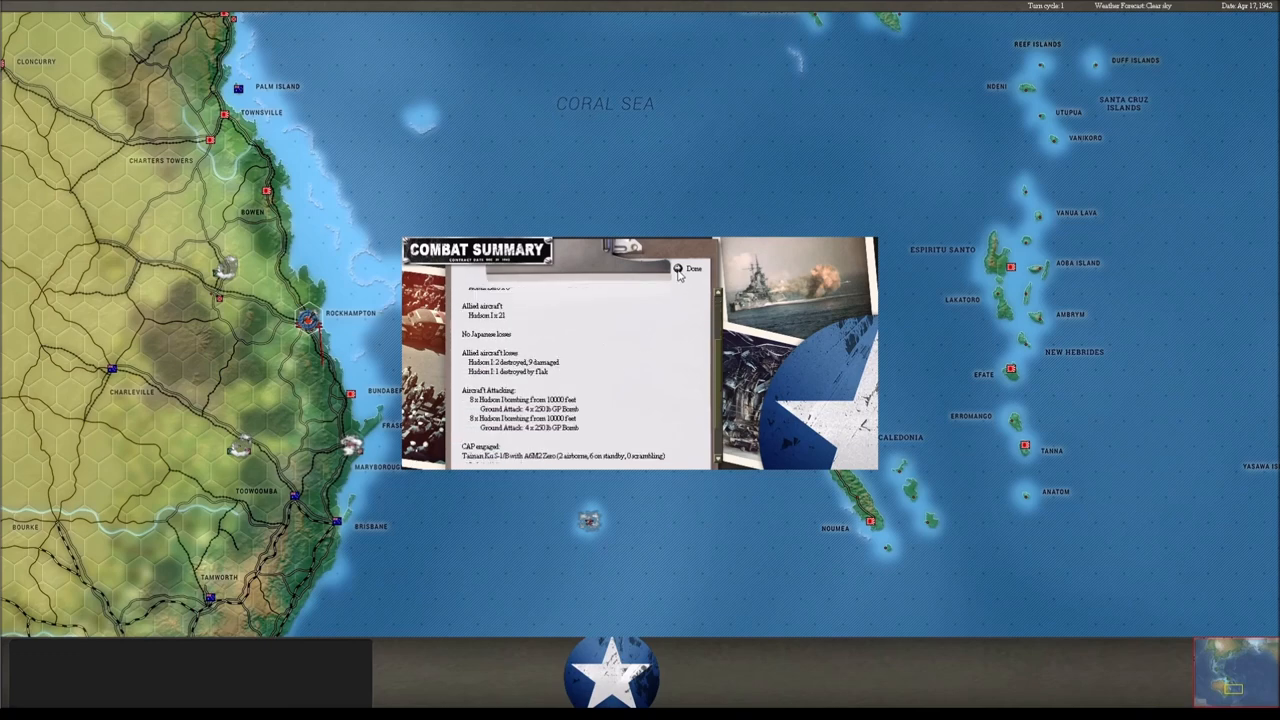
left_click(687, 268)
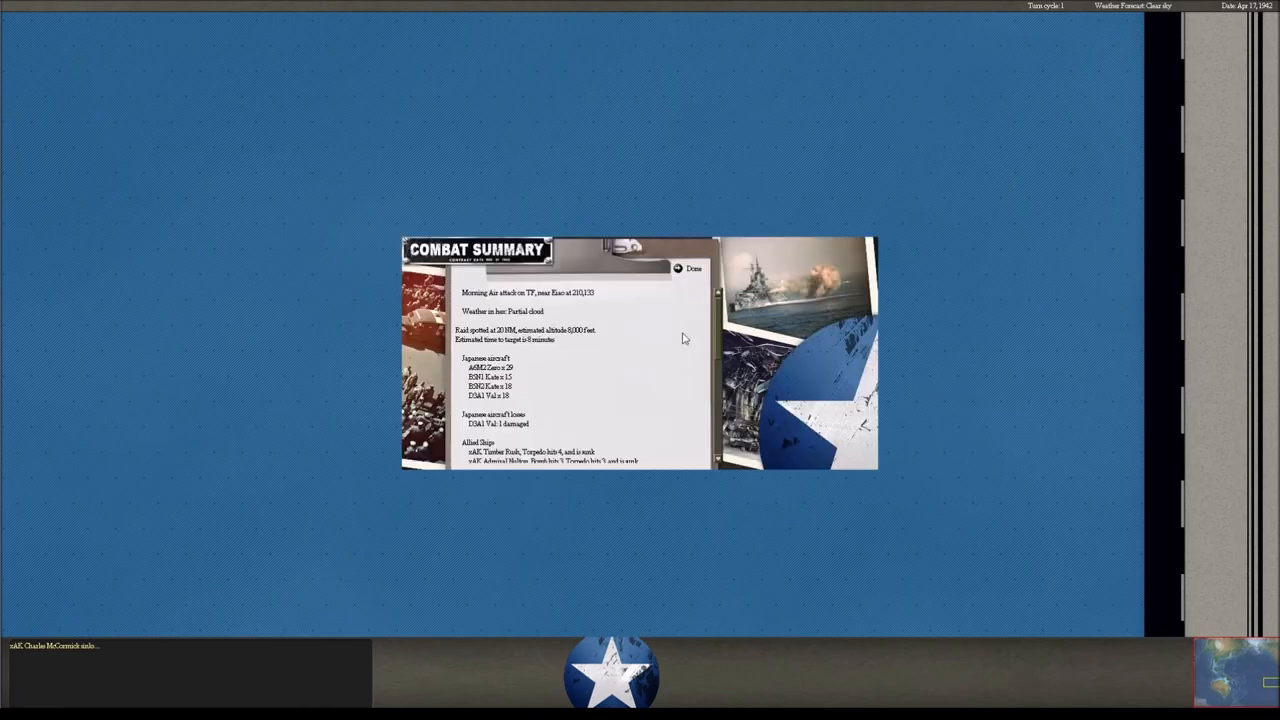
mouse_move(560, 371)
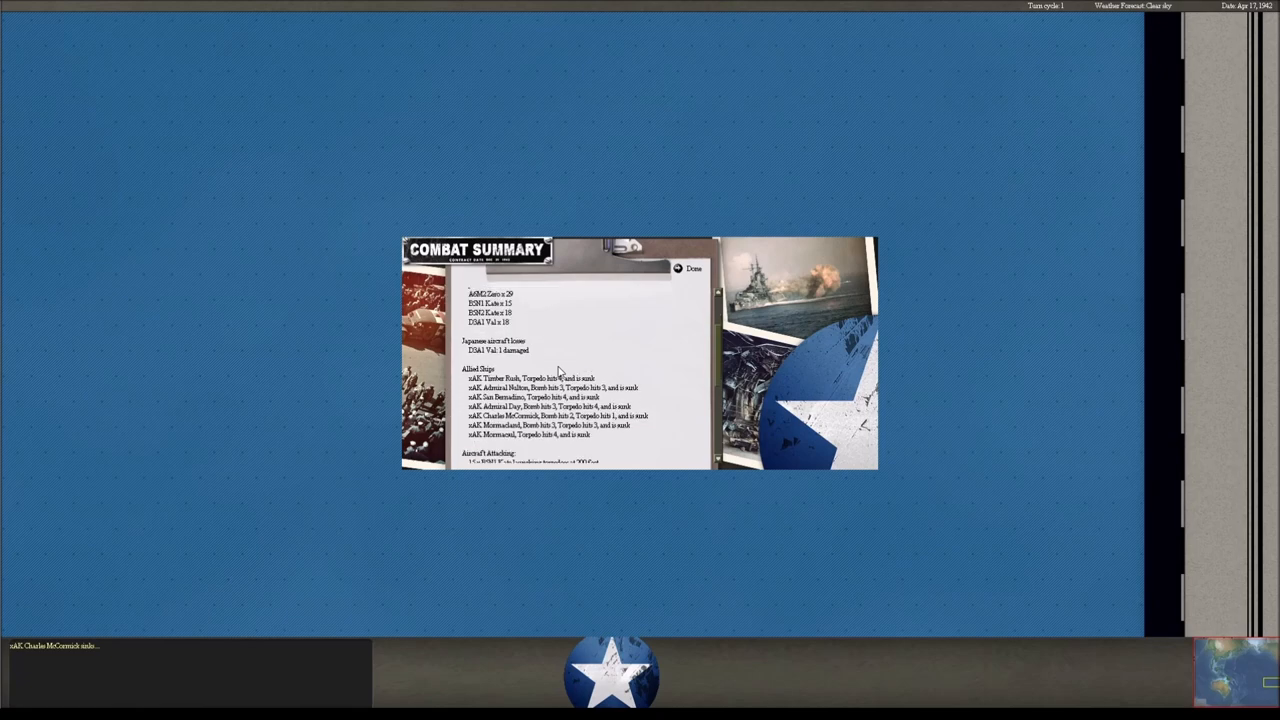
Read the Esao attack summary to the end and dismiss both Esao reports.
scroll("down", 3)
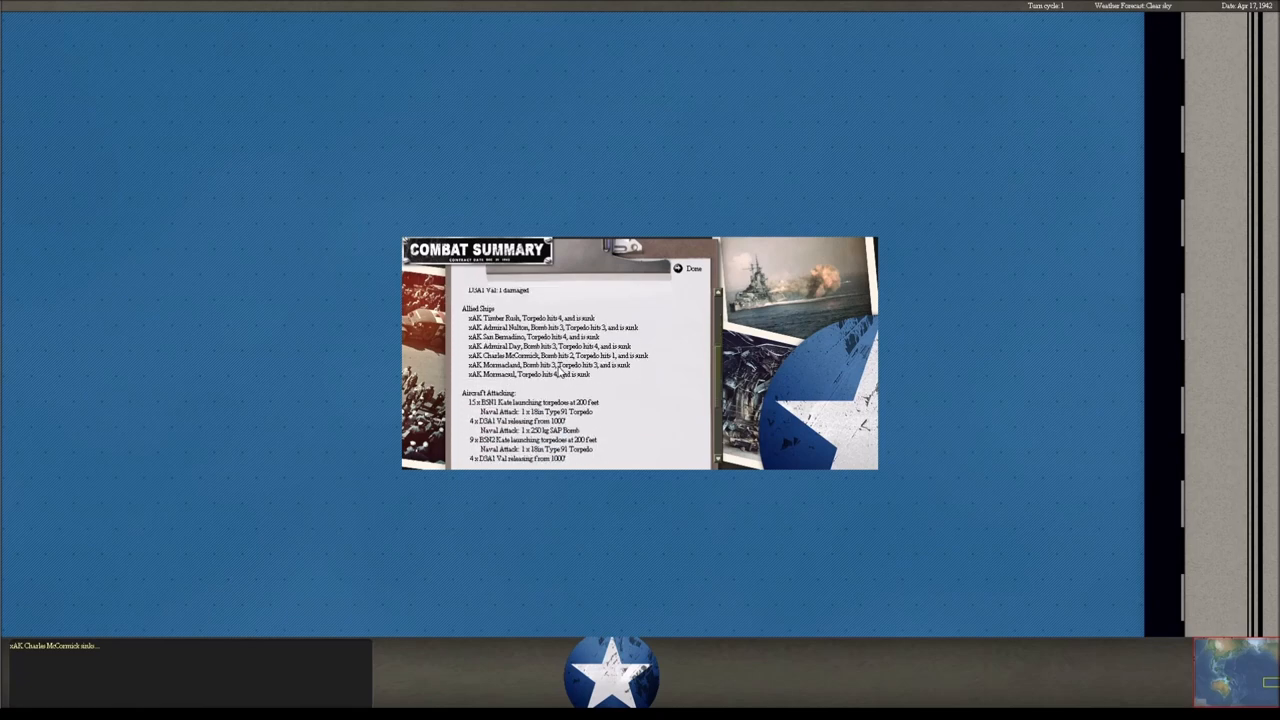
scroll("down", 3)
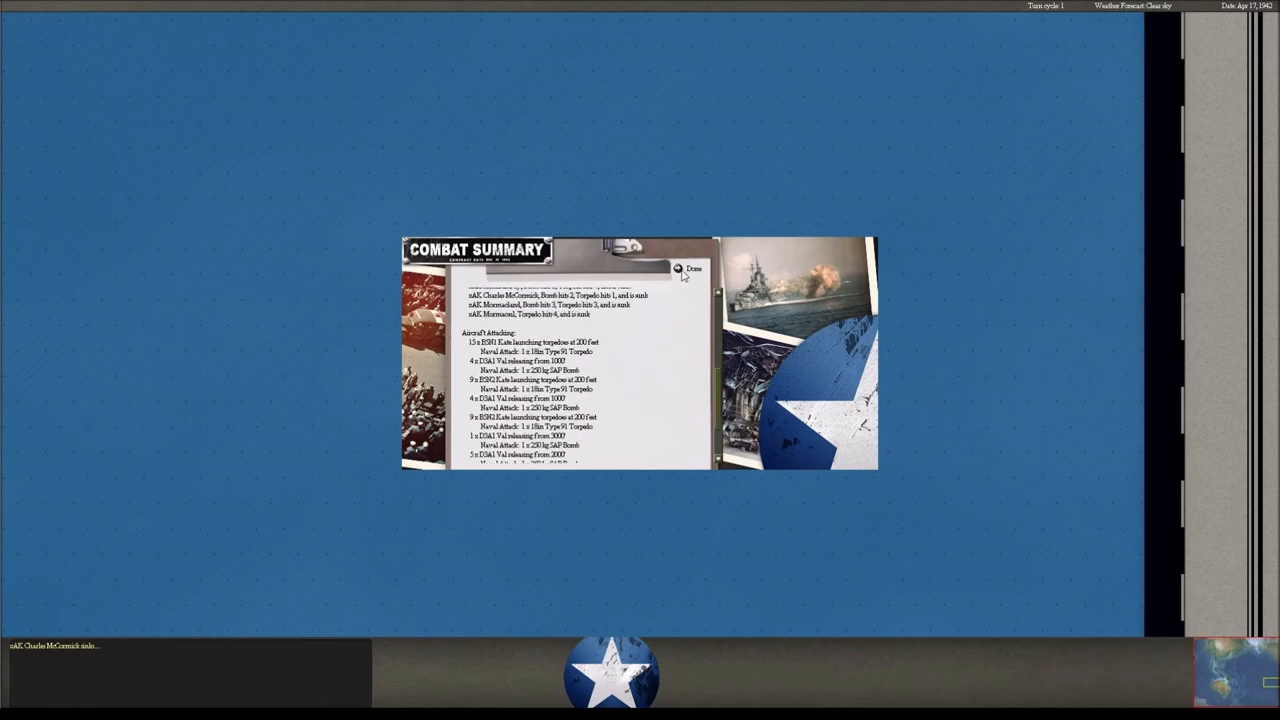
left_click(690, 269)
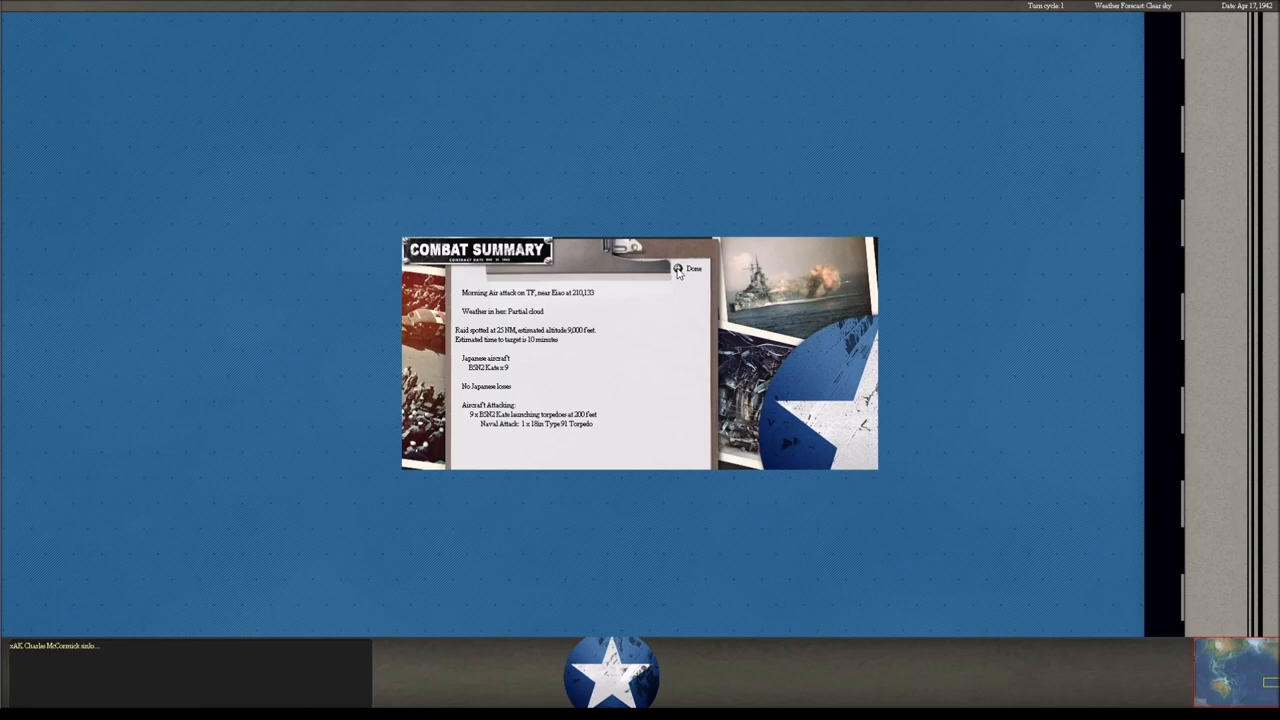
left_click(688, 270)
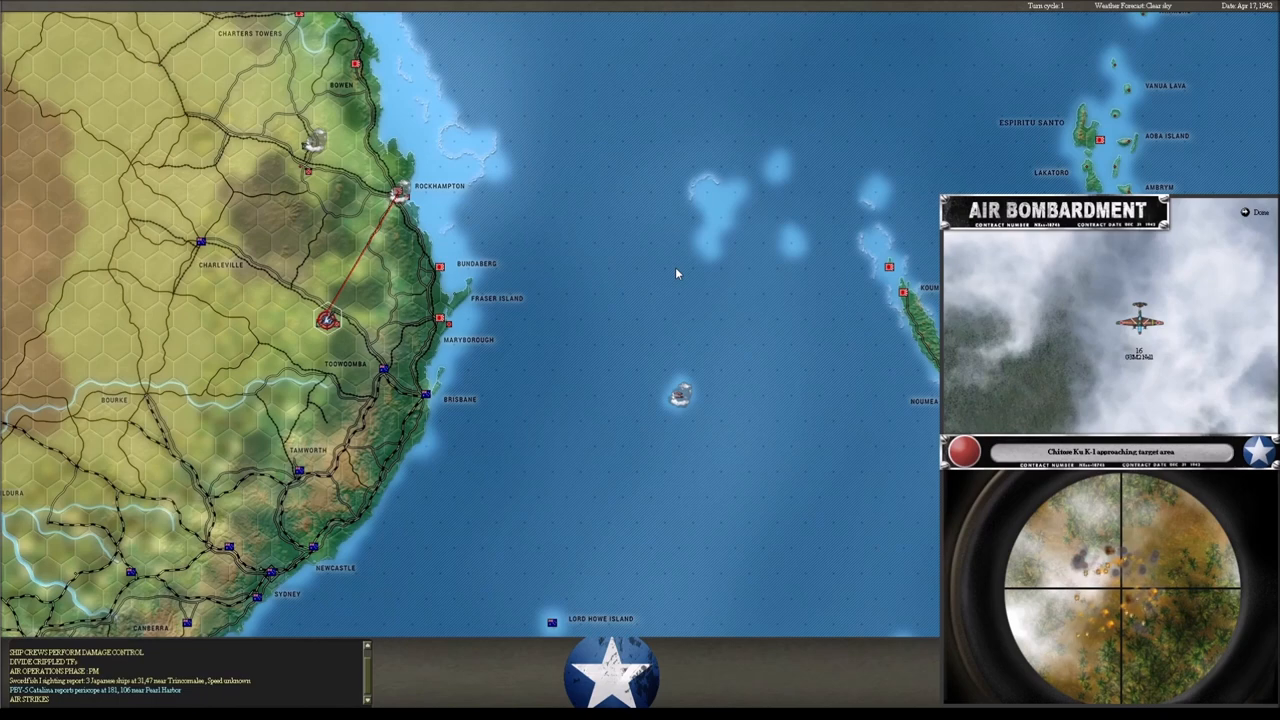
Open and dismiss the afternoon Condamine and Kalgoorlie air attack summaries.
left_click(1258, 212)
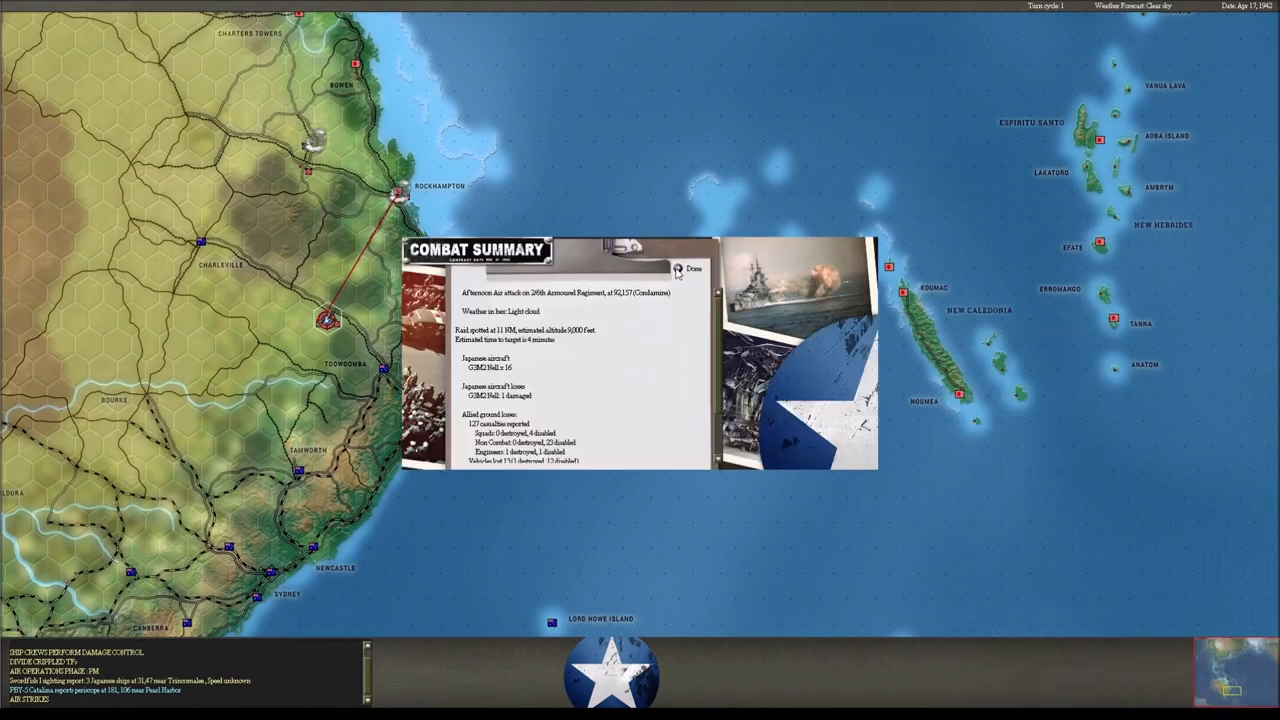
left_click(689, 269)
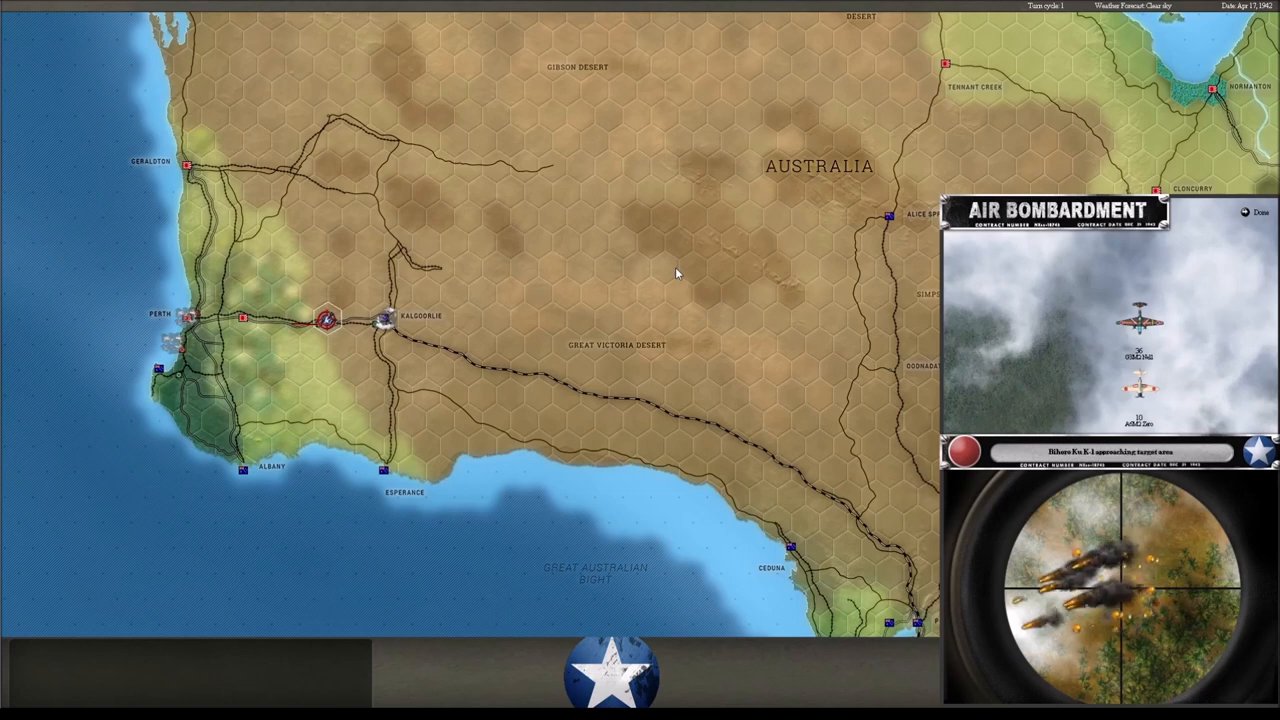
left_click(1261, 212)
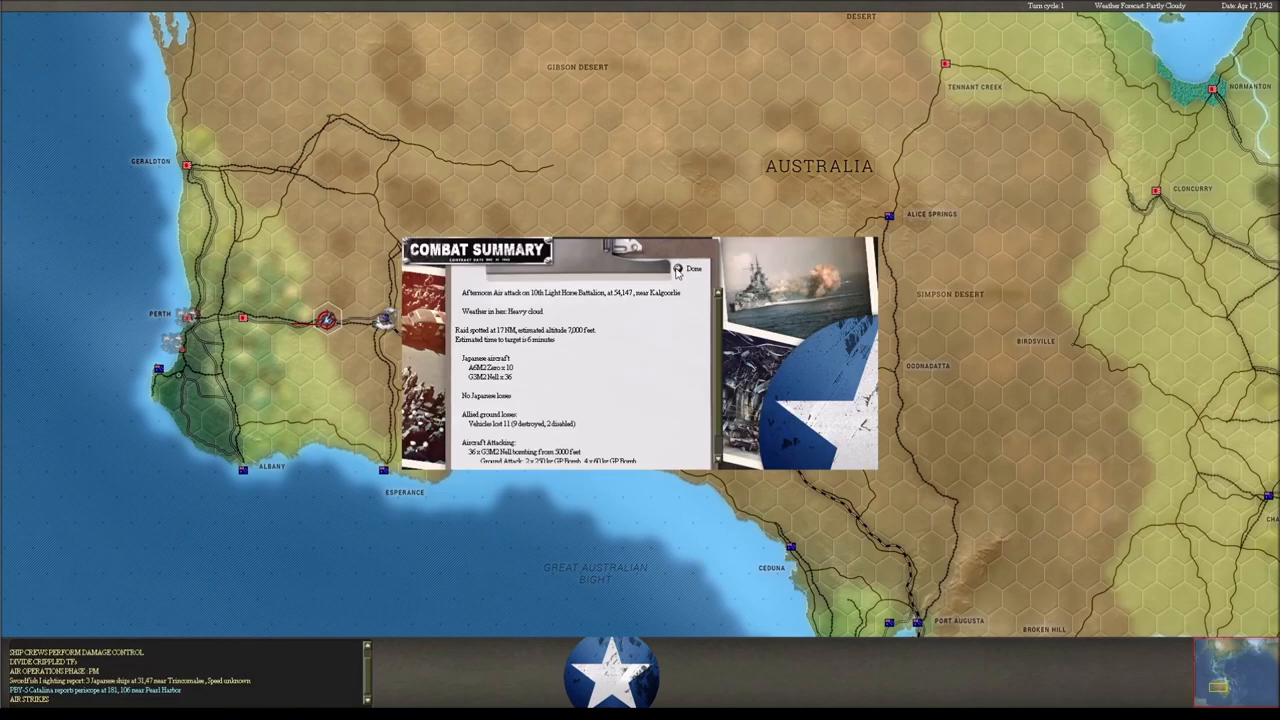
left_click(689, 268)
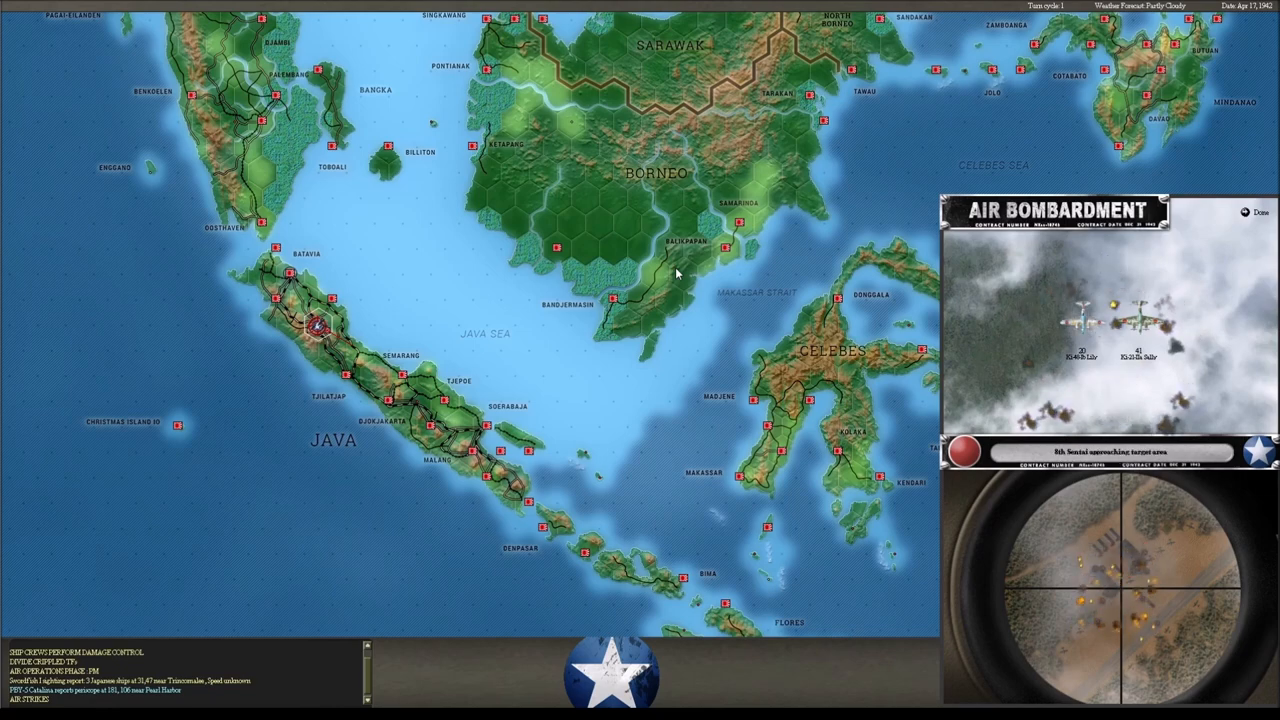
Open and dismiss the three afternoon Bandoeng airbase raid summaries in Java.
left_click(1258, 212)
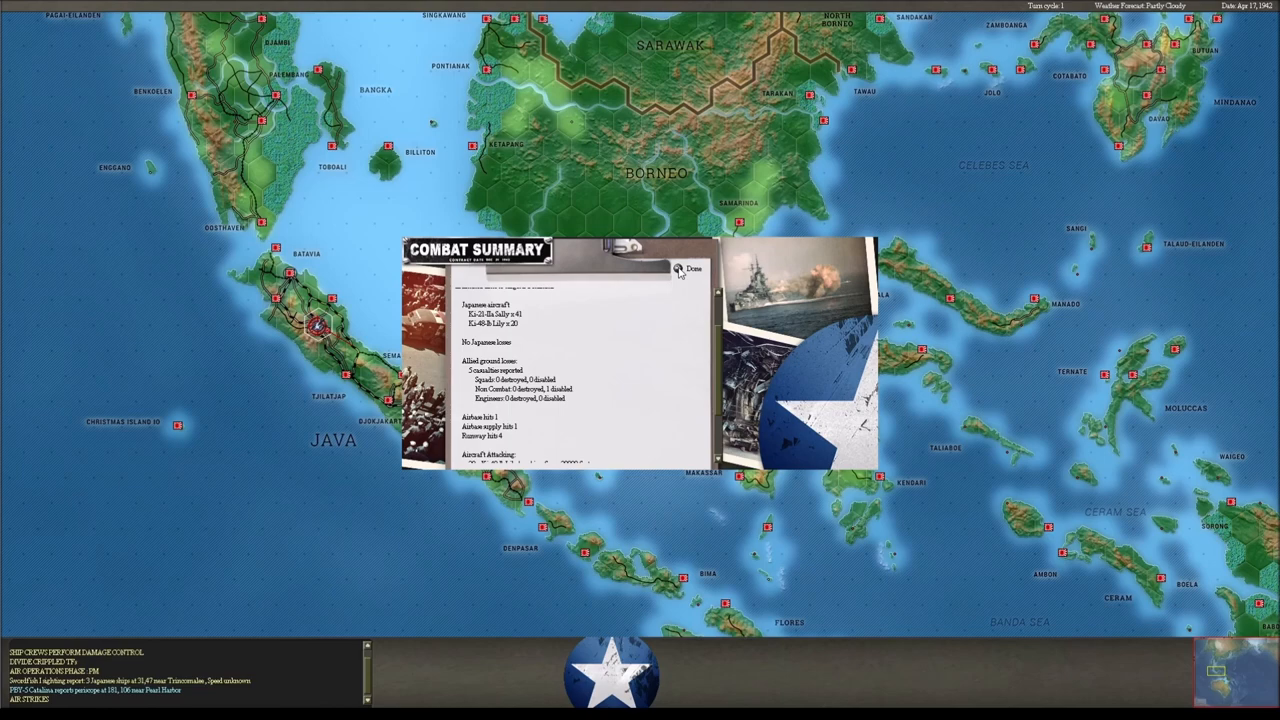
left_click(687, 269)
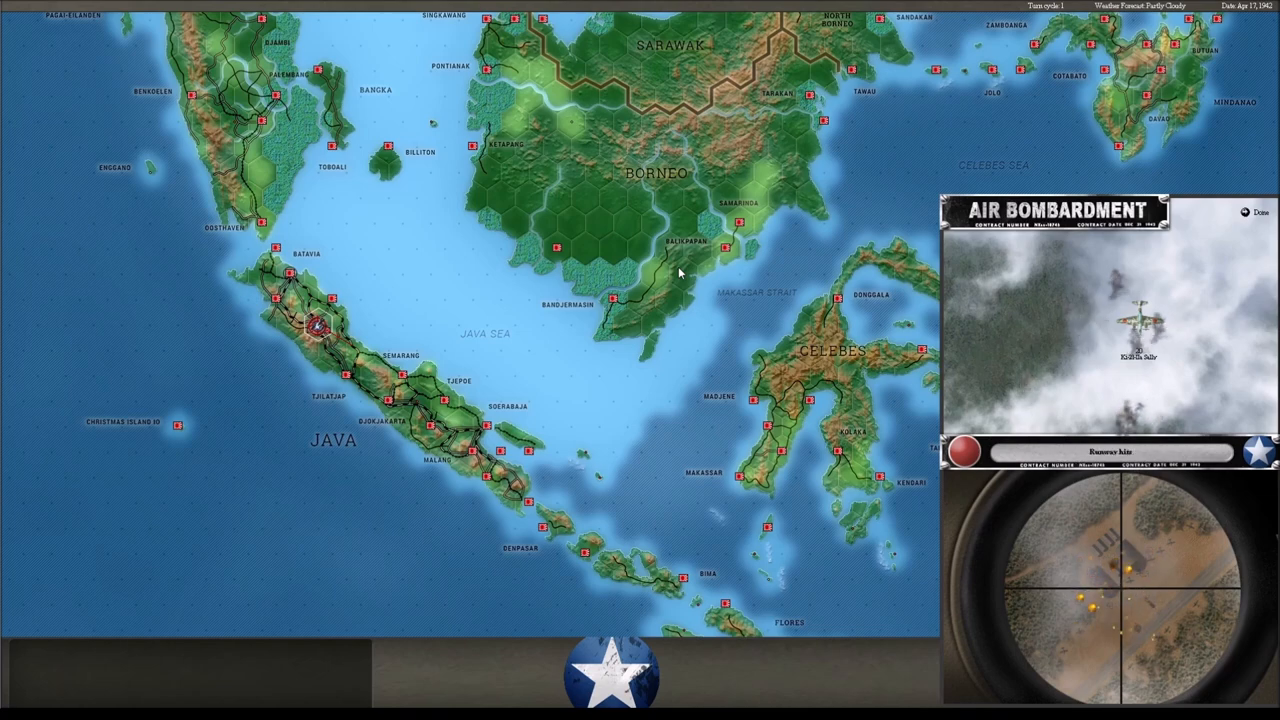
left_click(1258, 212)
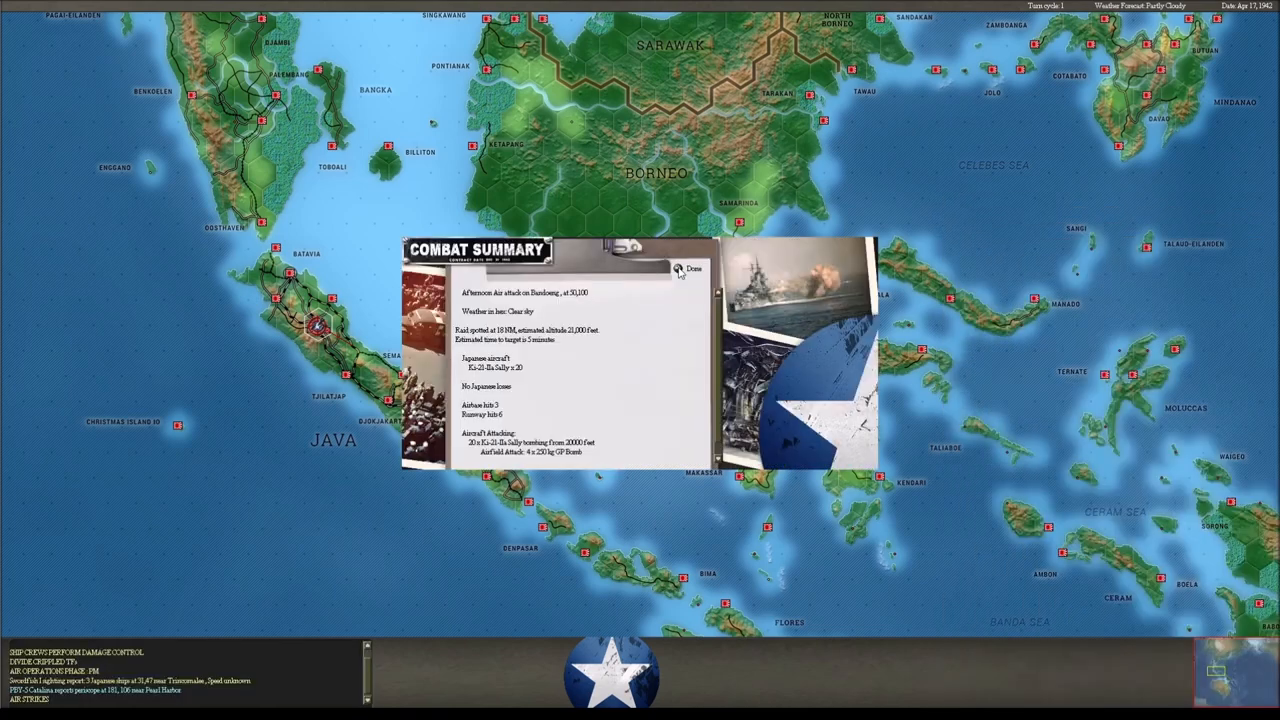
left_click(688, 268)
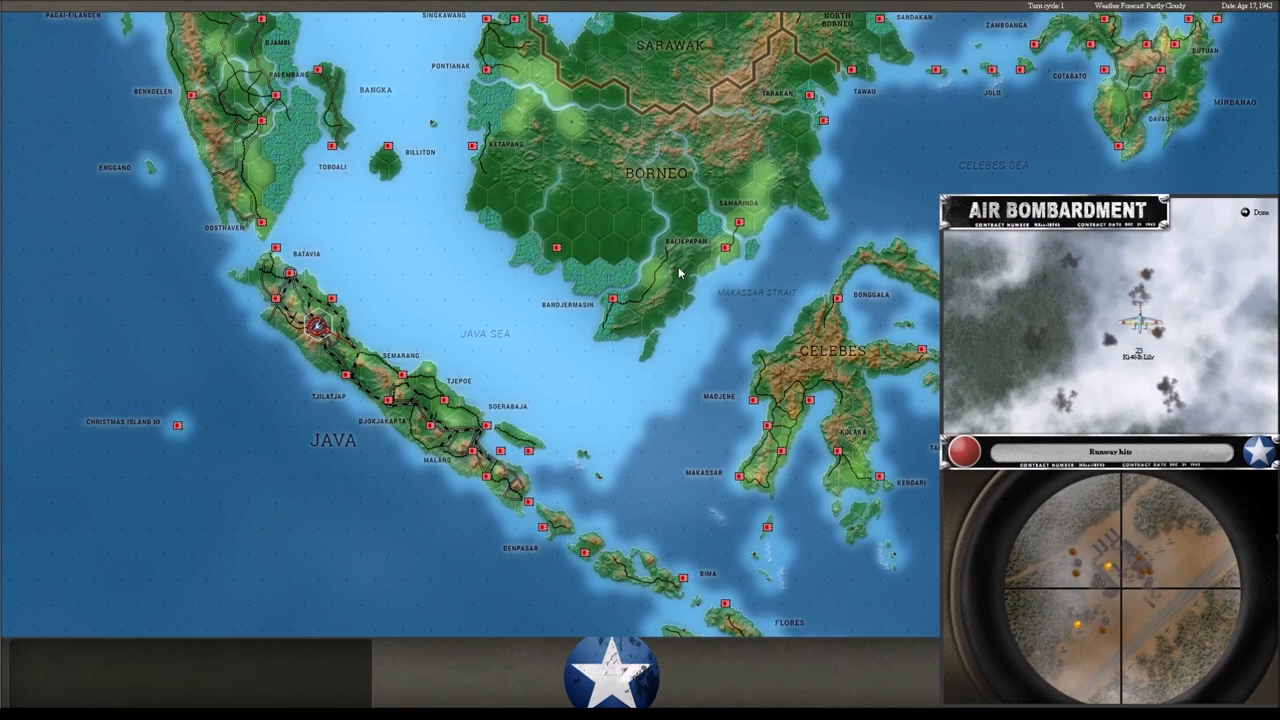
left_click(1259, 213)
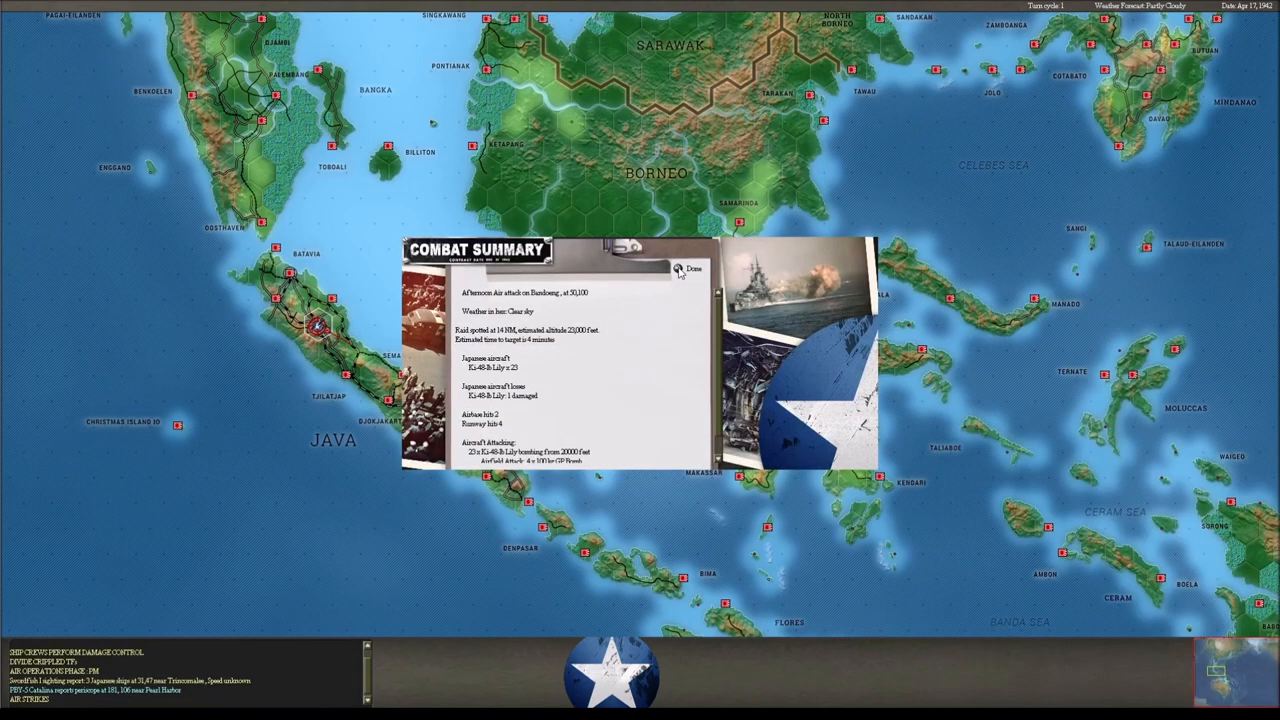
left_click(688, 269)
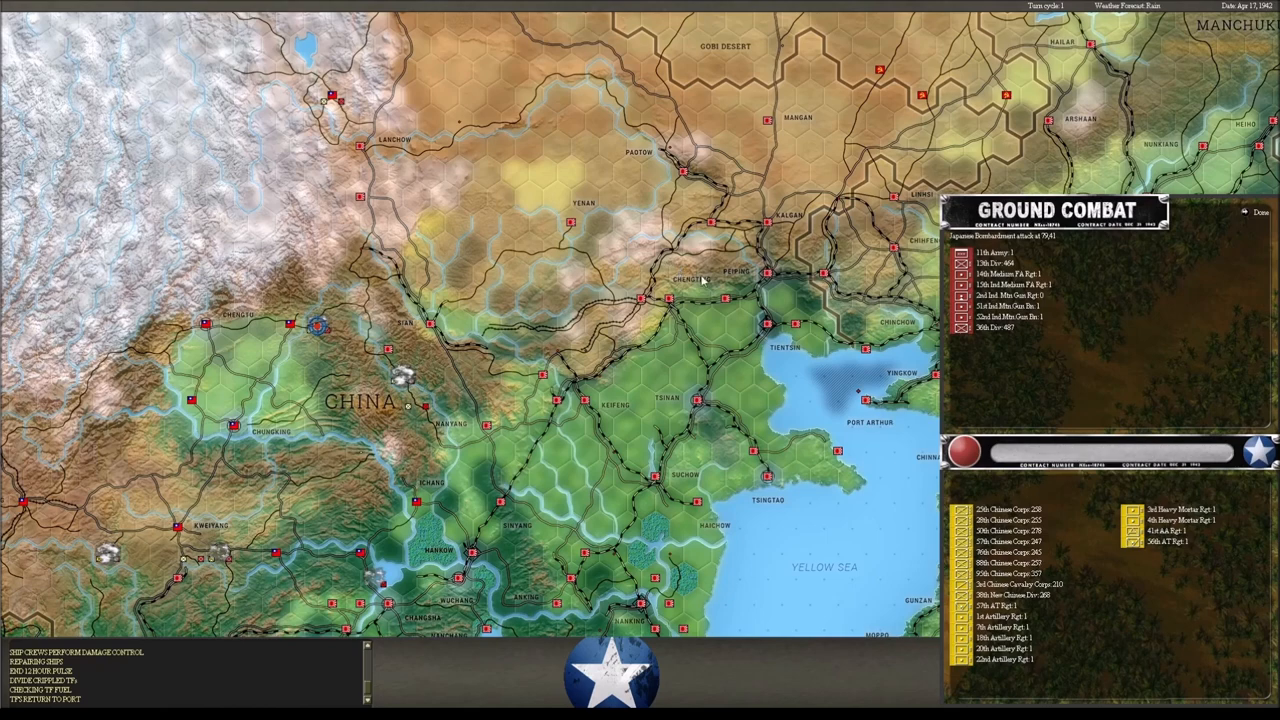
mouse_move(1247, 218)
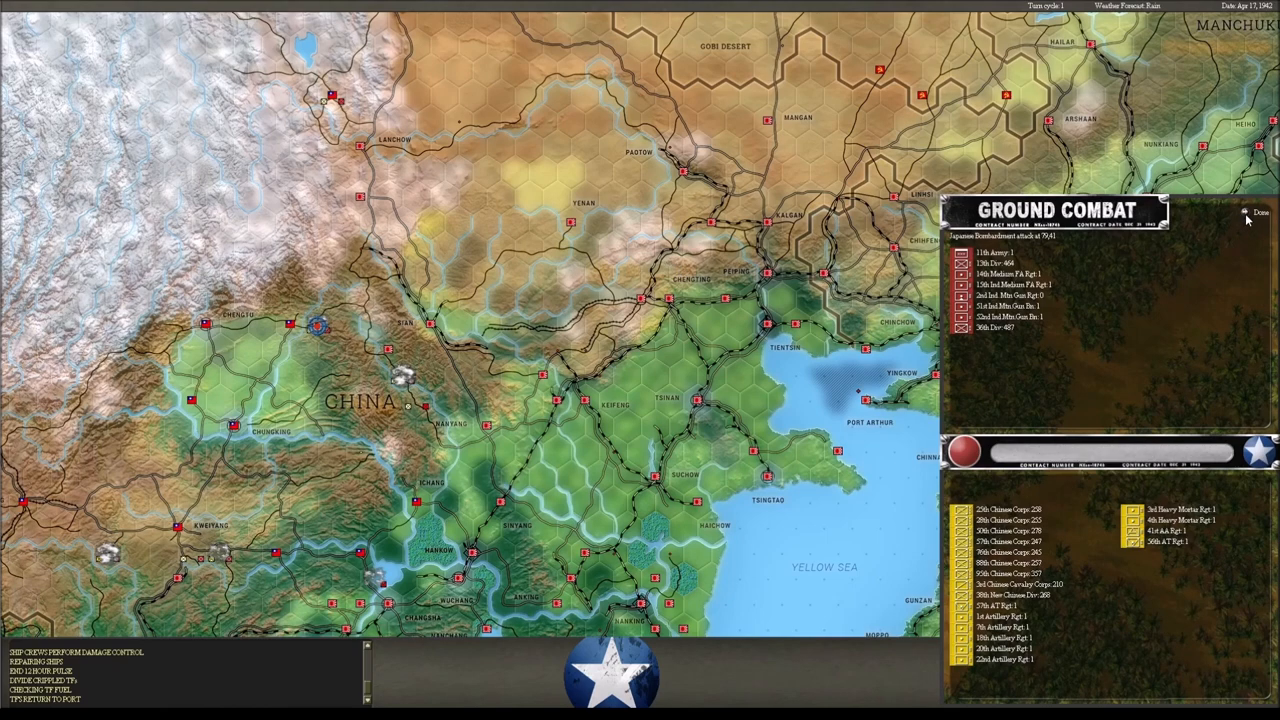
Open and dismiss the Kiaoho and Kweiyang ground combat summaries.
left_click(1258, 212)
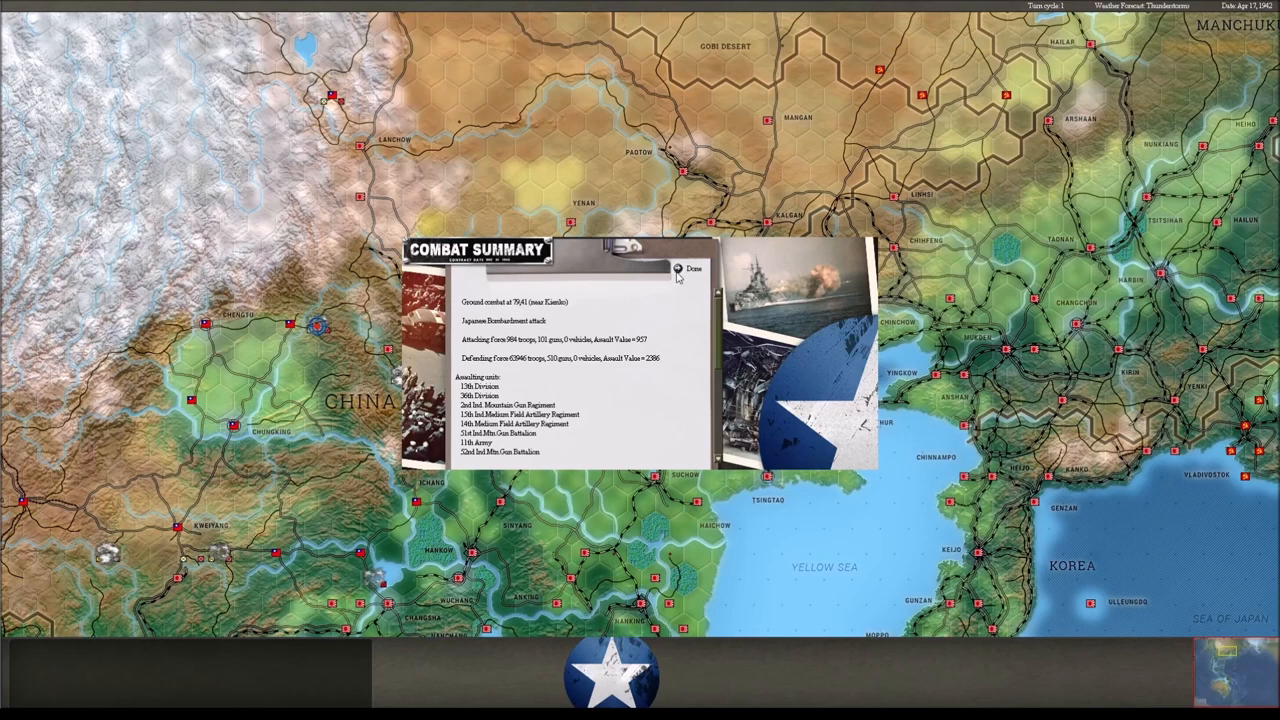
left_click(693, 268)
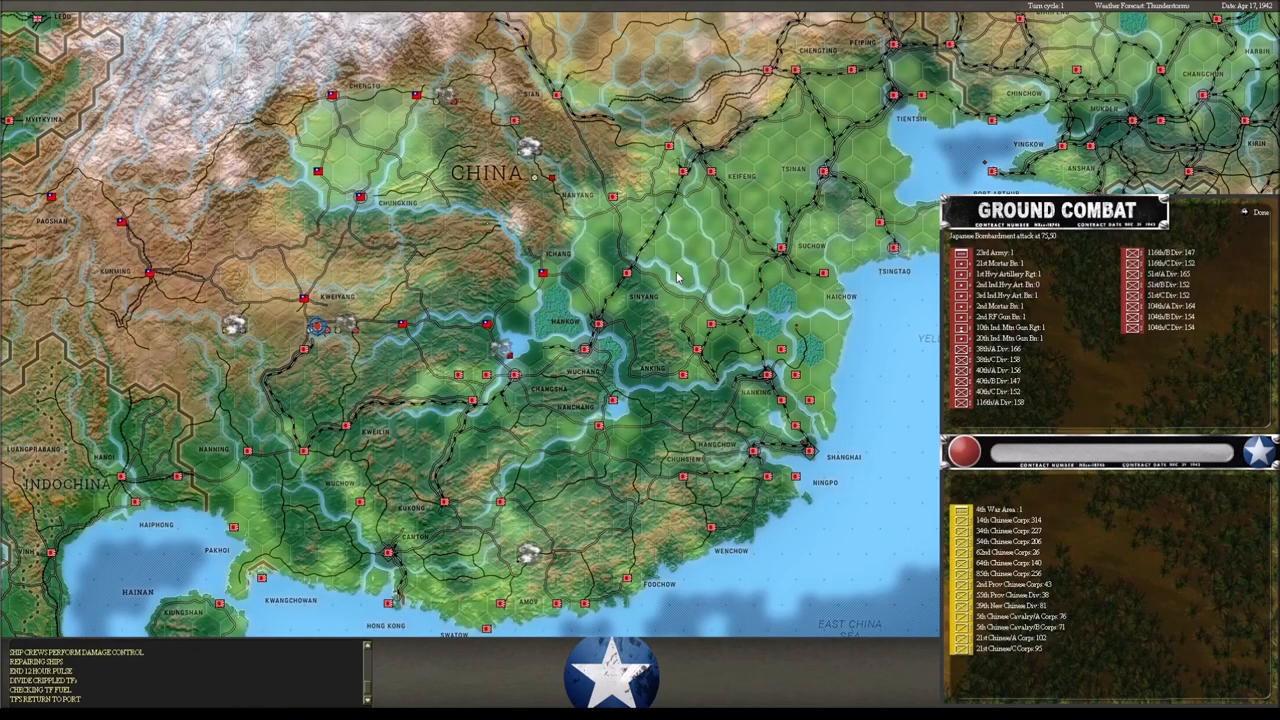
mouse_move(940, 297)
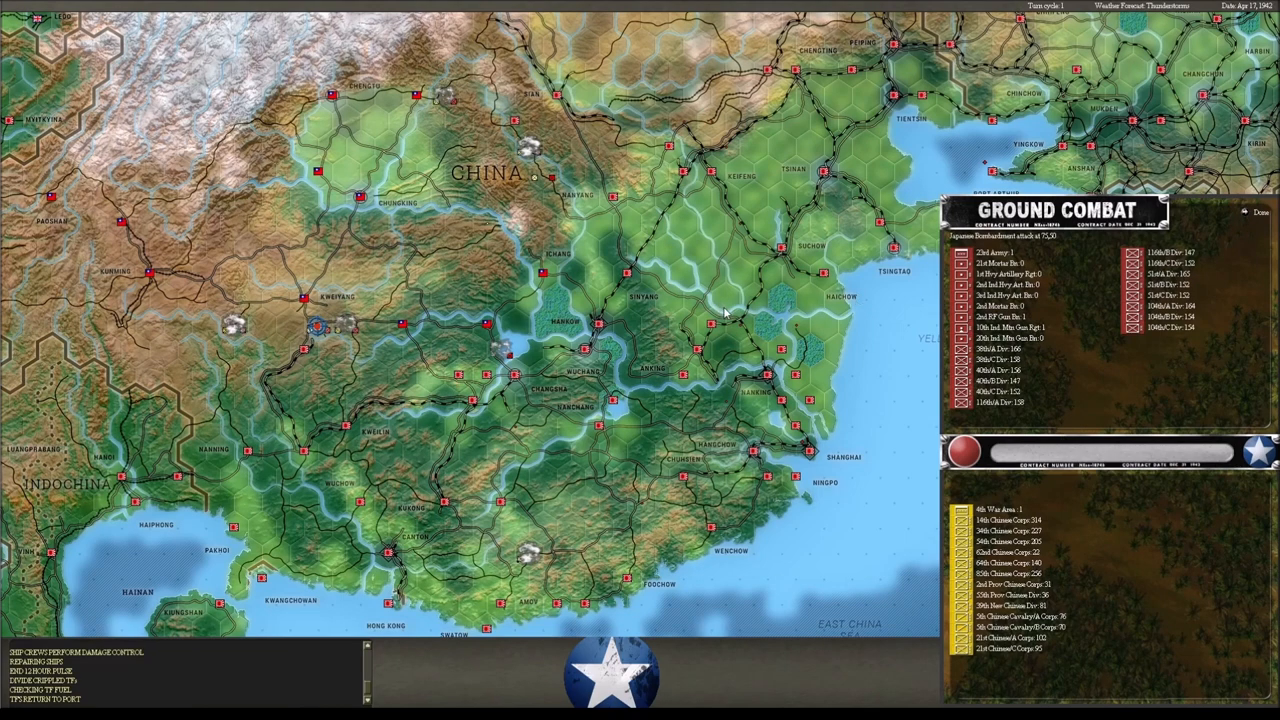
left_click(1259, 212)
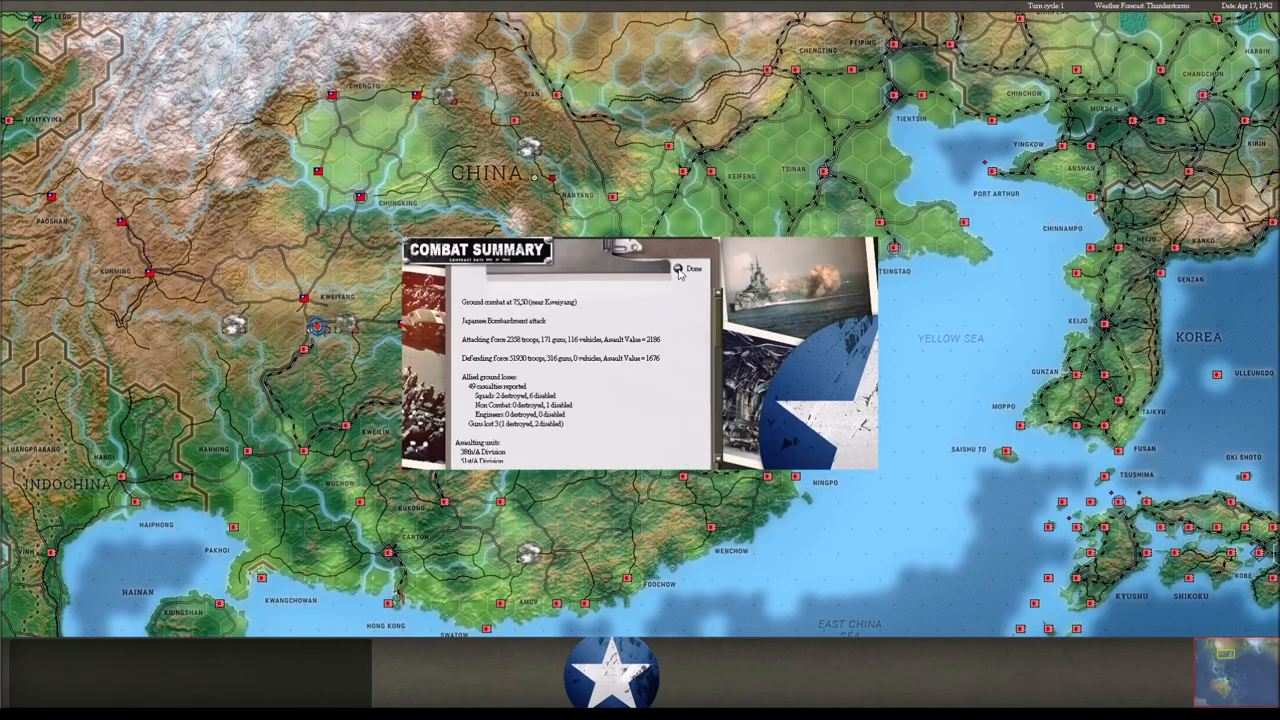
left_click(688, 268)
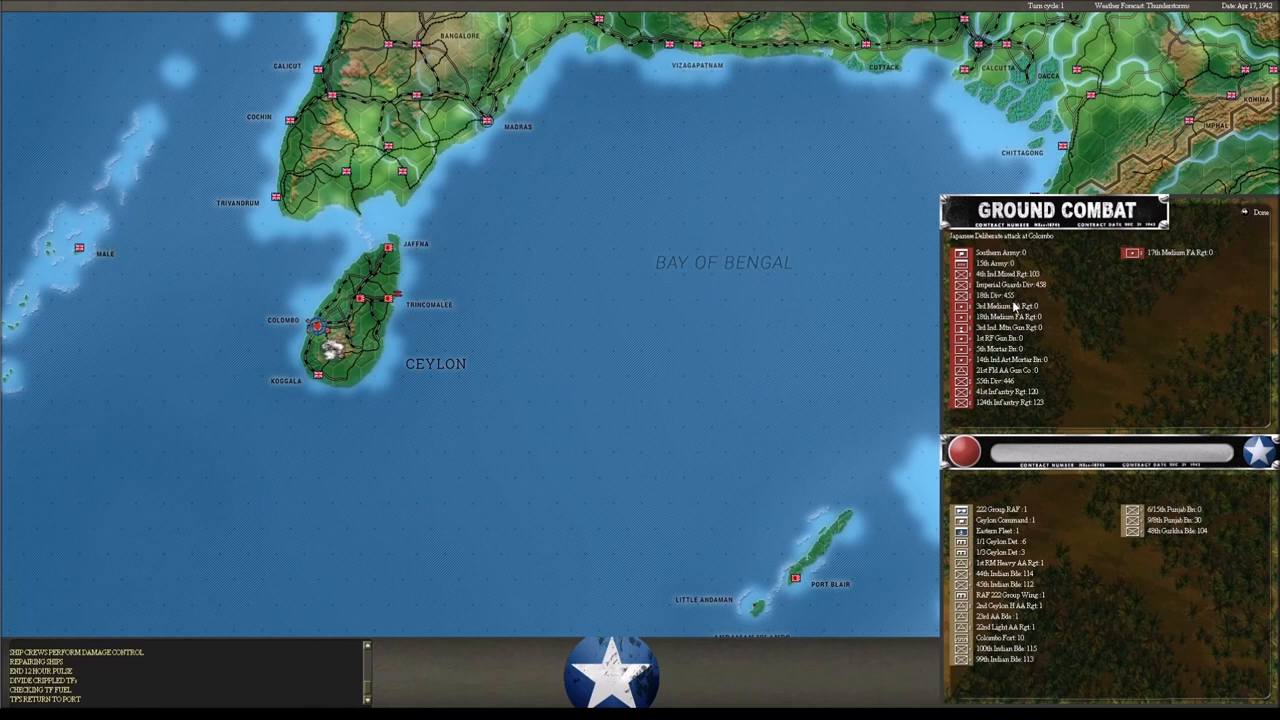
mouse_move(1013, 383)
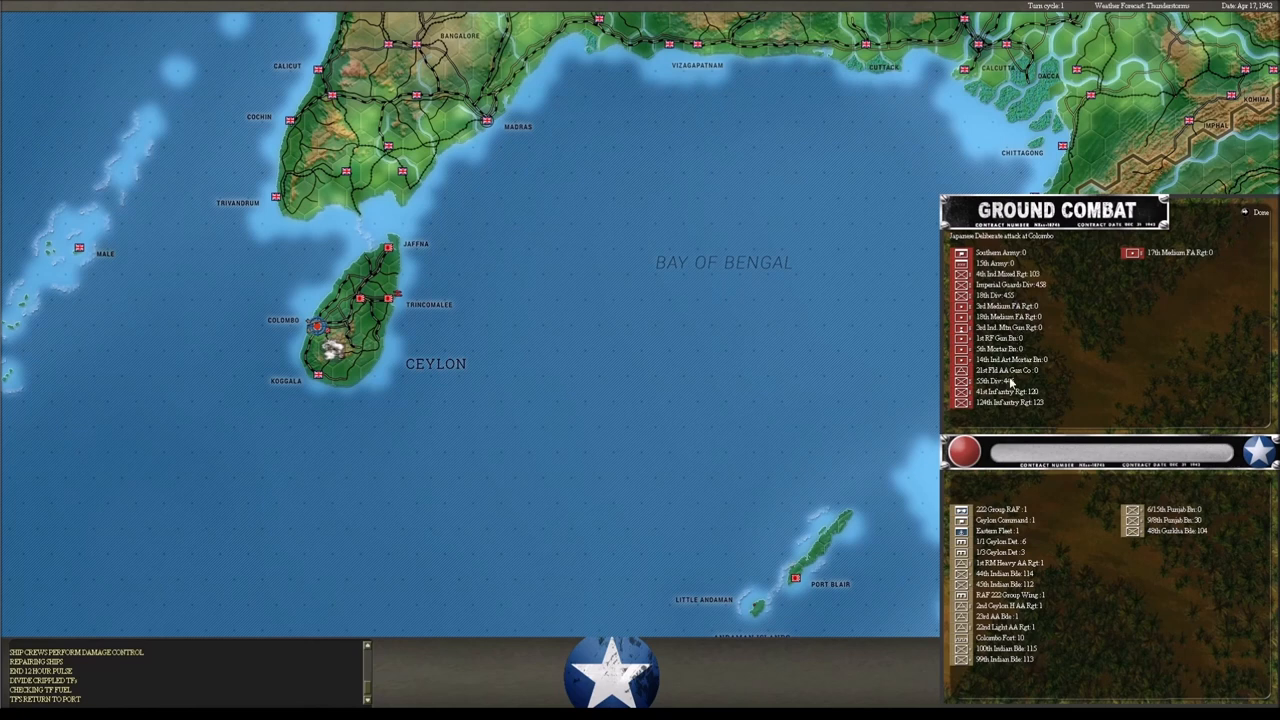
mouse_move(1065, 330)
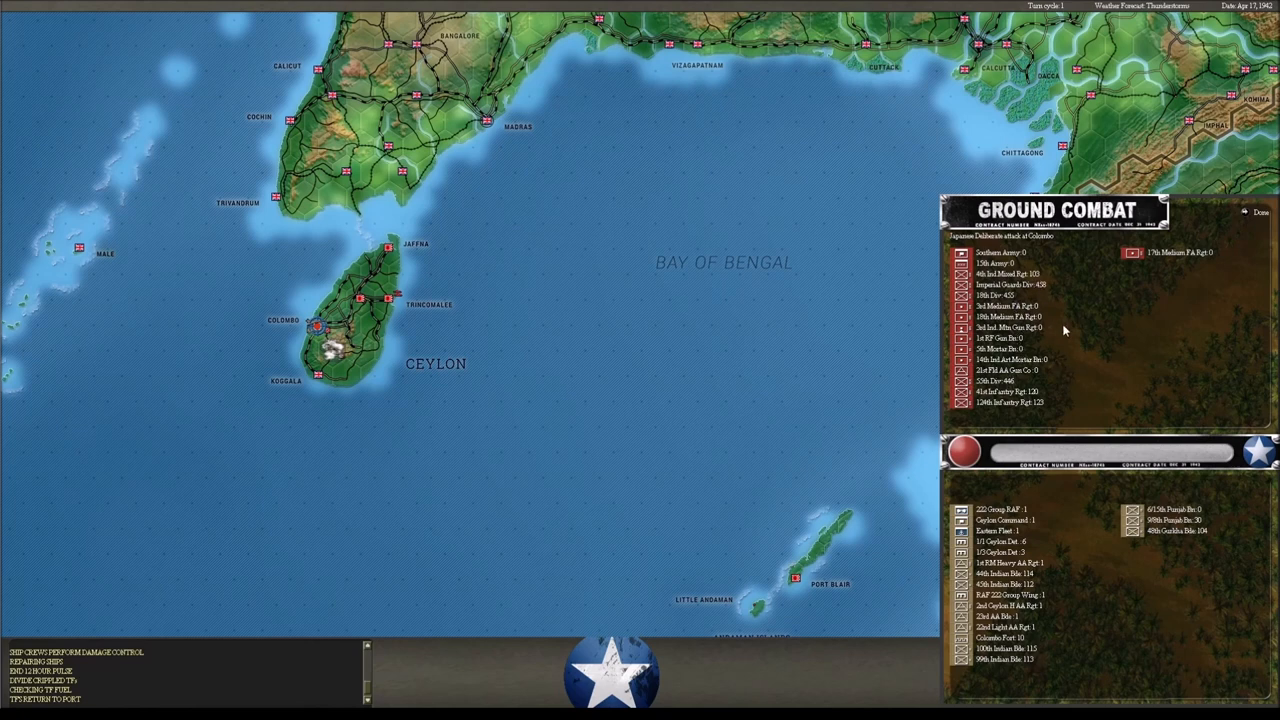
mouse_move(1040, 408)
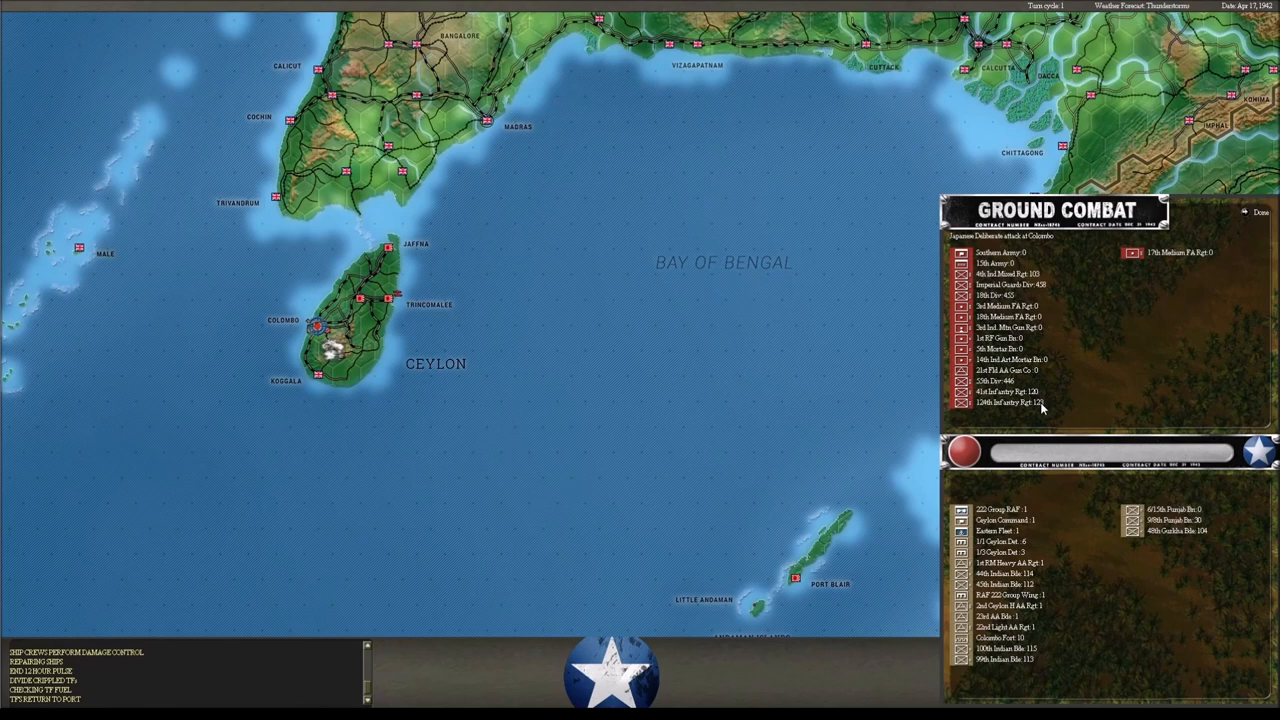
mouse_move(1086, 352)
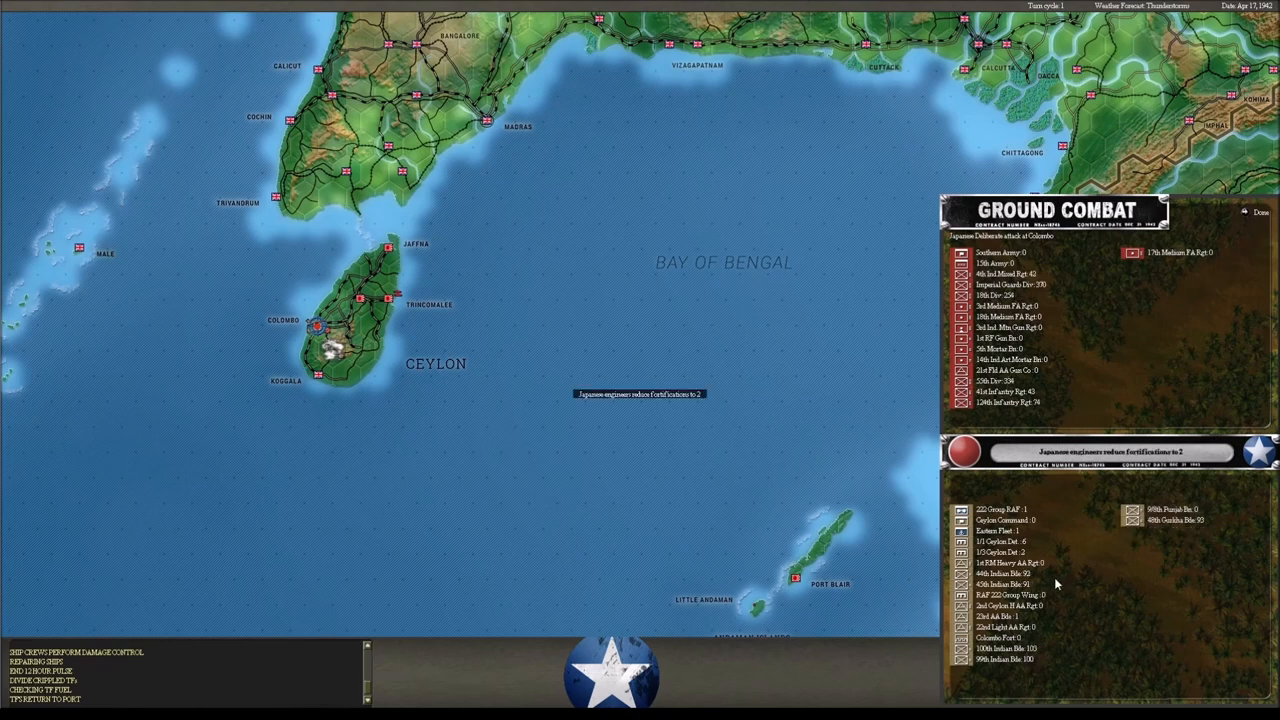
Read the full Colombo attack summary, then dismiss it and the Bandoeng summary.
left_click(1256, 212)
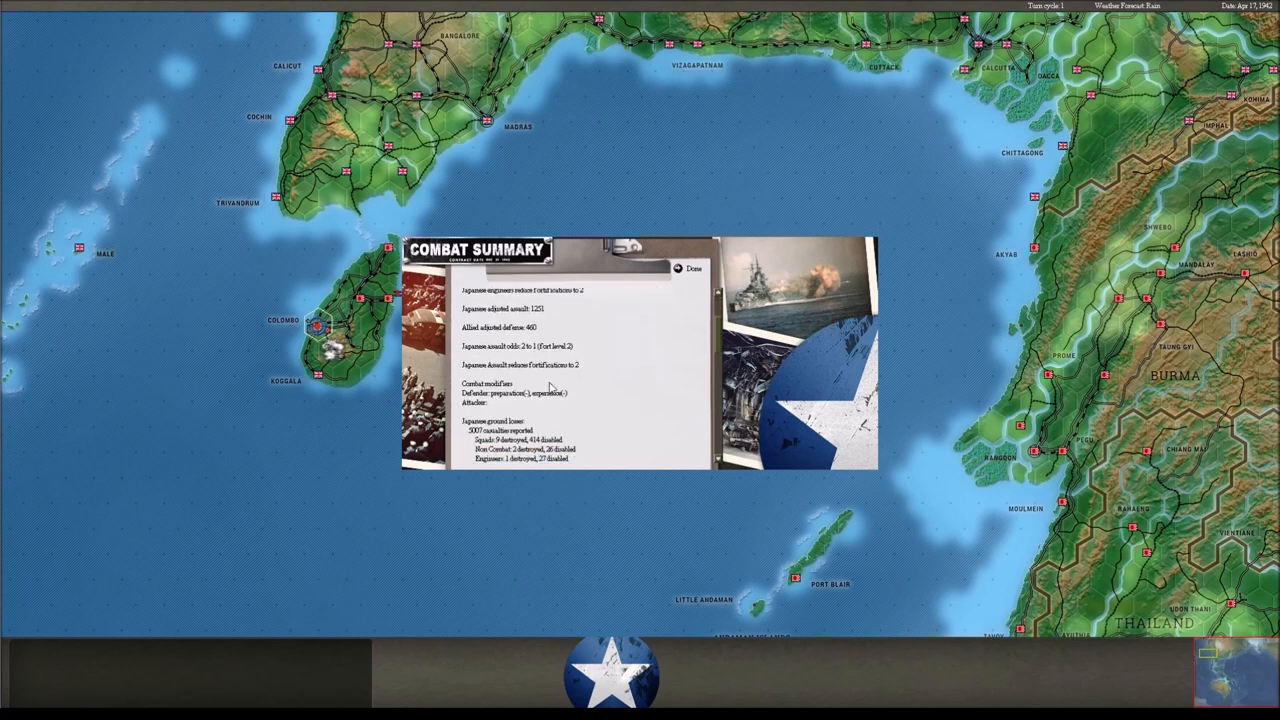
scroll("down", 3)
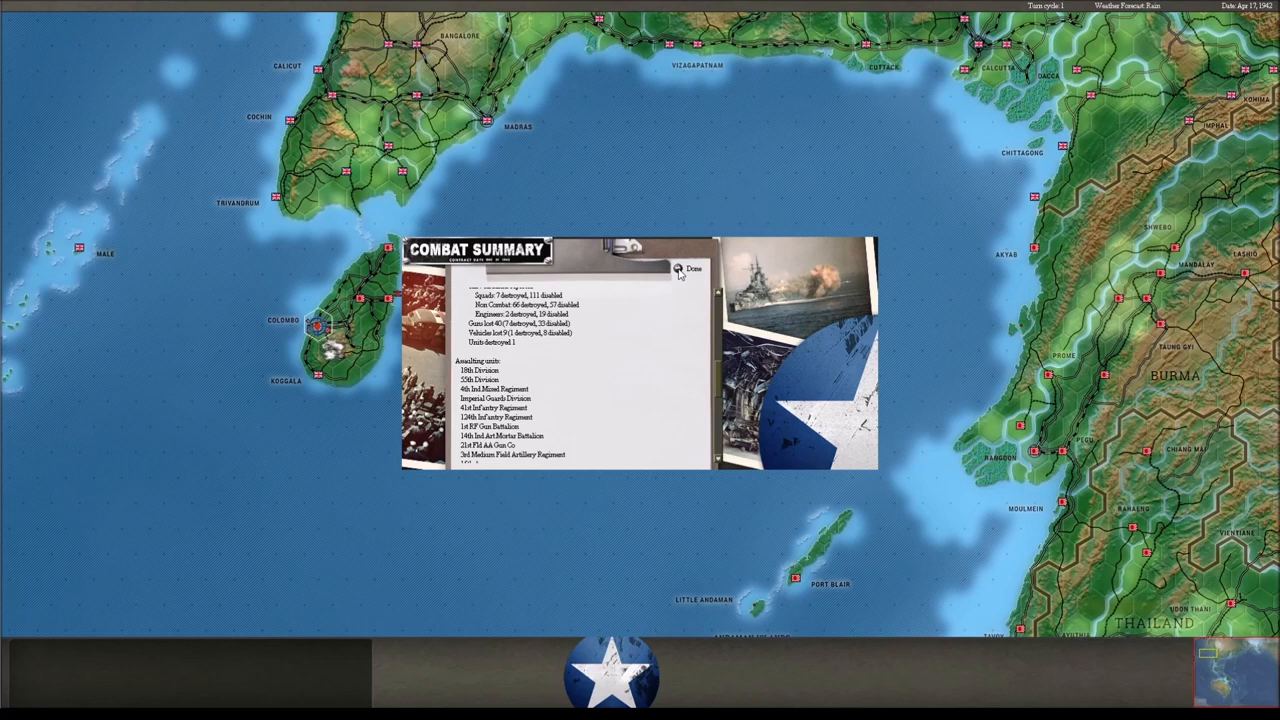
left_click(692, 269)
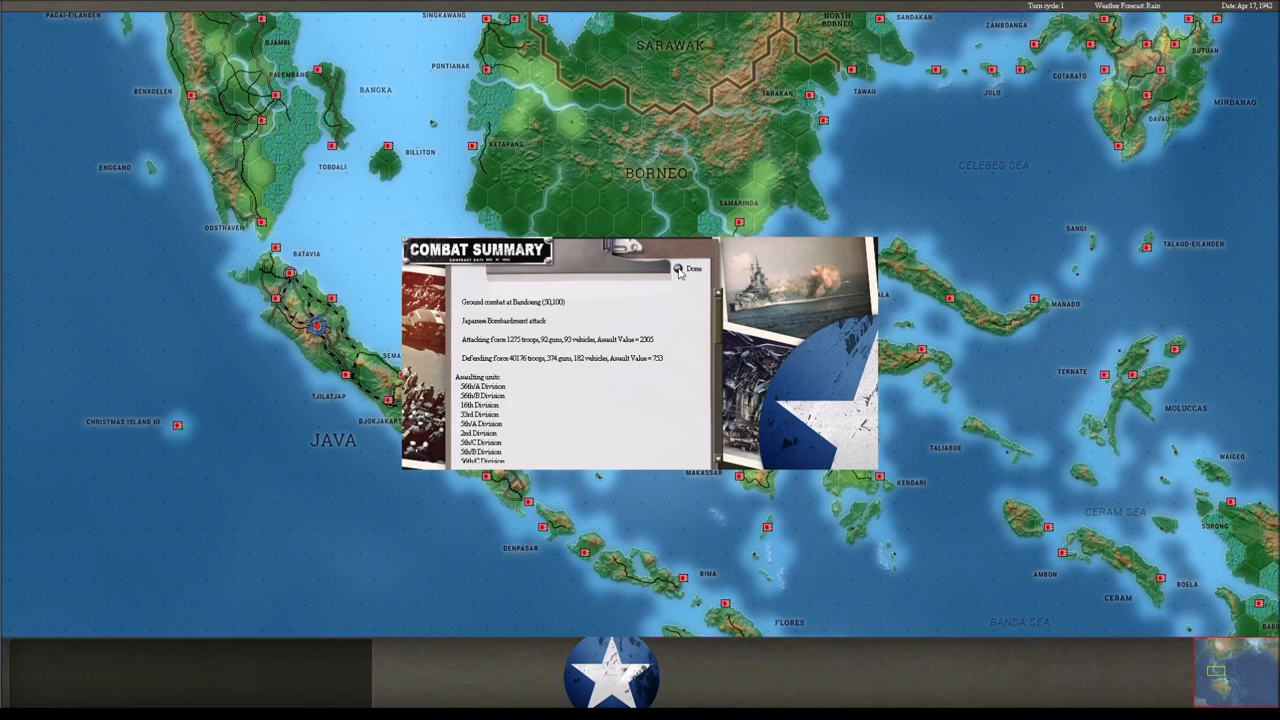
left_click(692, 268)
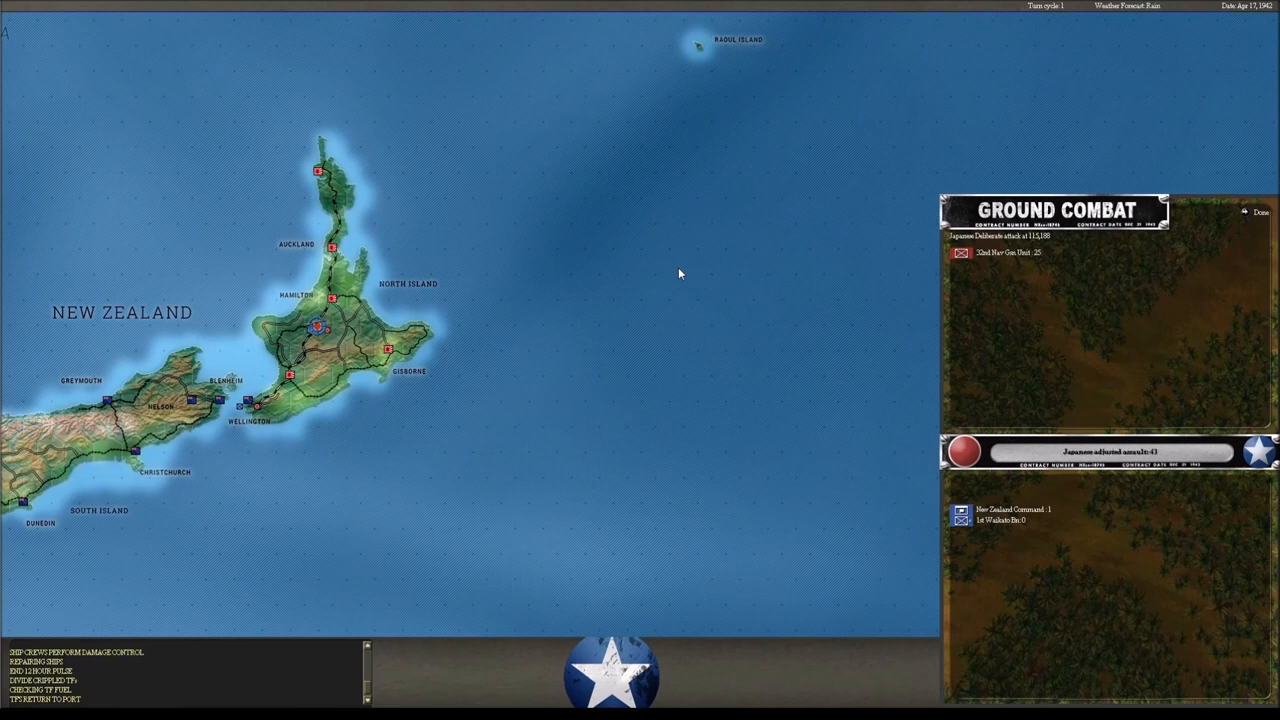
Open the New Zealand attack summary, then dismiss the eastern Australia and China summaries.
left_click(1258, 212)
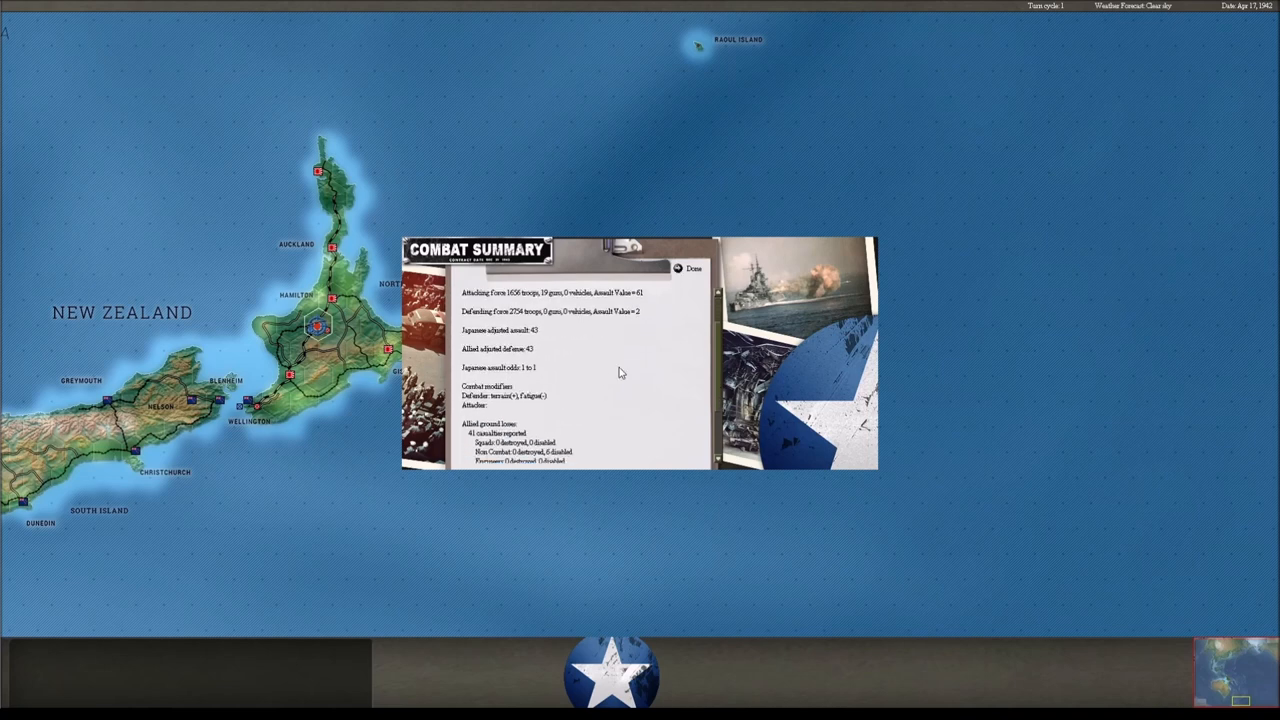
scroll("down", 3)
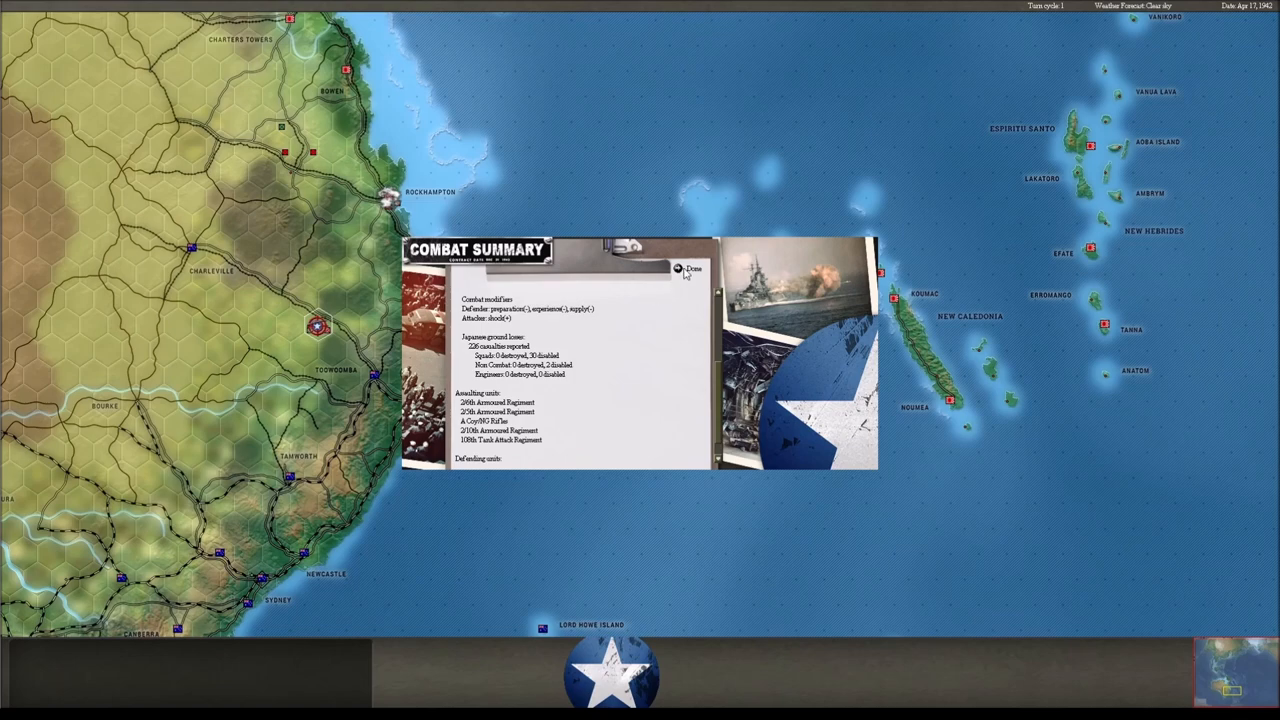
left_click(689, 270)
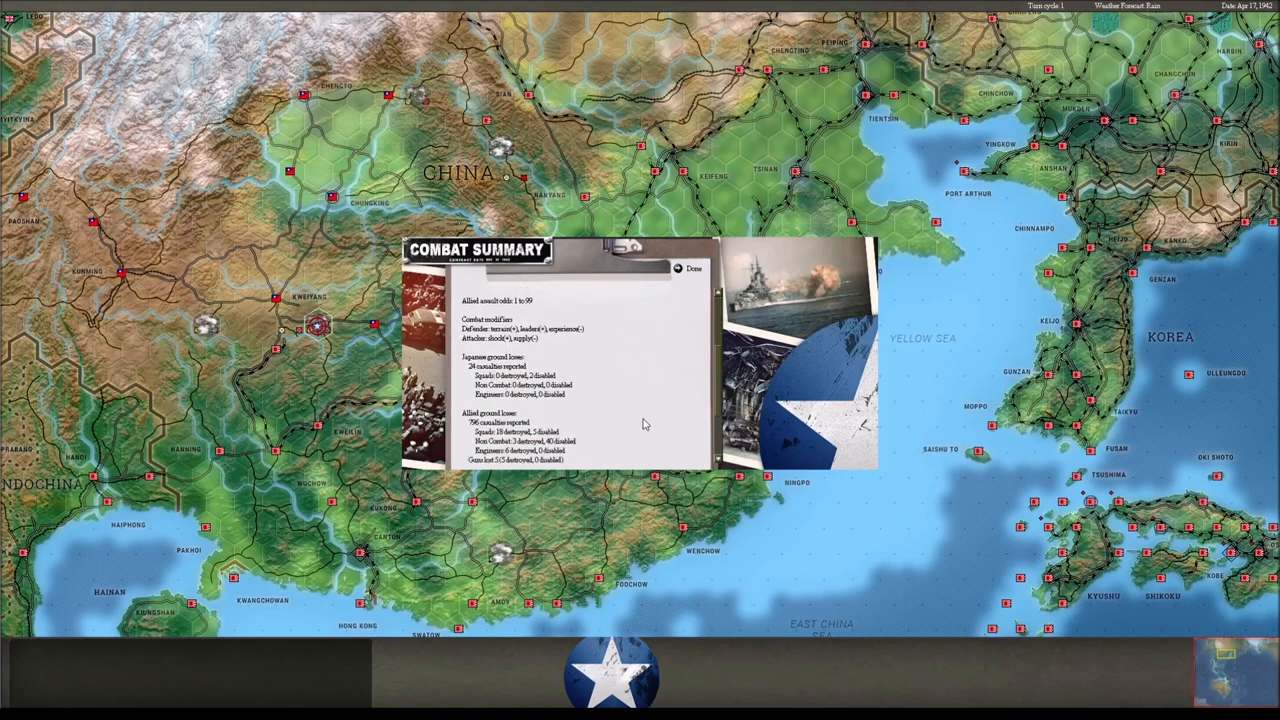
left_click(693, 268)
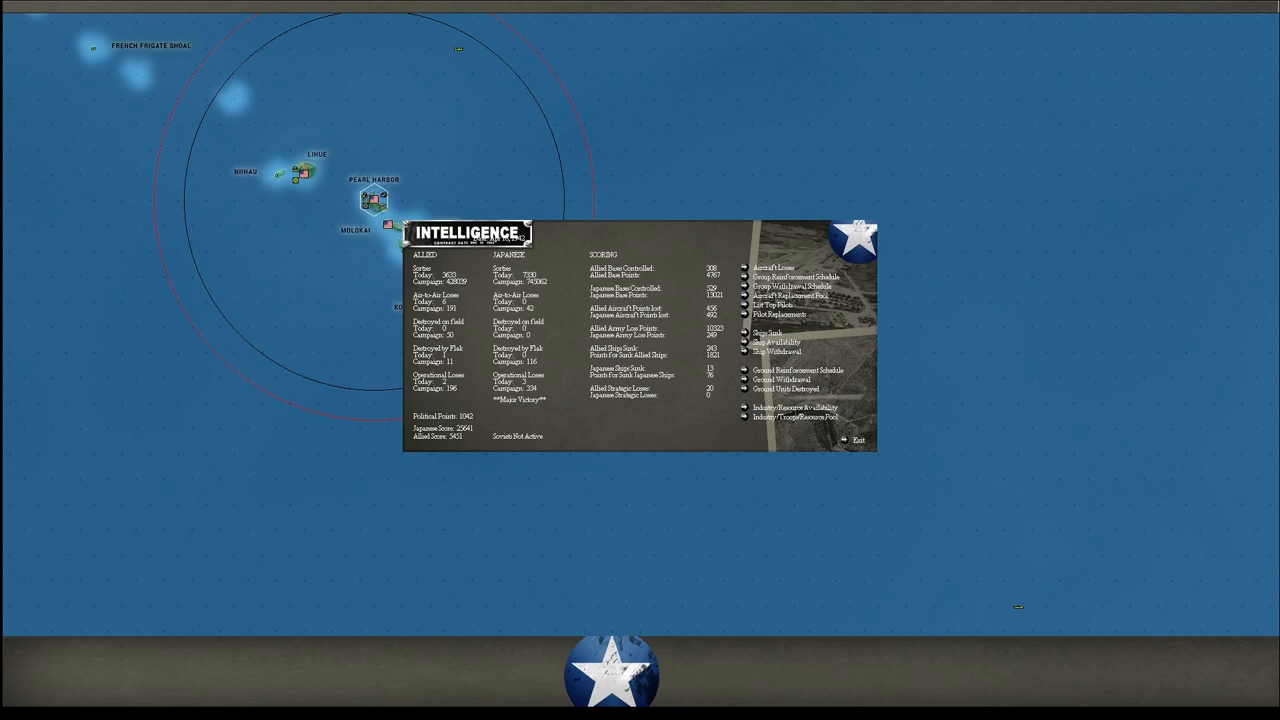
mouse_move(695, 247)
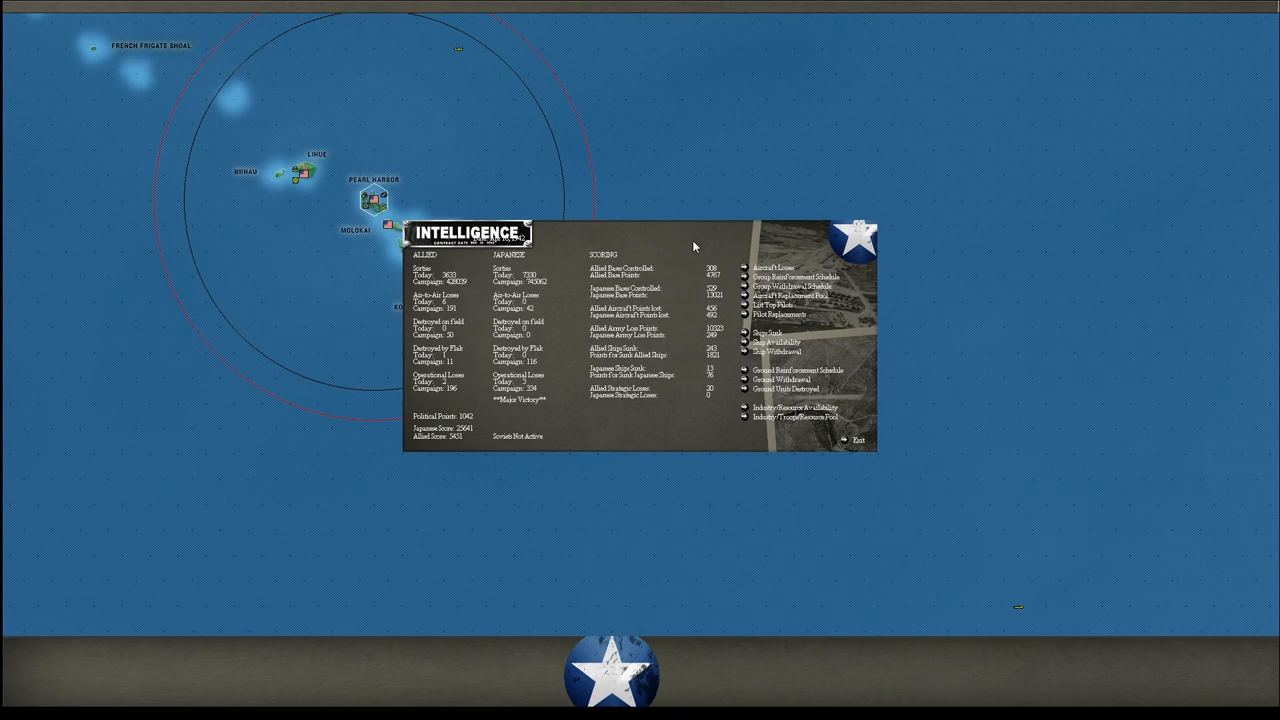
mouse_move(447, 304)
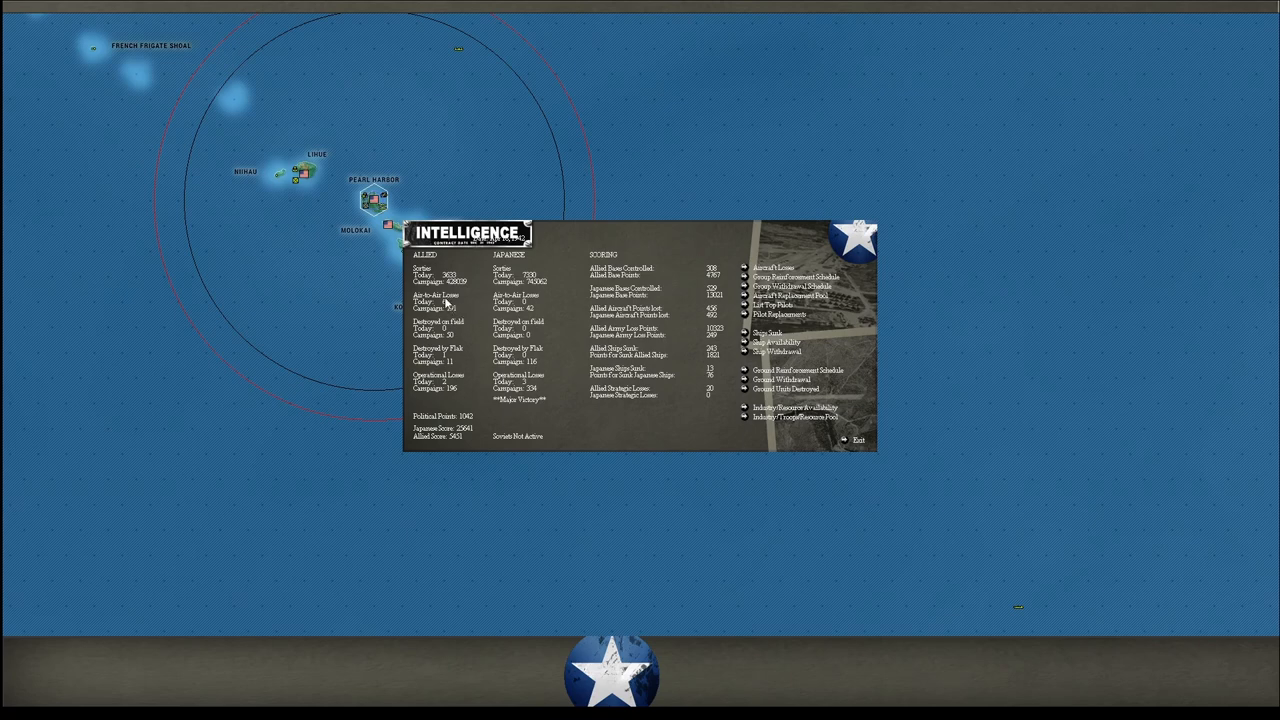
mouse_move(450, 378)
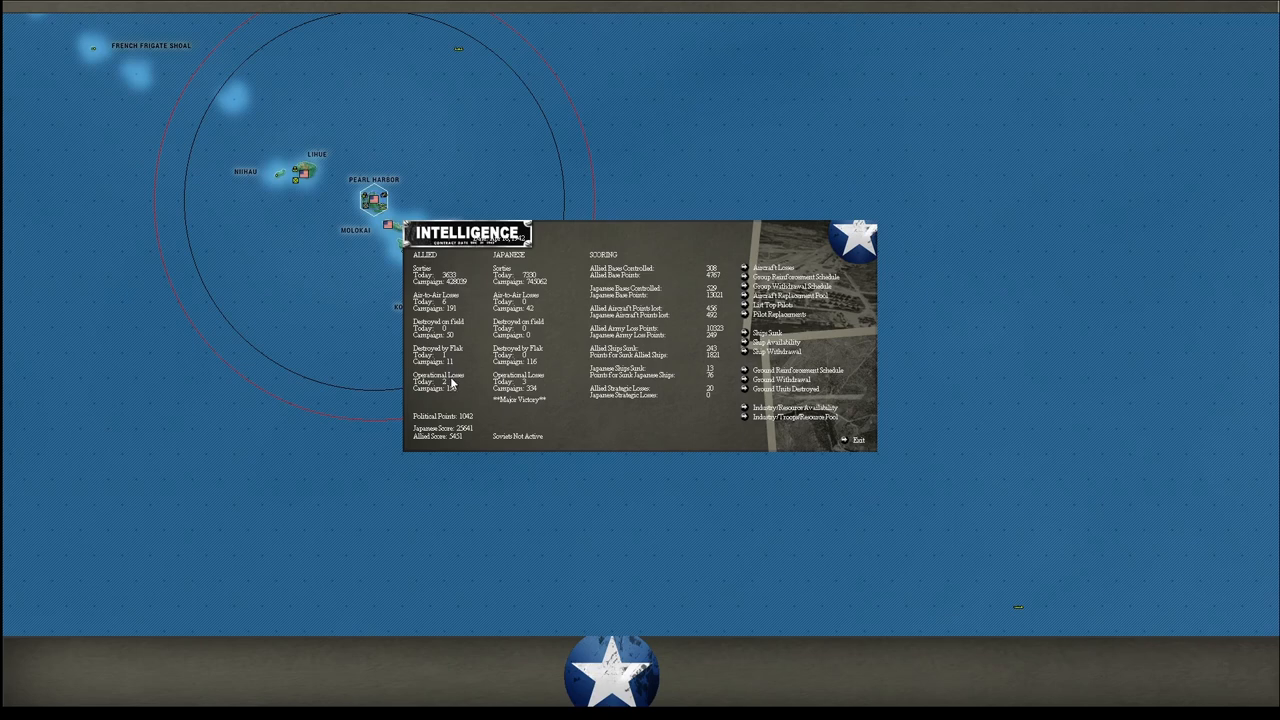
mouse_move(549, 318)
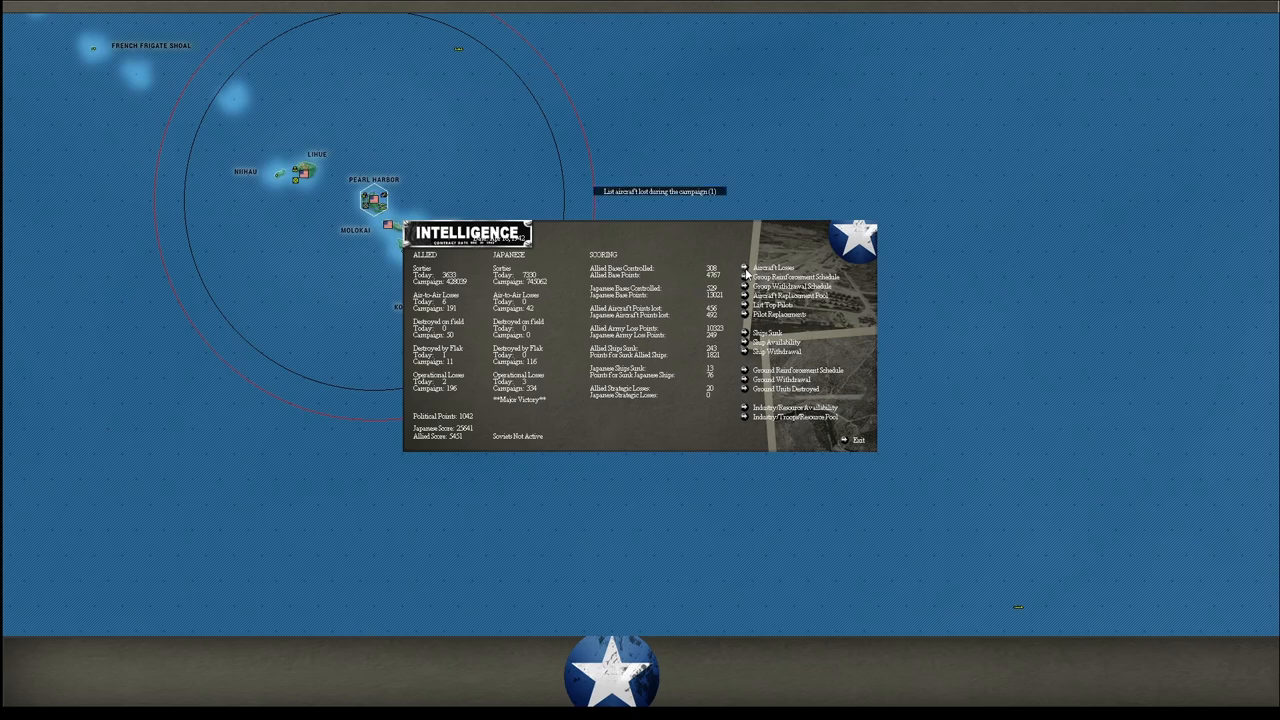
left_click(775, 267)
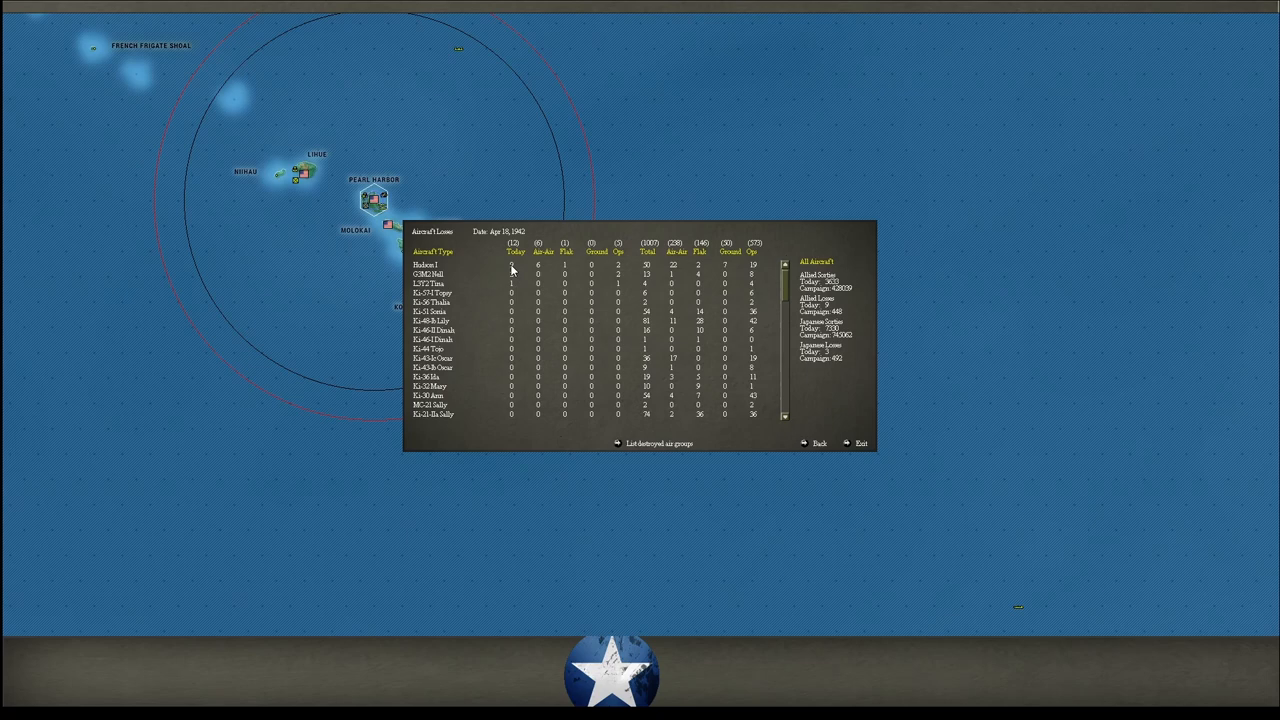
mouse_move(513, 280)
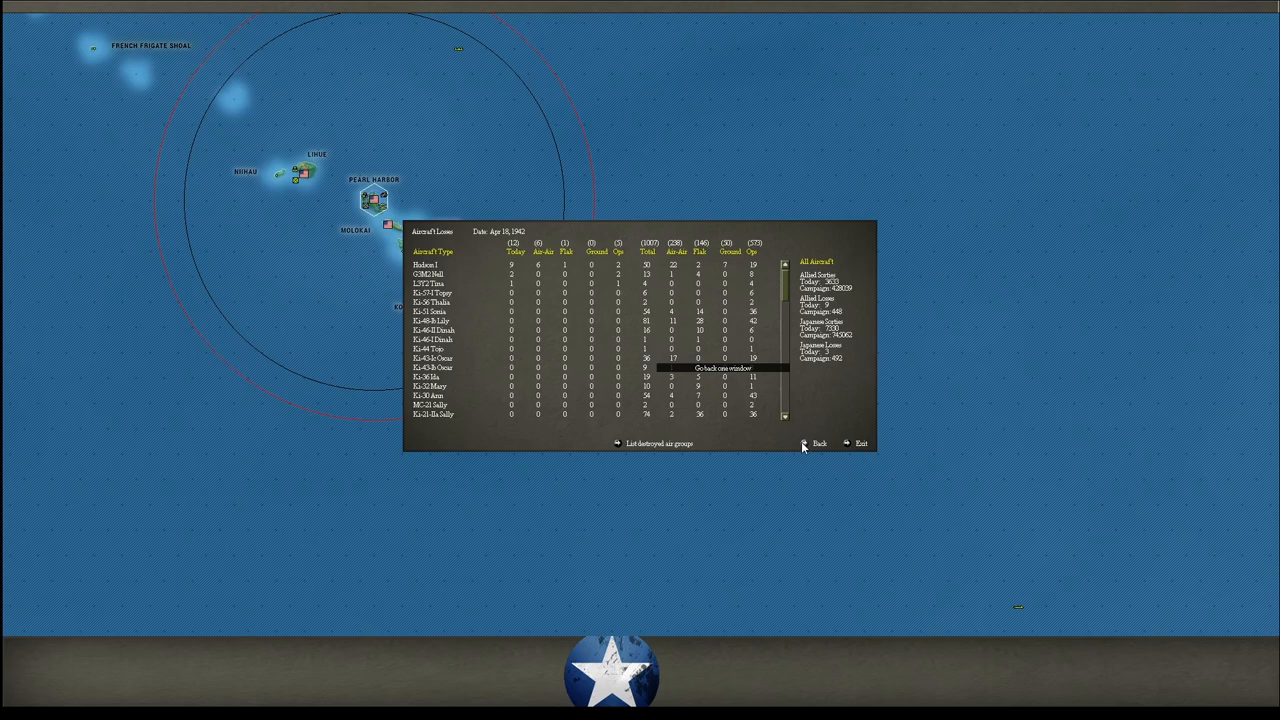
left_click(813, 443)
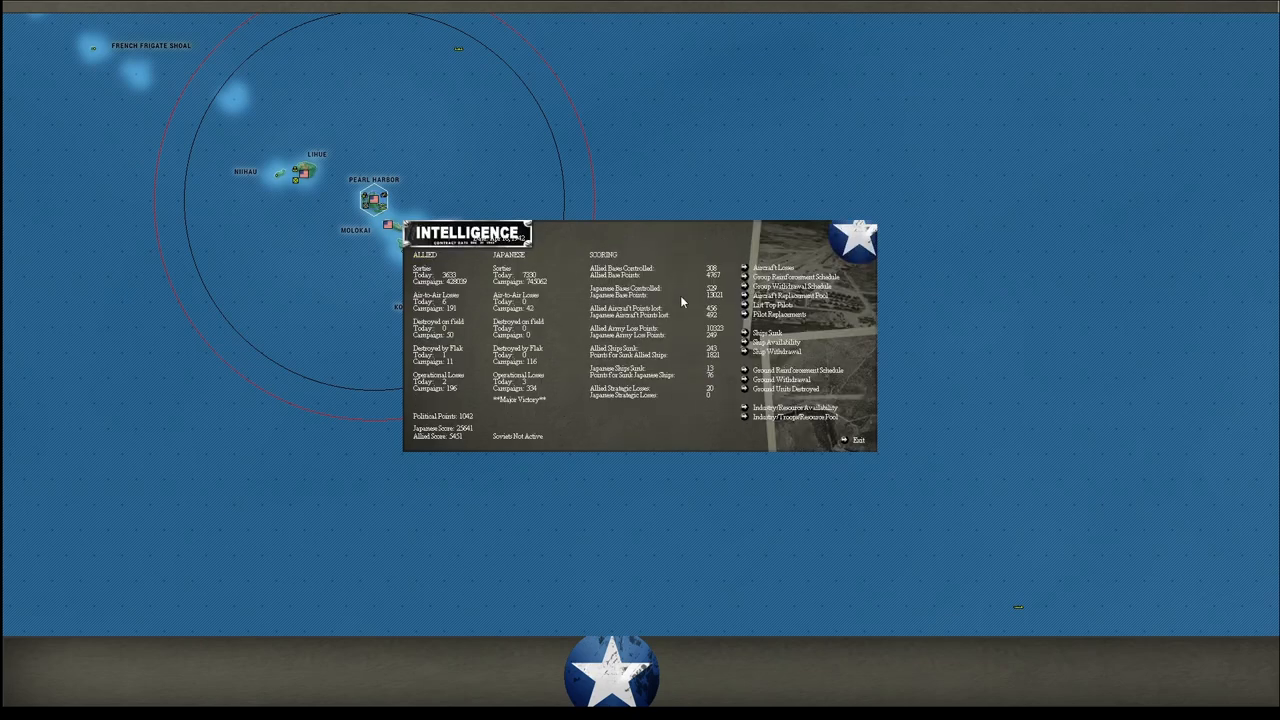
mouse_move(925, 704)
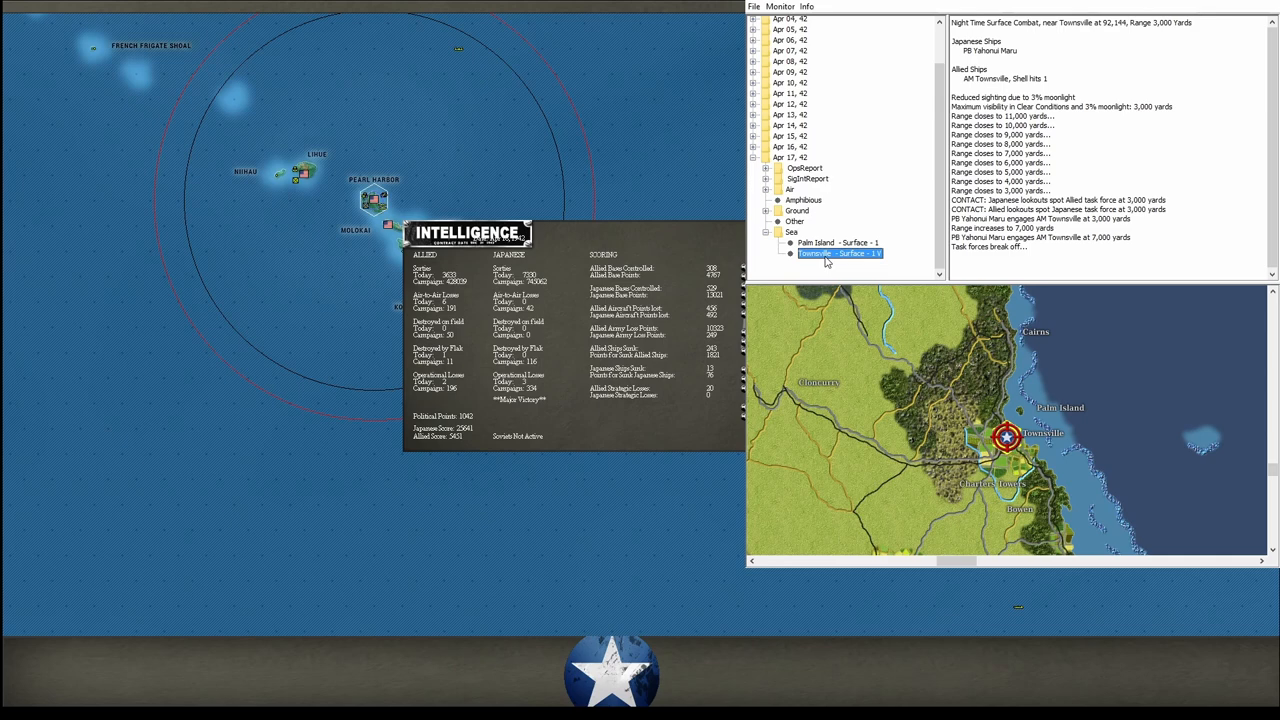
mouse_move(828, 260)
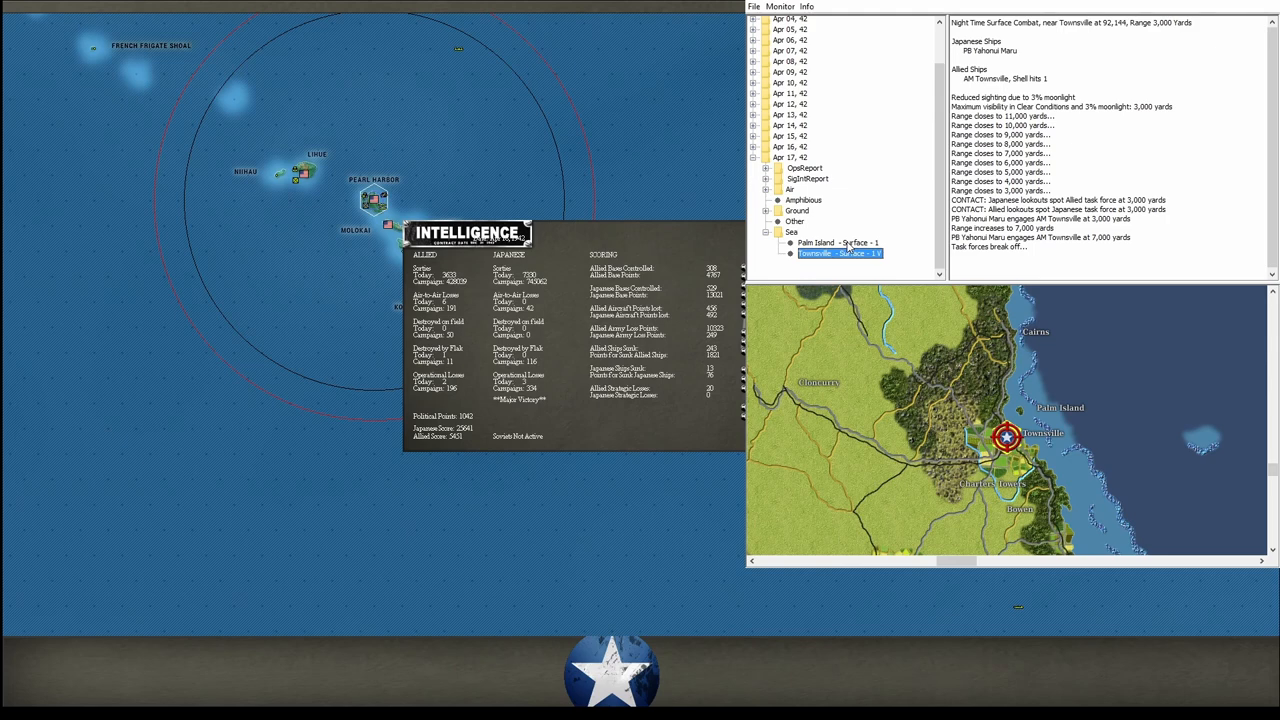
Open the Apr 17, 42 Palm Island surface combat entry in the report tree.
left_click(838, 242)
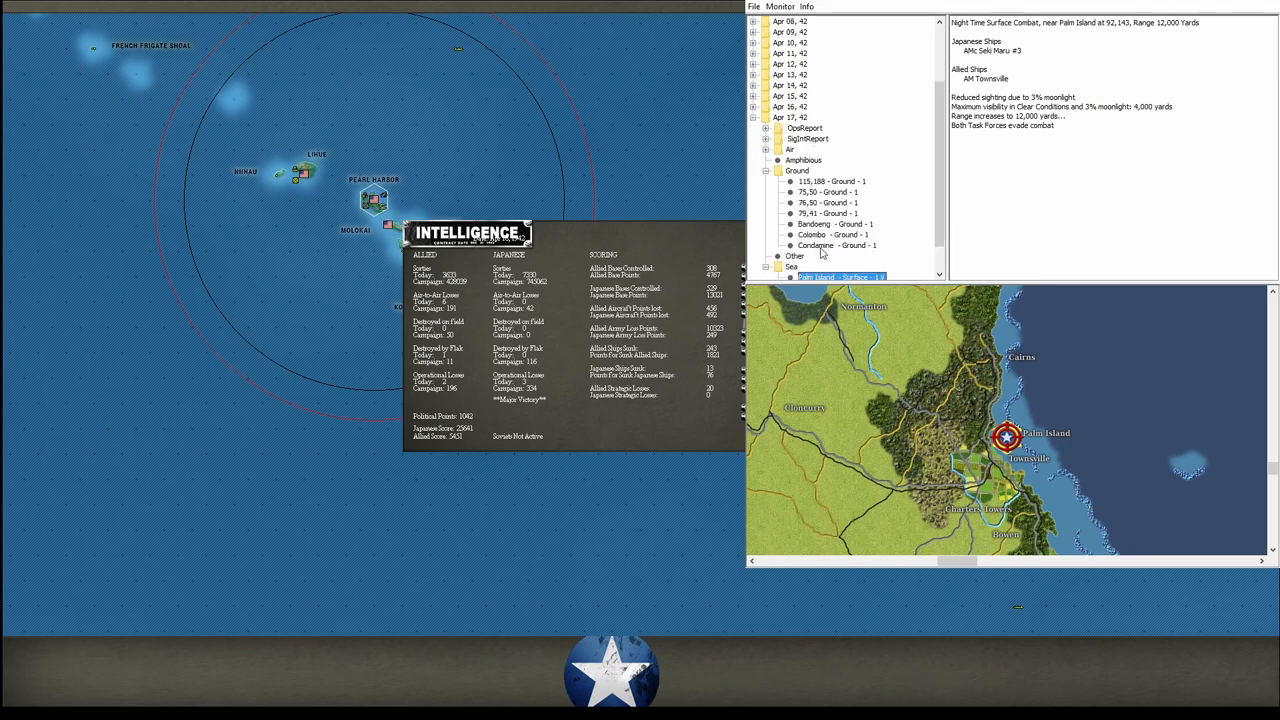
Read the Apr 17 ground combat reports for Condamine, Colombo and Bandoeng.
left_click(837, 245)
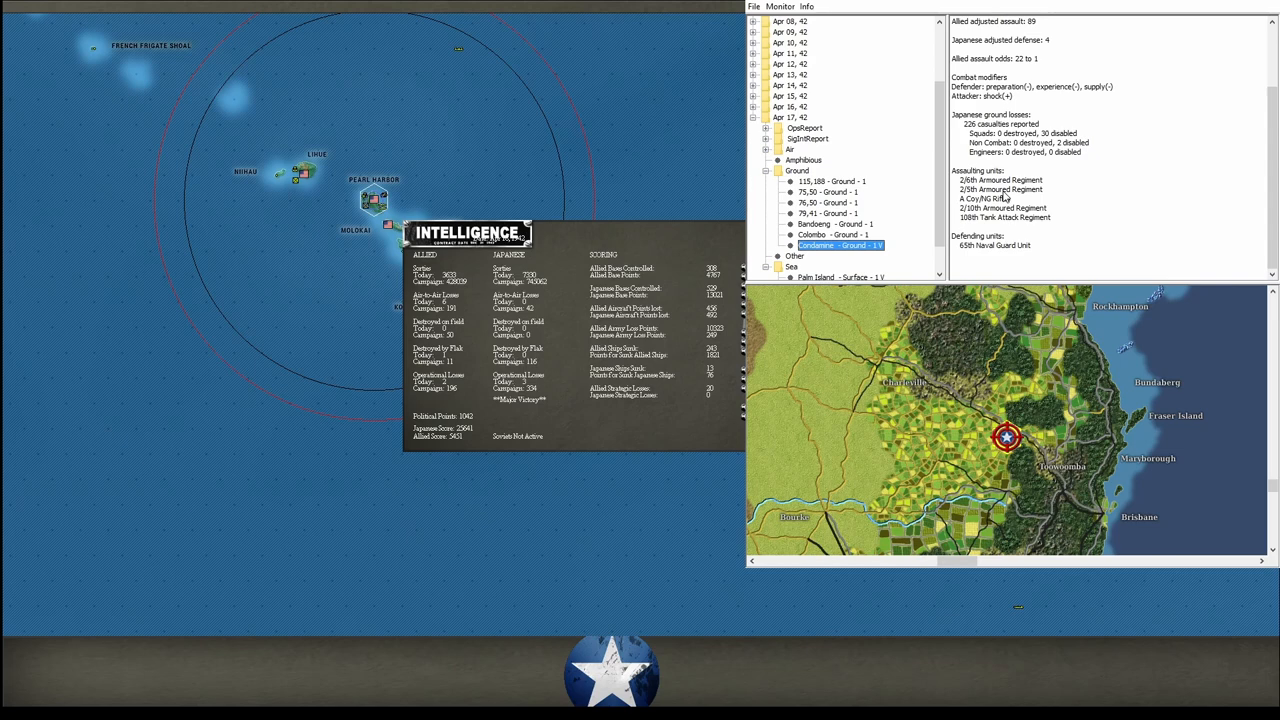
left_click(833, 234)
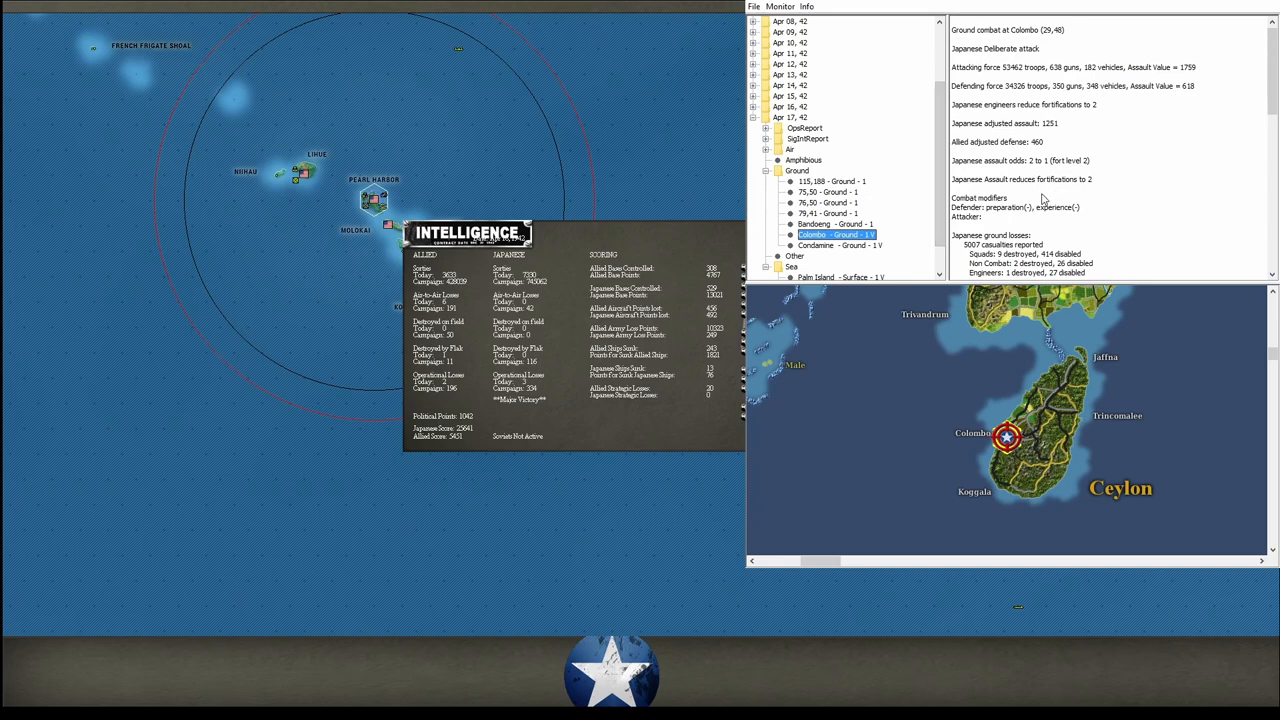
mouse_move(1043, 199)
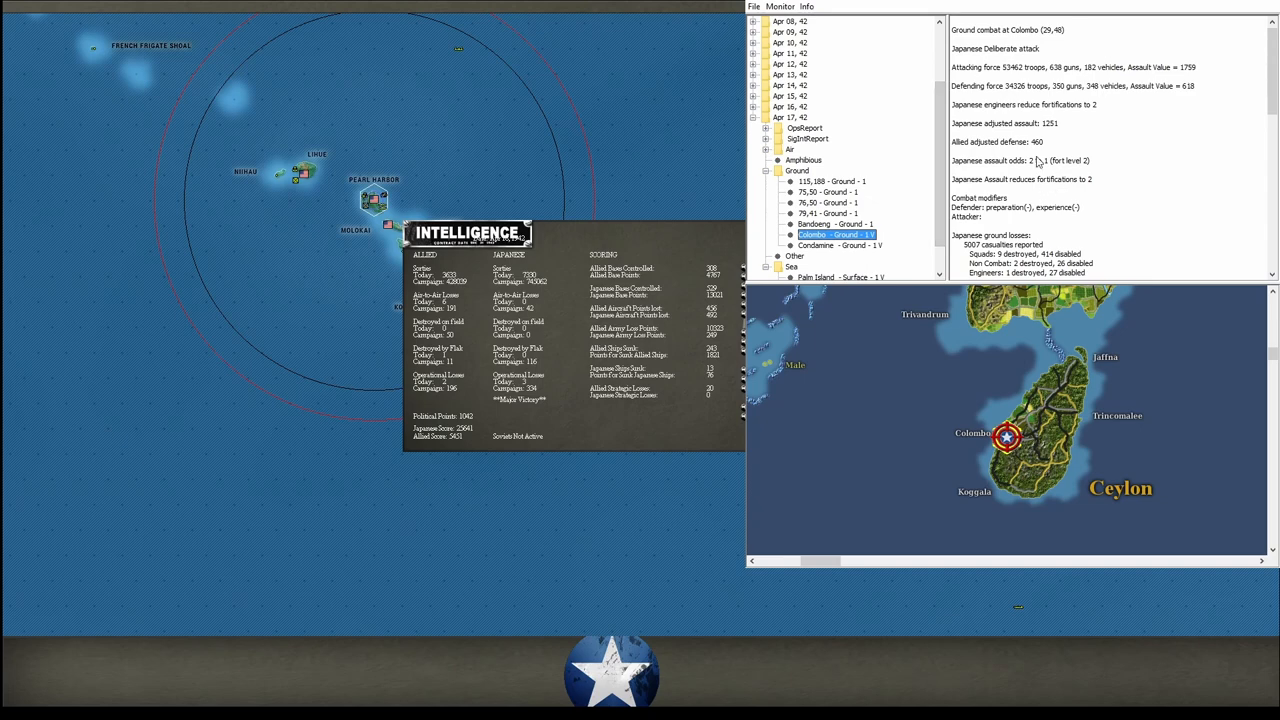
scroll("down", 3)
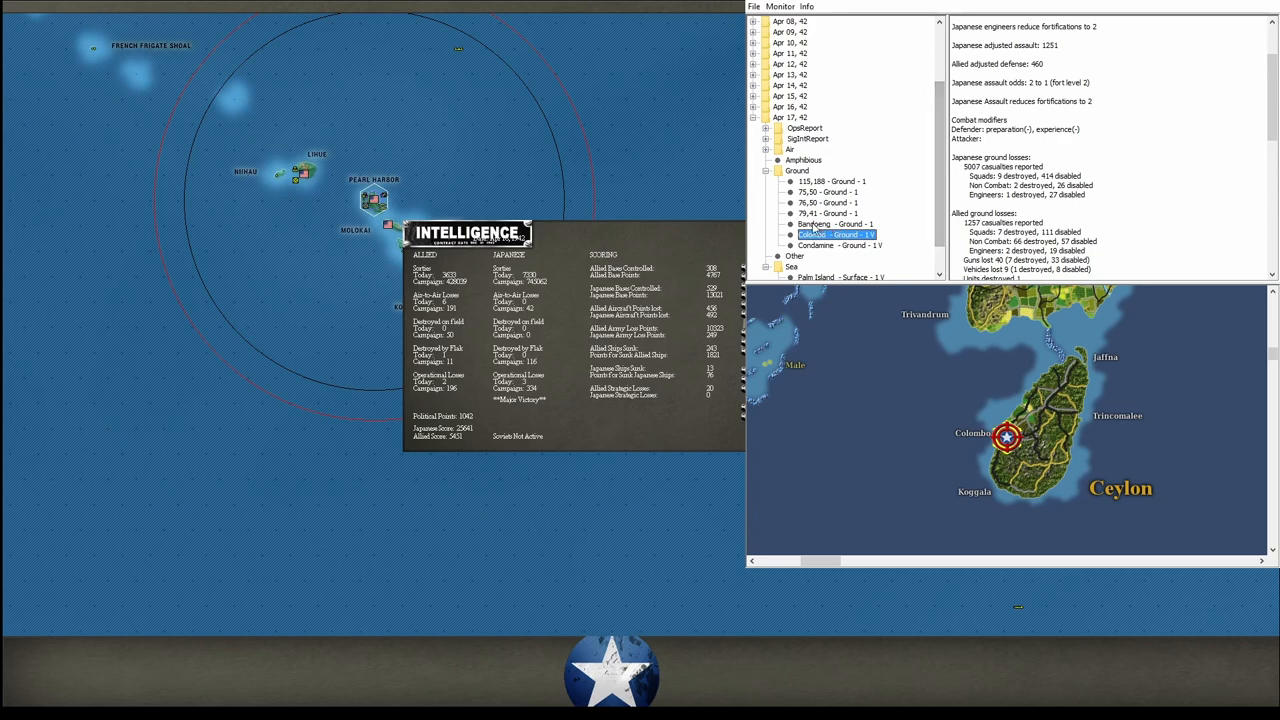
mouse_move(830, 233)
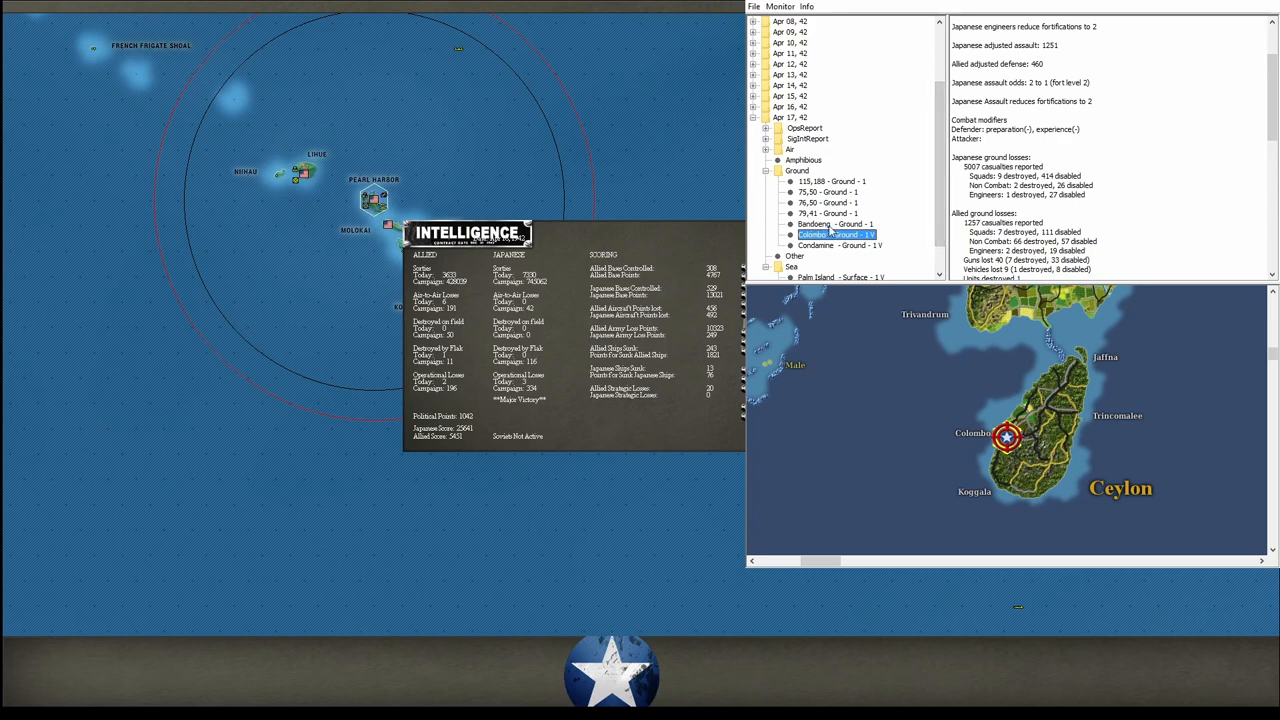
left_click(835, 224)
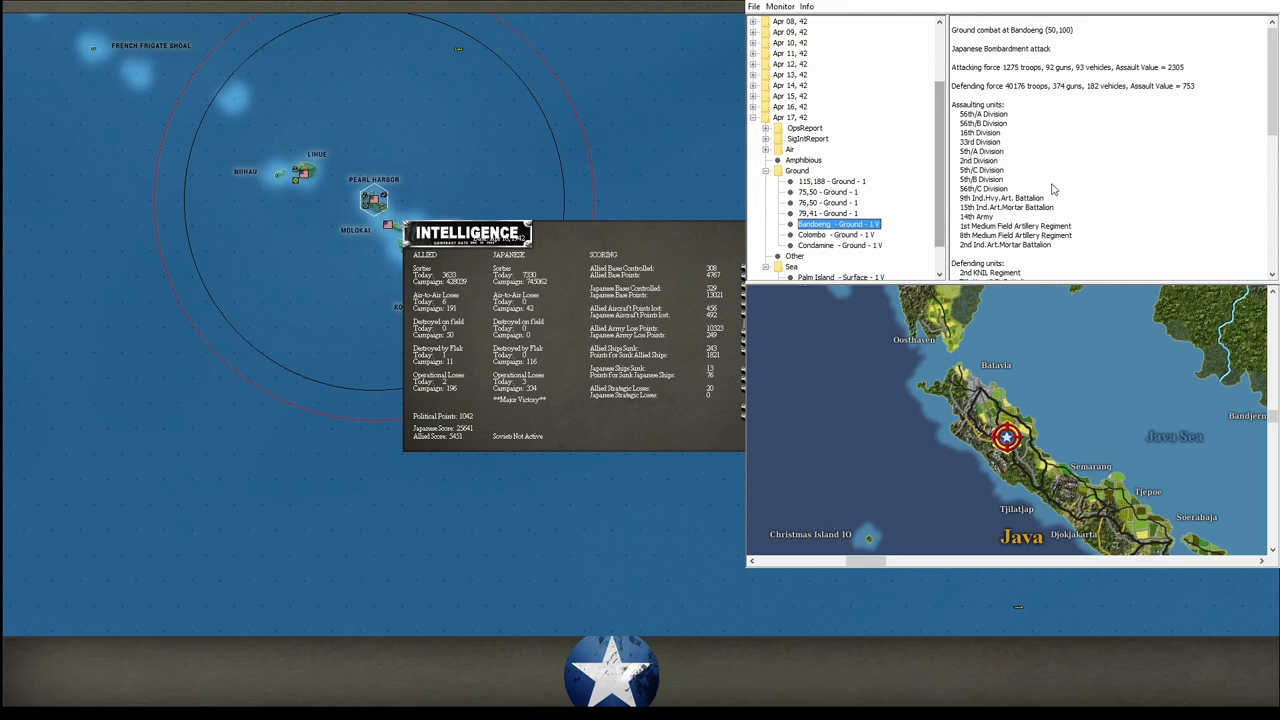
Read the ground combats near Kienko, Kweiyang, 75,50 and Hamilton, then revisit Kweiyang.
left_click(835, 213)
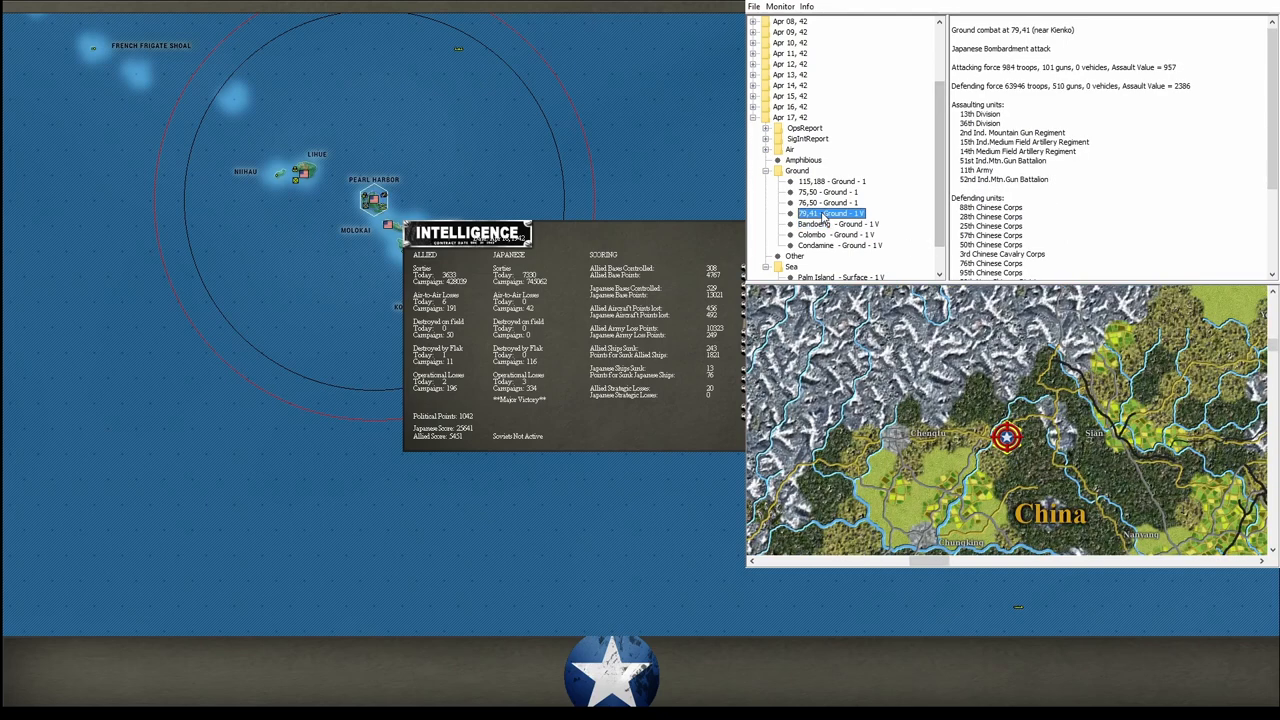
mouse_move(825, 218)
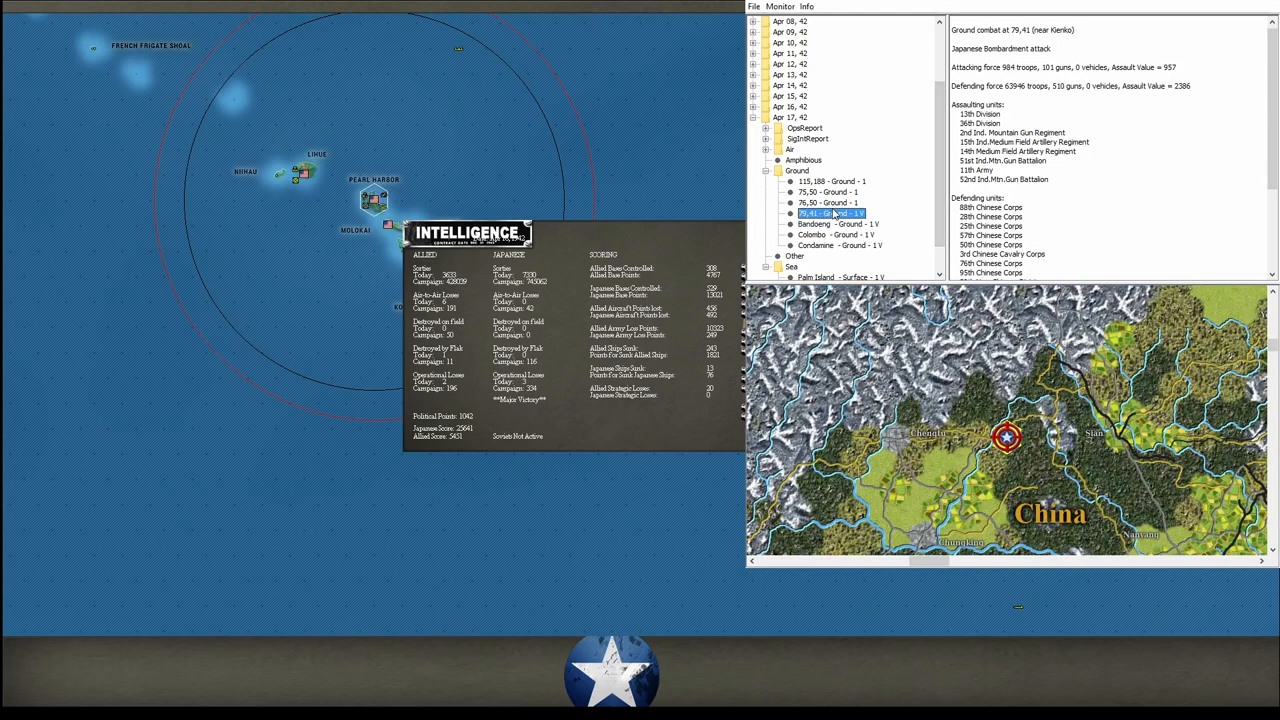
left_click(827, 202)
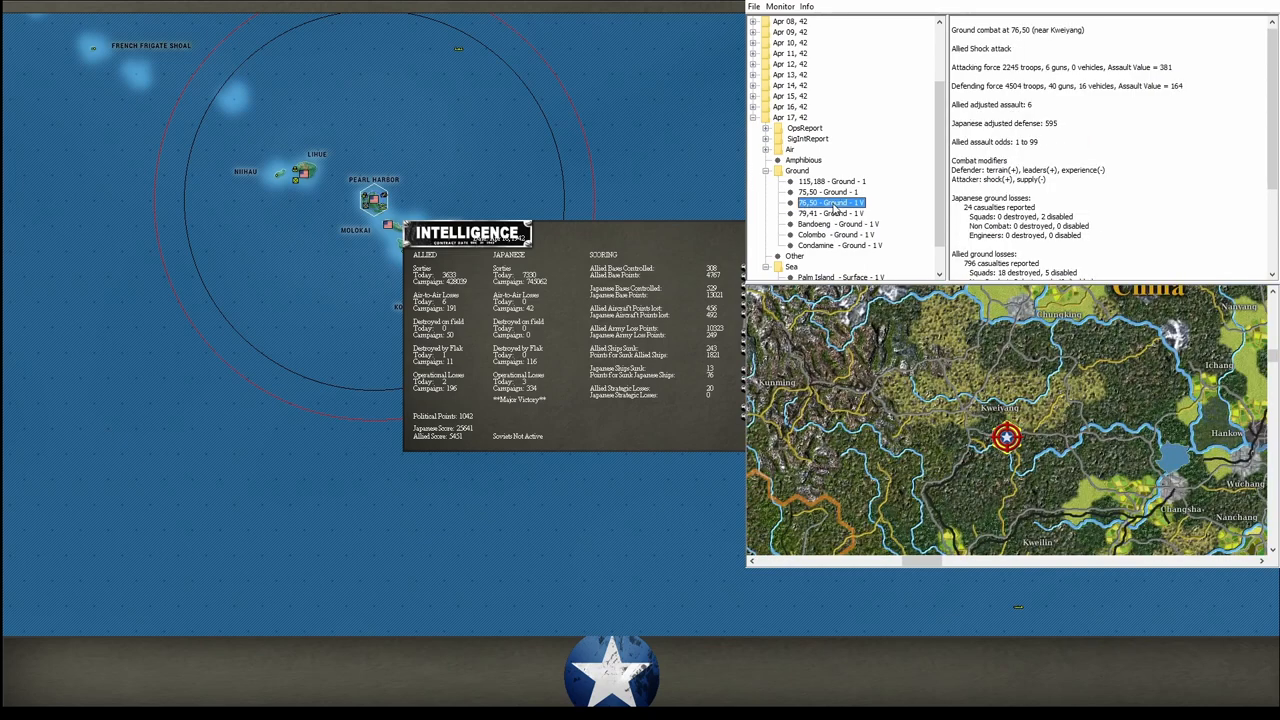
left_click(830, 192)
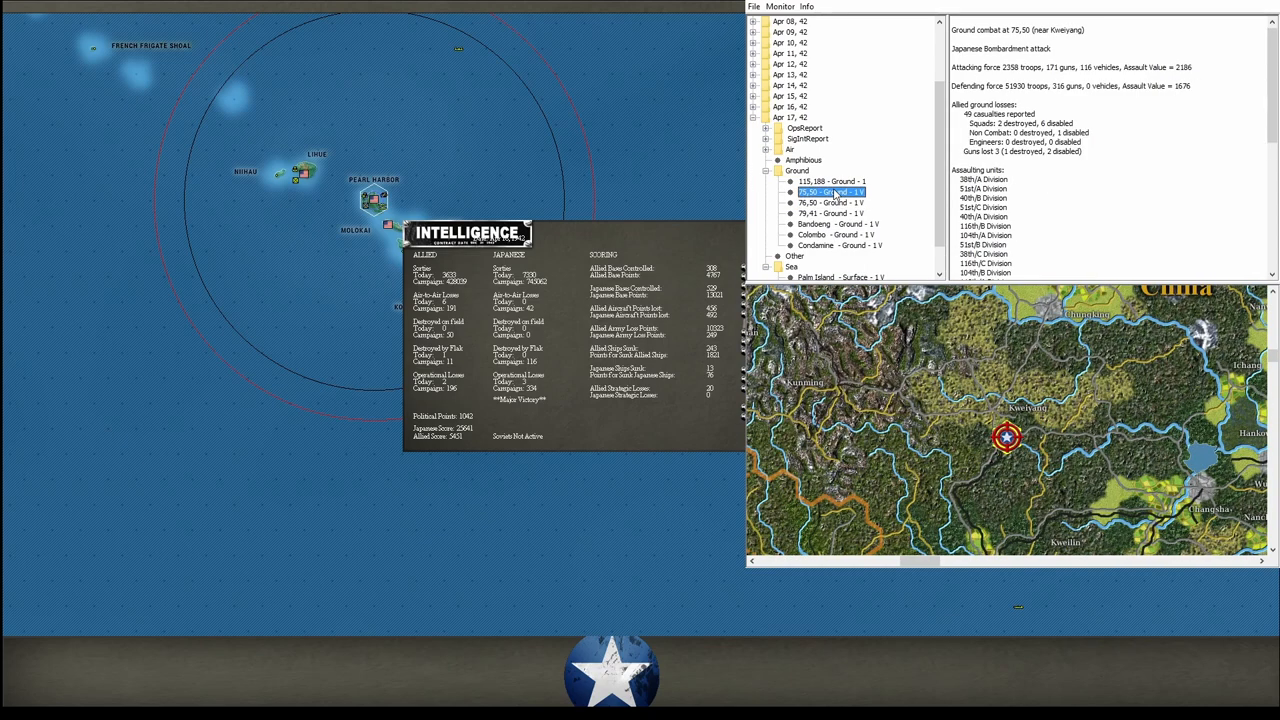
left_click(833, 181)
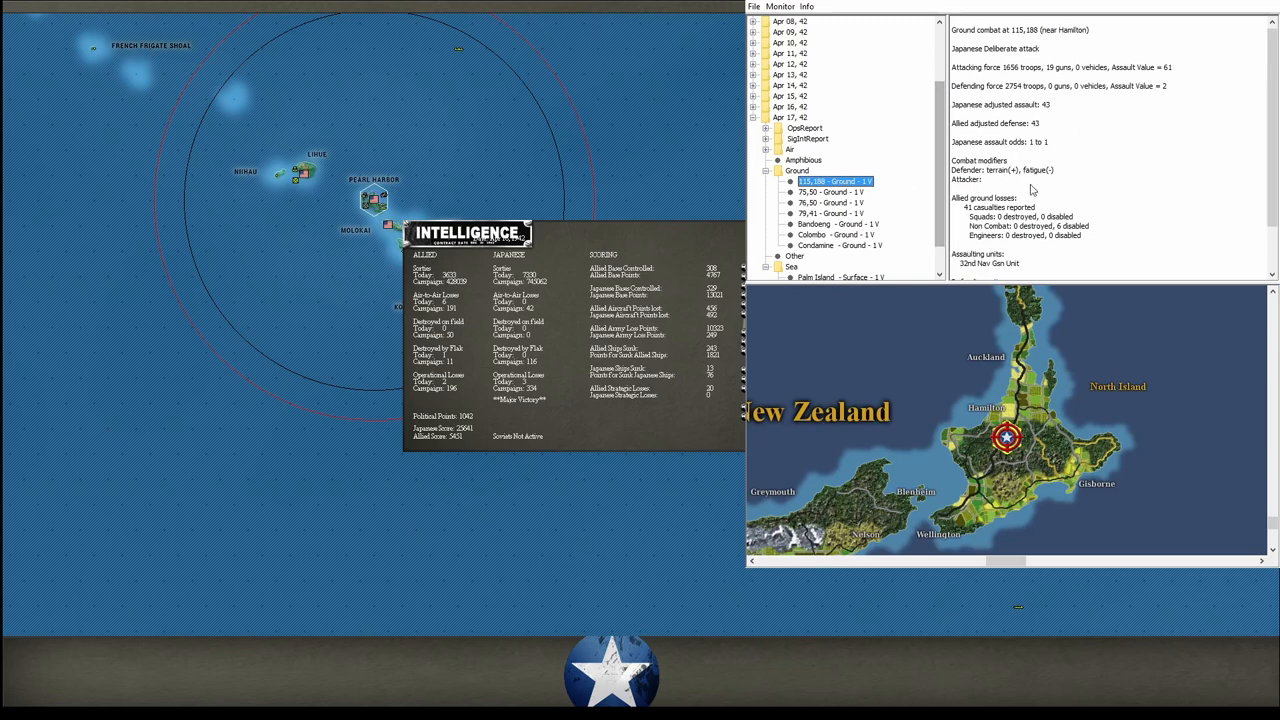
scroll("down", 3)
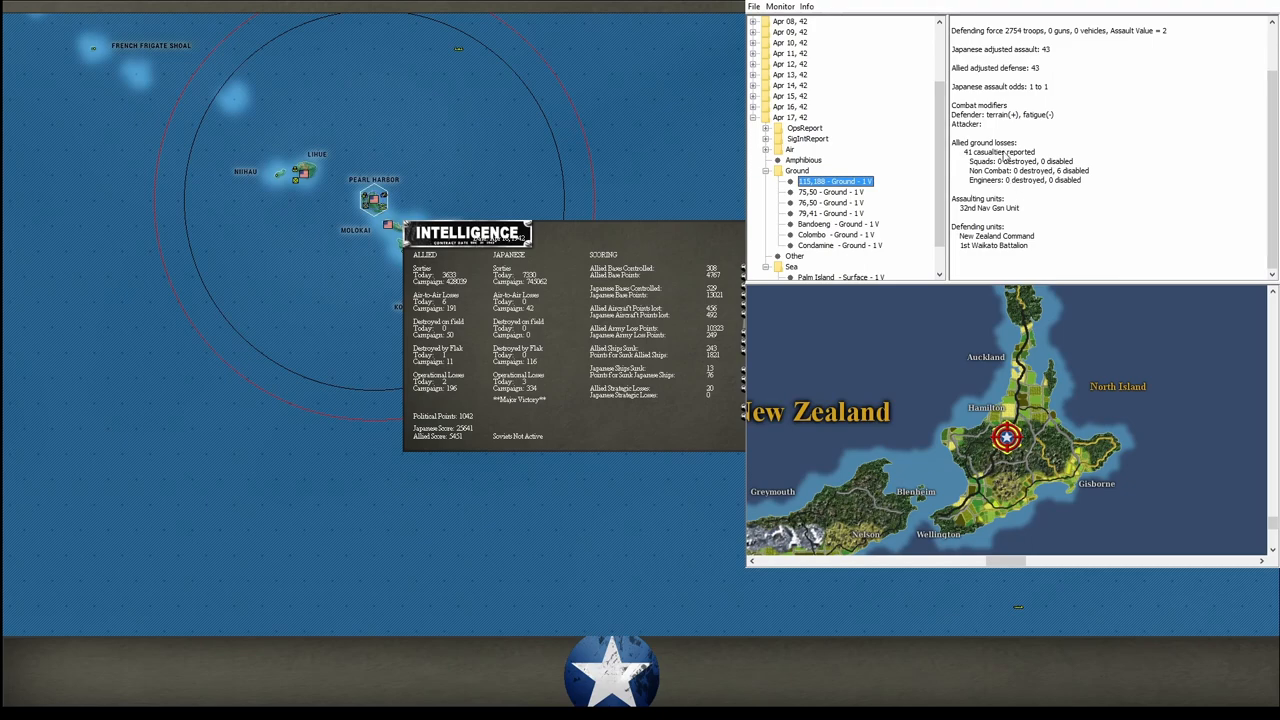
mouse_move(995, 200)
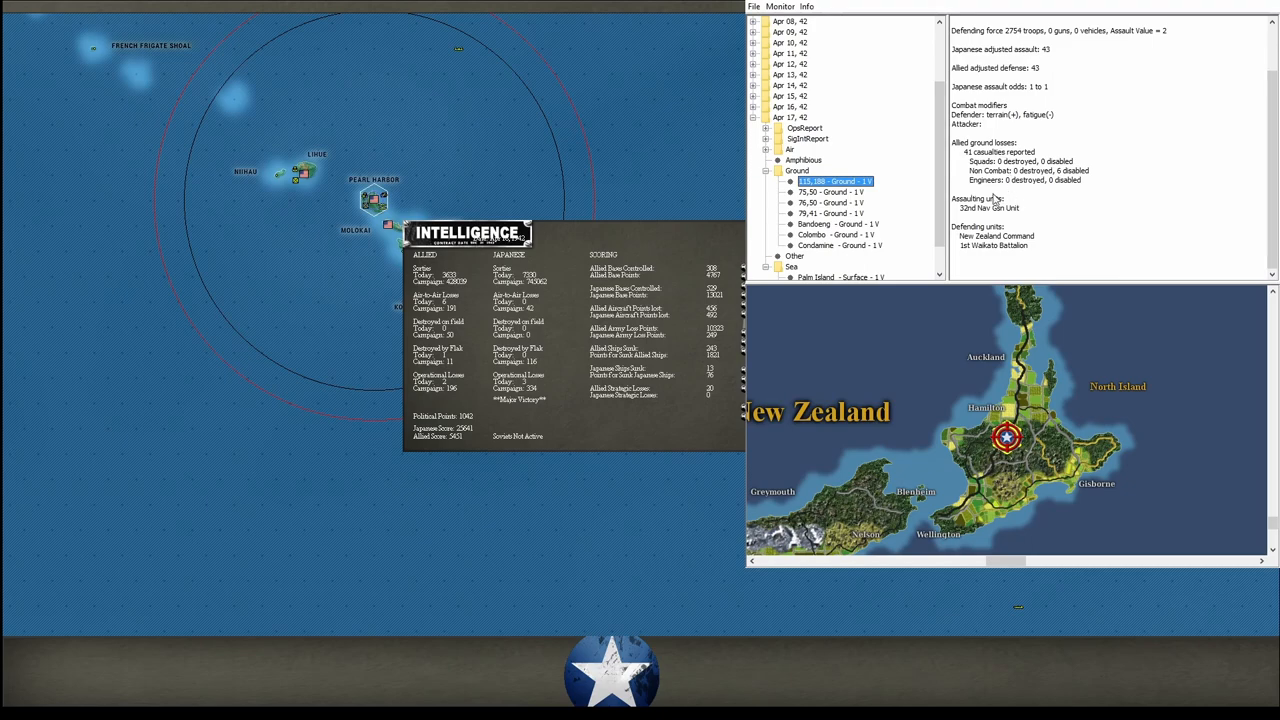
left_click(831, 202)
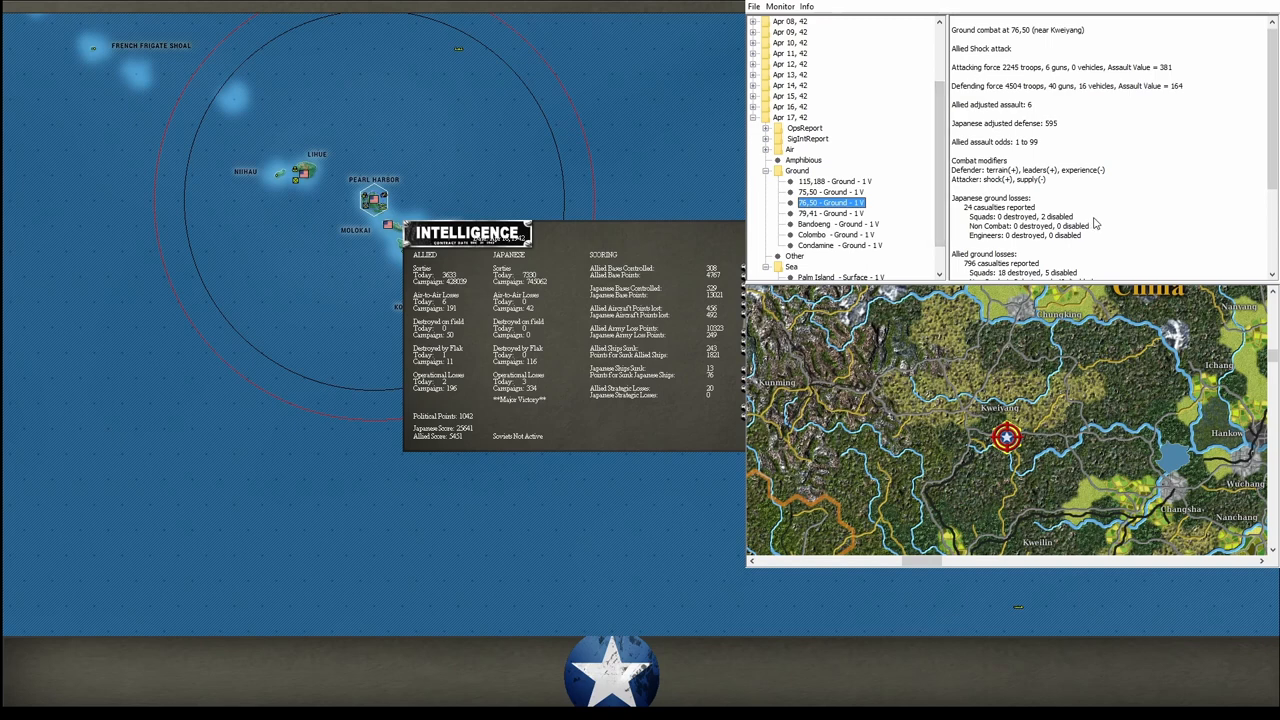
scroll("down", 3)
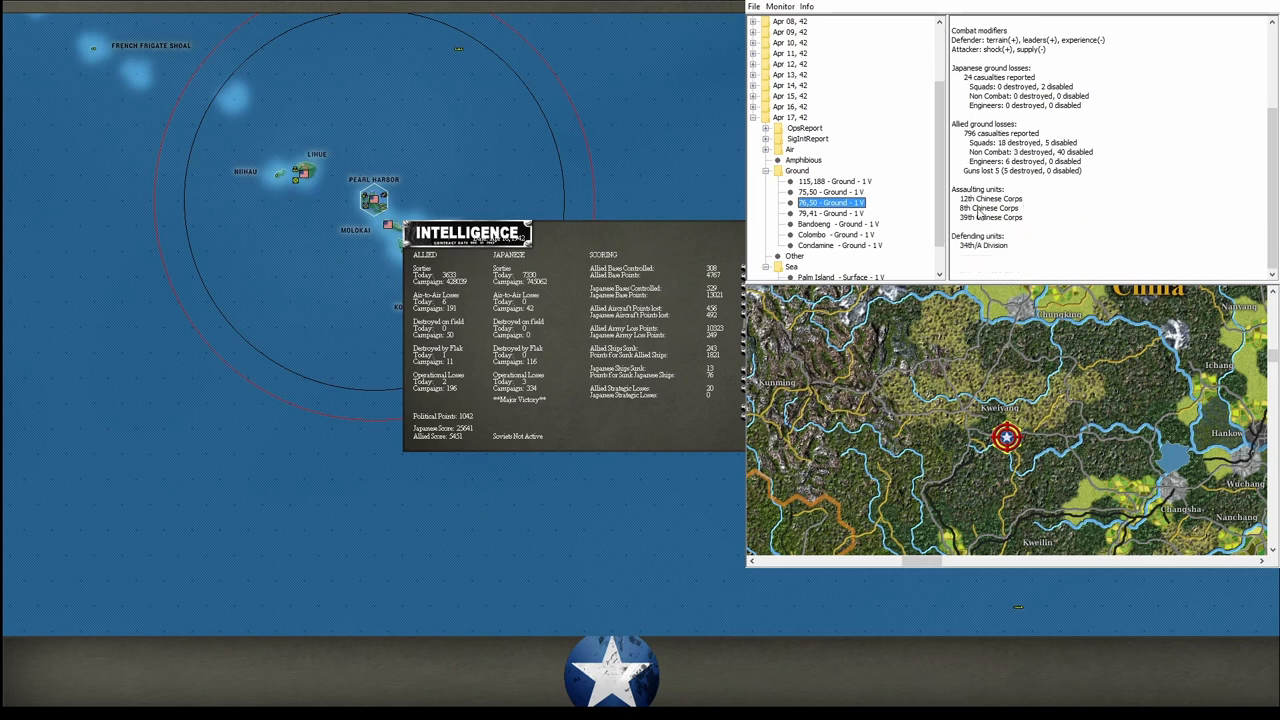
mouse_move(987, 220)
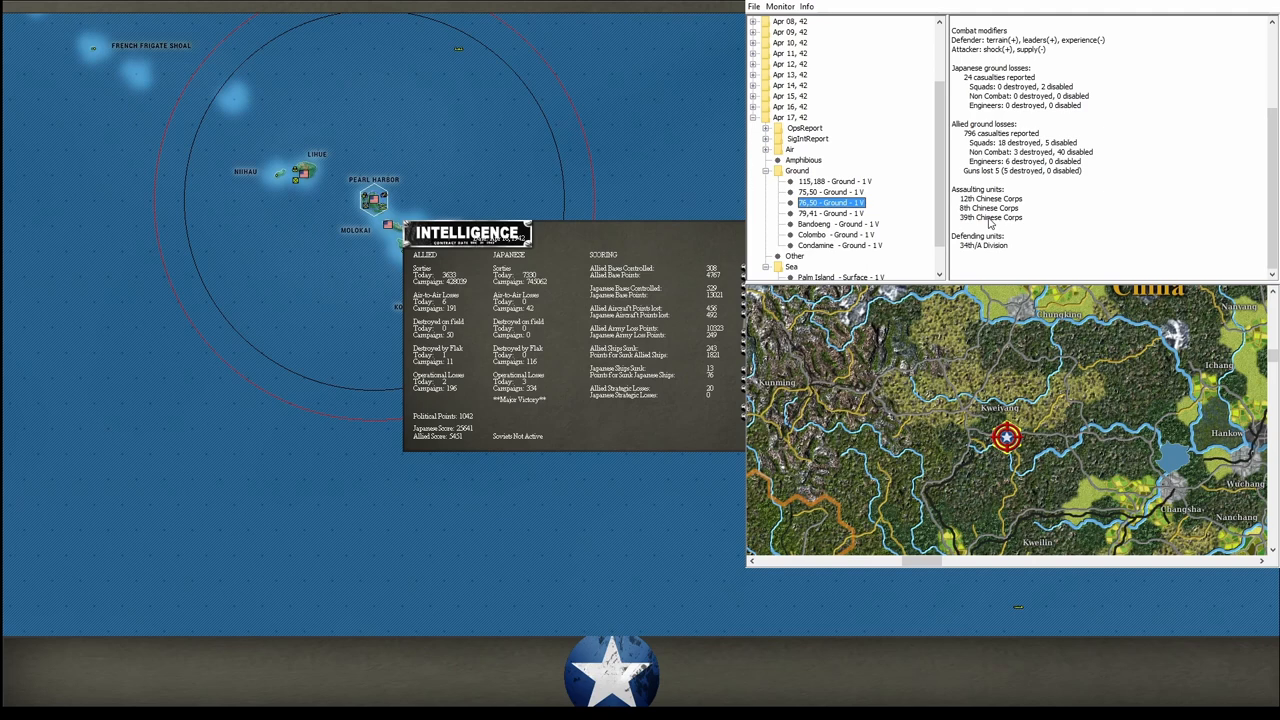
mouse_move(985, 220)
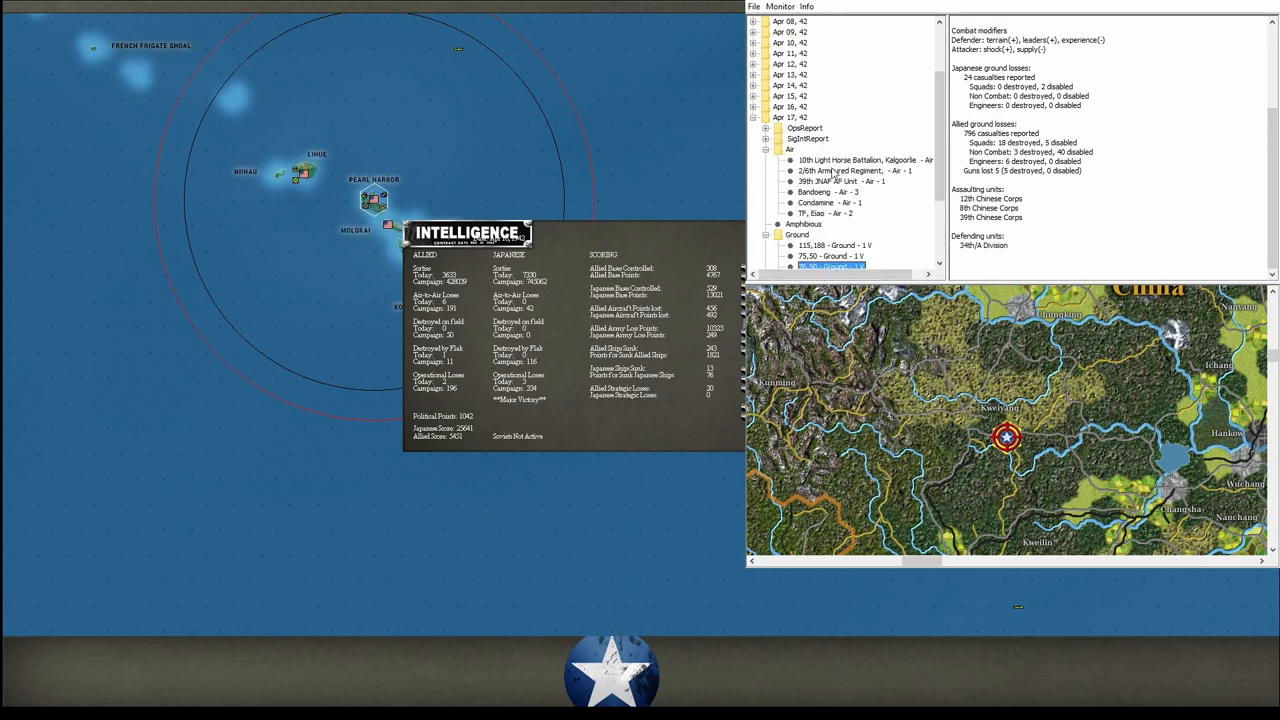
Read air attacks on TF Elao, Condamine, Bandoeng, 39th JNAF, 2/6th Armoured, 10th Light Horse.
left_click(825, 213)
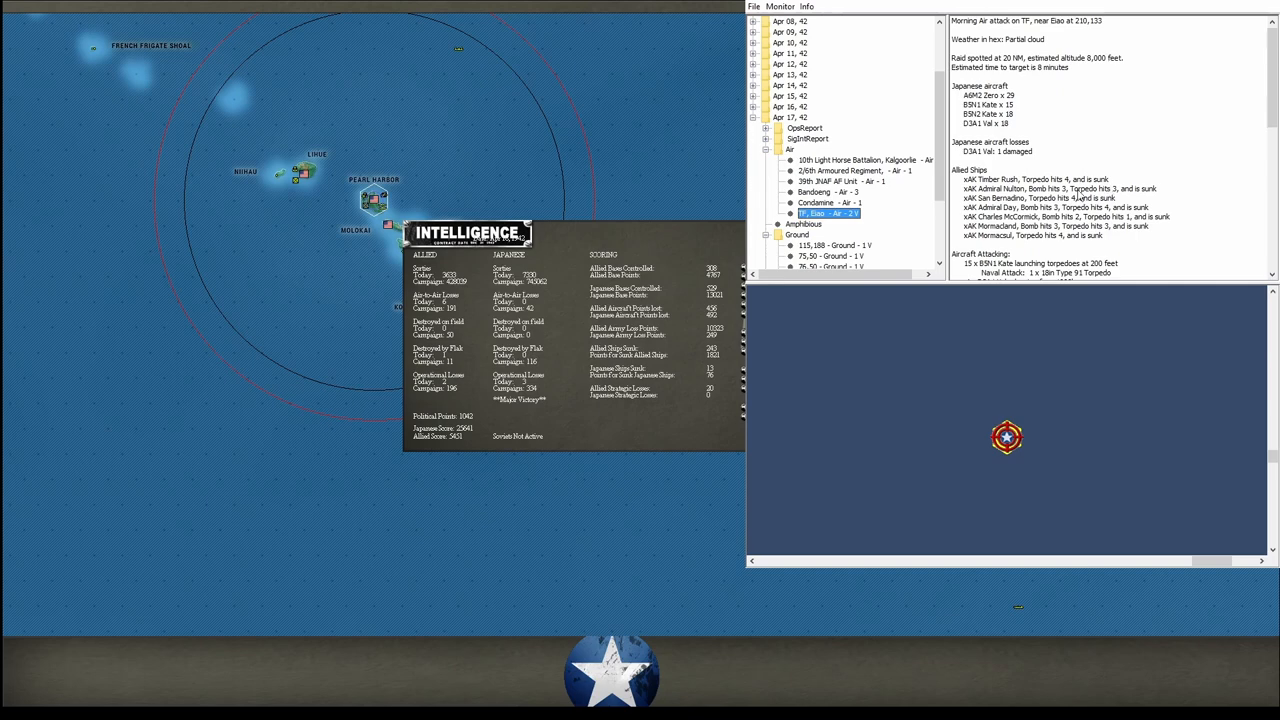
mouse_move(1062, 209)
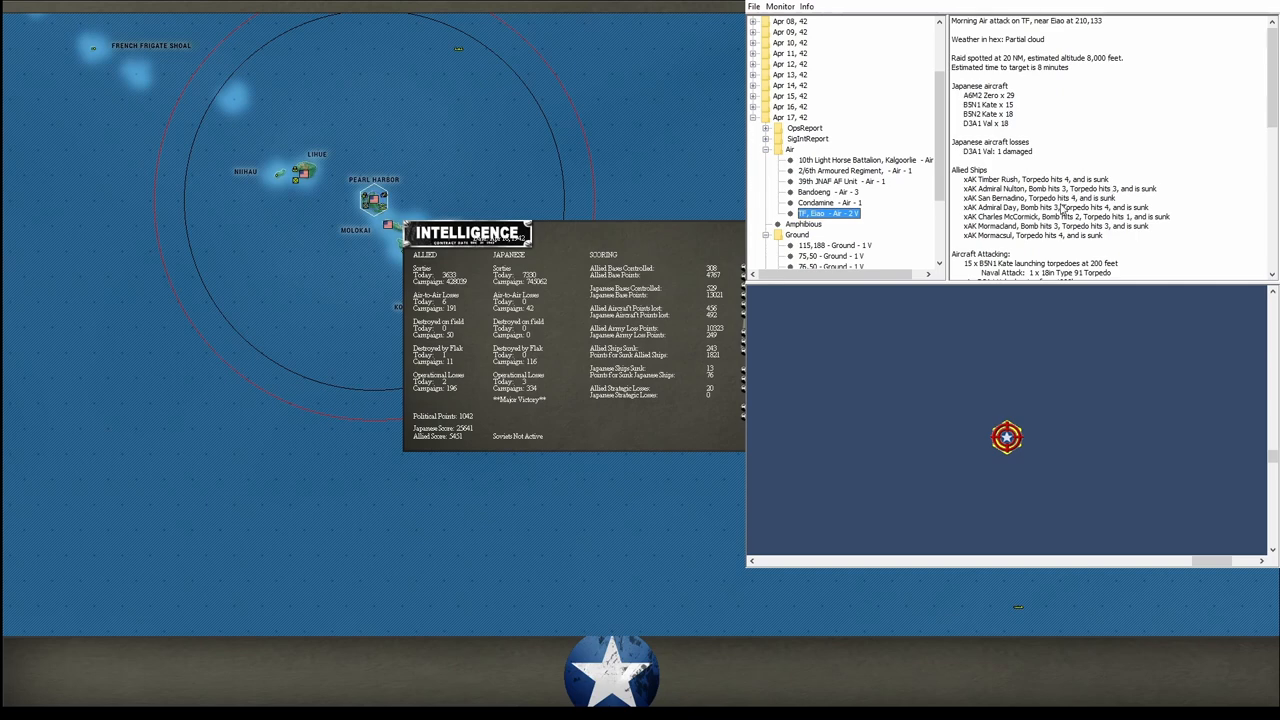
mouse_move(1058, 205)
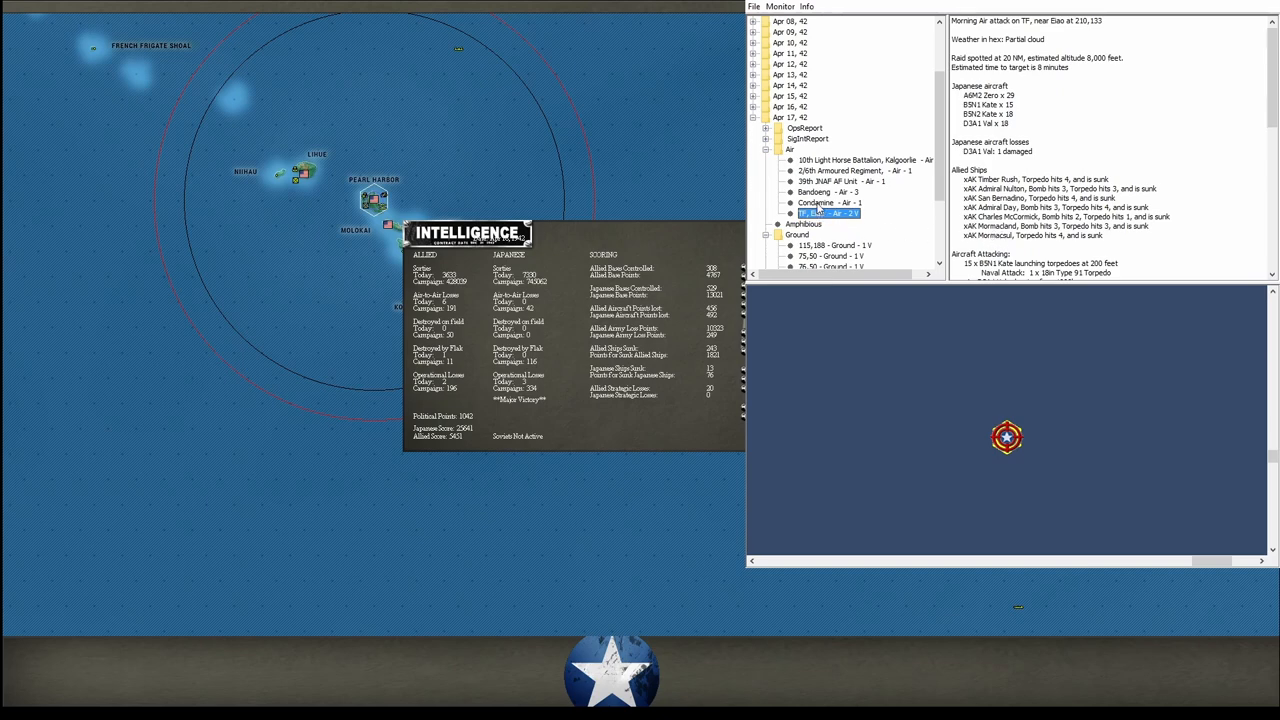
left_click(833, 202)
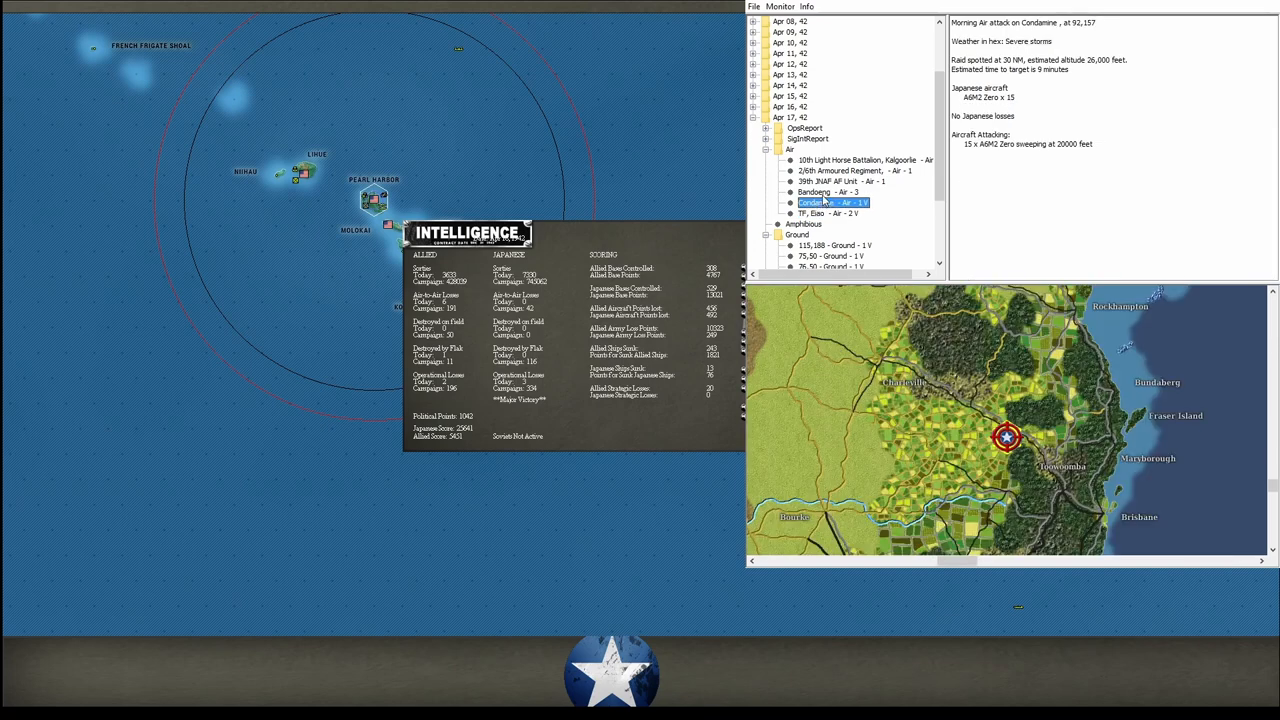
left_click(820, 191)
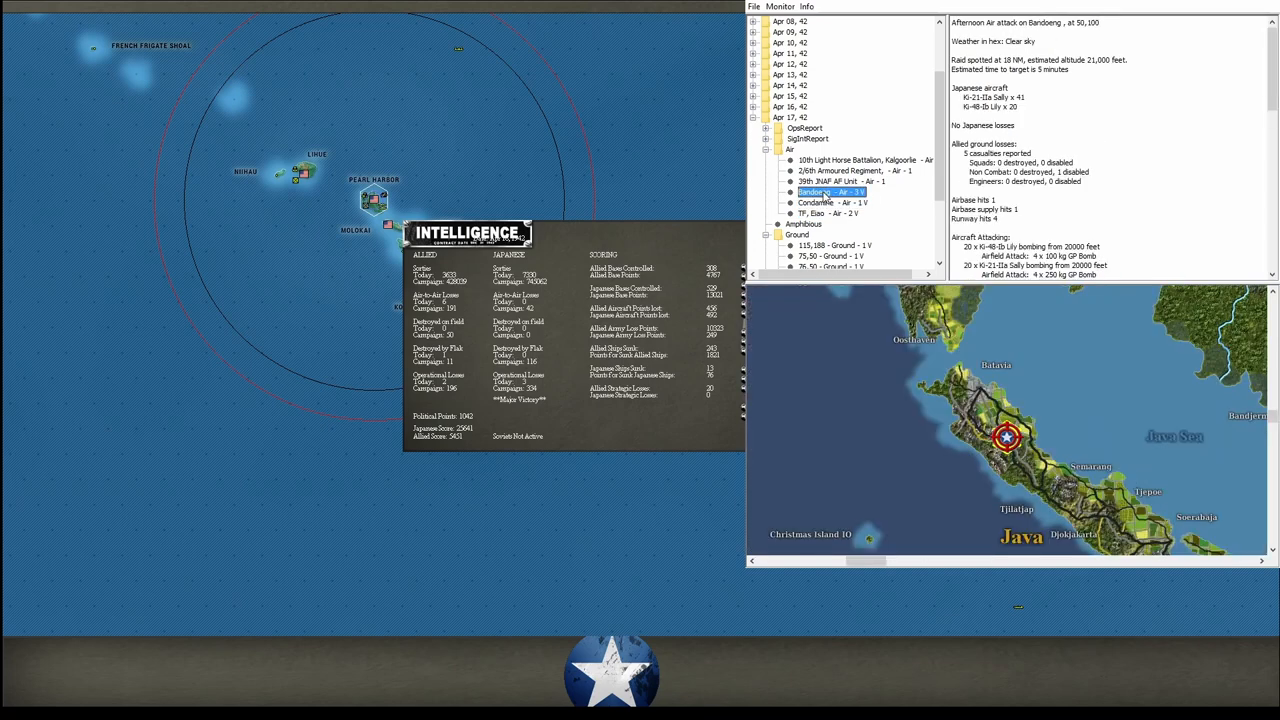
left_click(843, 181)
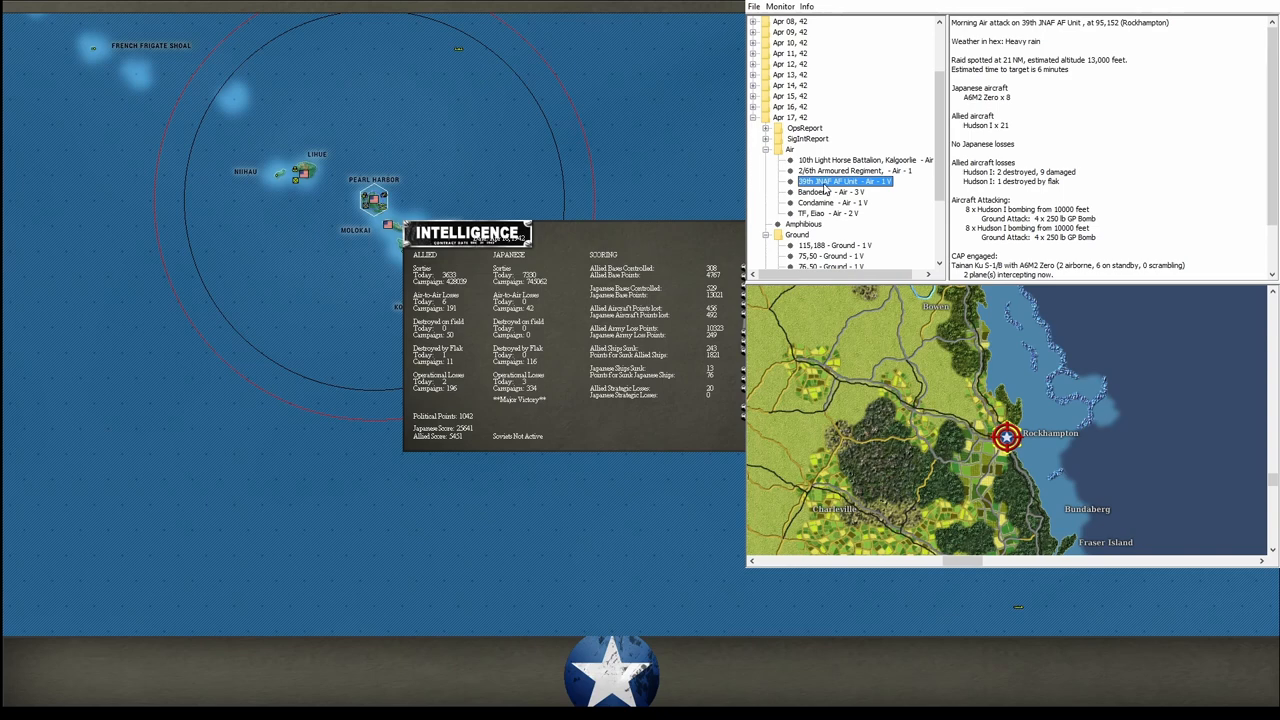
left_click(850, 170)
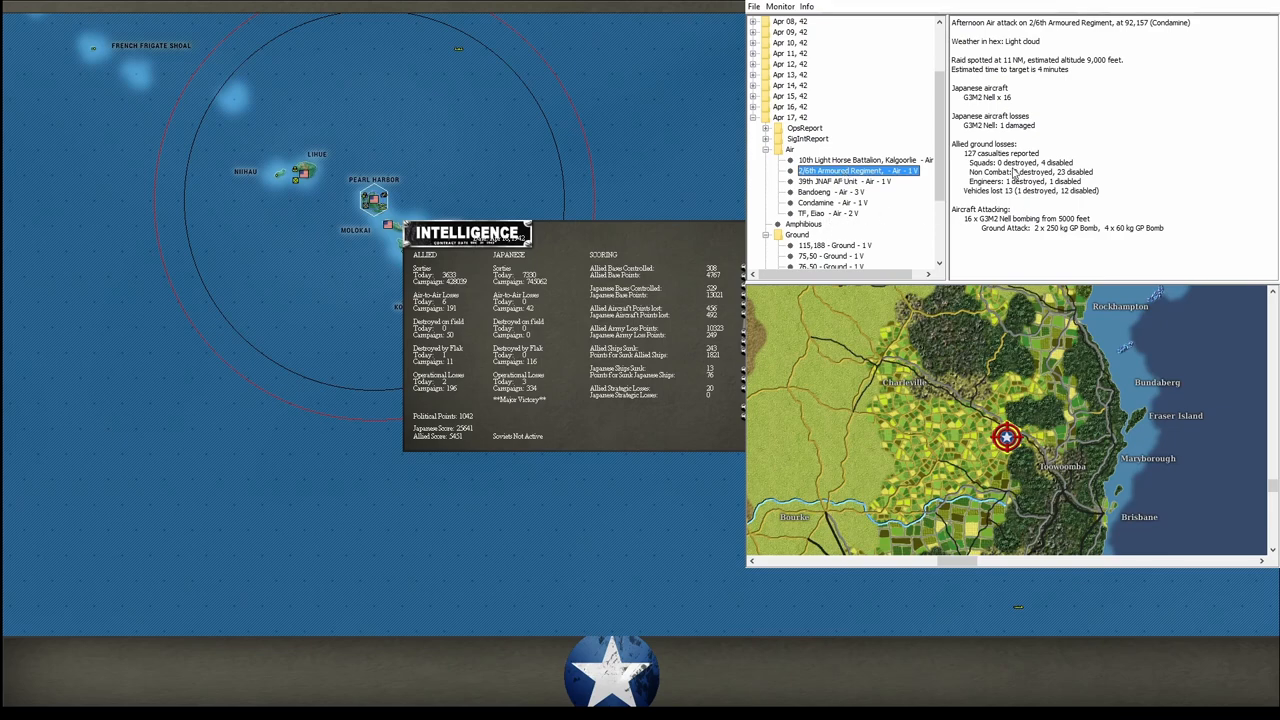
left_click(860, 160)
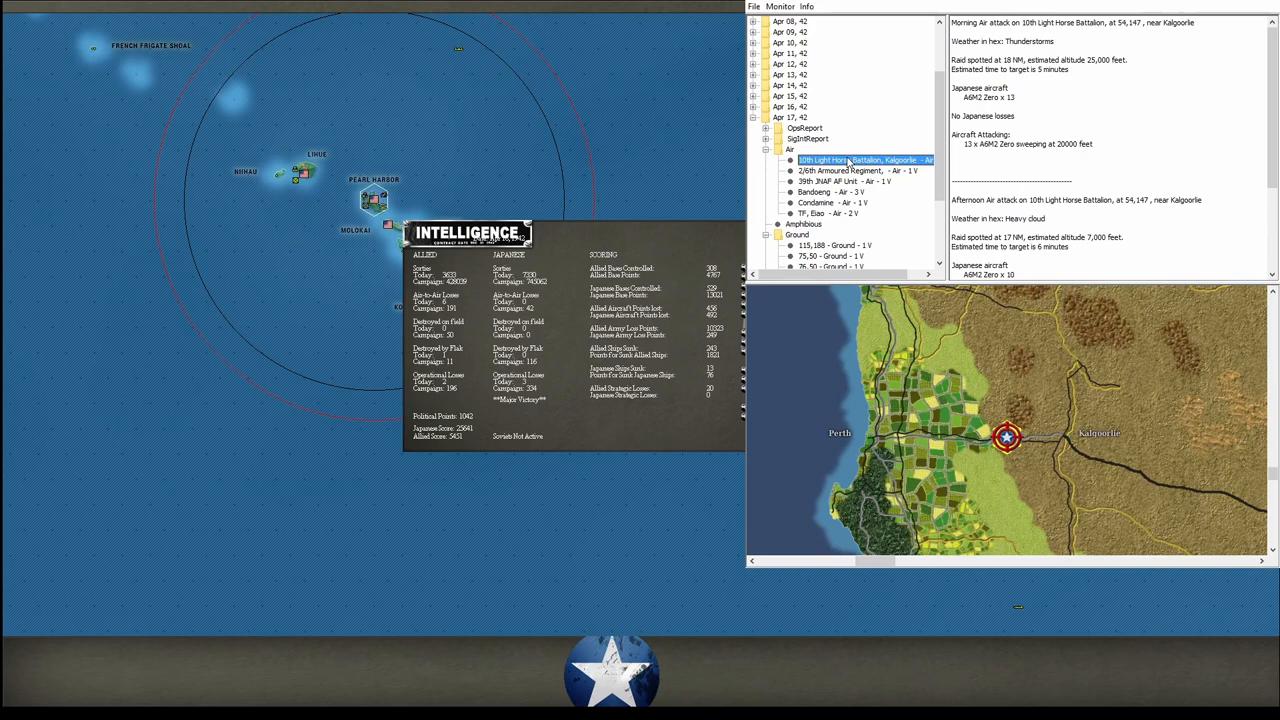
mouse_move(850, 170)
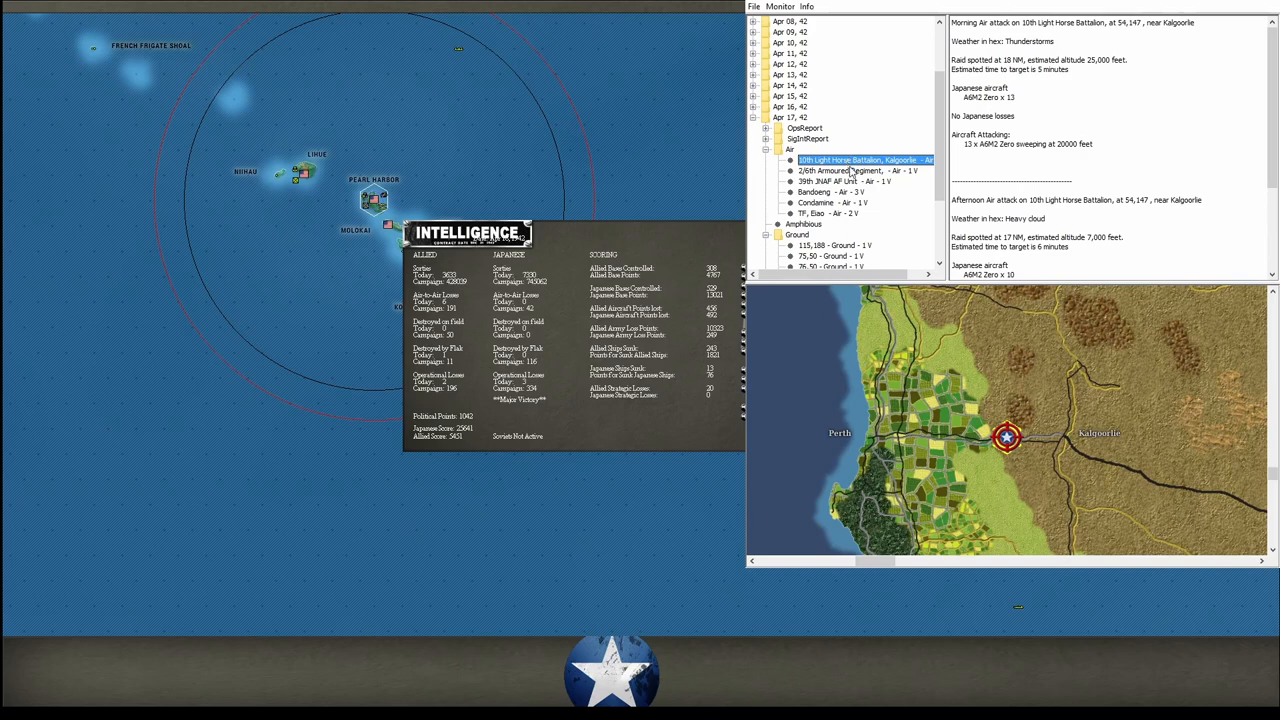
mouse_move(869, 208)
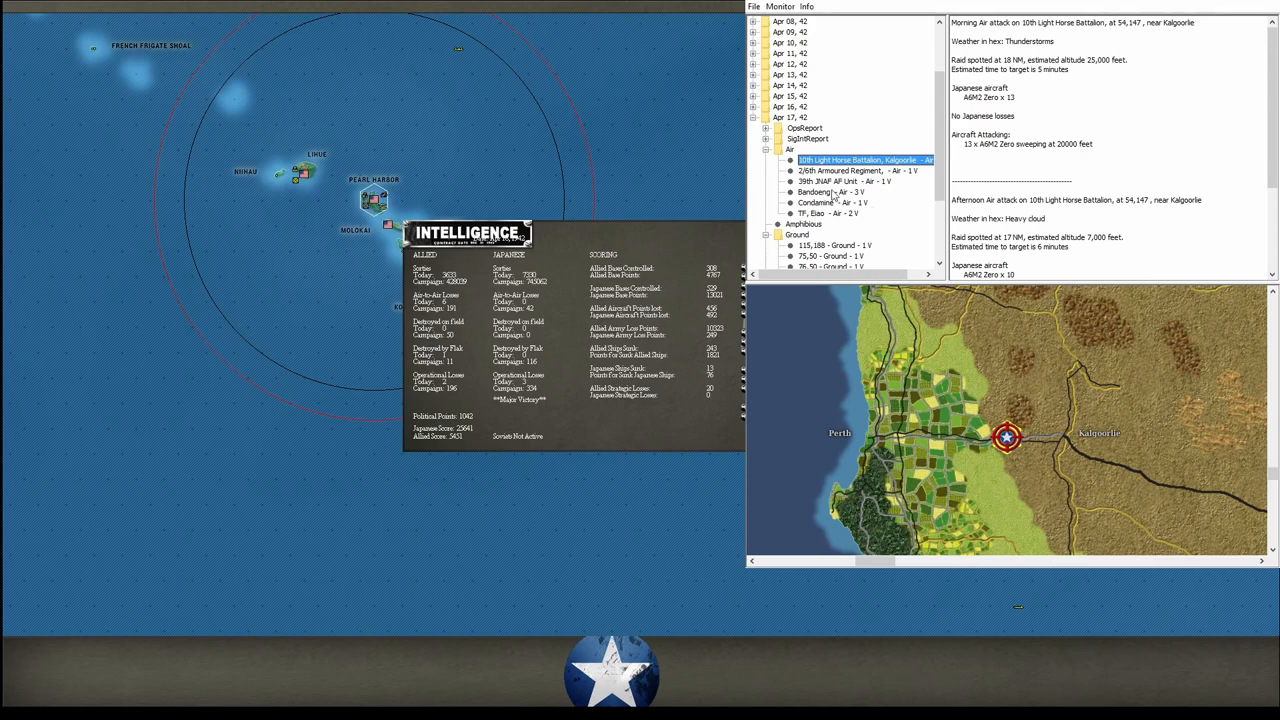
Expand the Apr 17 SigIntReport and browse the Located enemy units list.
left_click(765, 138)
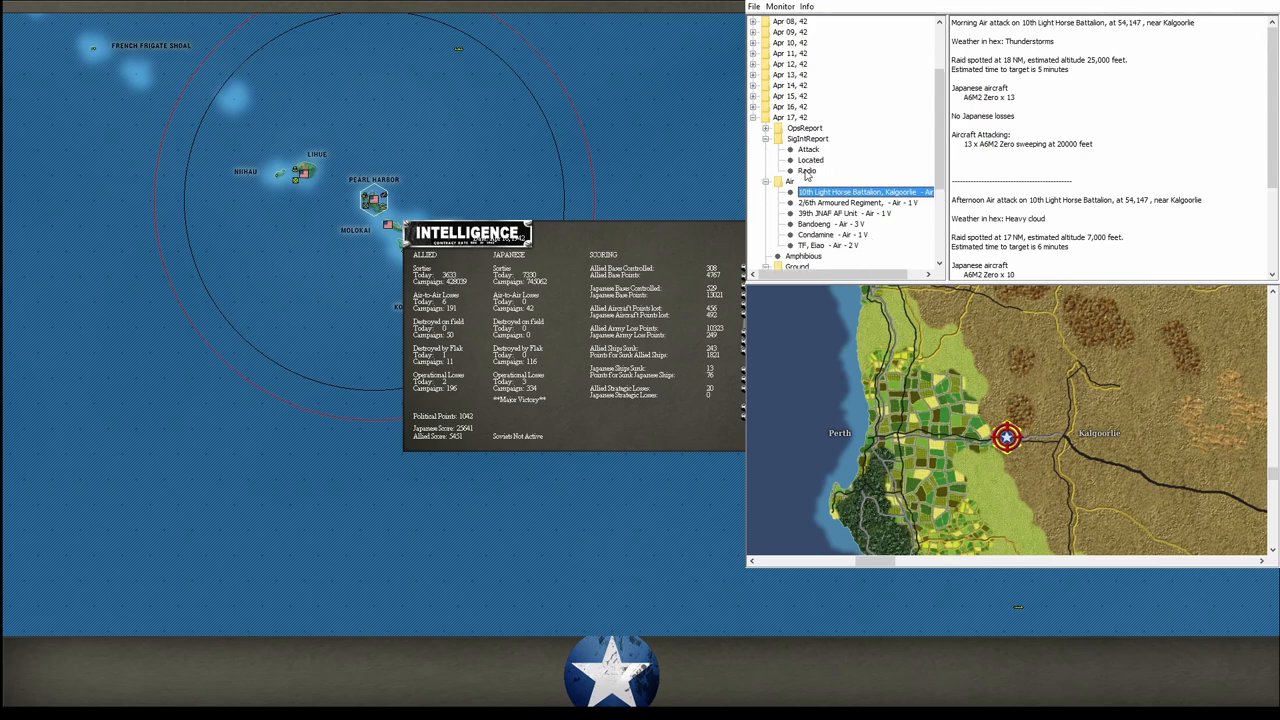
left_click(807, 170)
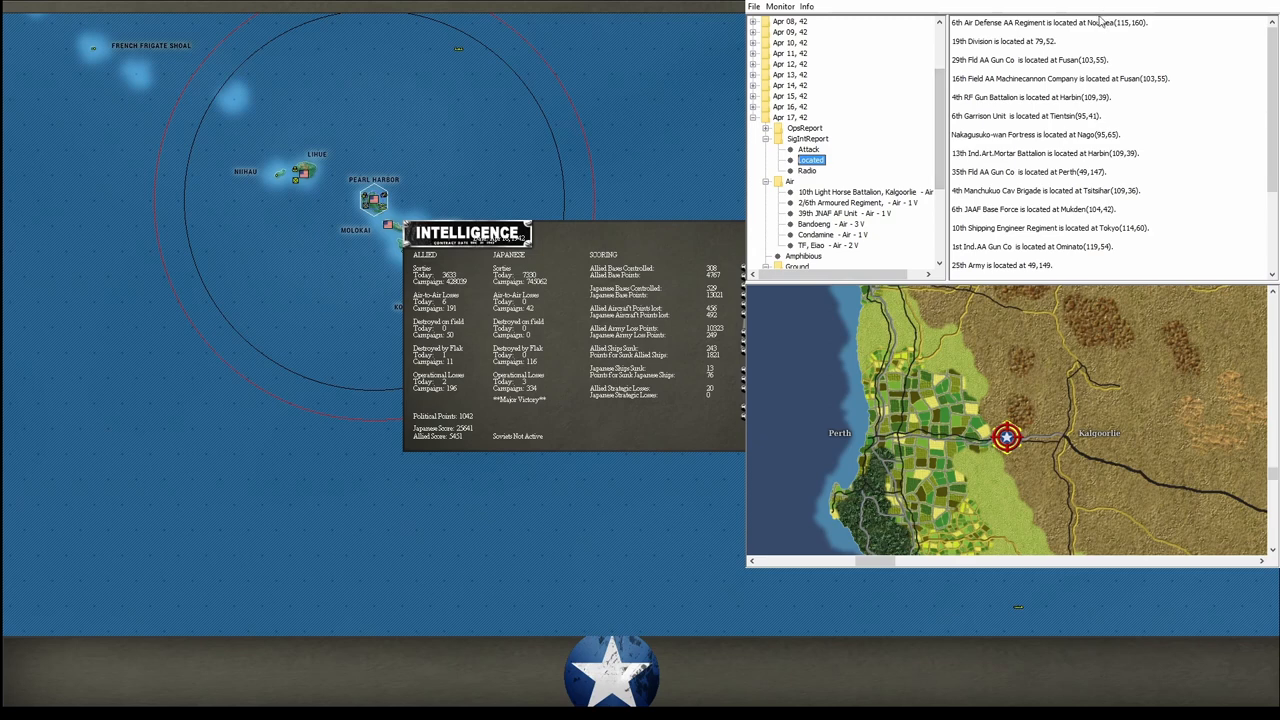
mouse_move(1074, 35)
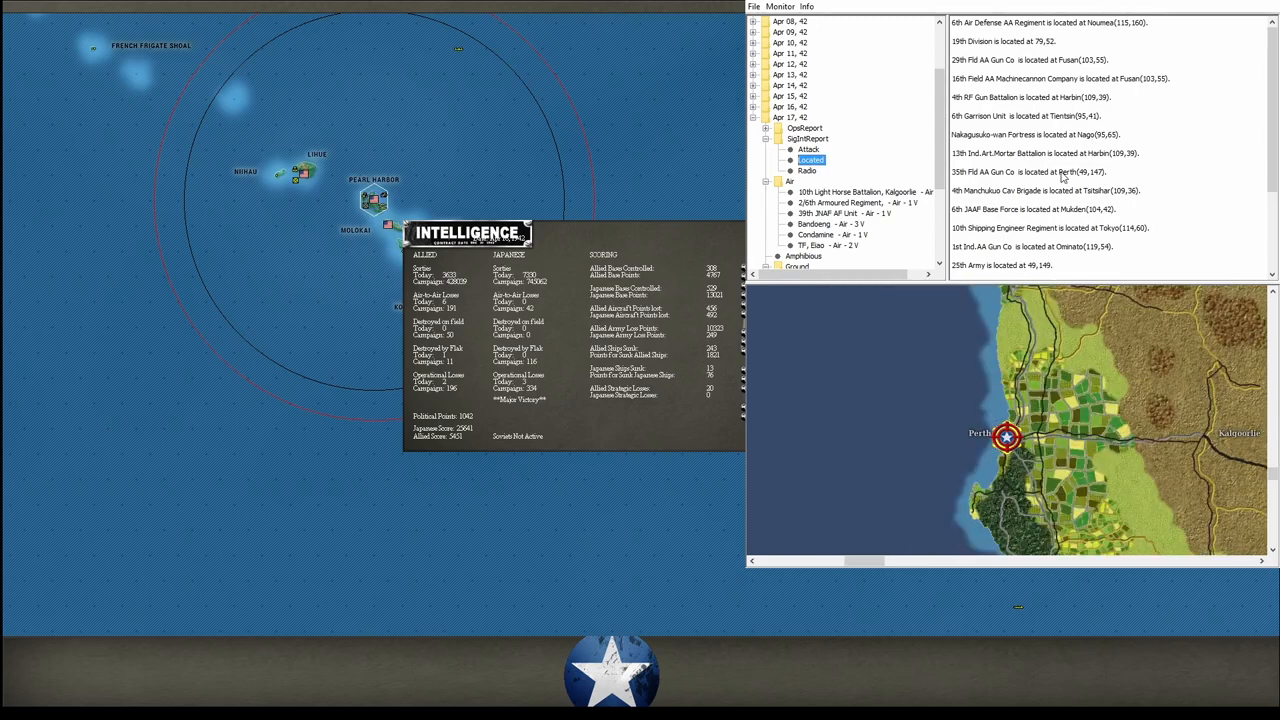
mouse_move(1062, 216)
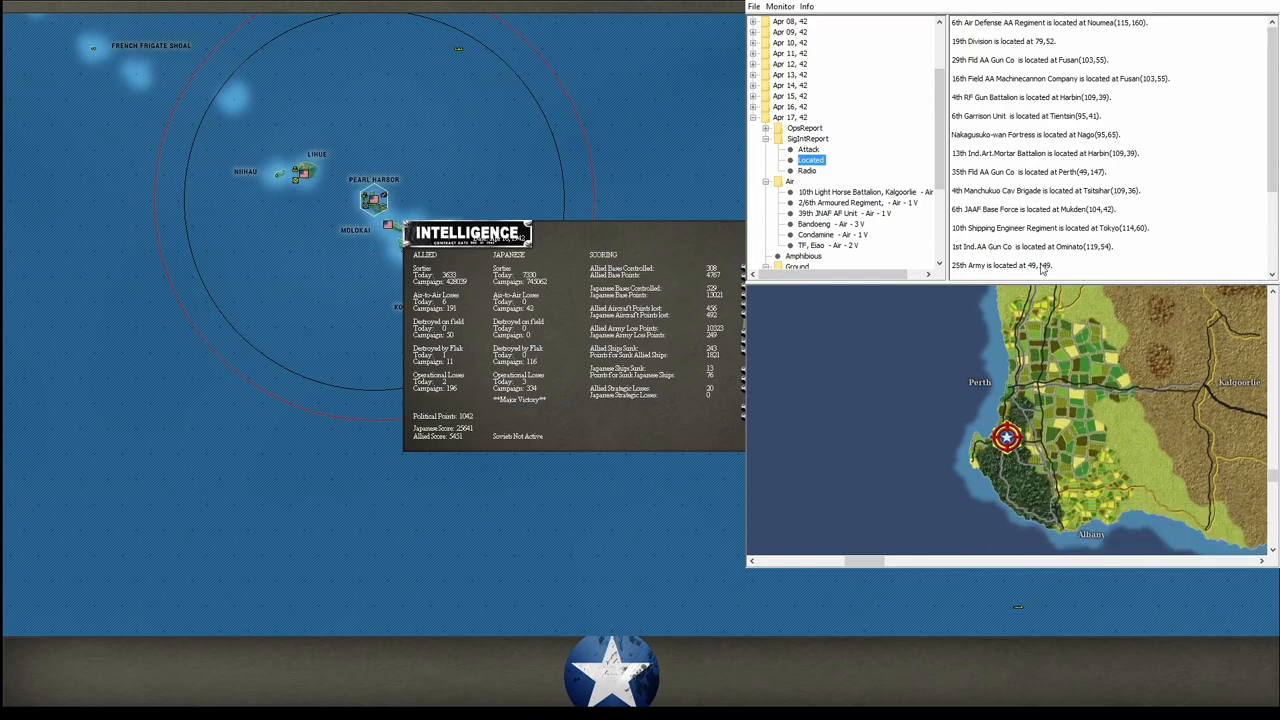
scroll("down", 3)
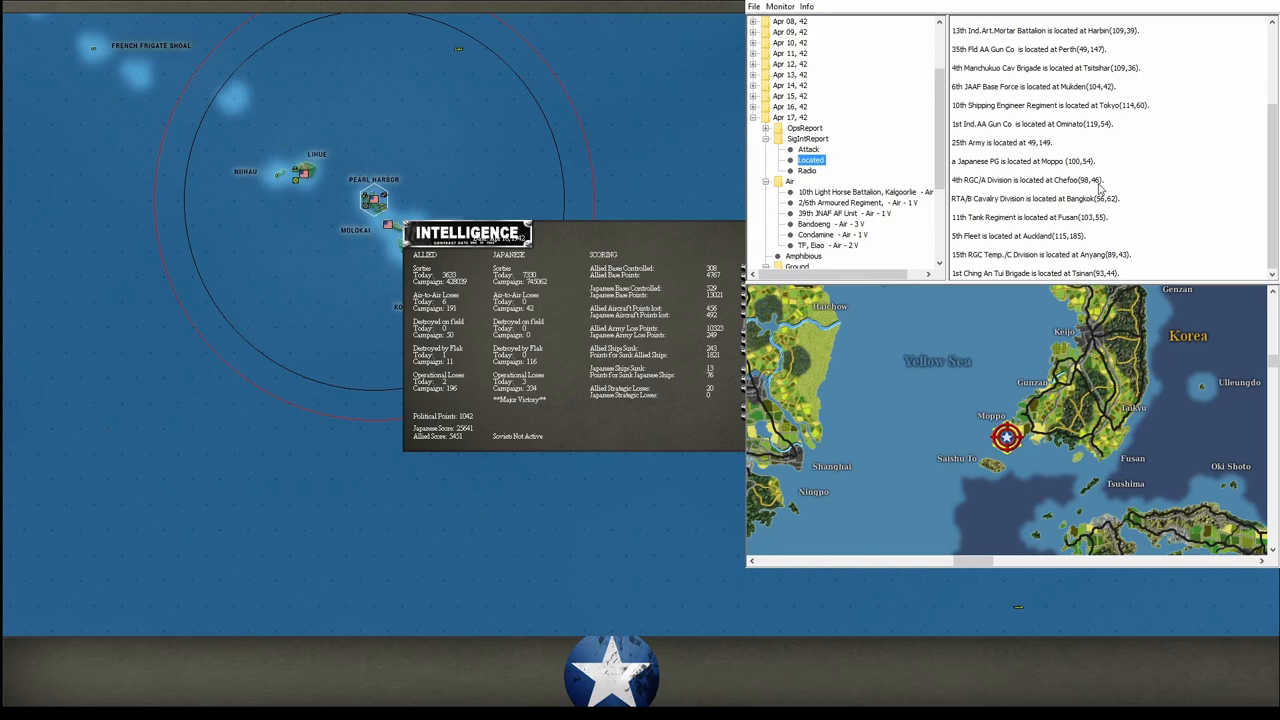
mouse_move(1043, 244)
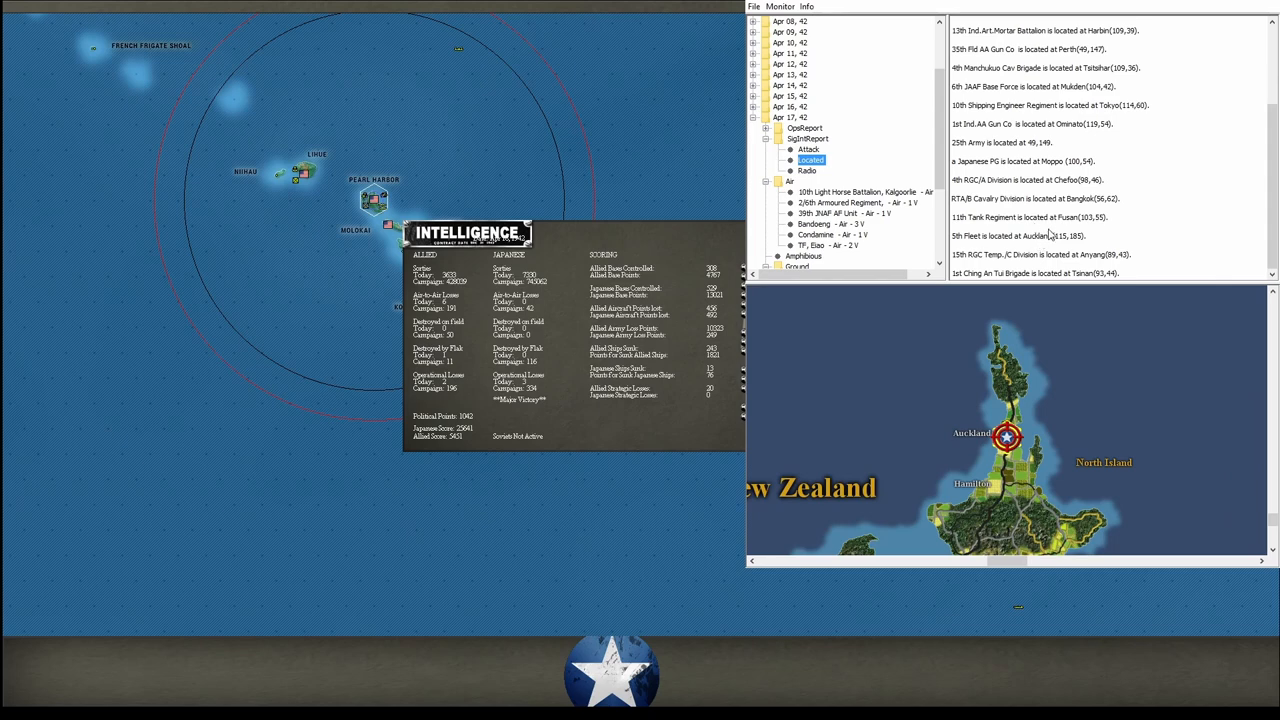
mouse_move(1092, 279)
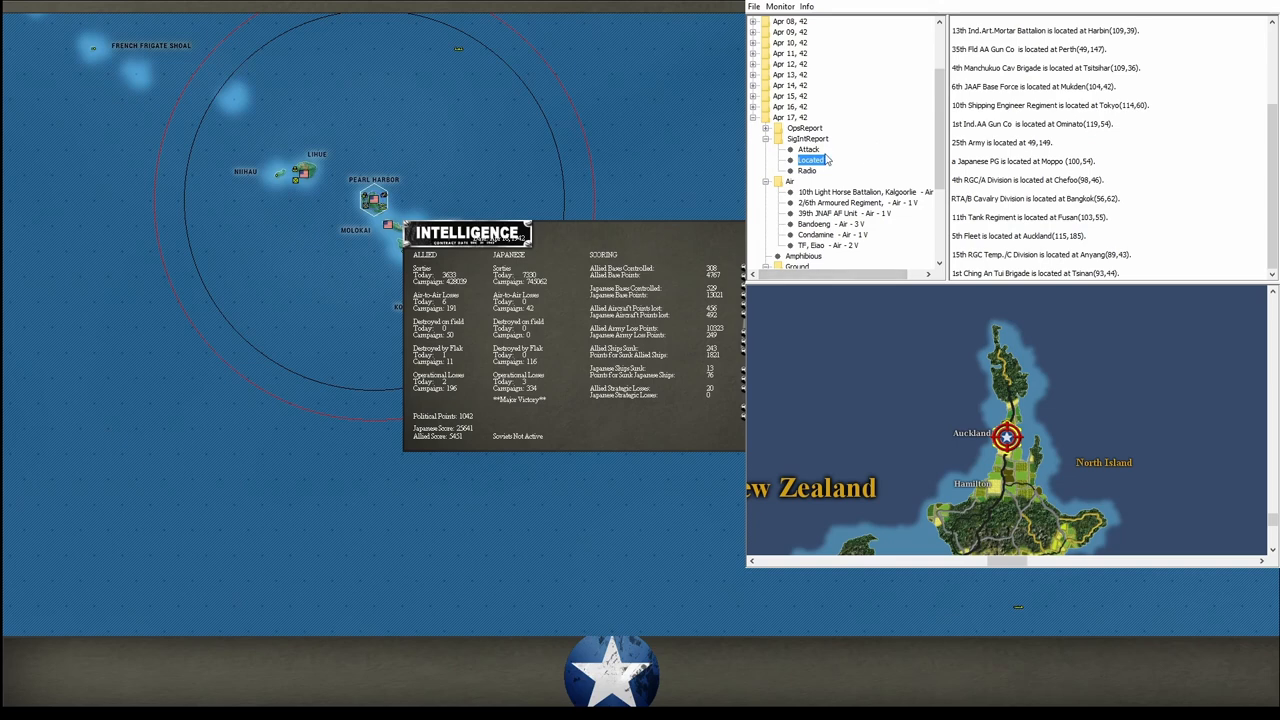
Show the SigInt Attack item: 15th Naval Guard Unit planning to attack Diamond Harbour.
left_click(809, 149)
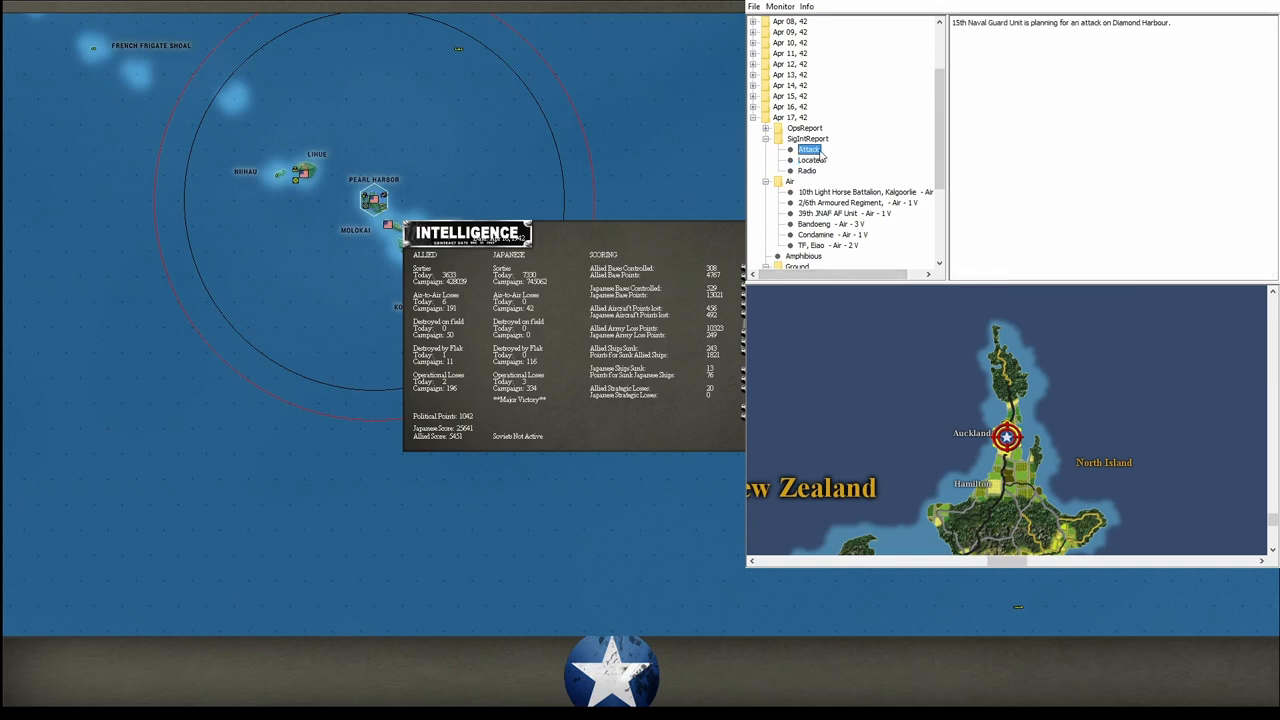
mouse_move(890, 164)
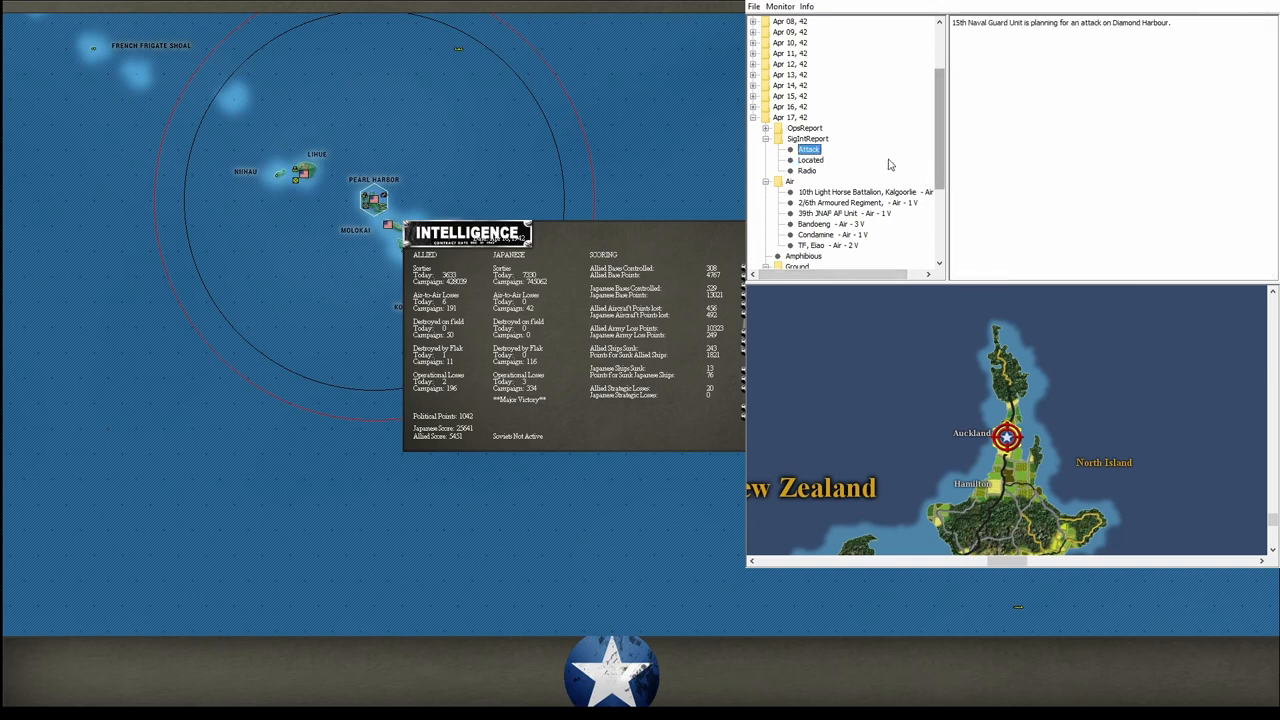
mouse_move(876, 157)
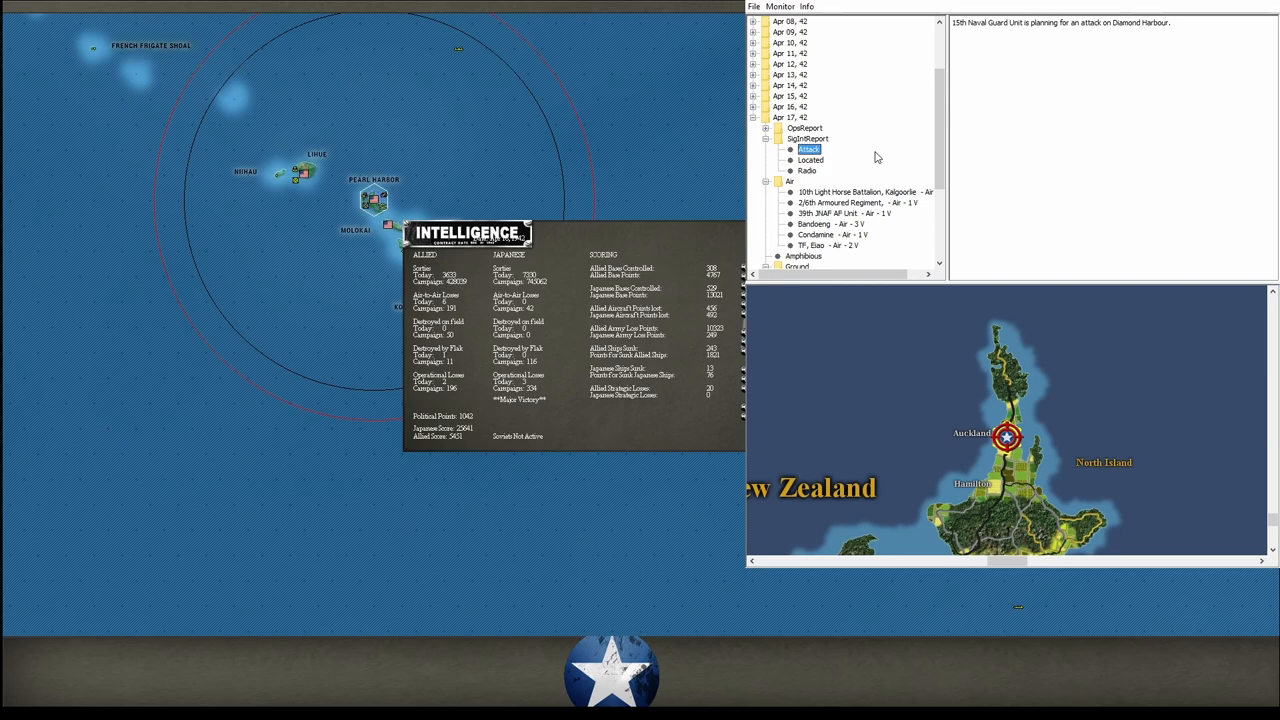
mouse_move(768, 135)
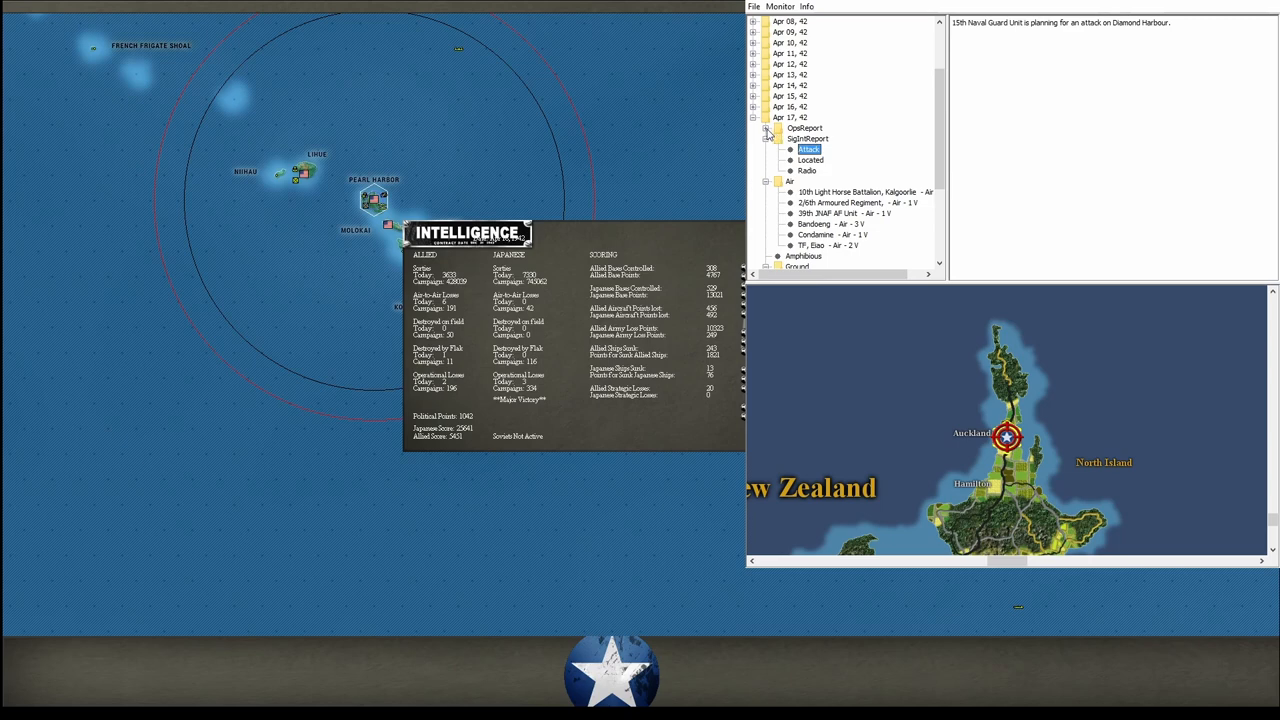
Read the Apr 17 Withdrawals and Unknown operations messages to the end of the list.
left_click(767, 128)
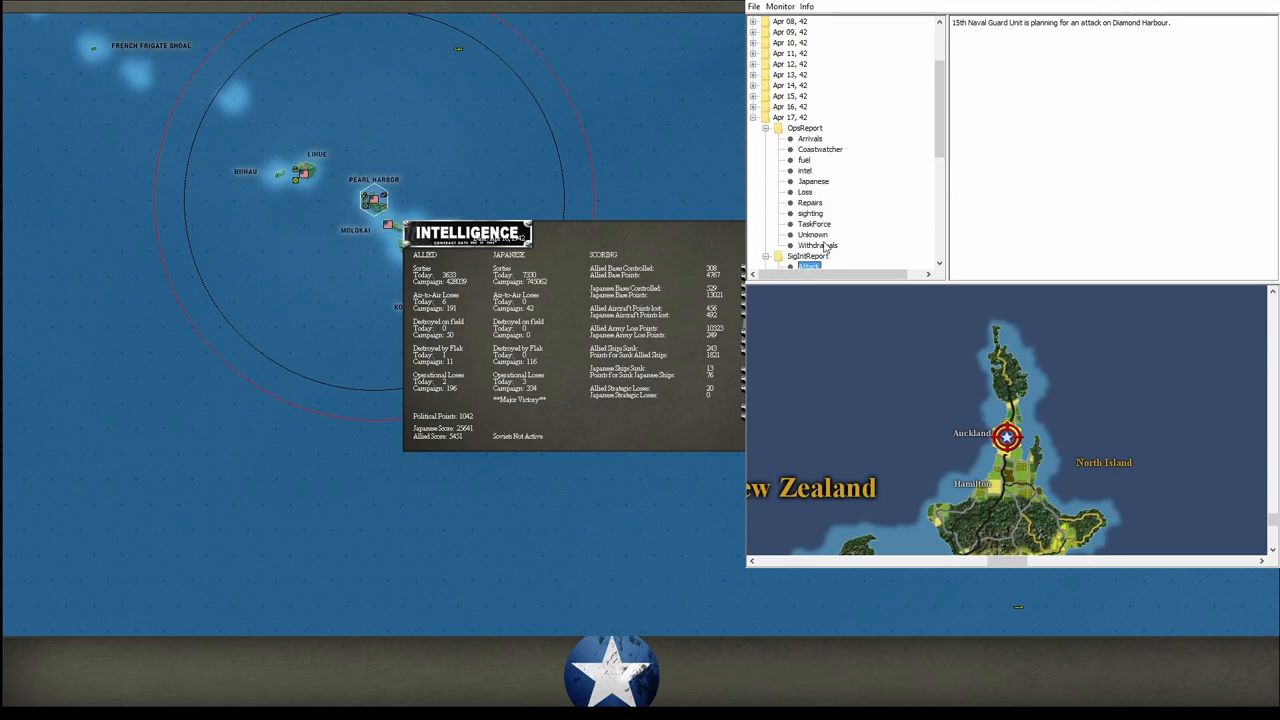
left_click(817, 245)
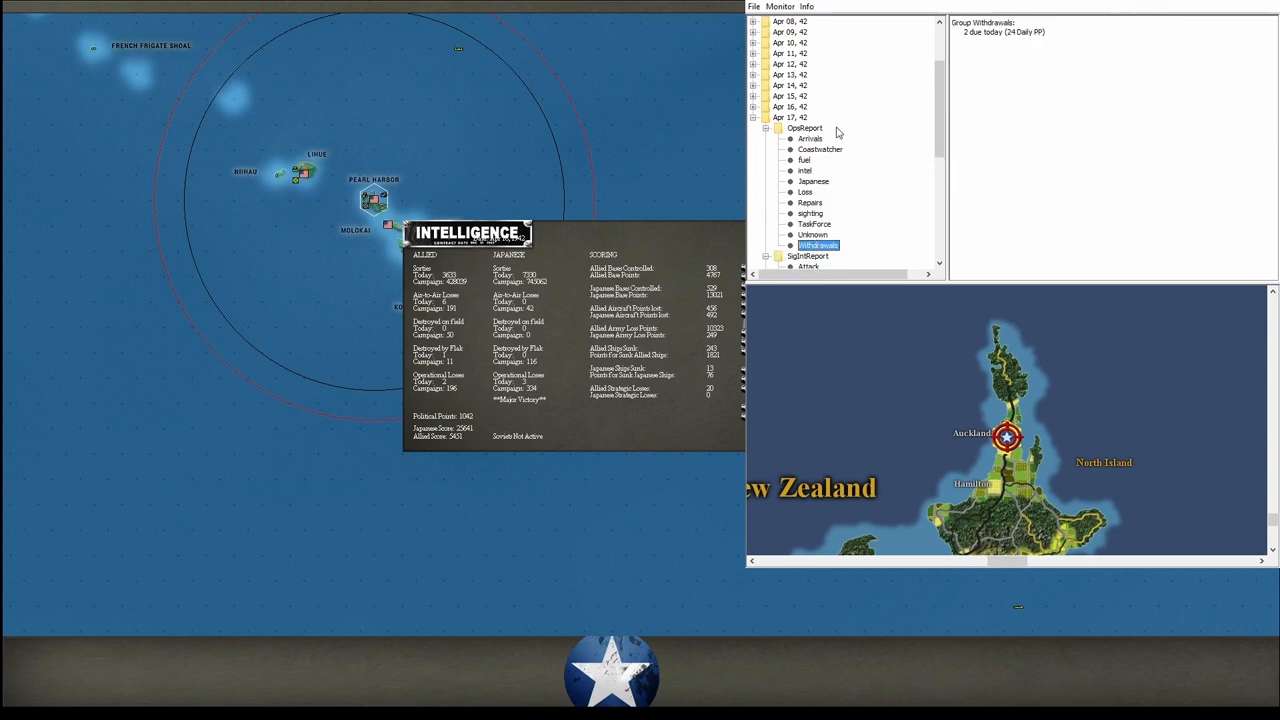
mouse_move(981, 45)
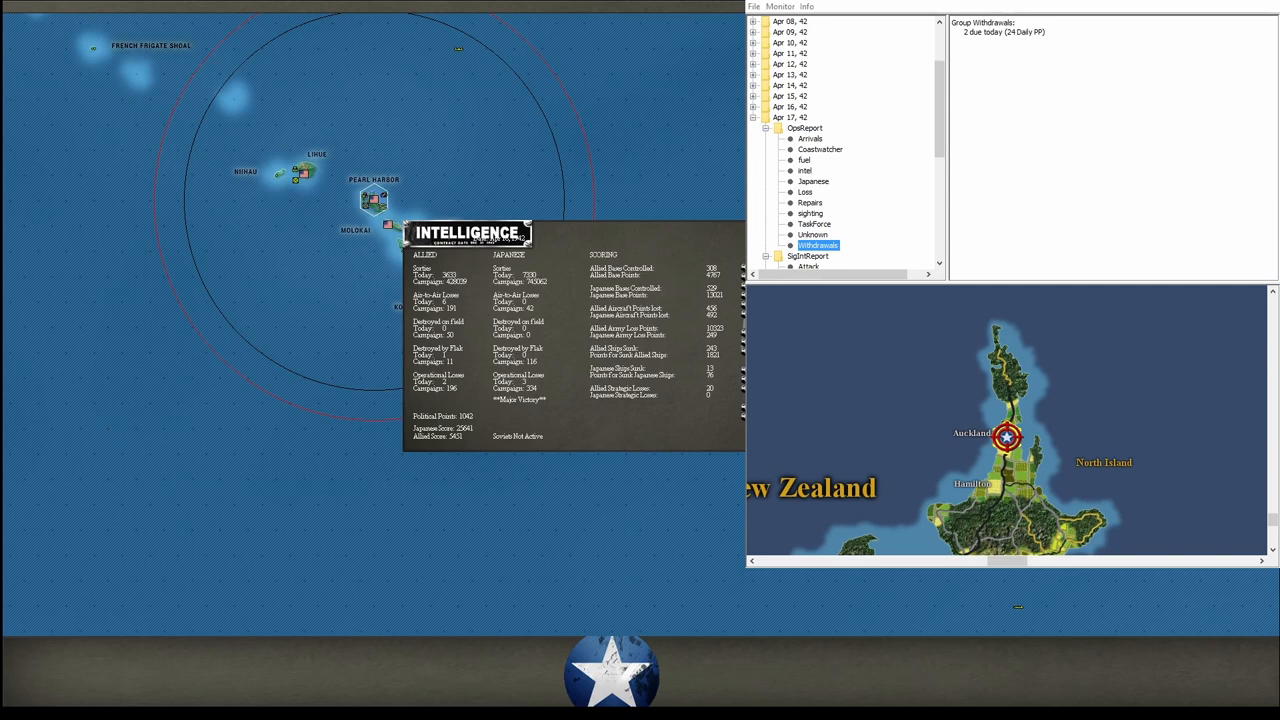
left_click(813, 234)
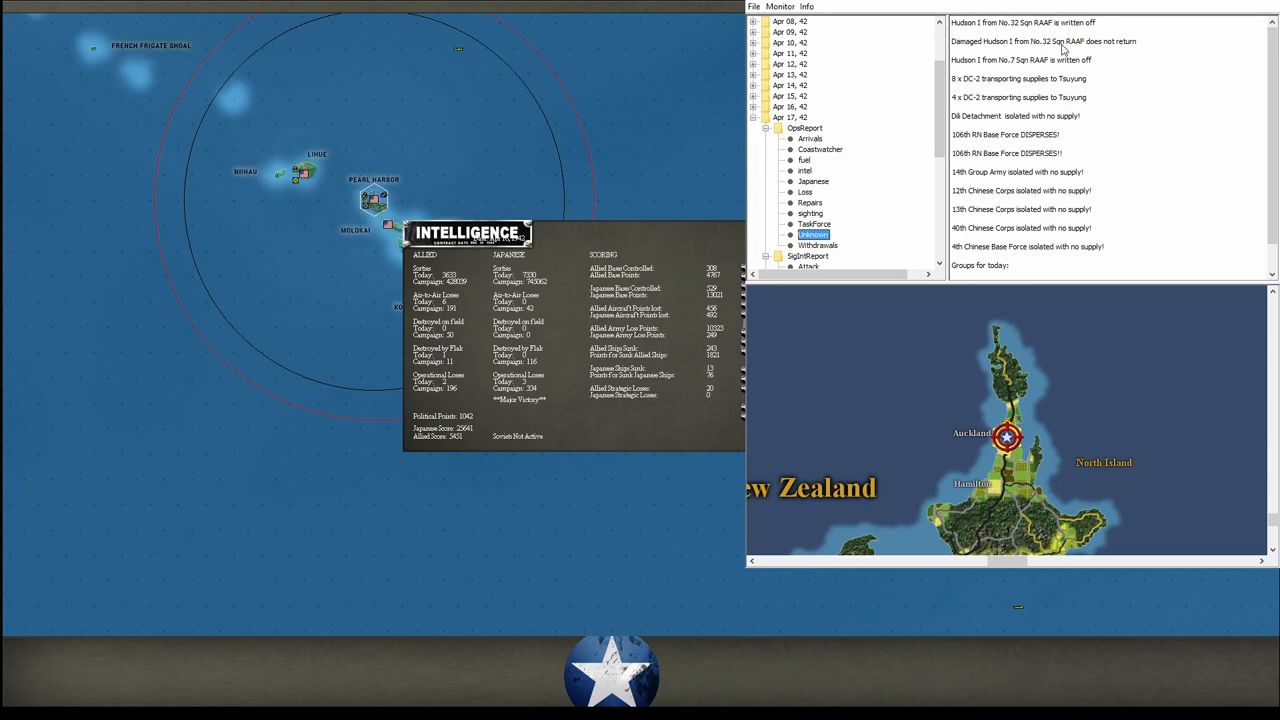
mouse_move(1061, 84)
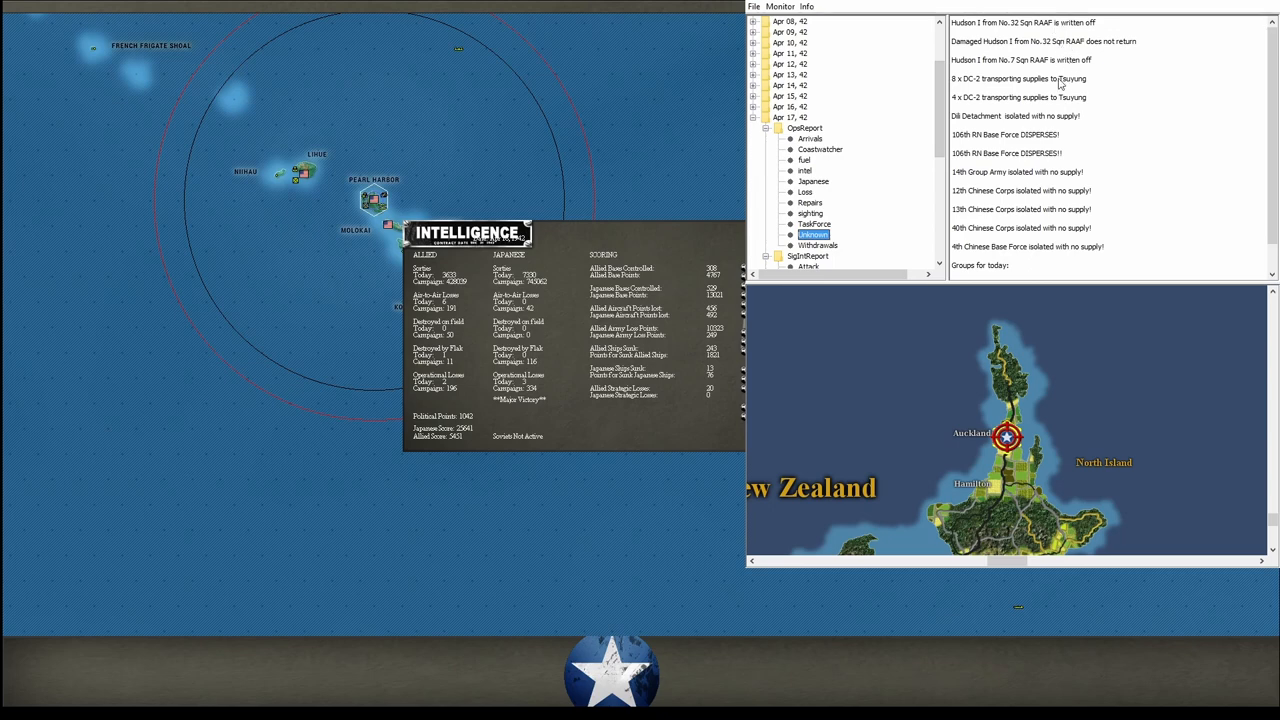
mouse_move(1046, 105)
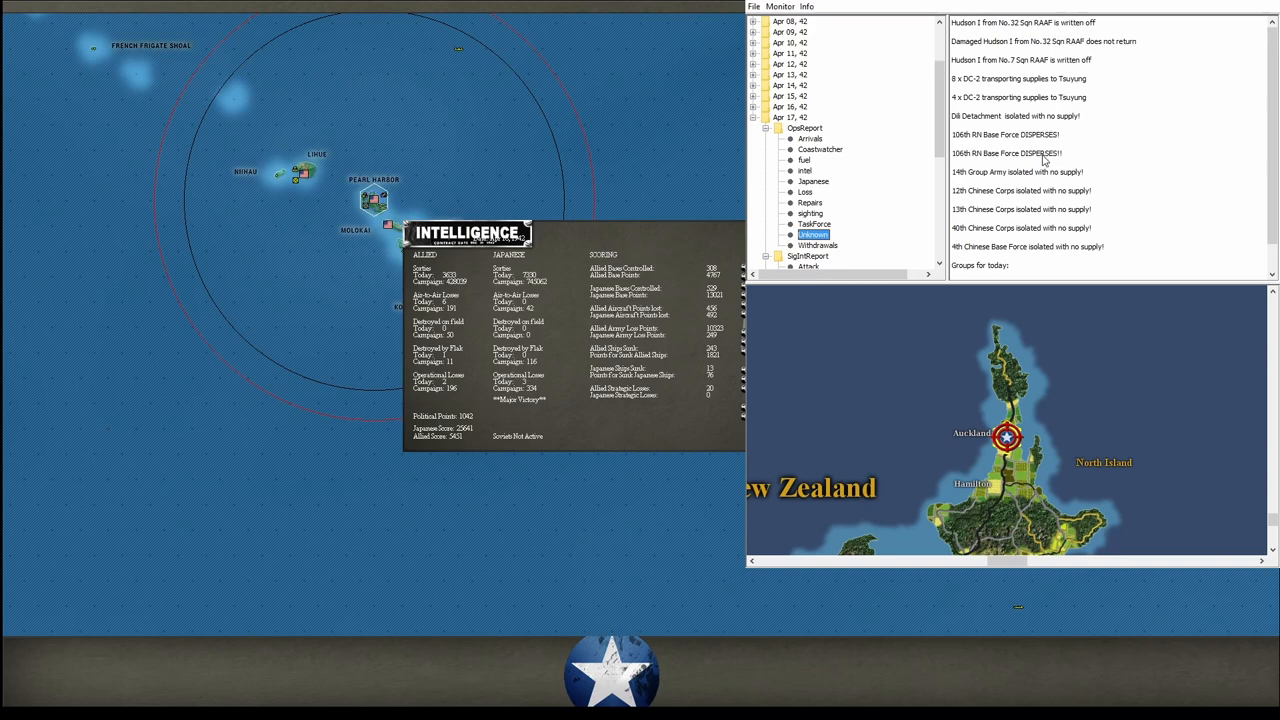
scroll("down", 3)
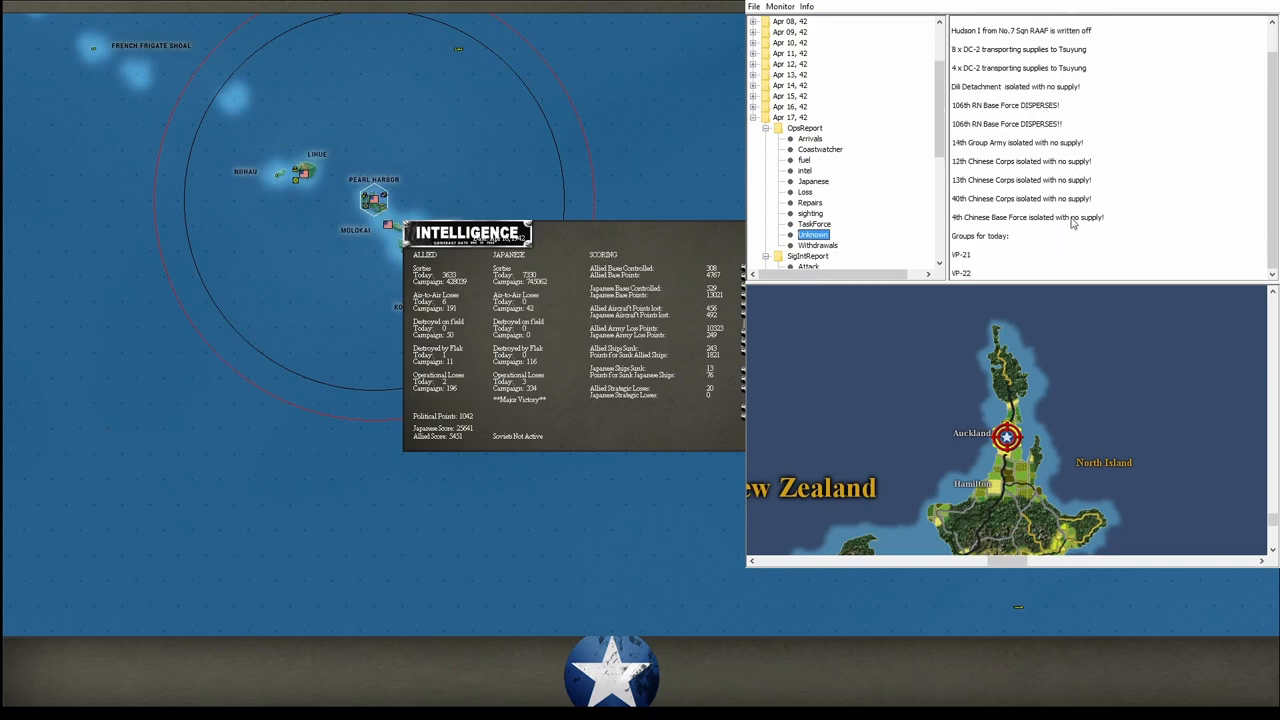
mouse_move(1008, 235)
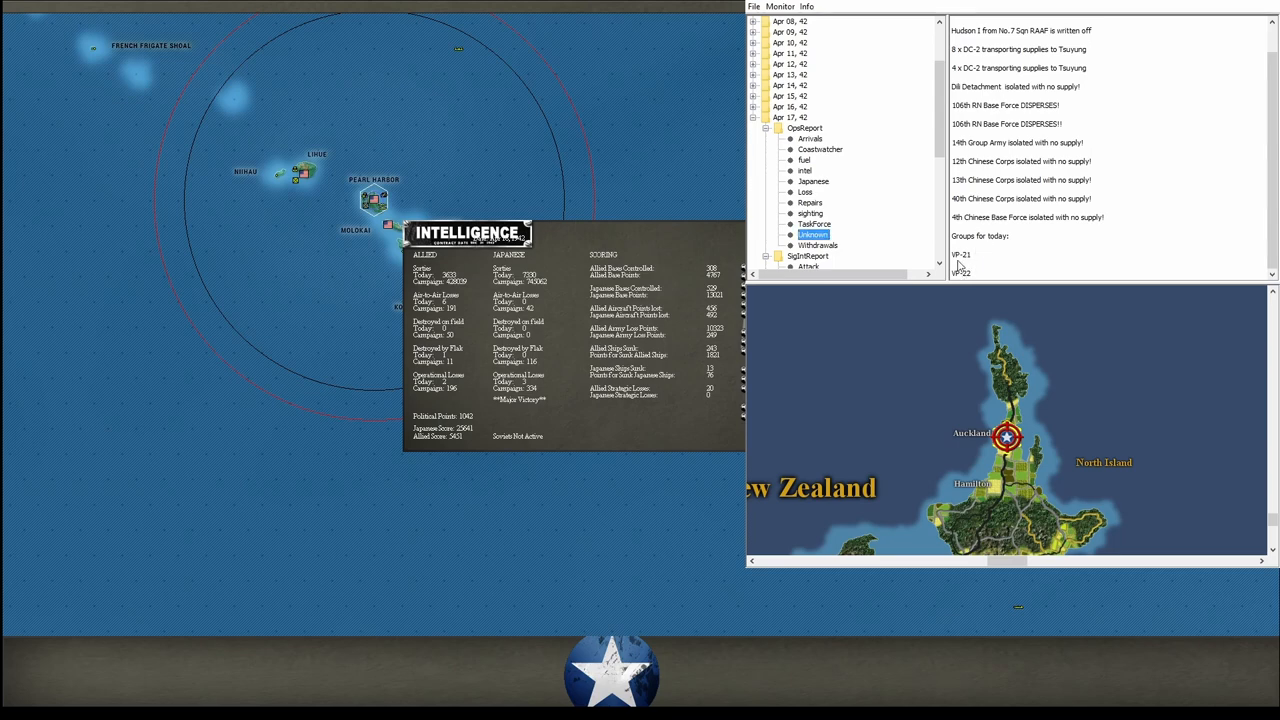
mouse_move(962, 275)
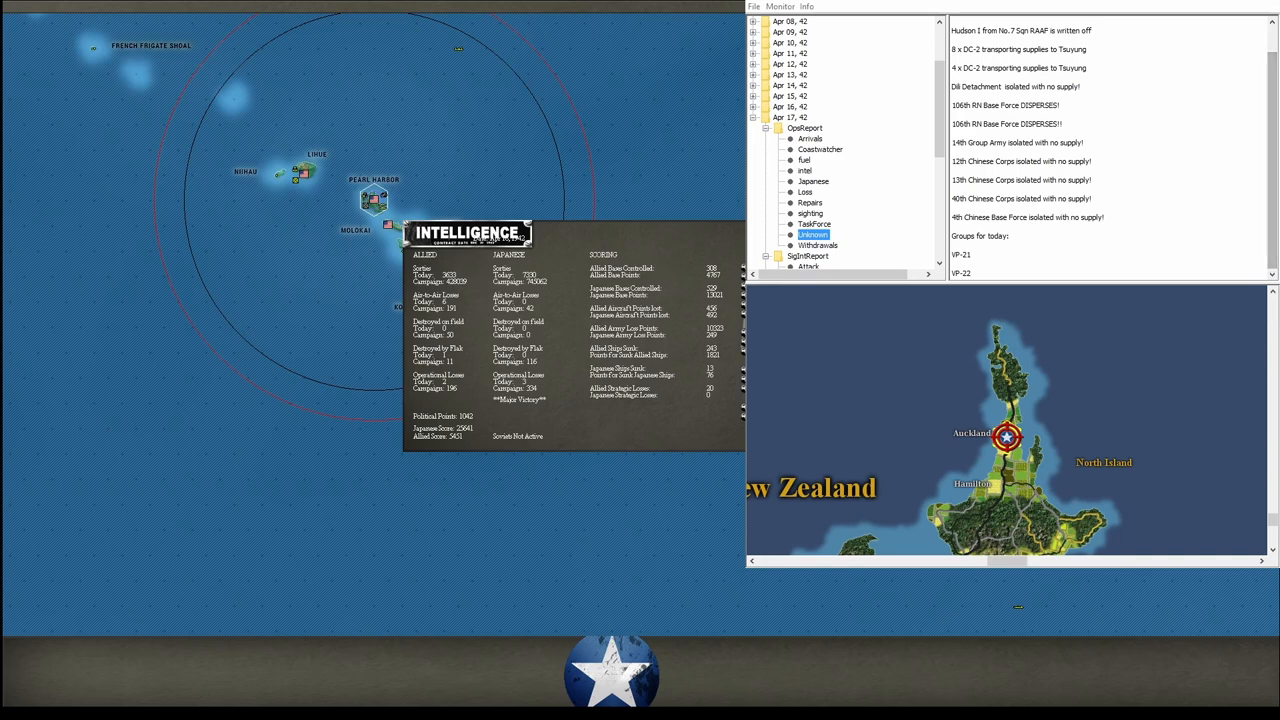
Read the TaskForce, sighting, Repairs, Loss, Japanese, intel, fuel and Arrivals reports.
left_click(813, 223)
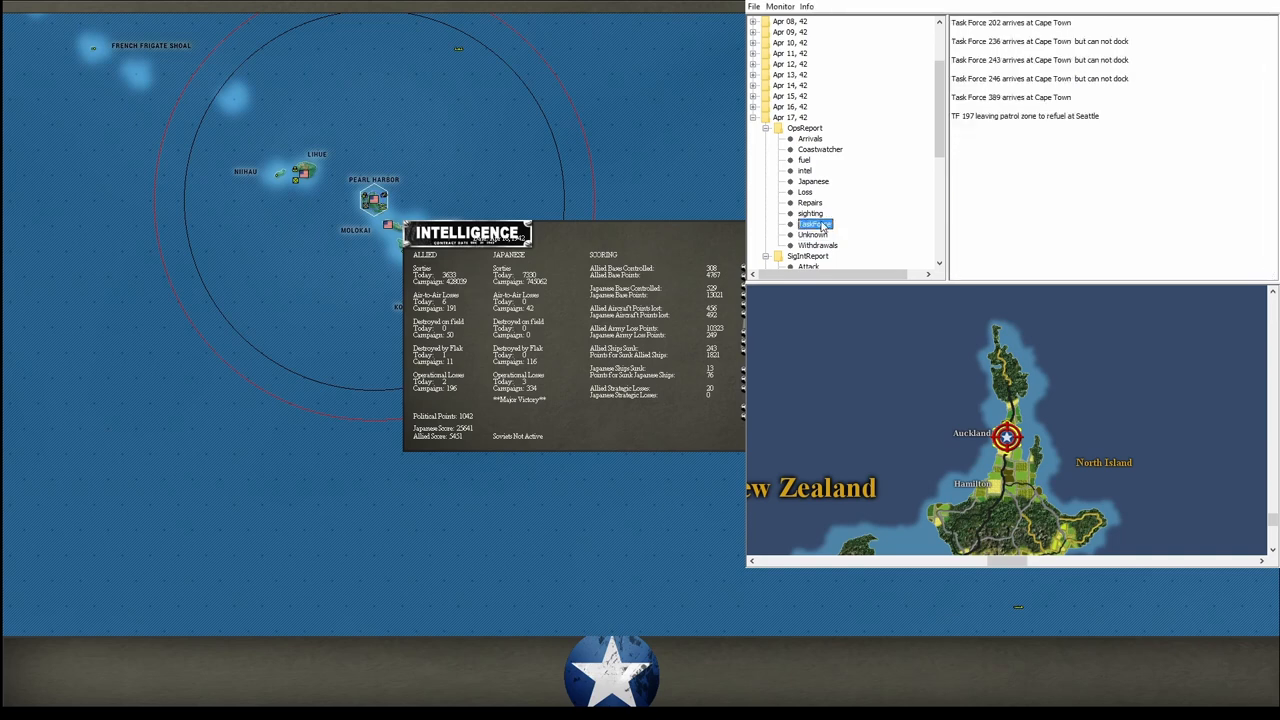
left_click(810, 213)
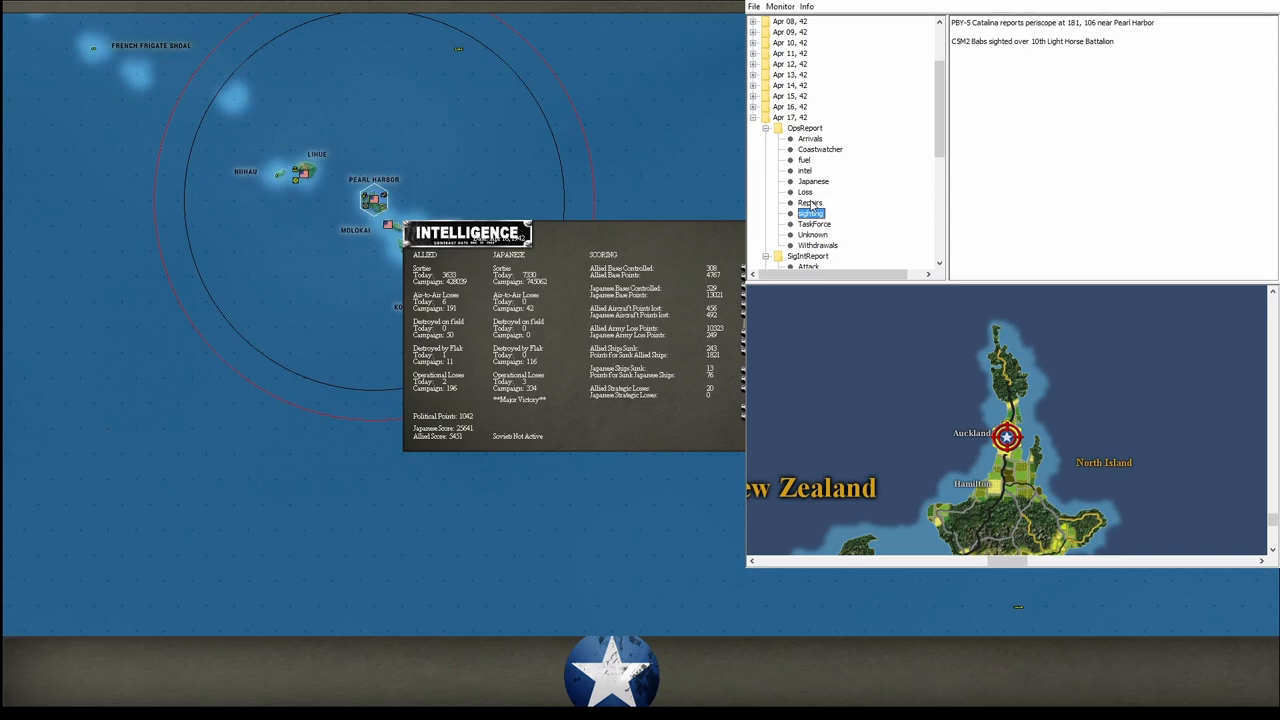
left_click(810, 202)
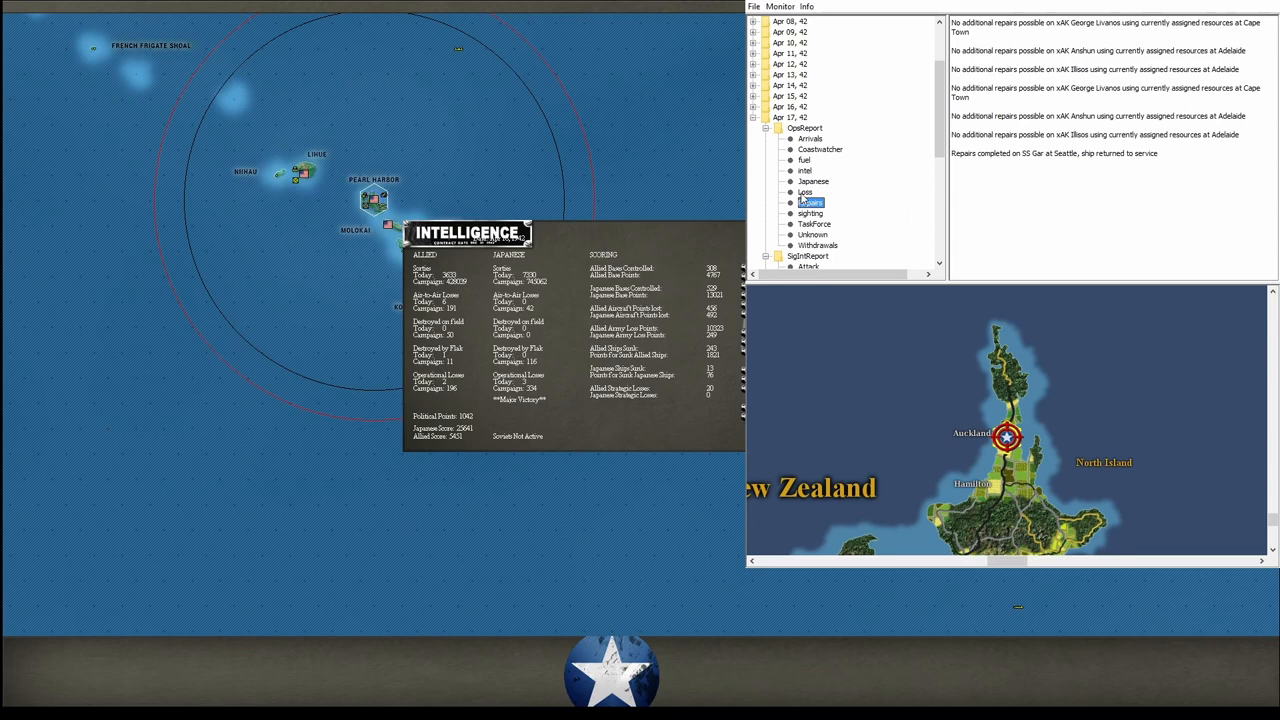
left_click(806, 191)
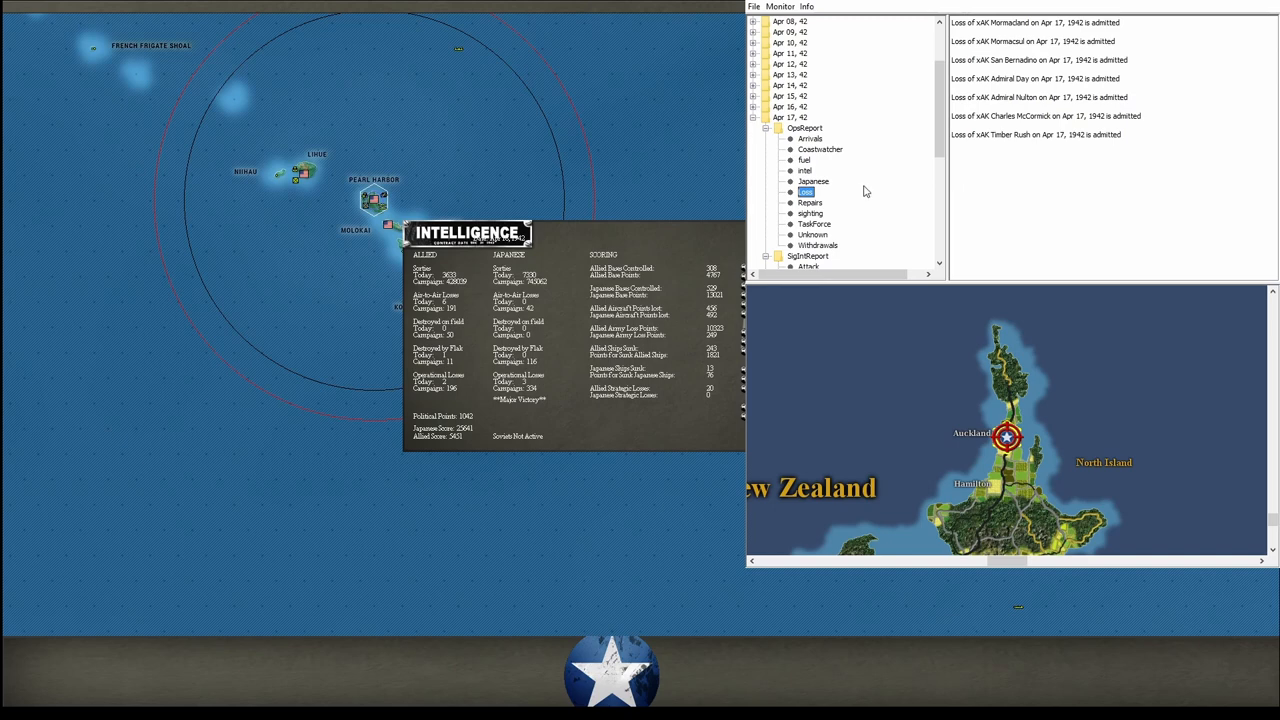
left_click(810, 181)
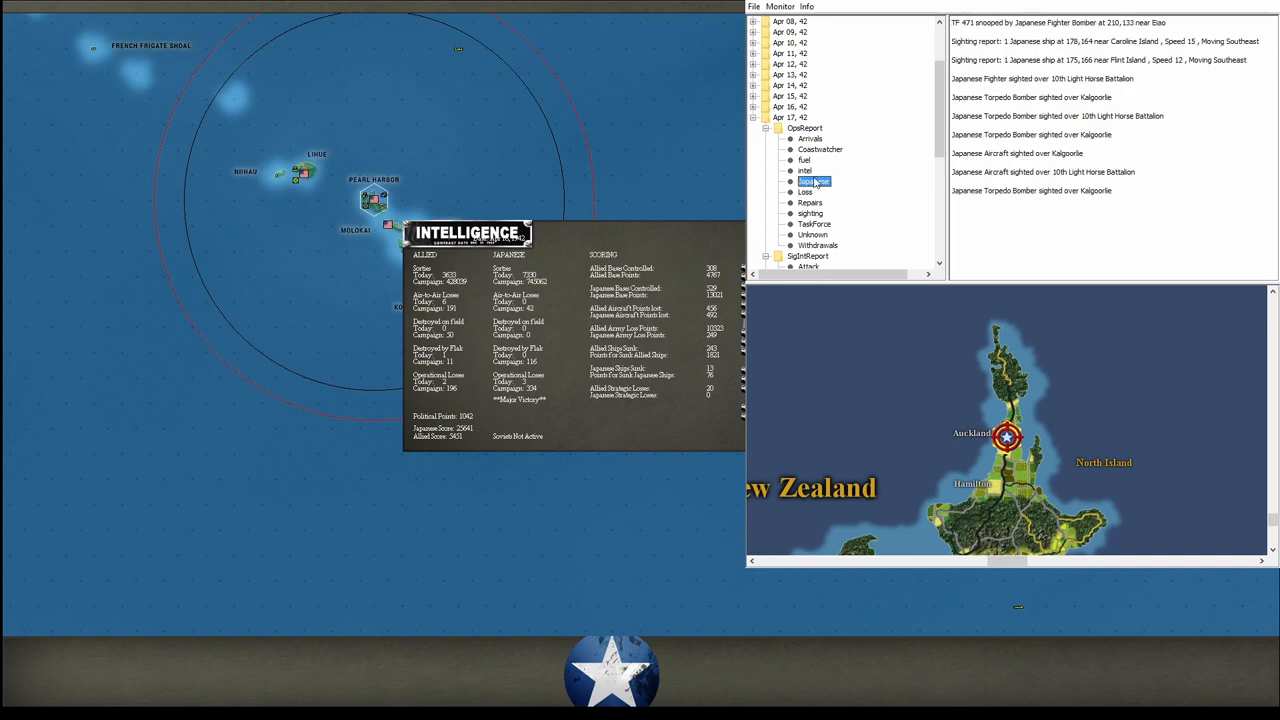
left_click(806, 170)
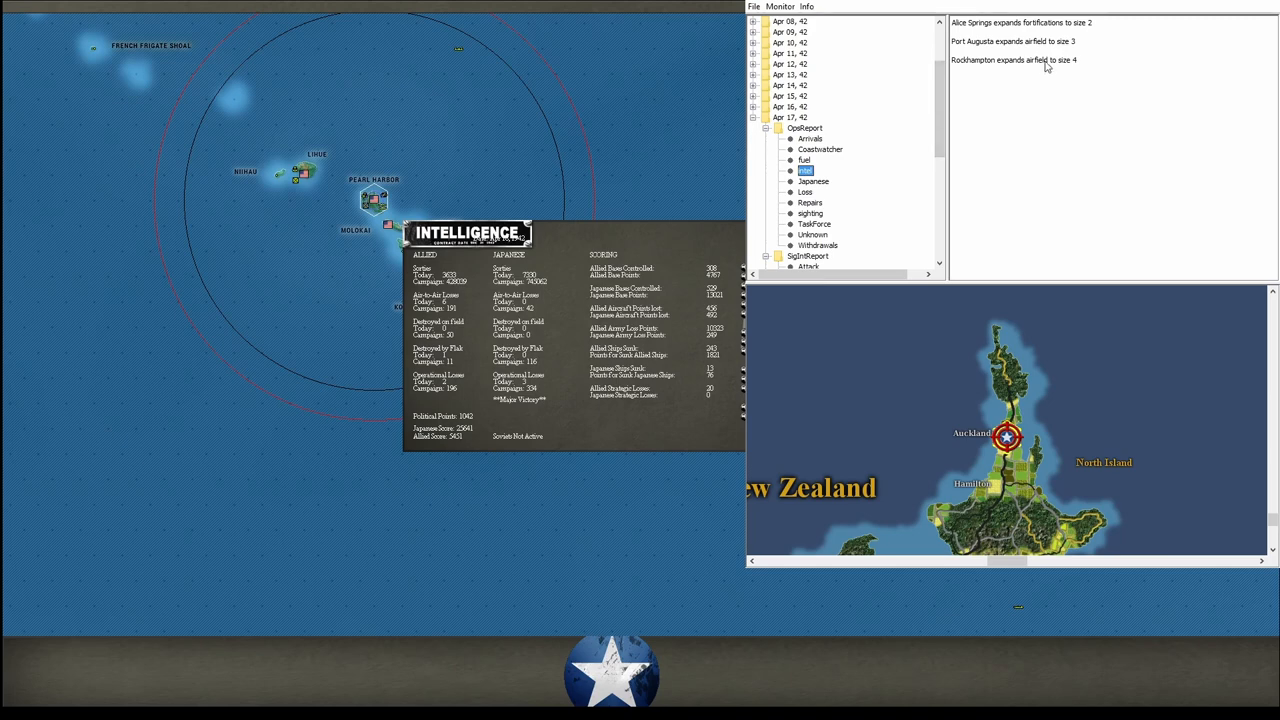
mouse_move(1048, 47)
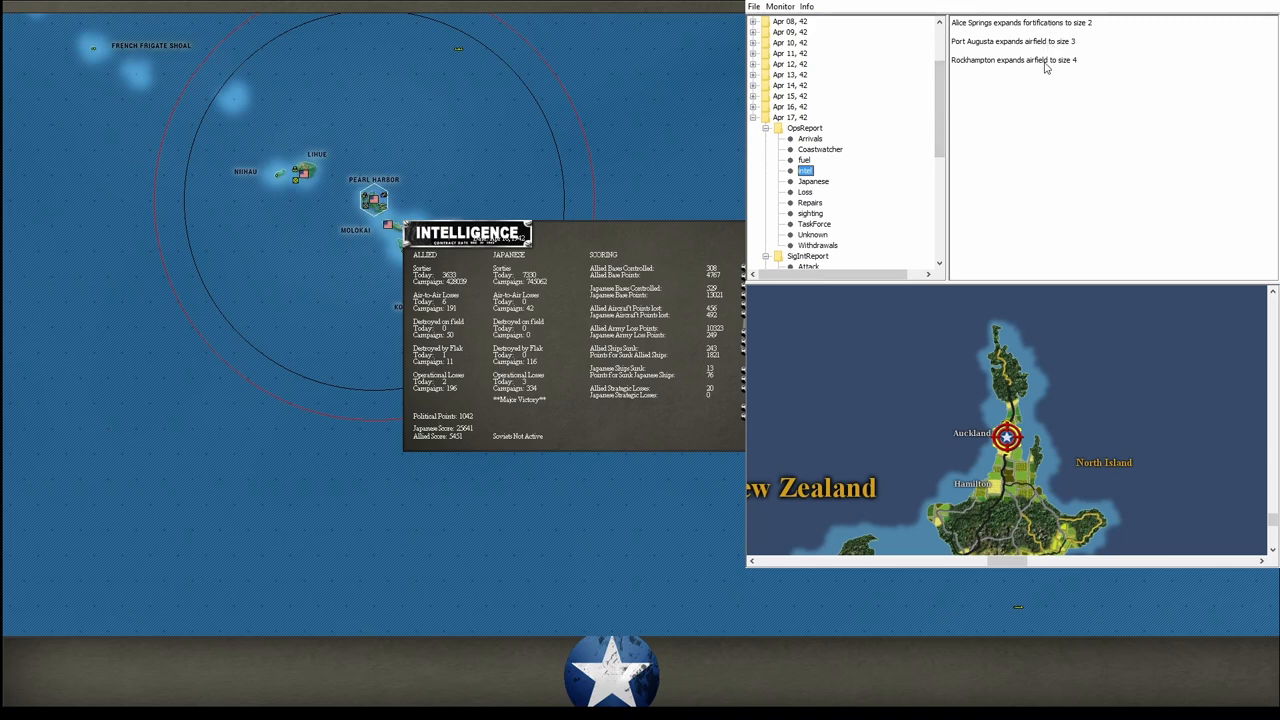
left_click(804, 160)
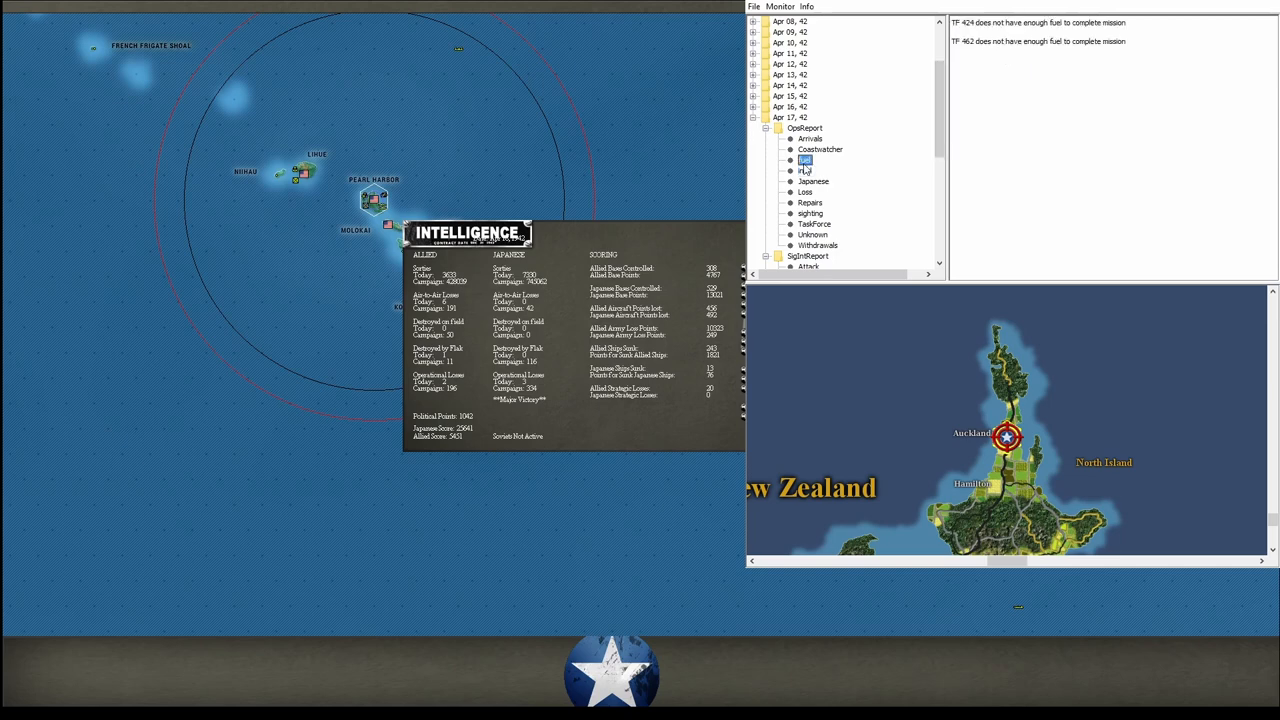
left_click(820, 149)
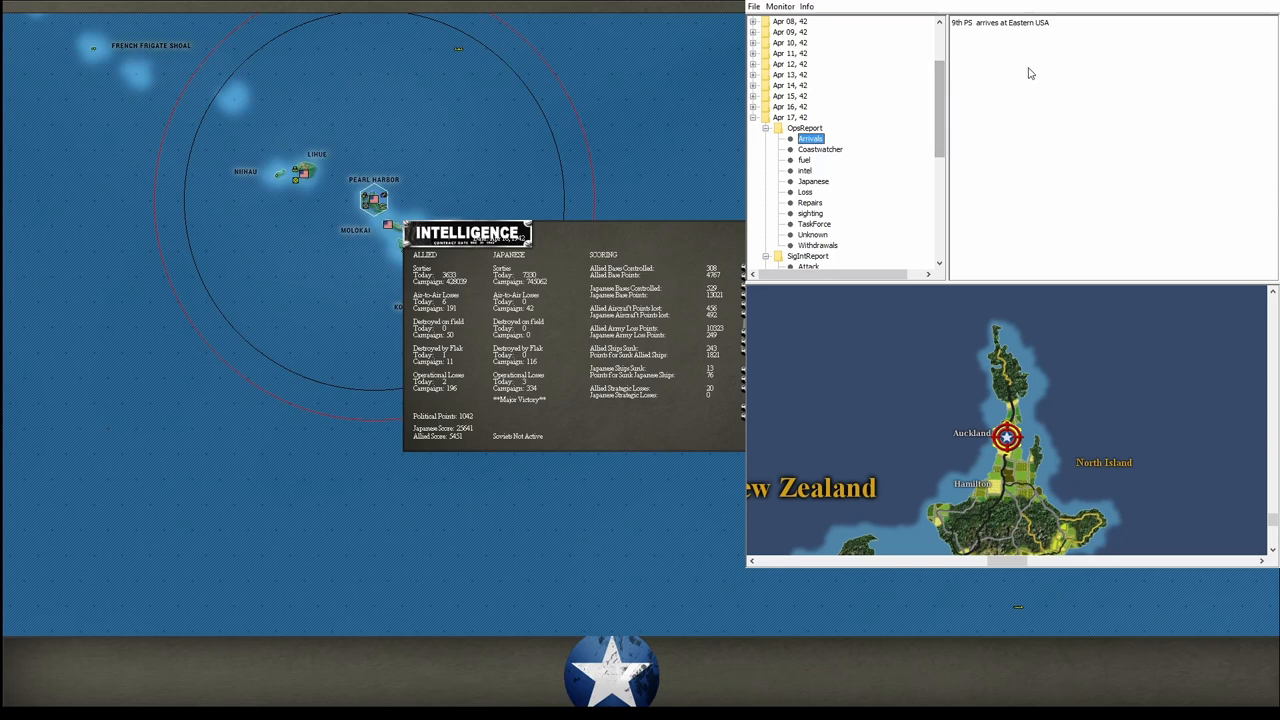
mouse_move(995, 30)
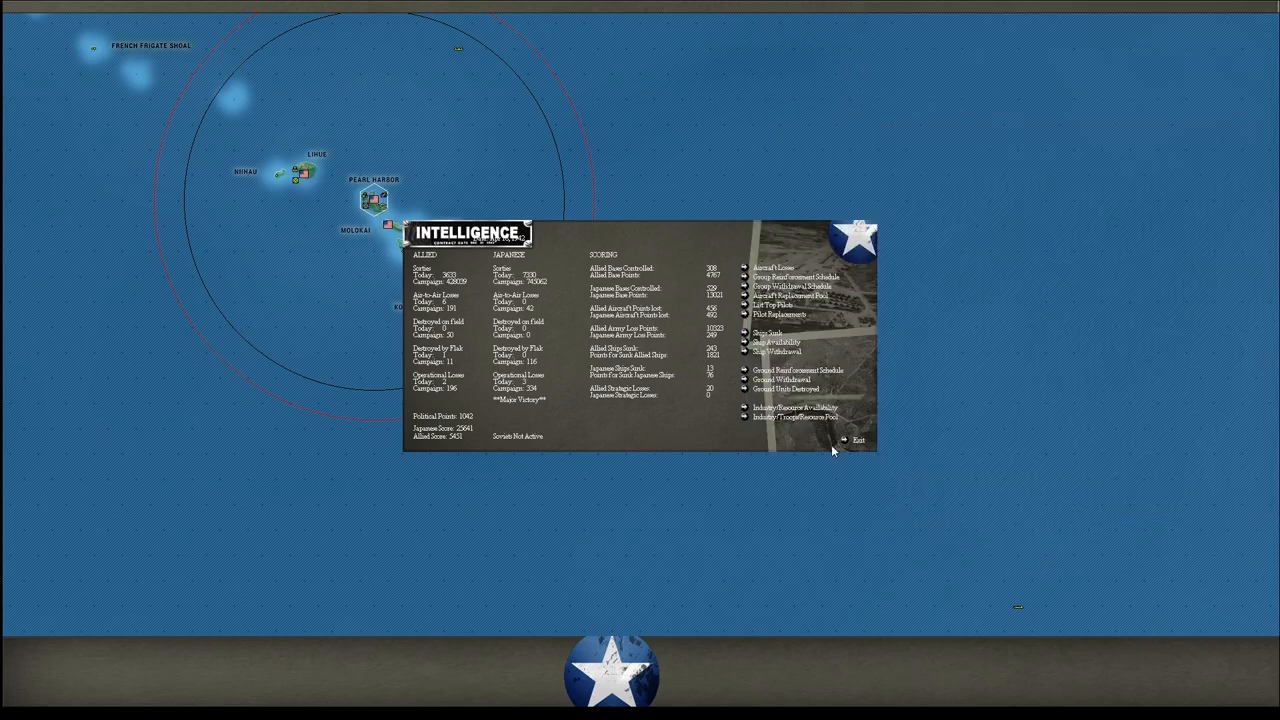
left_click(857, 440)
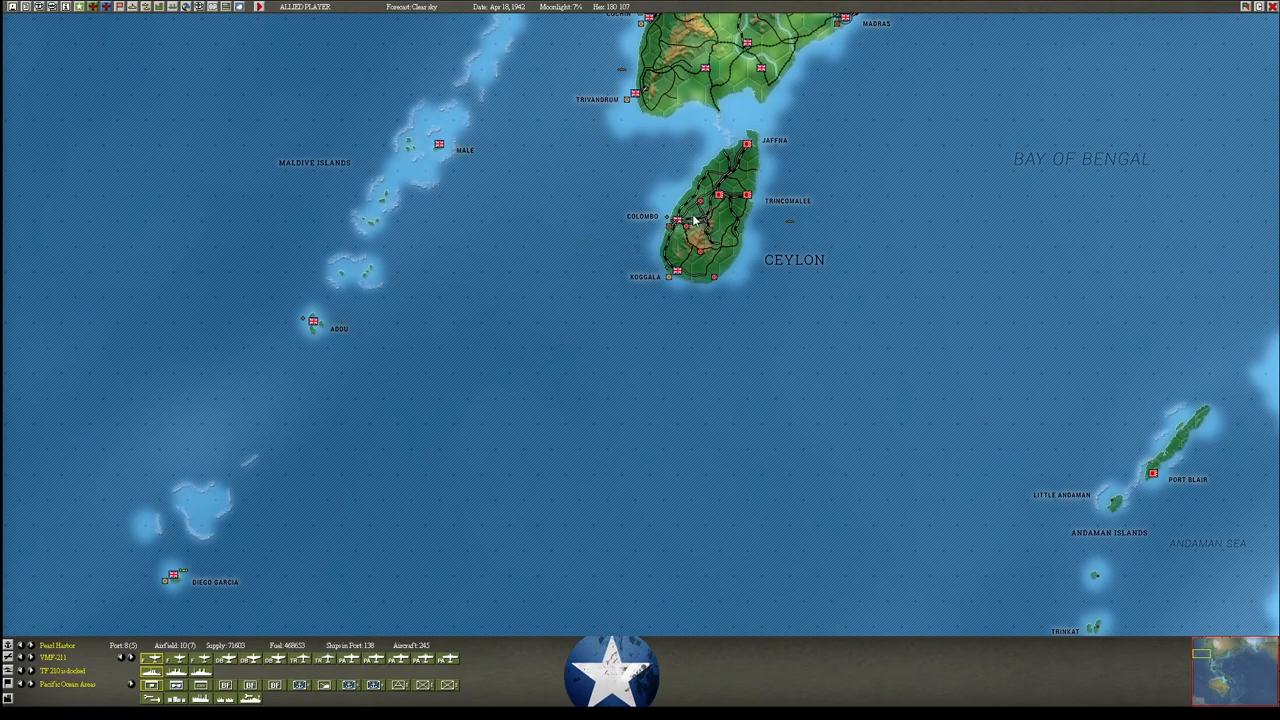
left_click(668, 217)
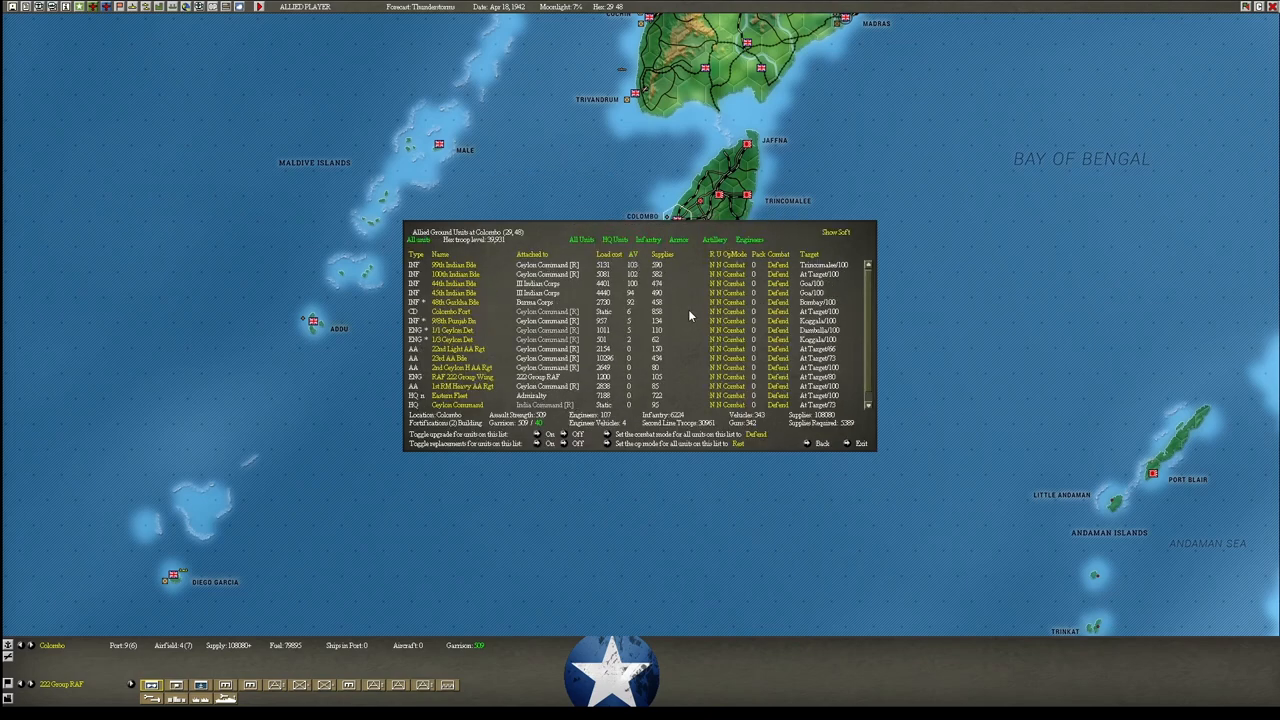
mouse_move(822, 247)
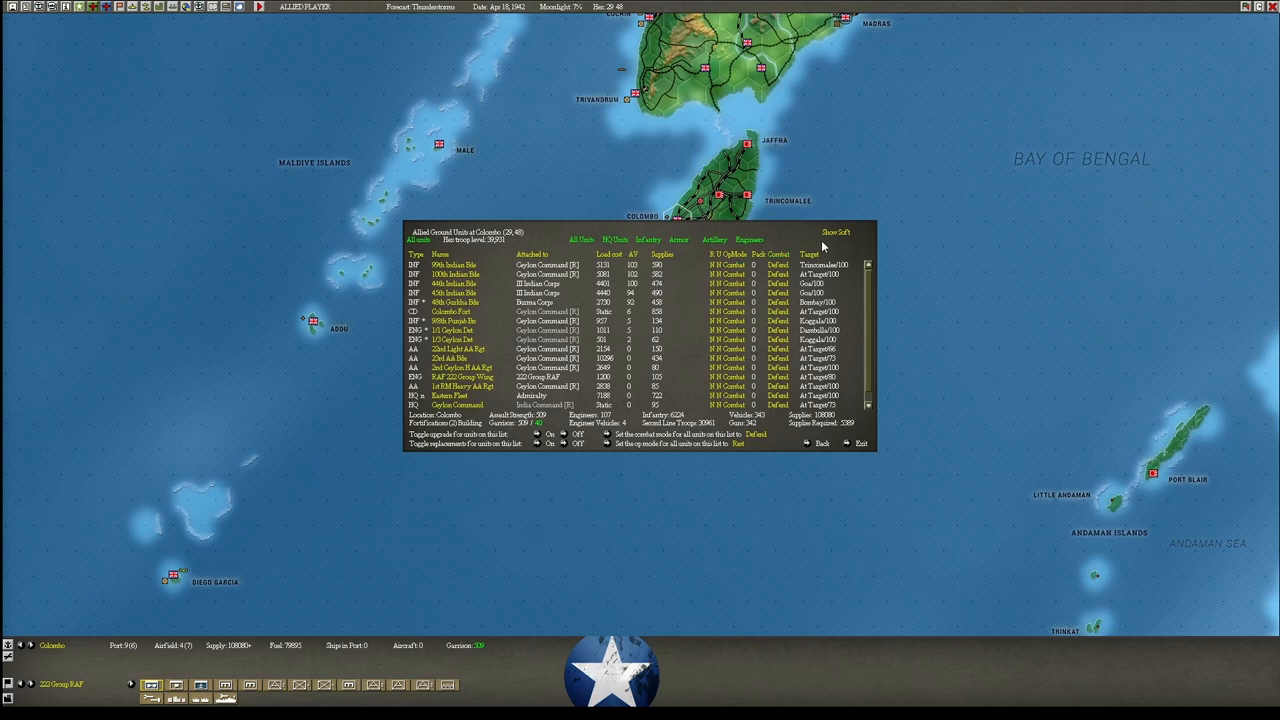
left_click(836, 232)
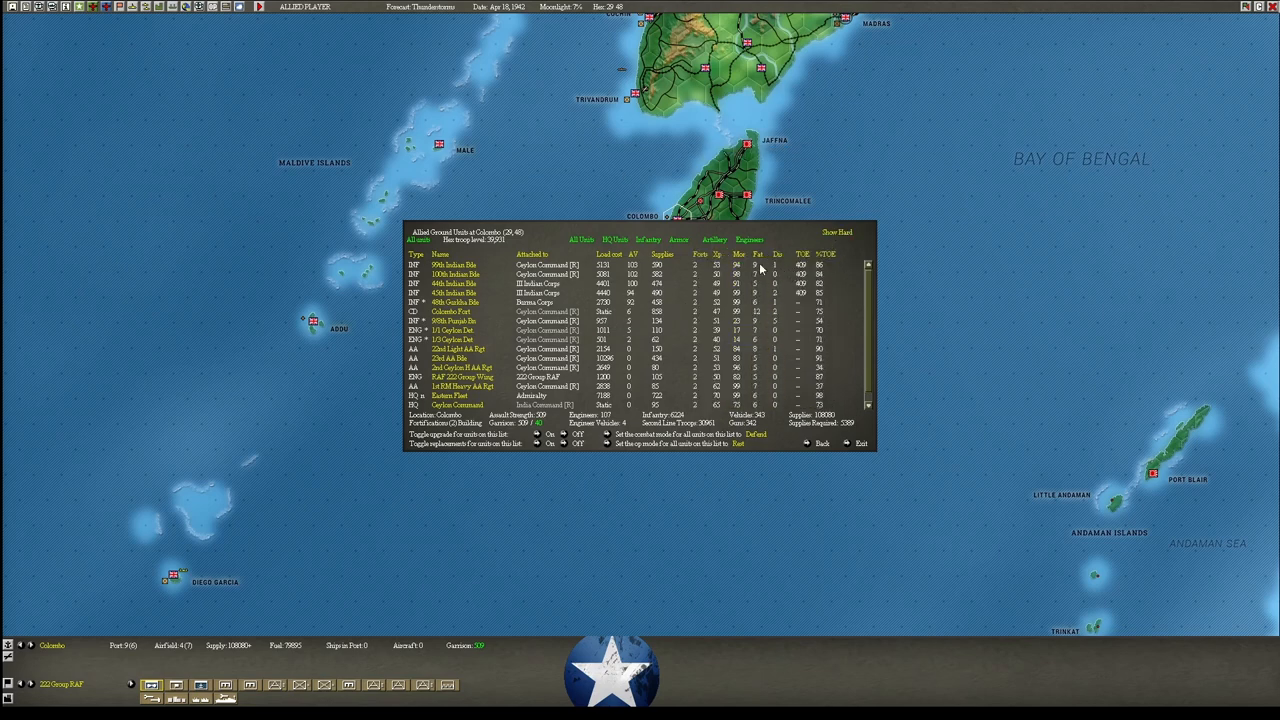
mouse_move(755, 285)
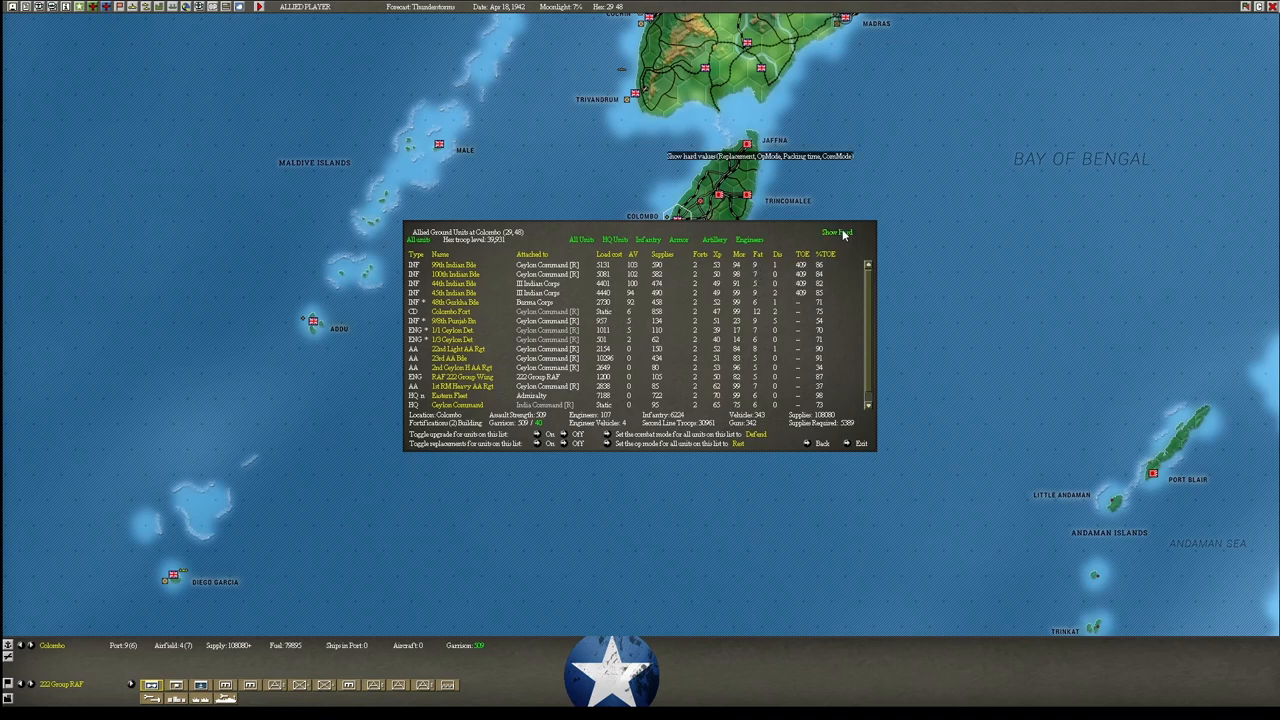
left_click(837, 232)
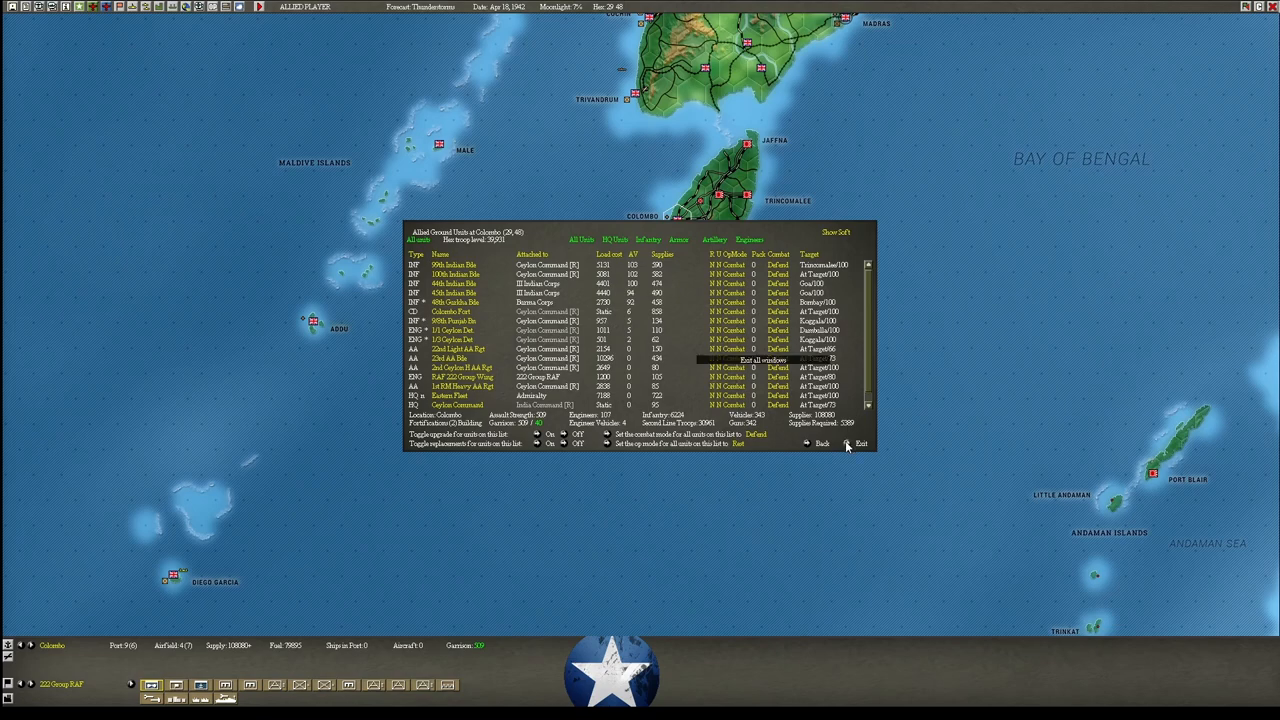
Exit the Colombo ground unit list back to the map.
left_click(860, 443)
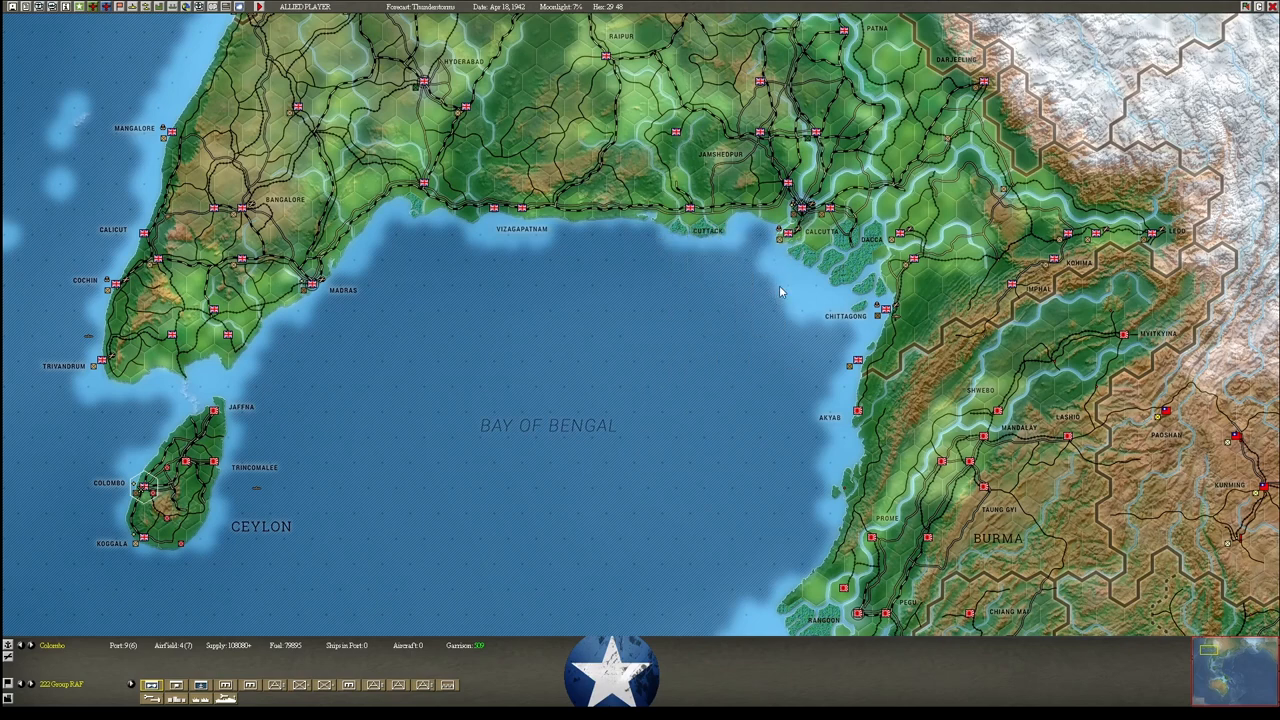
mouse_move(527, 215)
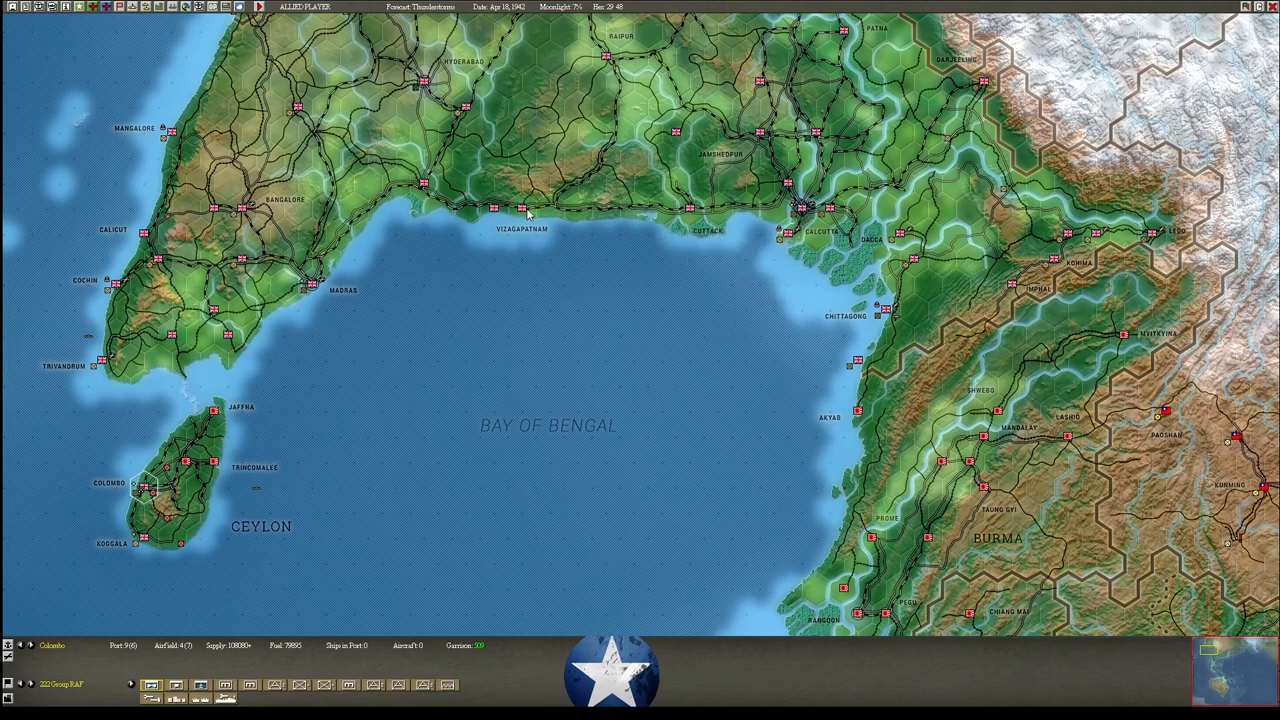
mouse_move(520, 210)
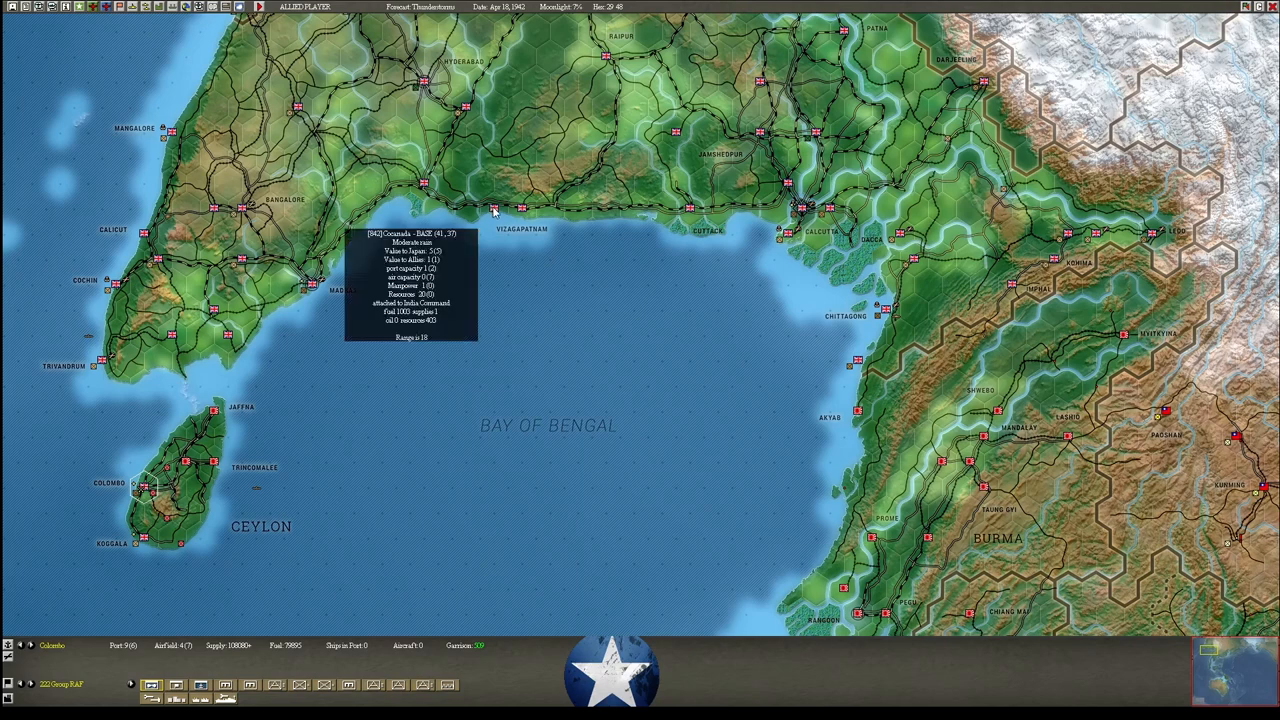
mouse_move(528, 213)
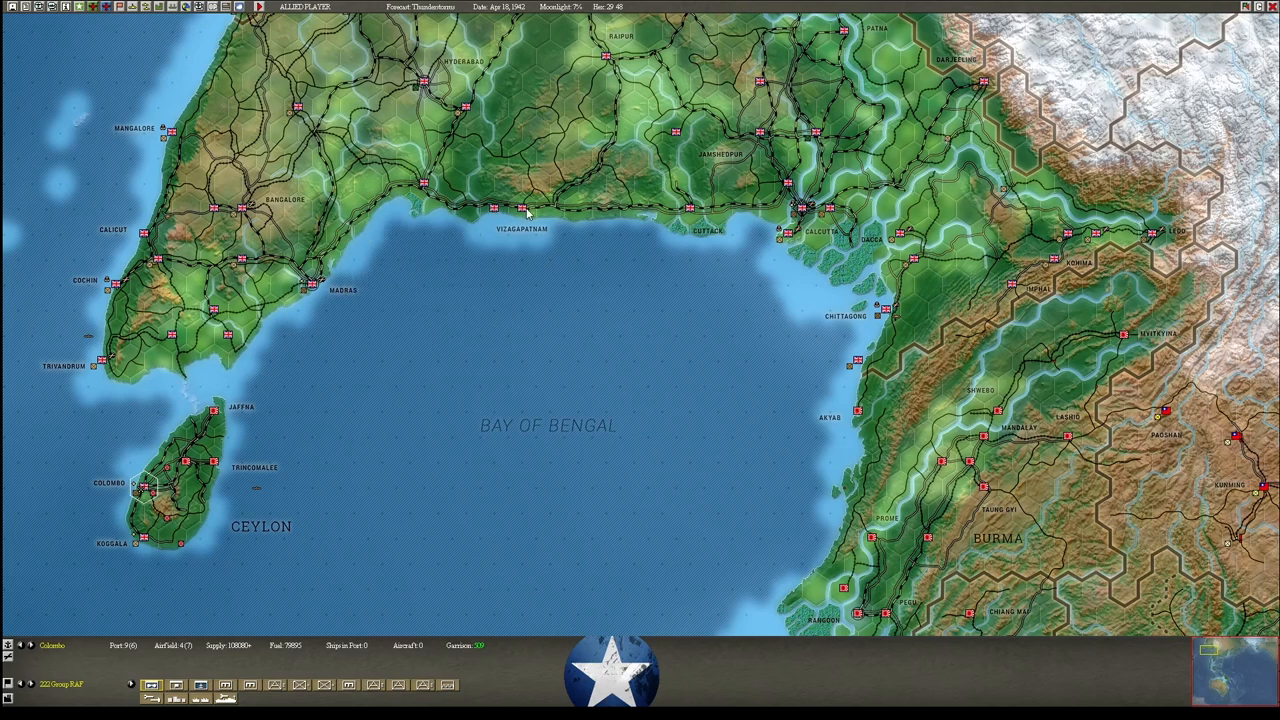
mouse_move(525, 213)
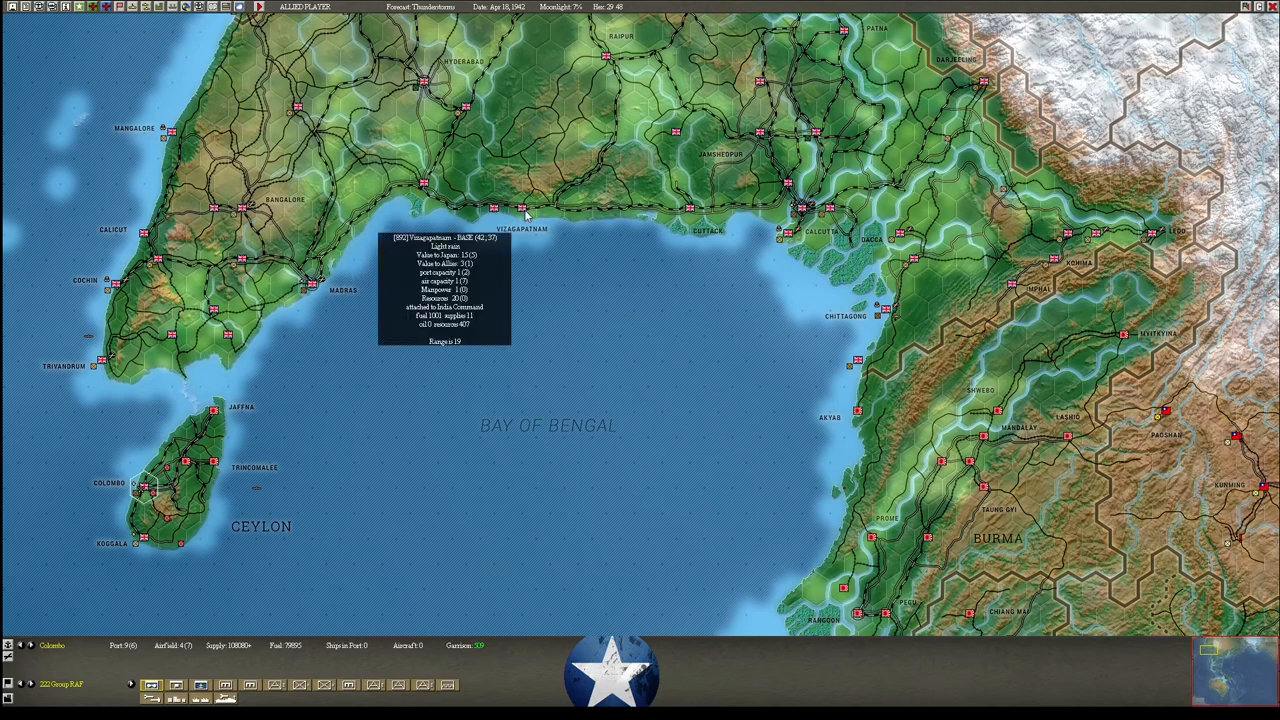
mouse_move(500, 210)
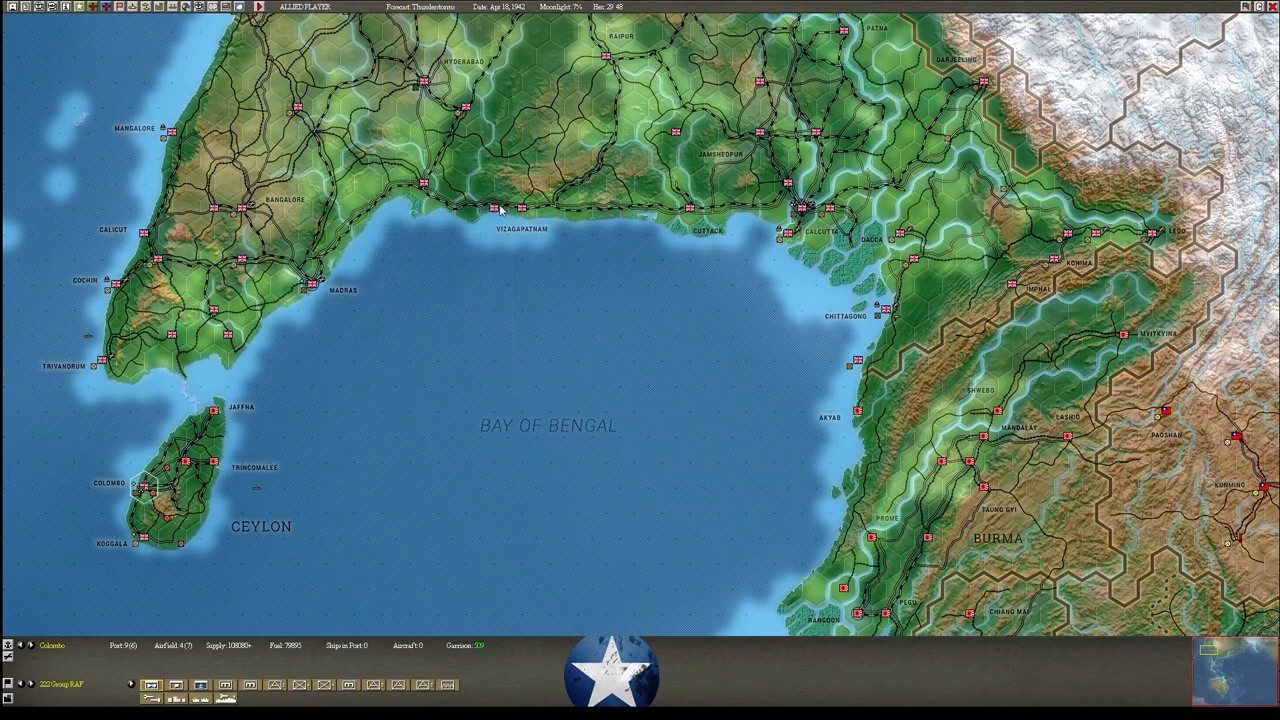
mouse_move(511, 215)
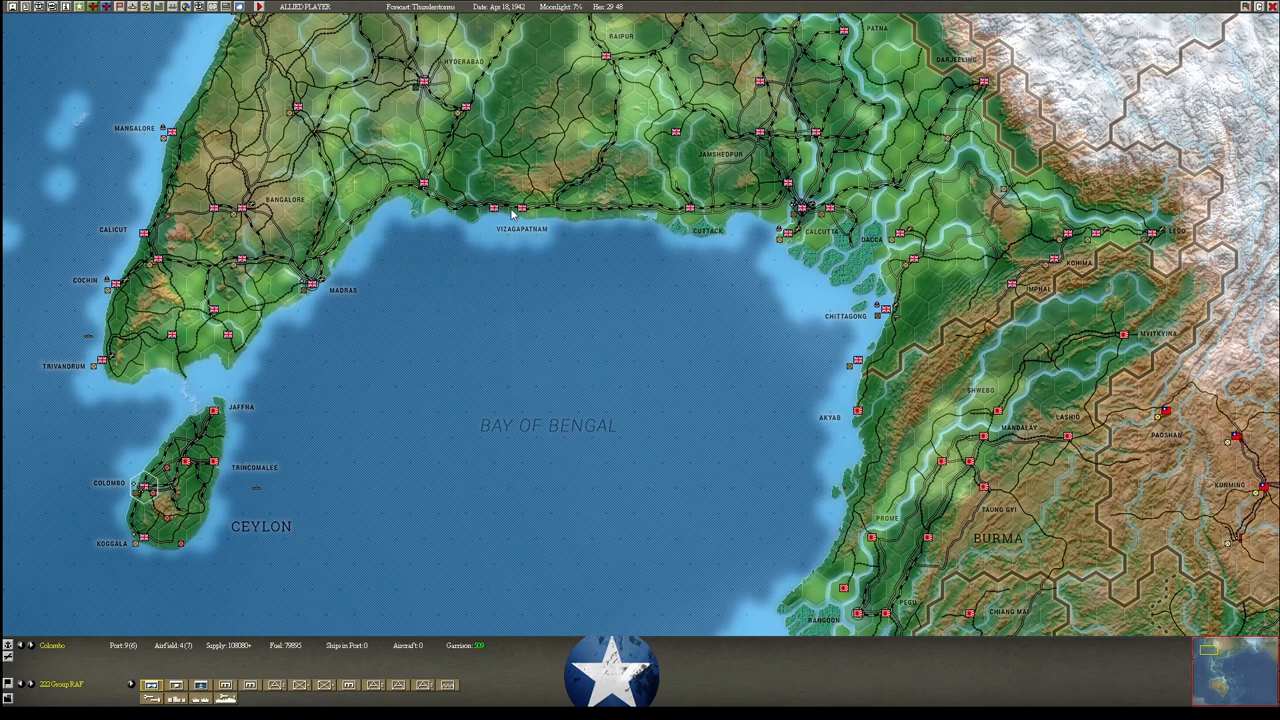
mouse_move(491, 208)
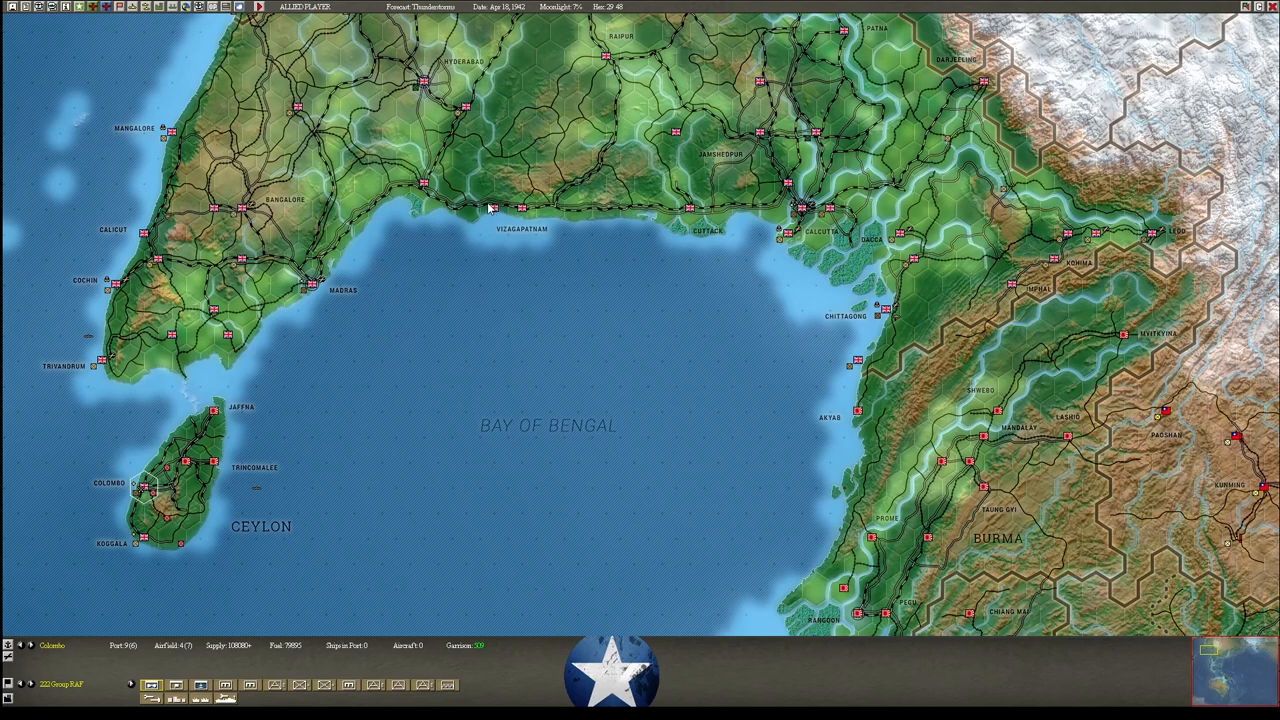
mouse_move(535, 210)
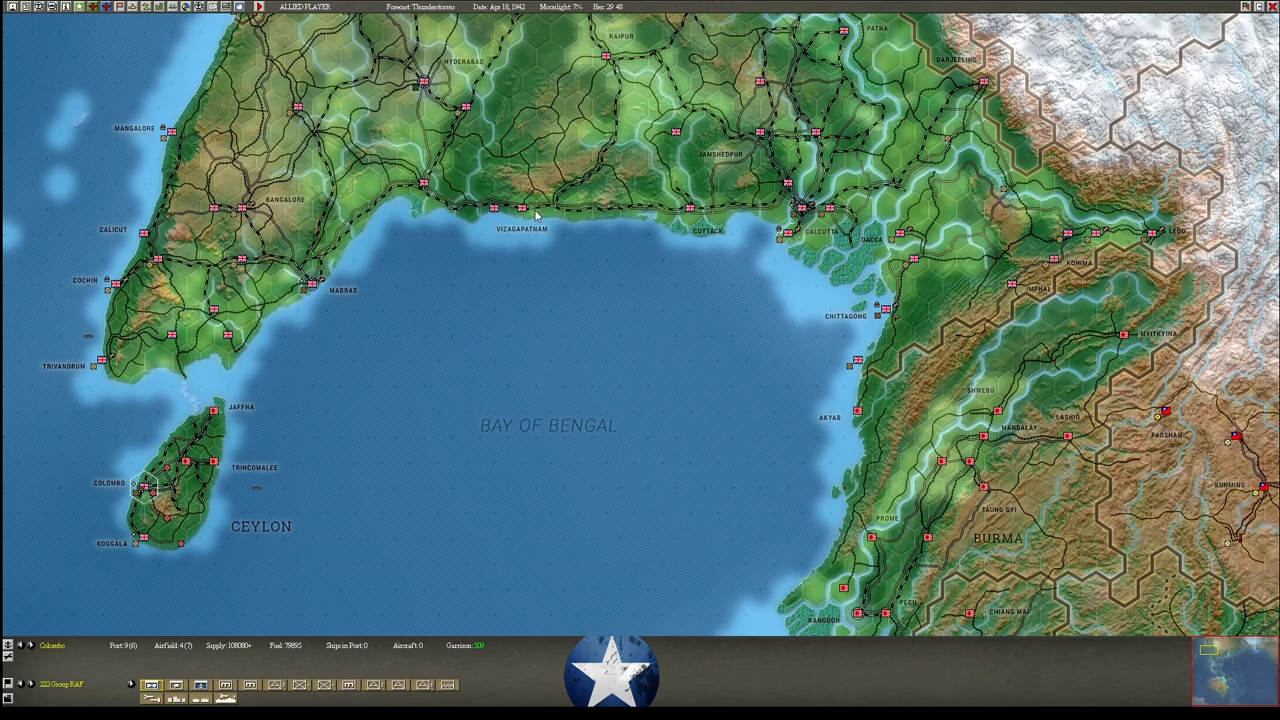
mouse_move(878, 307)
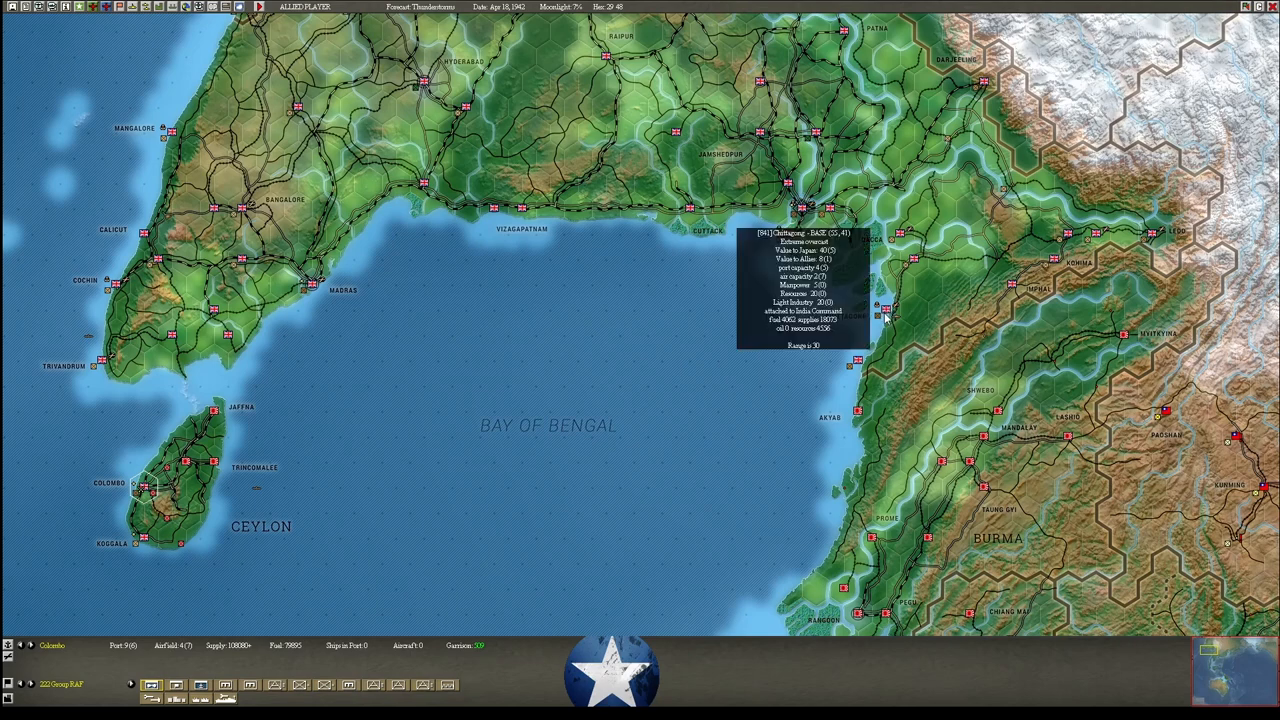
mouse_move(855, 205)
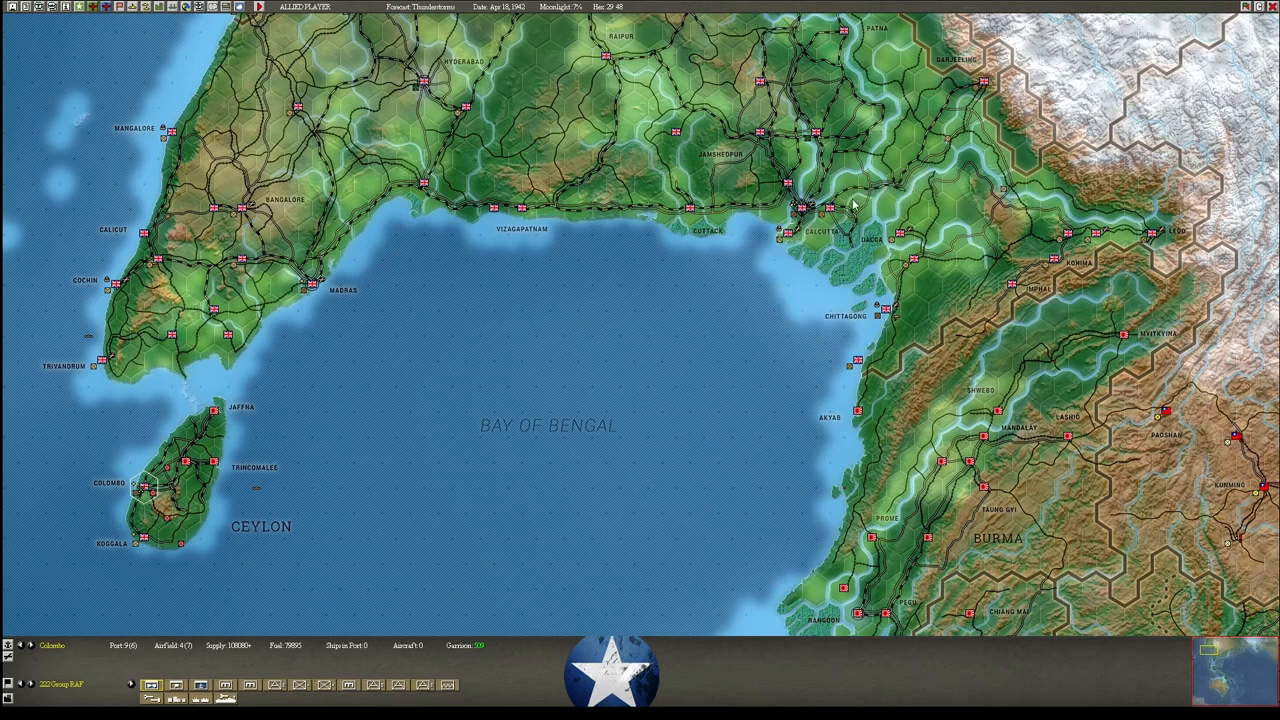
mouse_move(793, 274)
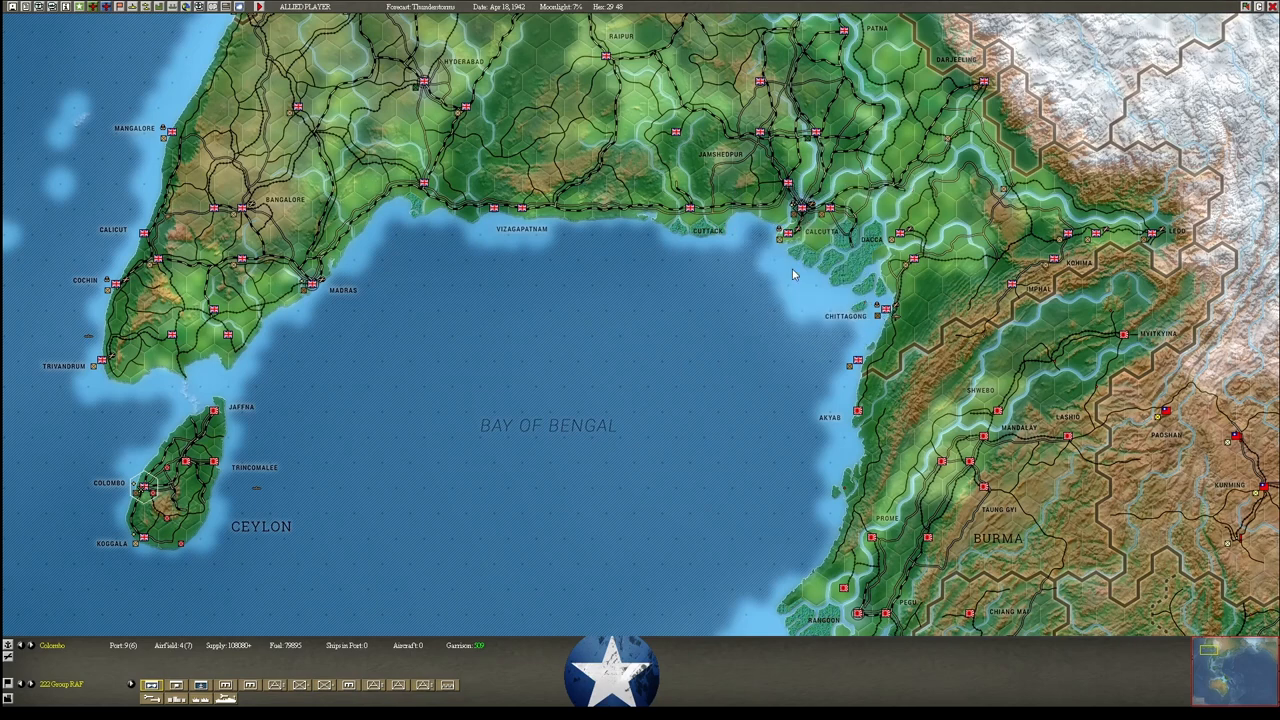
mouse_move(885, 193)
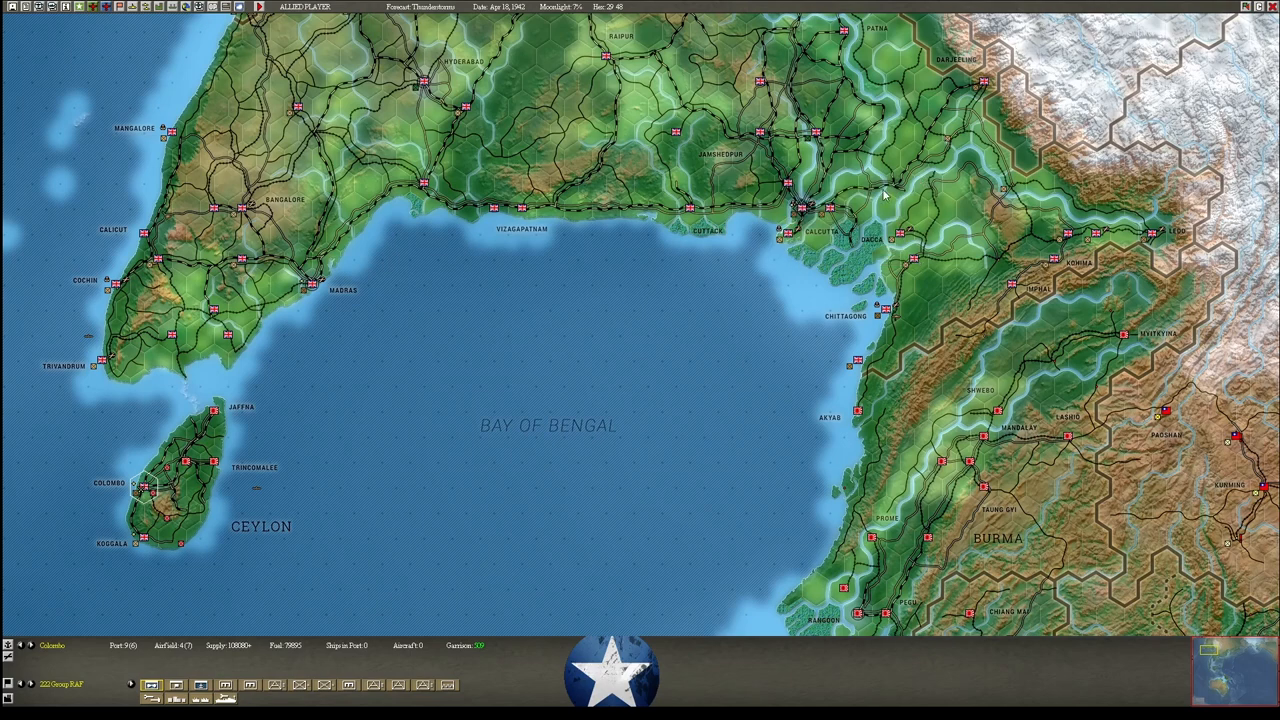
mouse_move(728, 275)
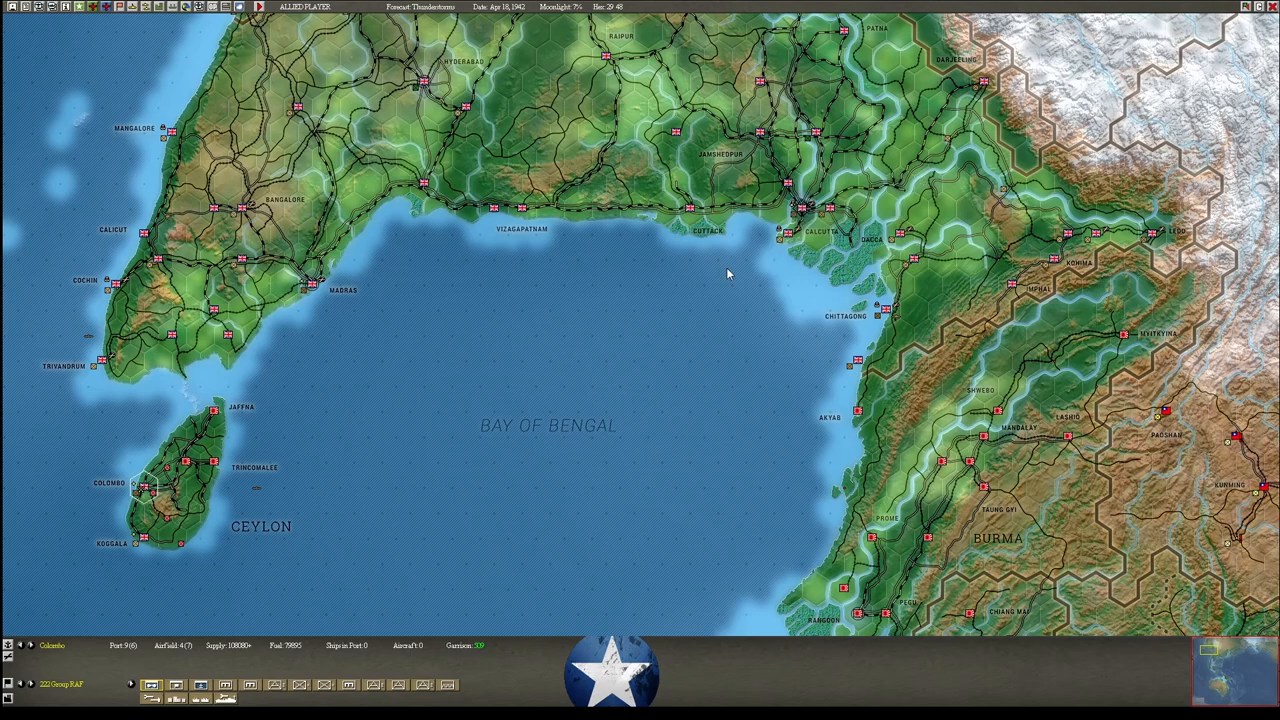
mouse_move(1160, 235)
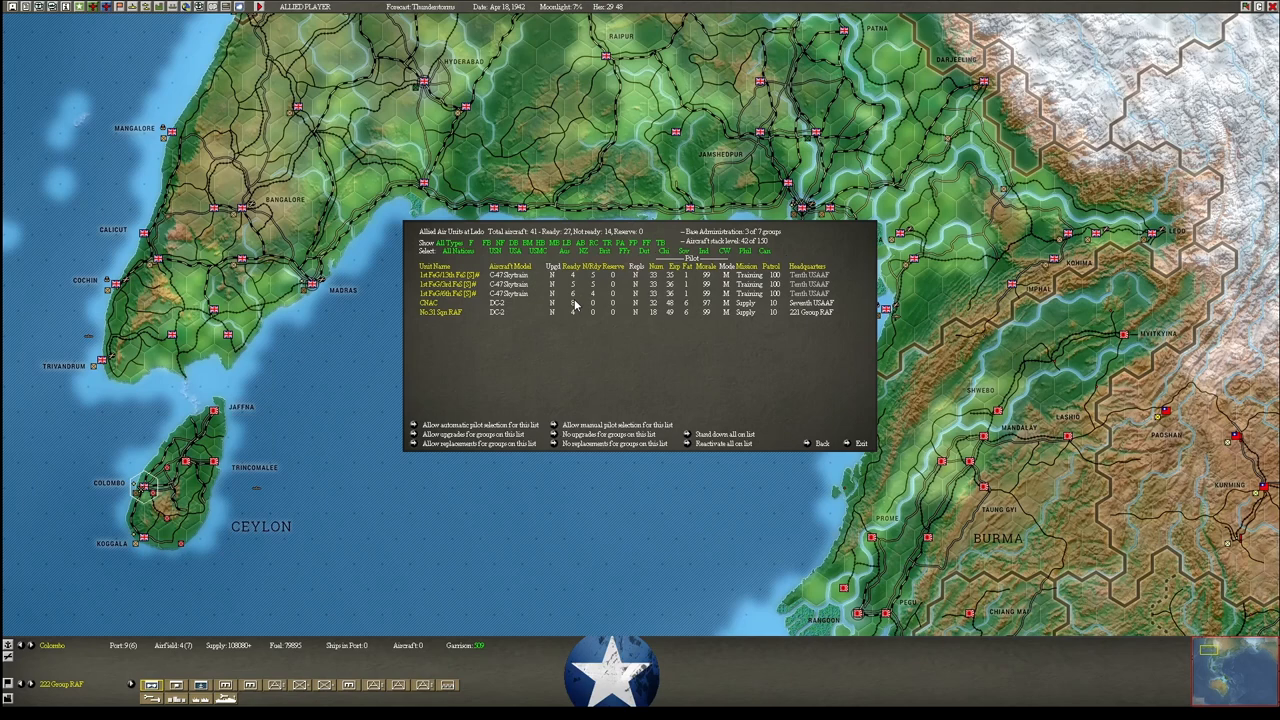
mouse_move(563, 317)
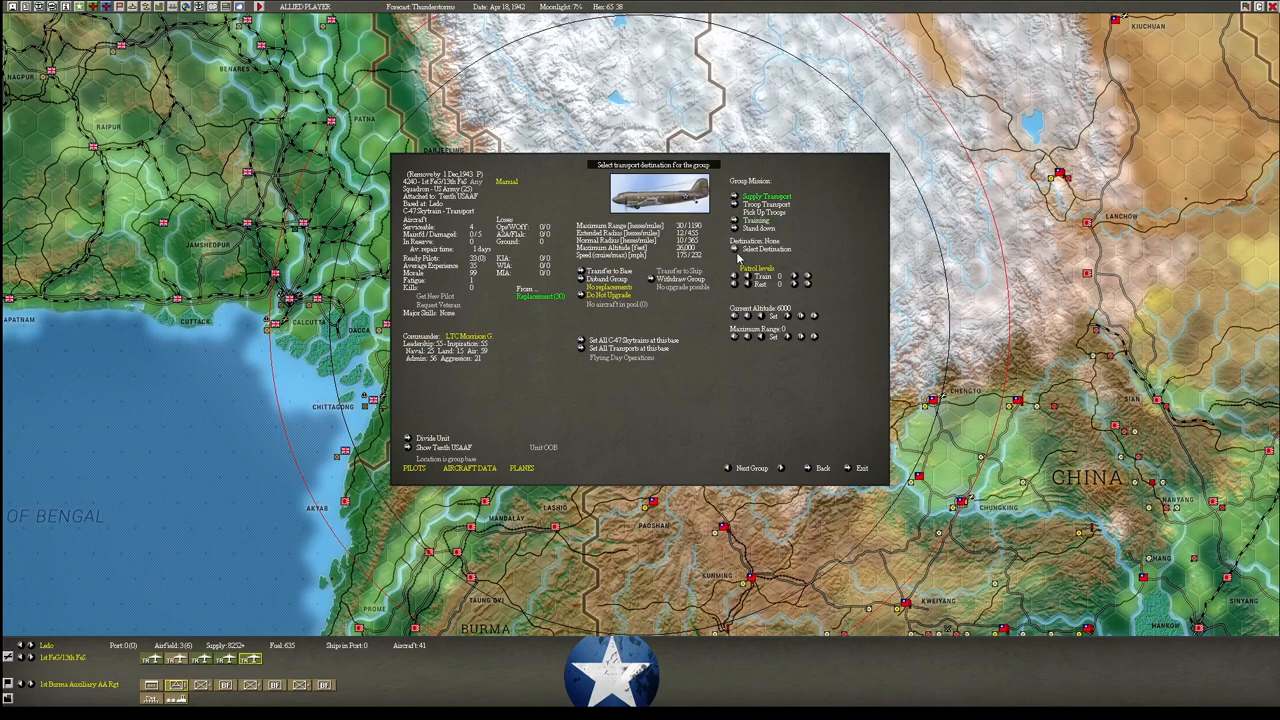
Send a Ledo transport group to a Chinese base, then return to Ledo's air units.
left_click(861, 467)
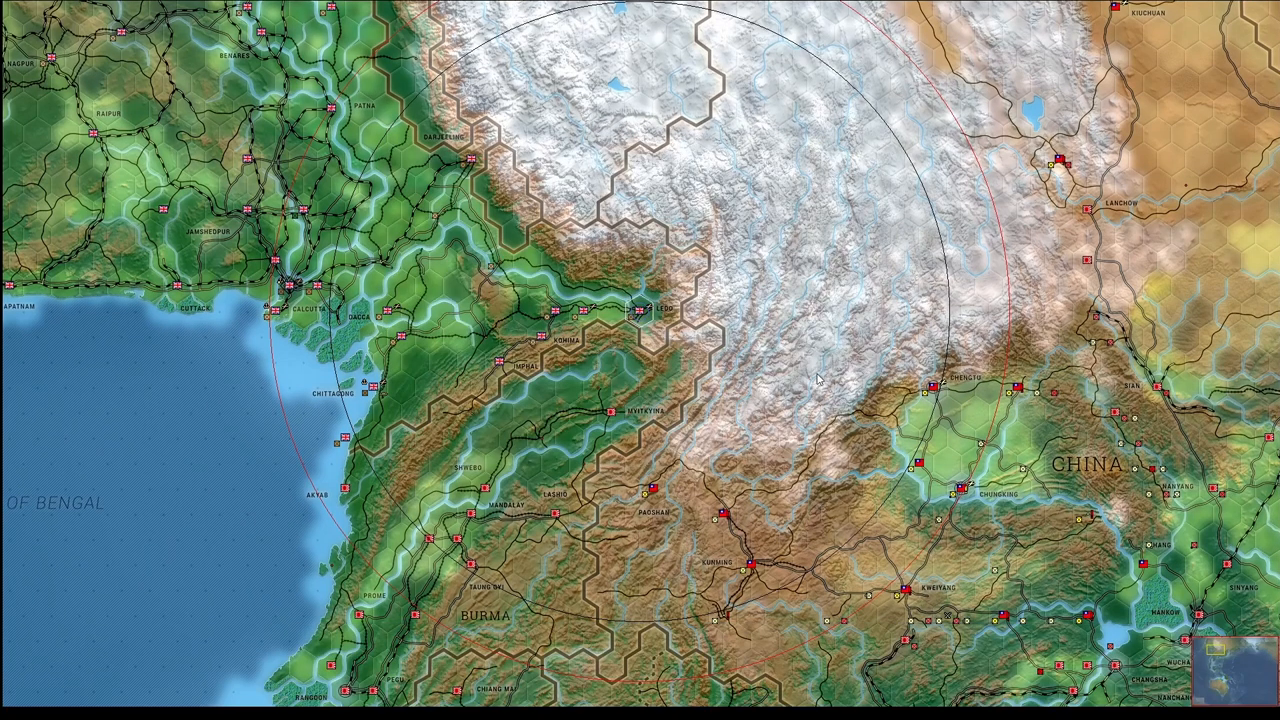
mouse_move(940, 390)
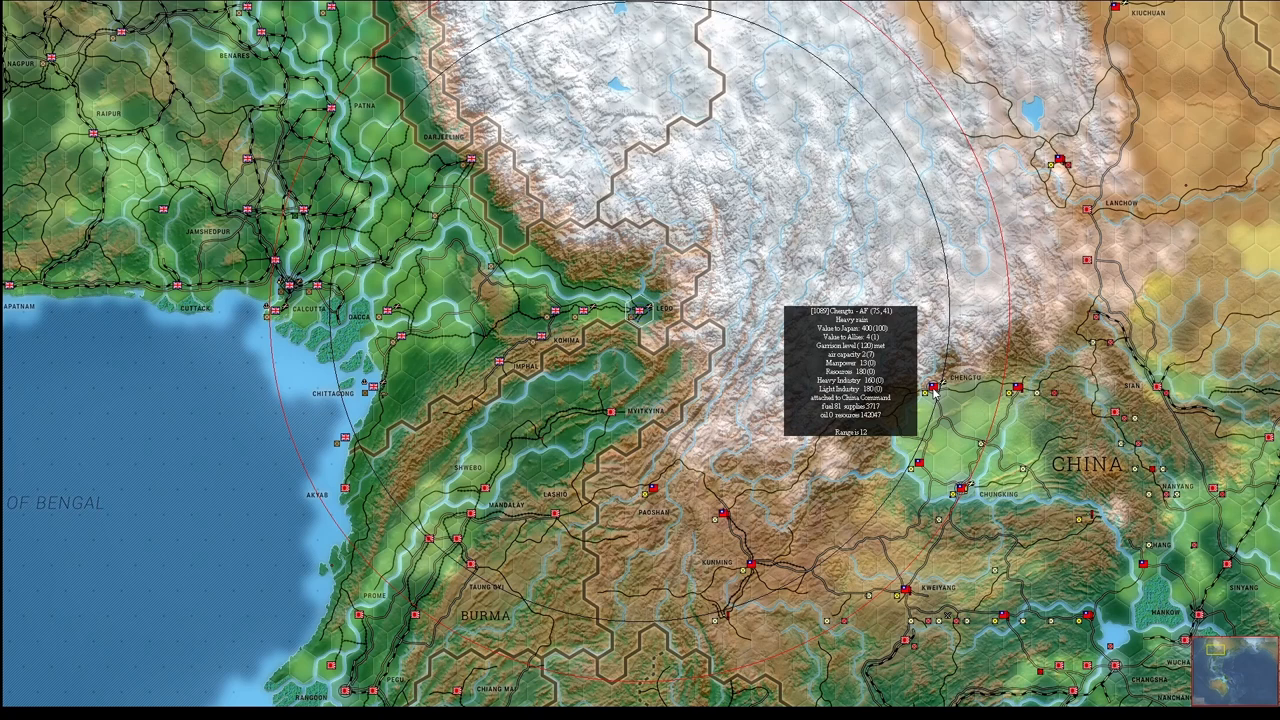
left_click(951, 388)
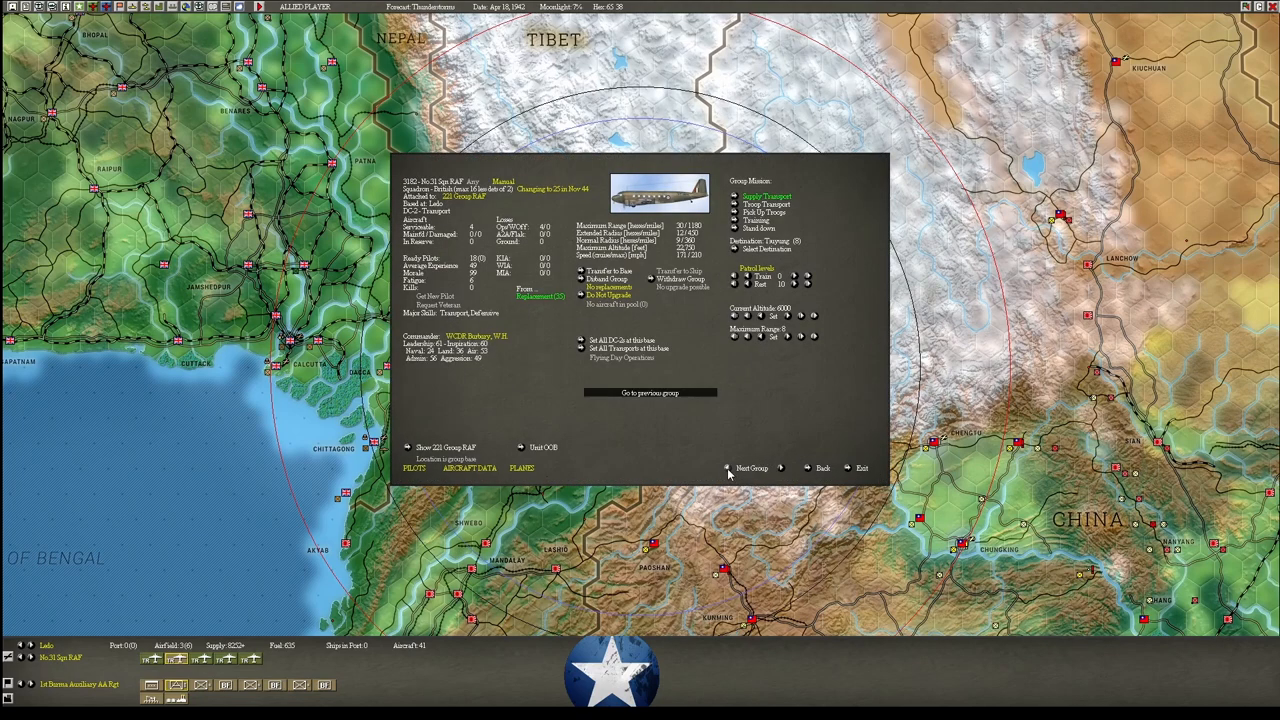
left_click(751, 467)
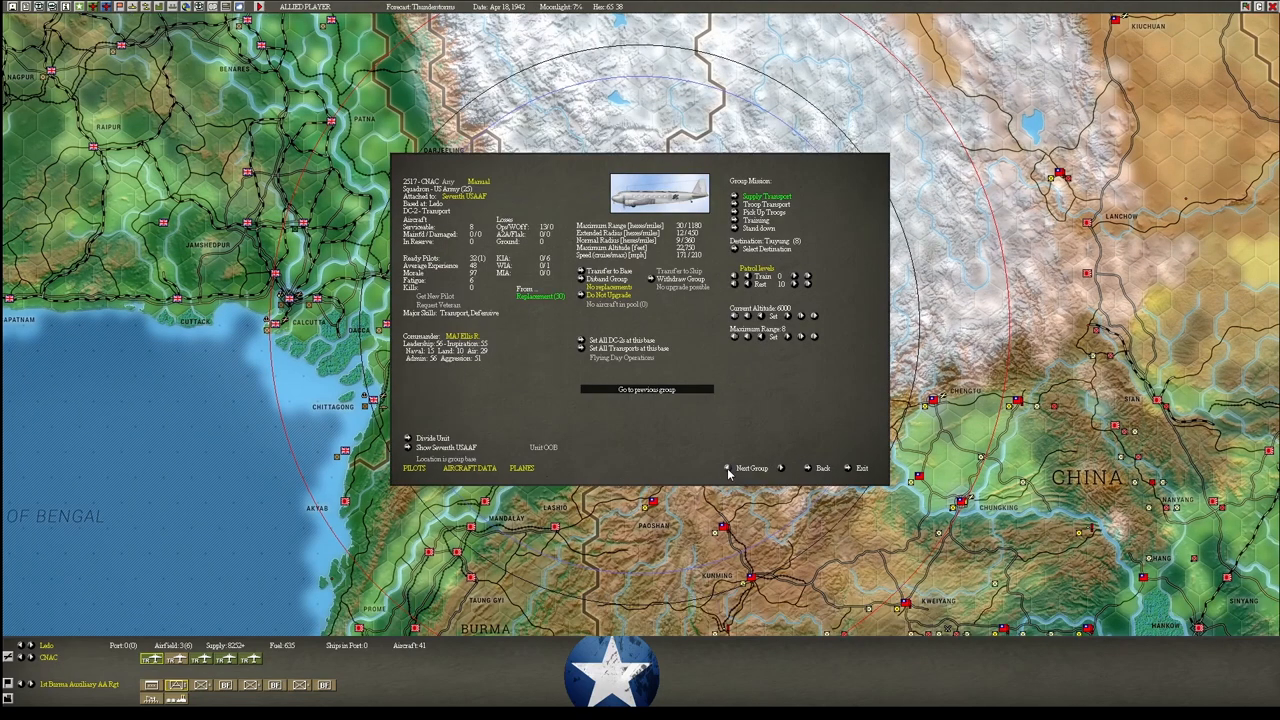
left_click(751, 468)
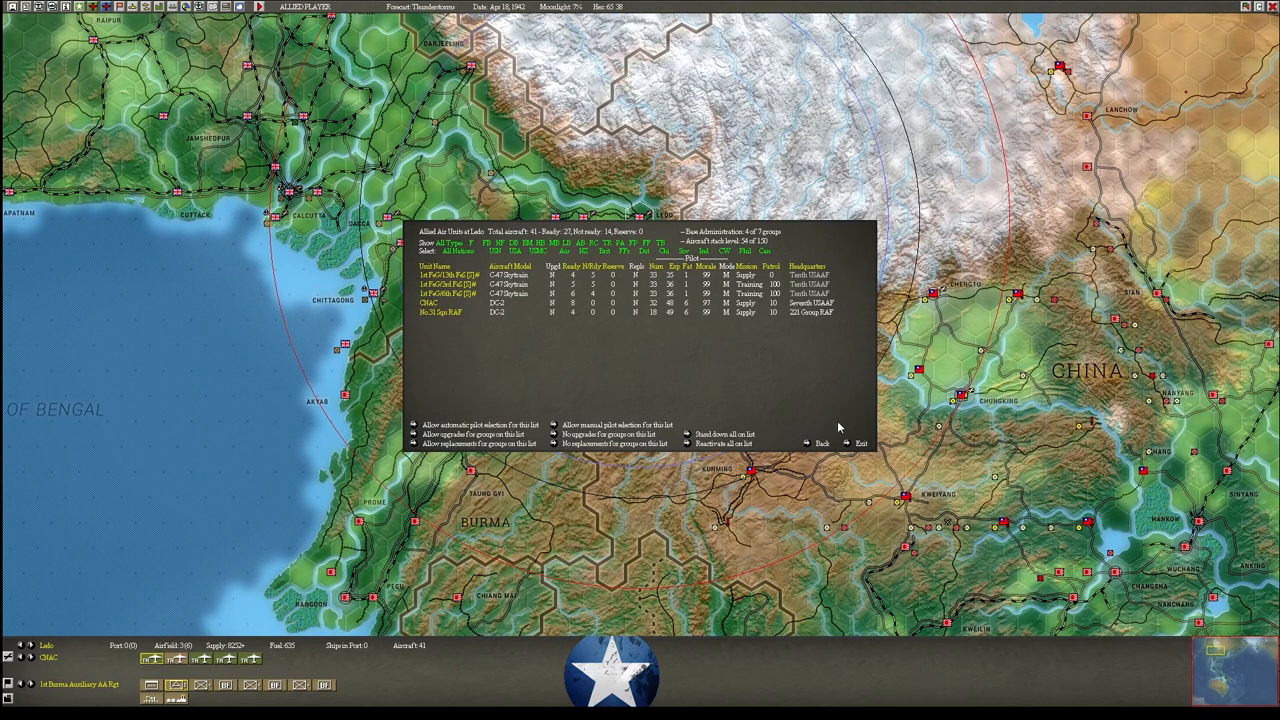
left_click(860, 443)
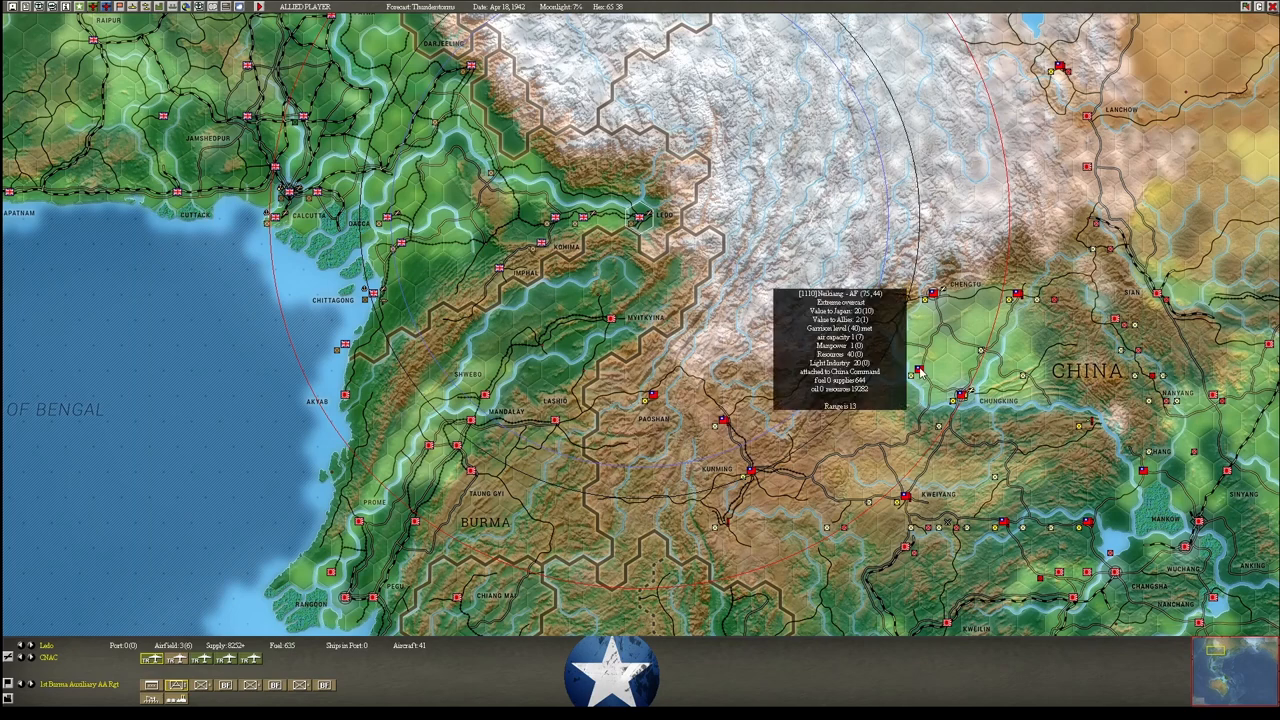
mouse_move(725, 422)
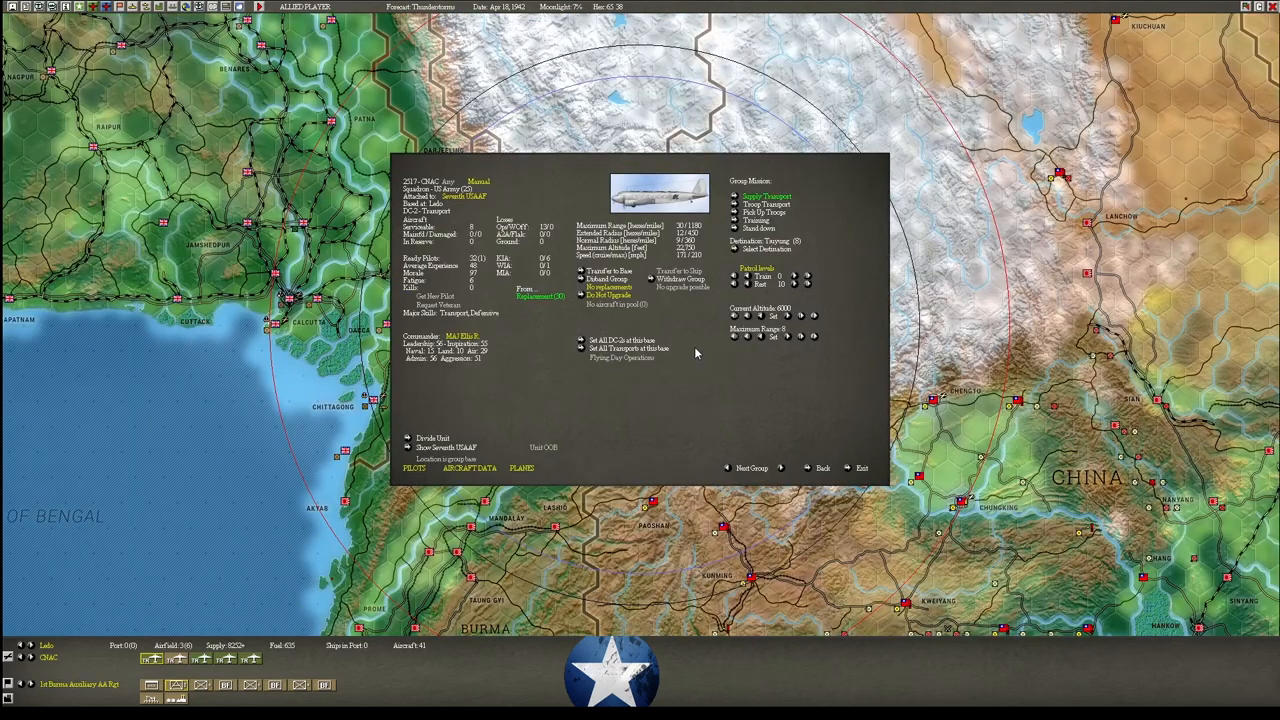
left_click(861, 467)
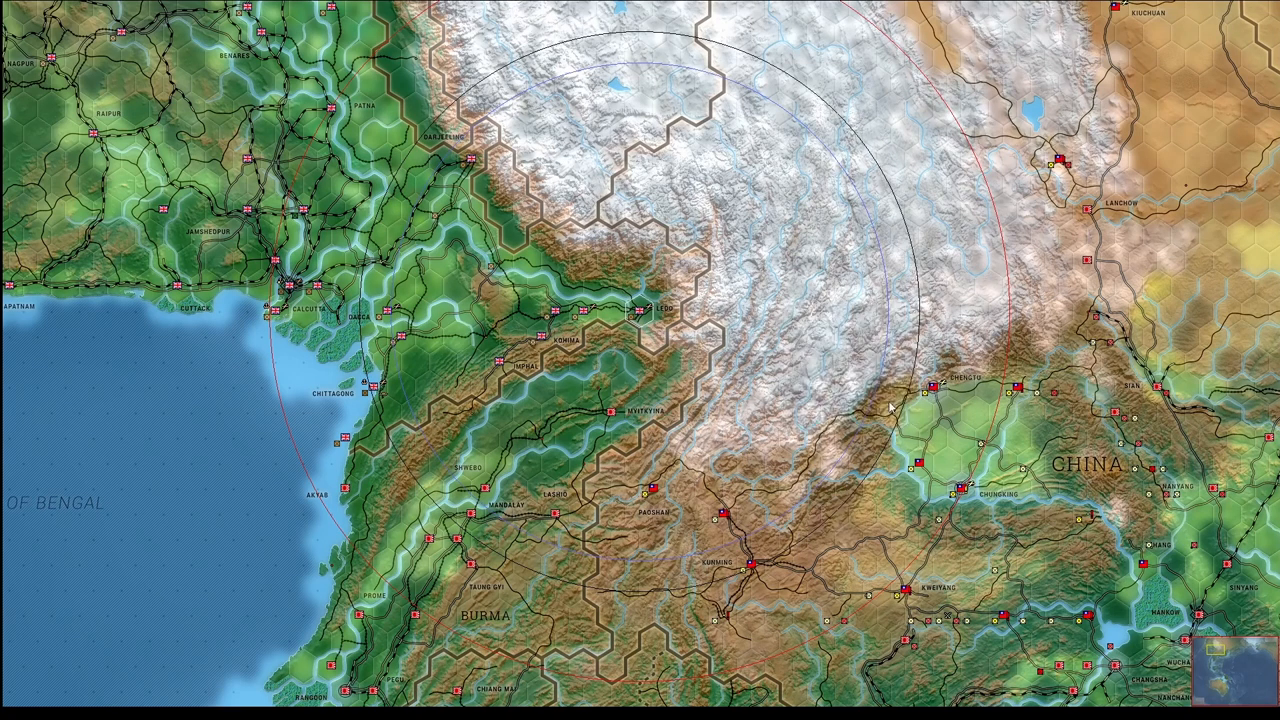
mouse_move(660, 503)
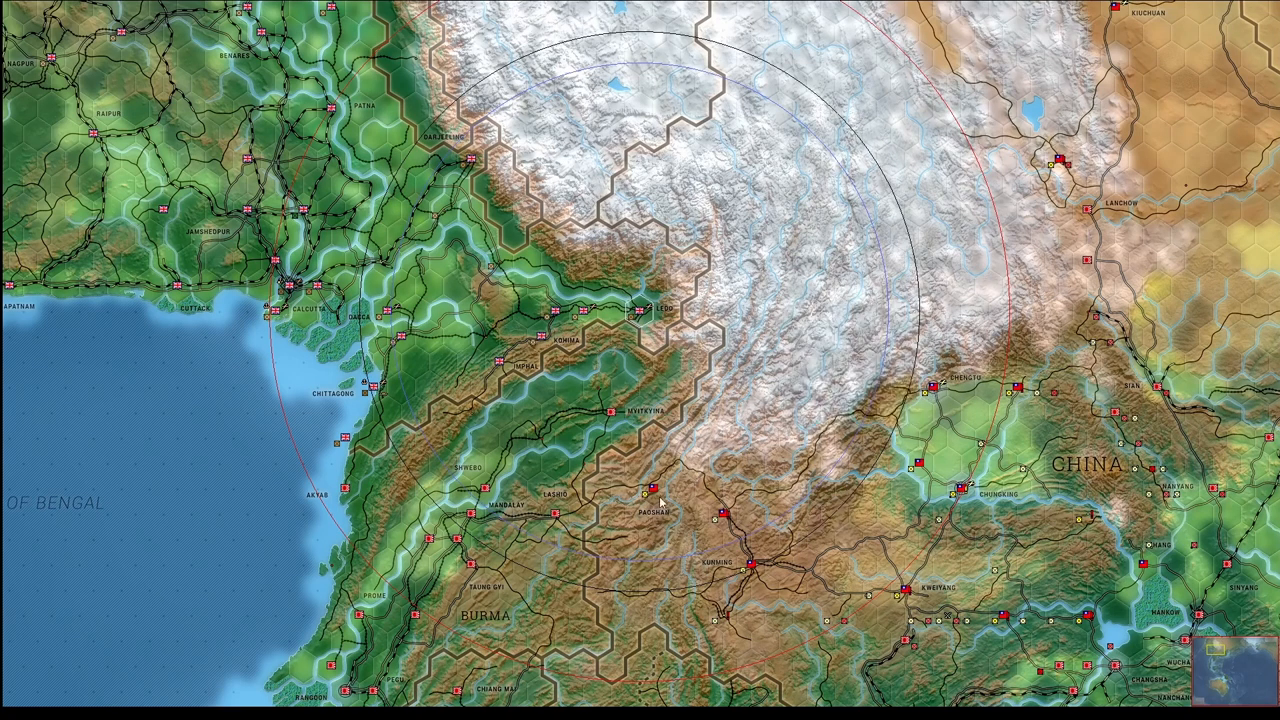
left_click(725, 515)
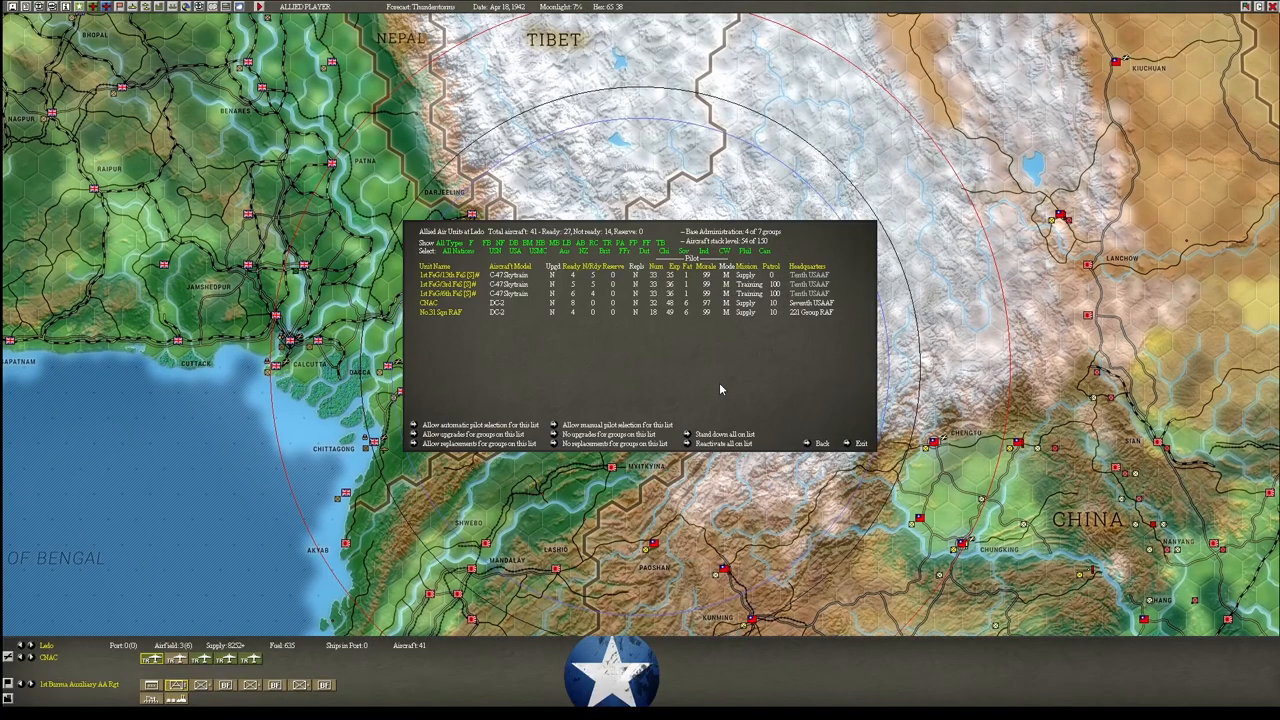
left_click(440, 275)
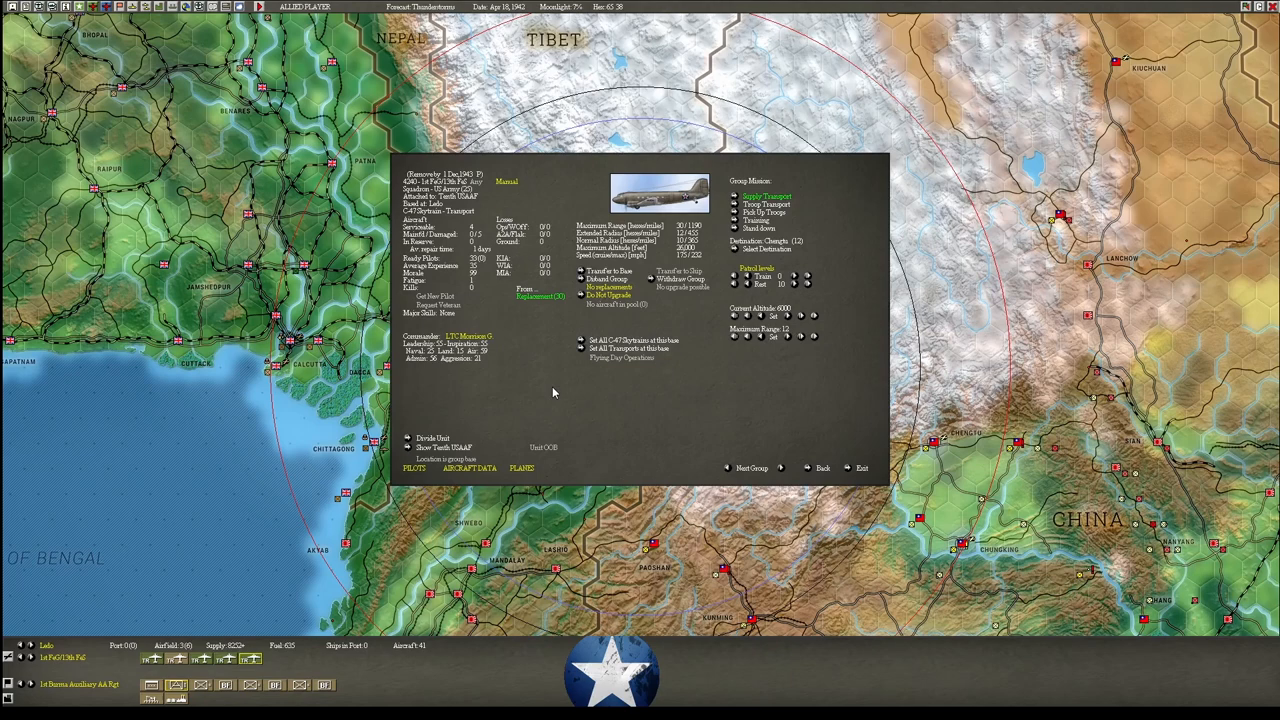
left_click(860, 467)
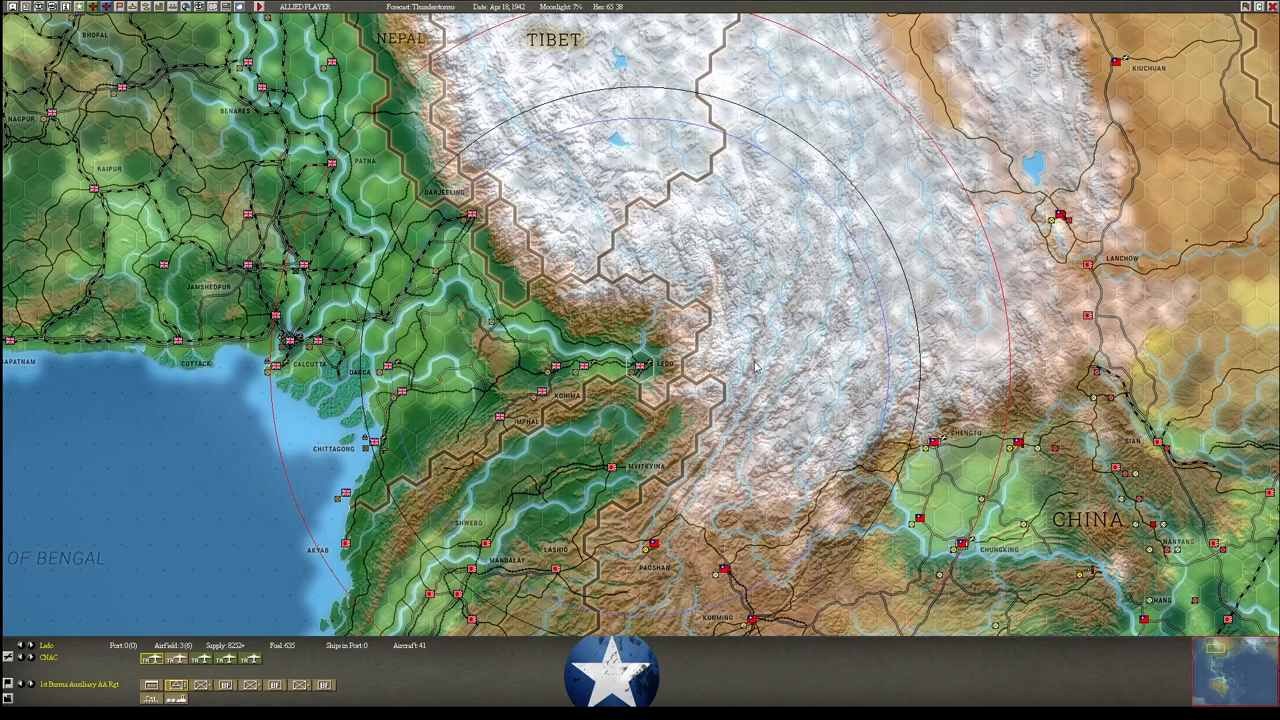
mouse_move(923, 465)
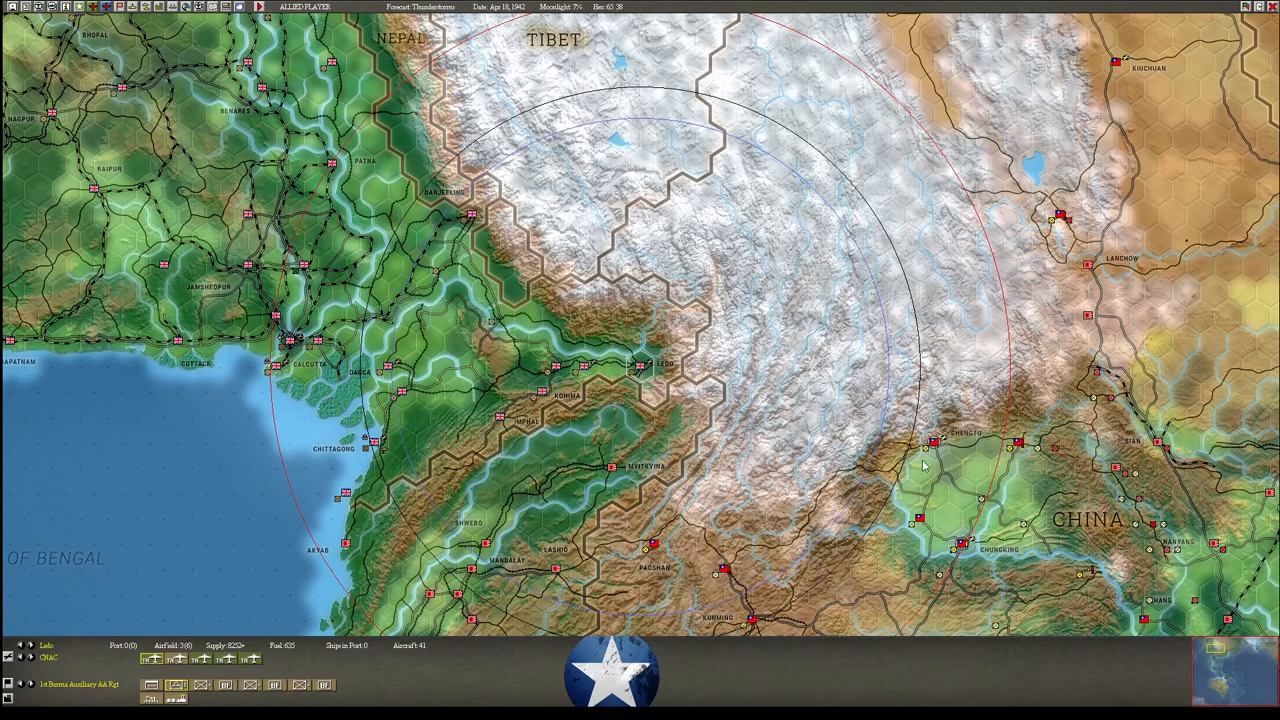
mouse_move(885, 478)
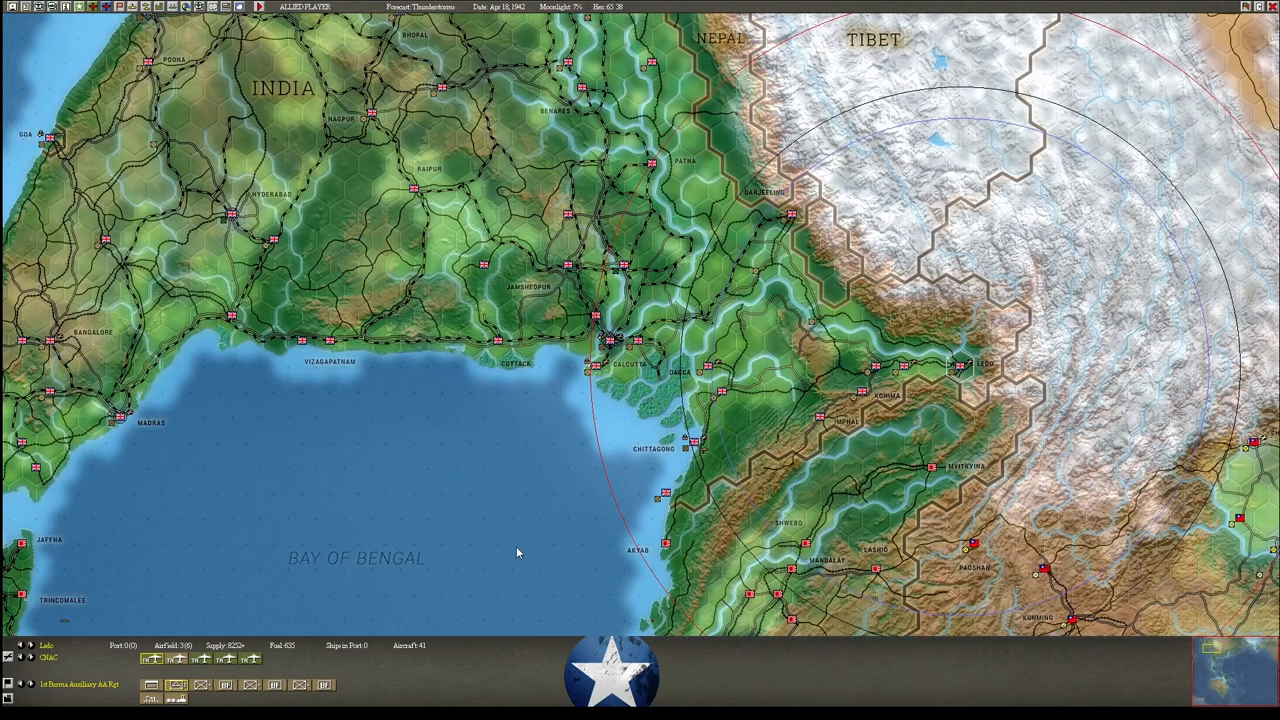
Scroll the map from Ledo over the Bay of Bengal to Burma and Thailand.
scroll("down", 3)
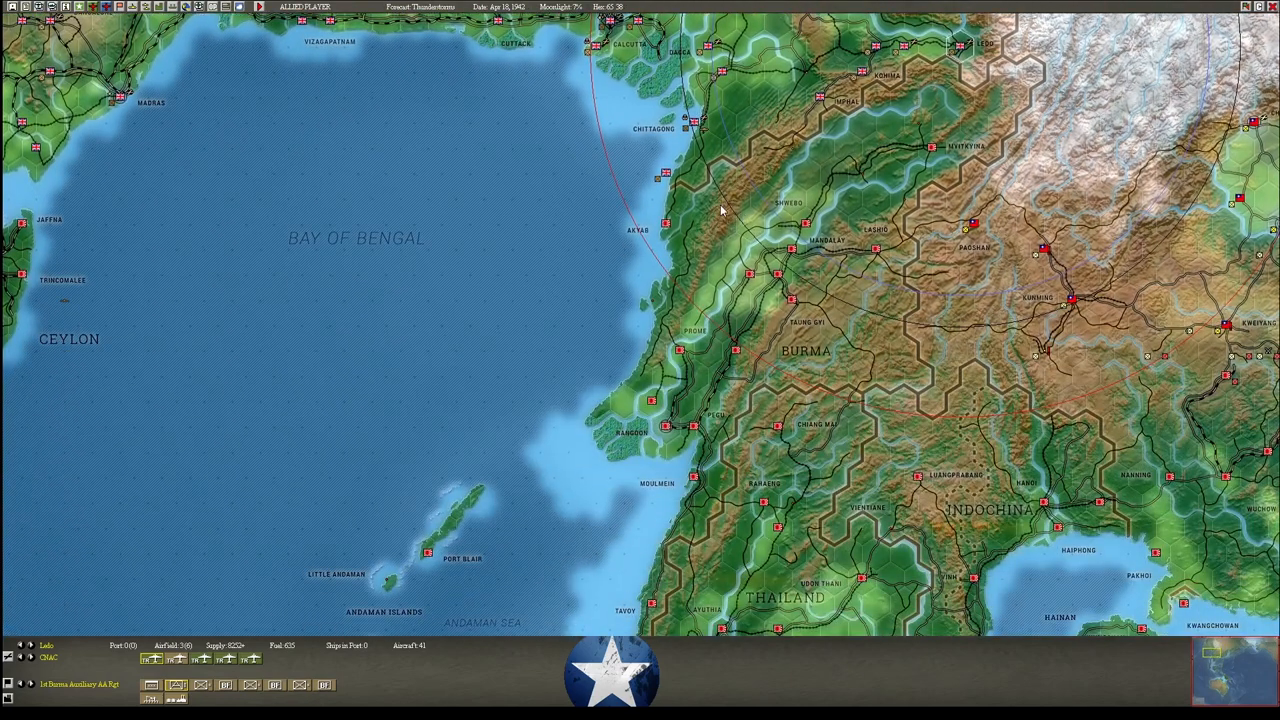
scroll("down", 3)
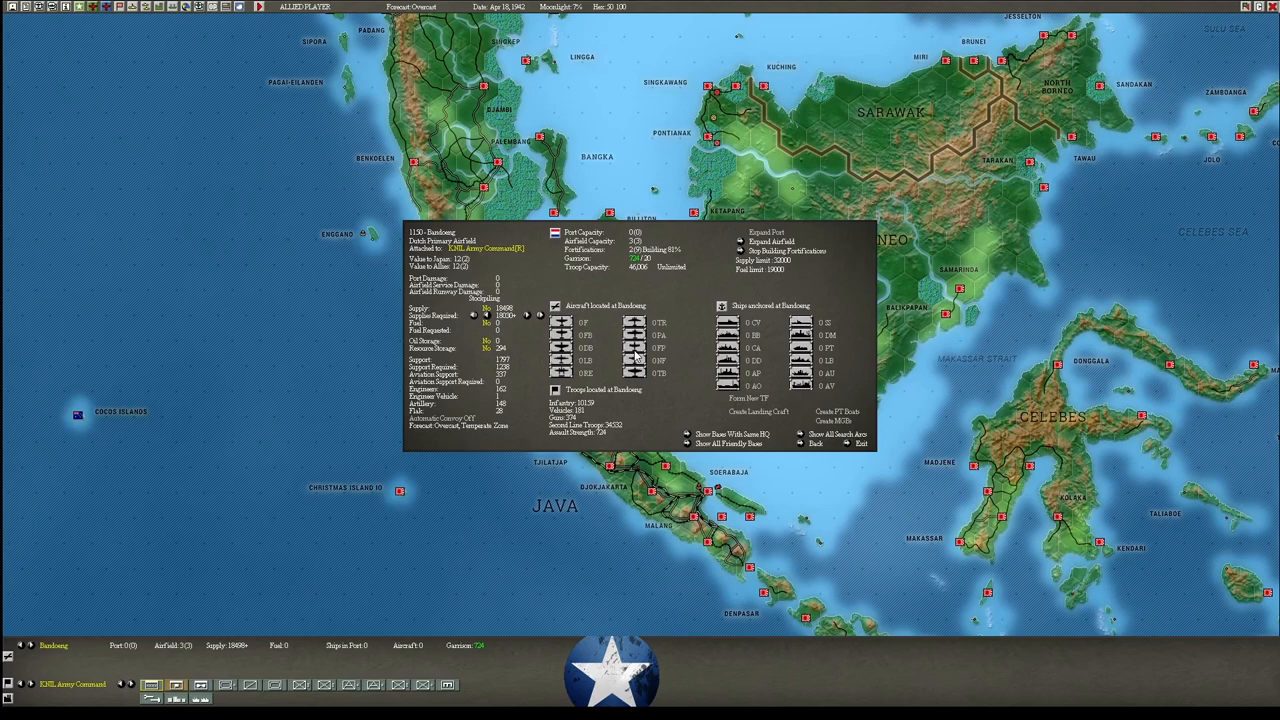
mouse_move(671, 257)
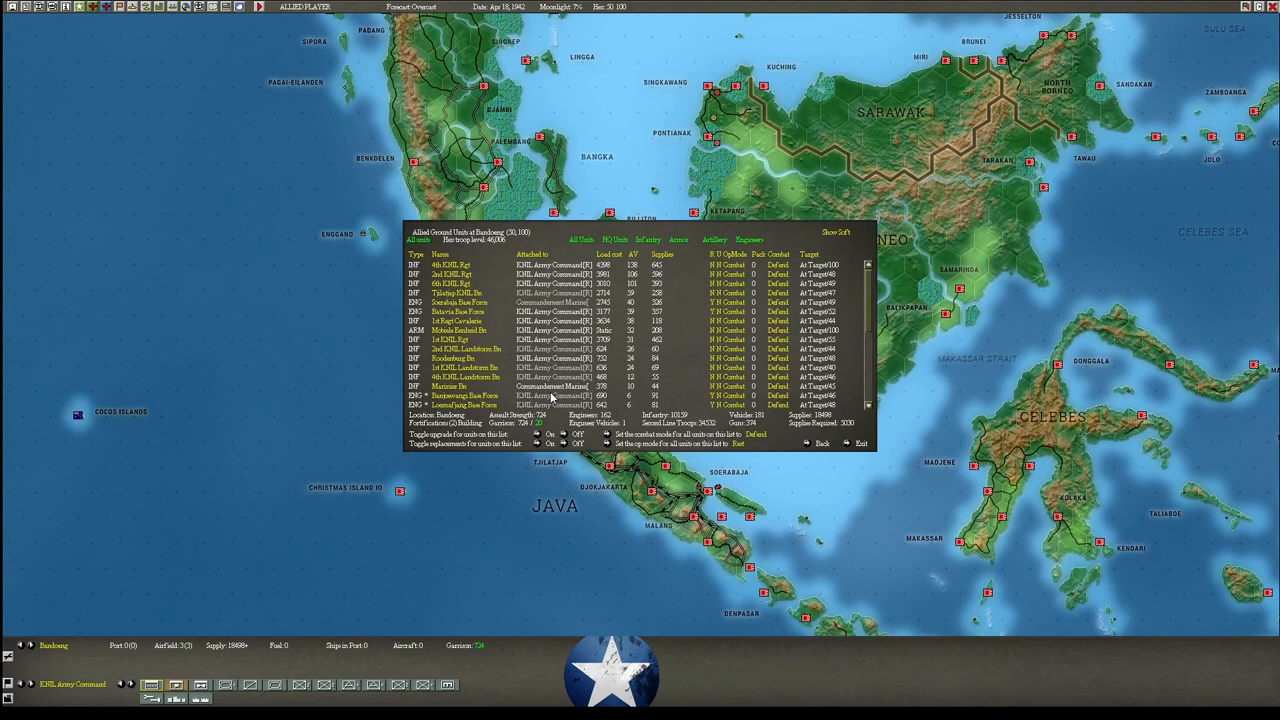
mouse_move(680, 325)
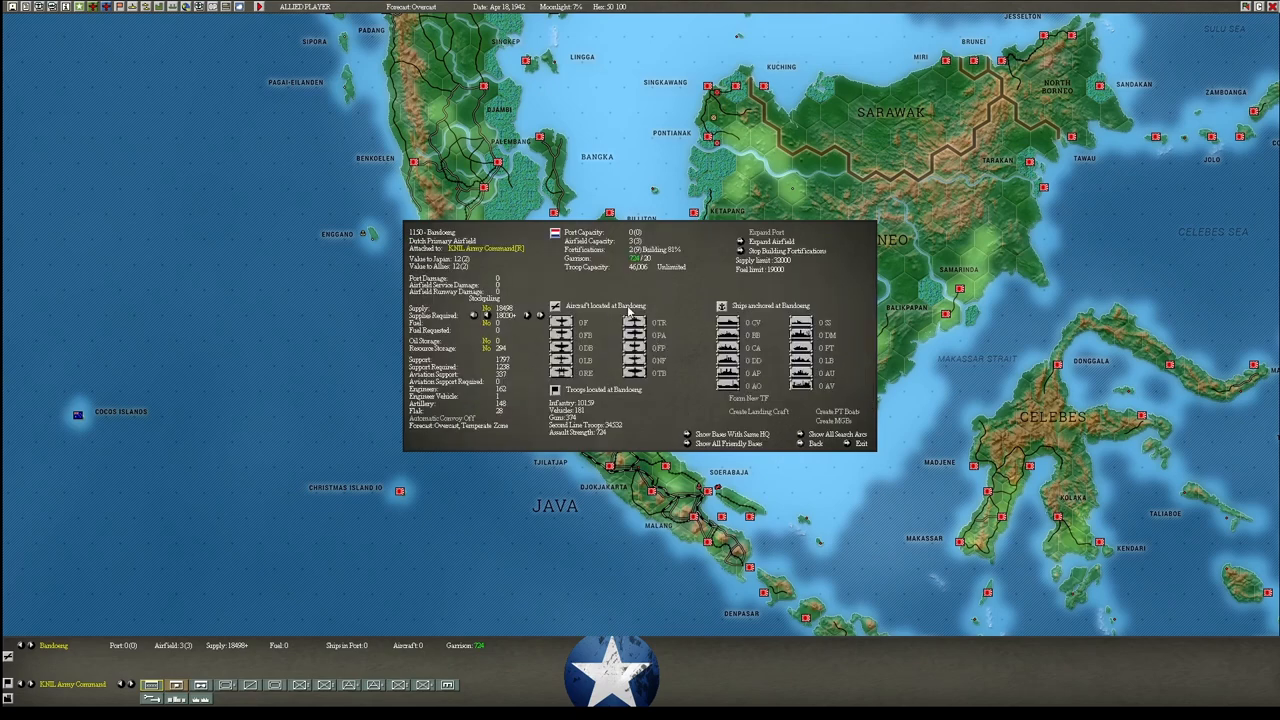
Close Bandoeng's base summary, view the Balikpapan Base Force details, then exit.
left_click(861, 443)
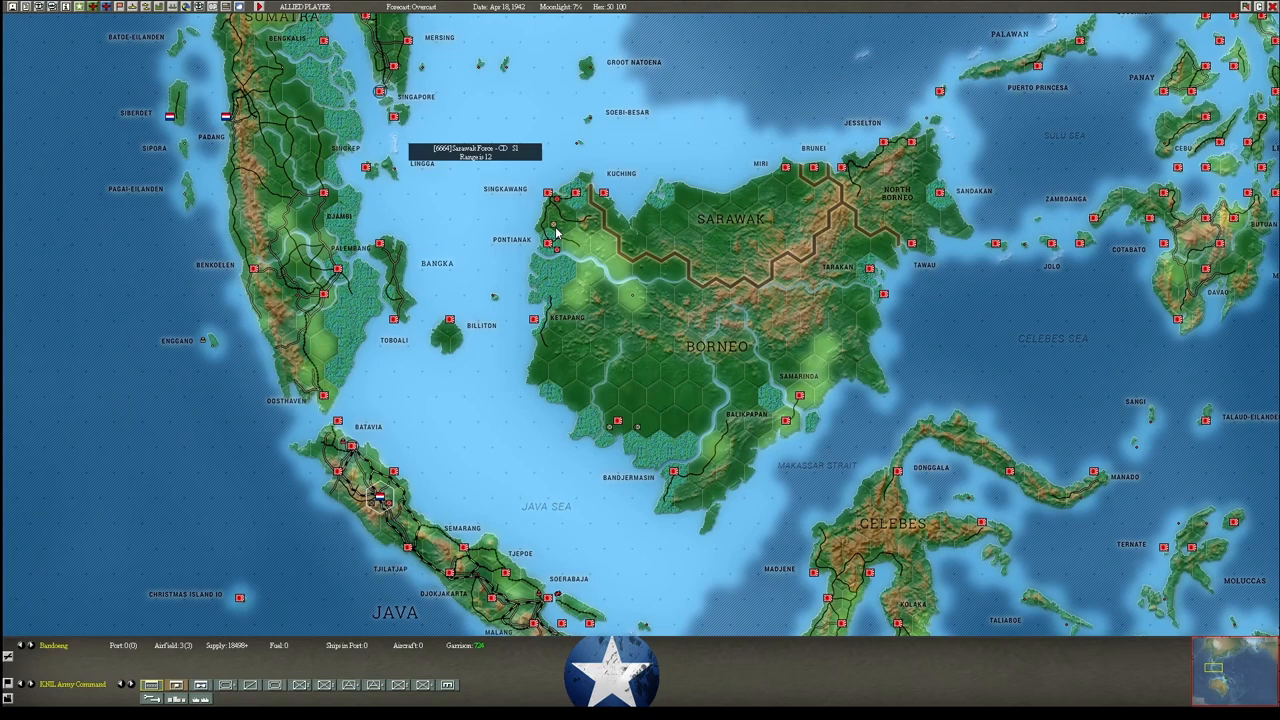
left_click(555, 225)
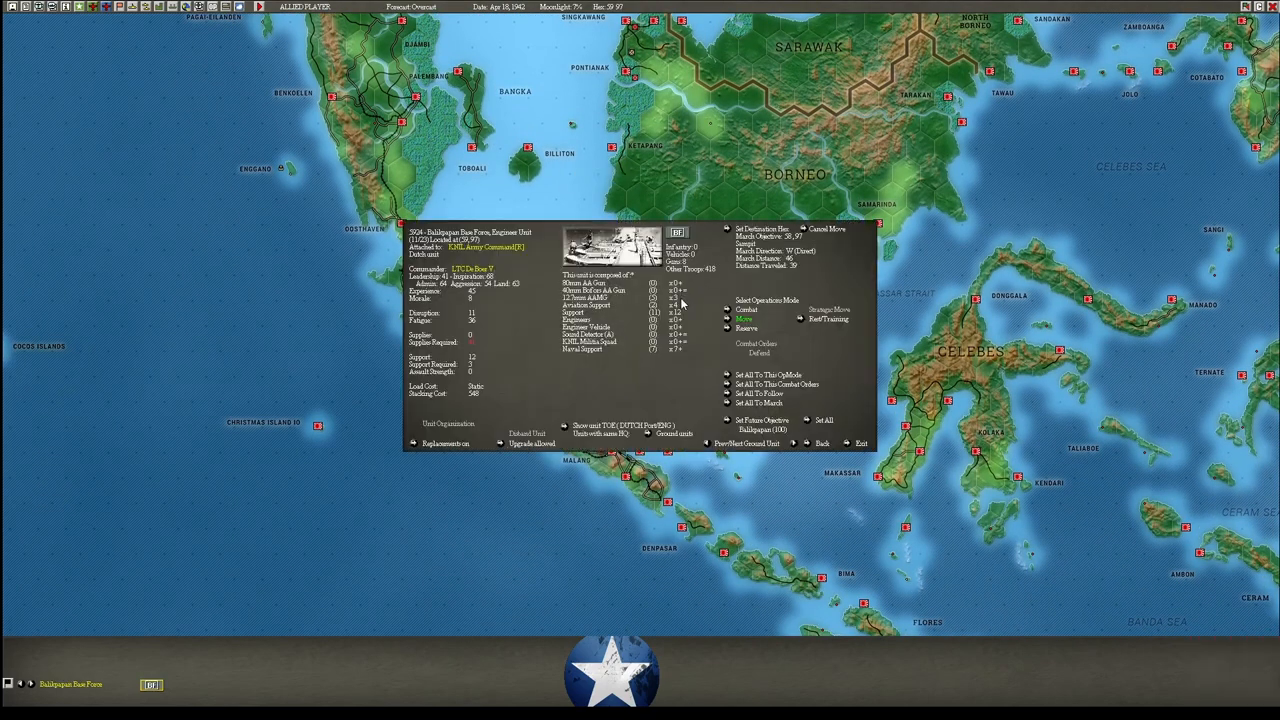
mouse_move(668, 360)
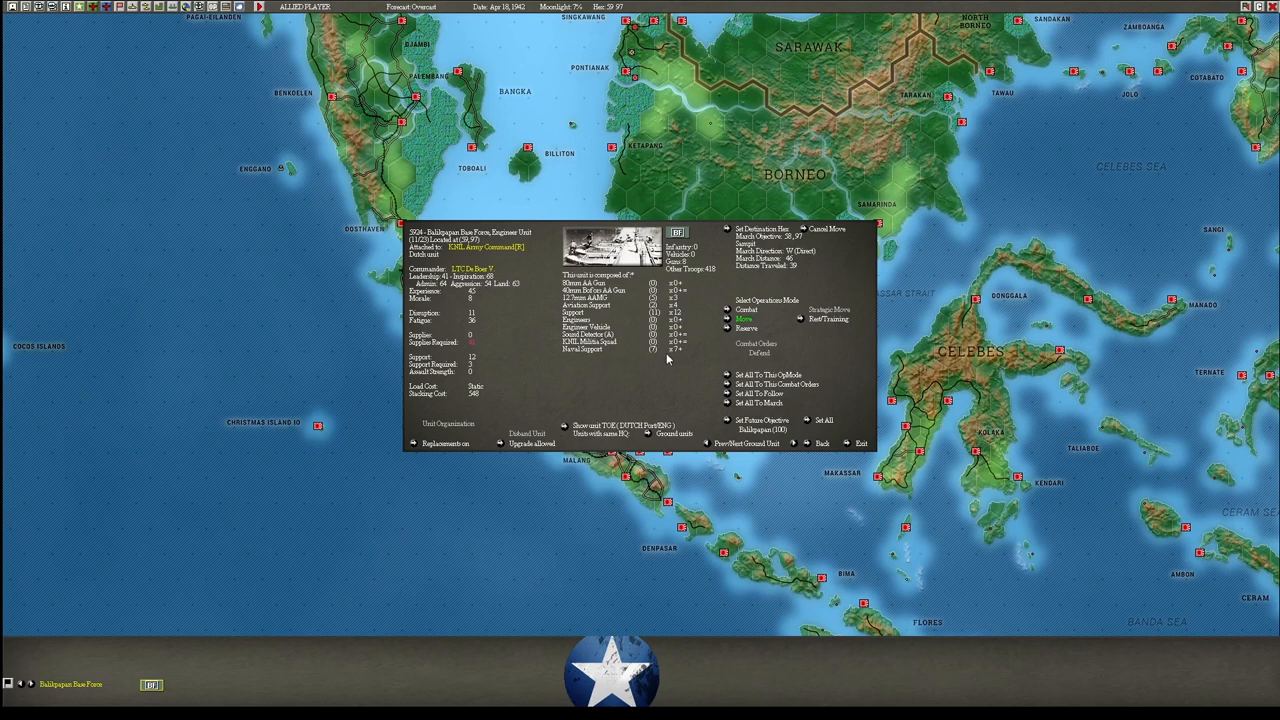
left_click(860, 443)
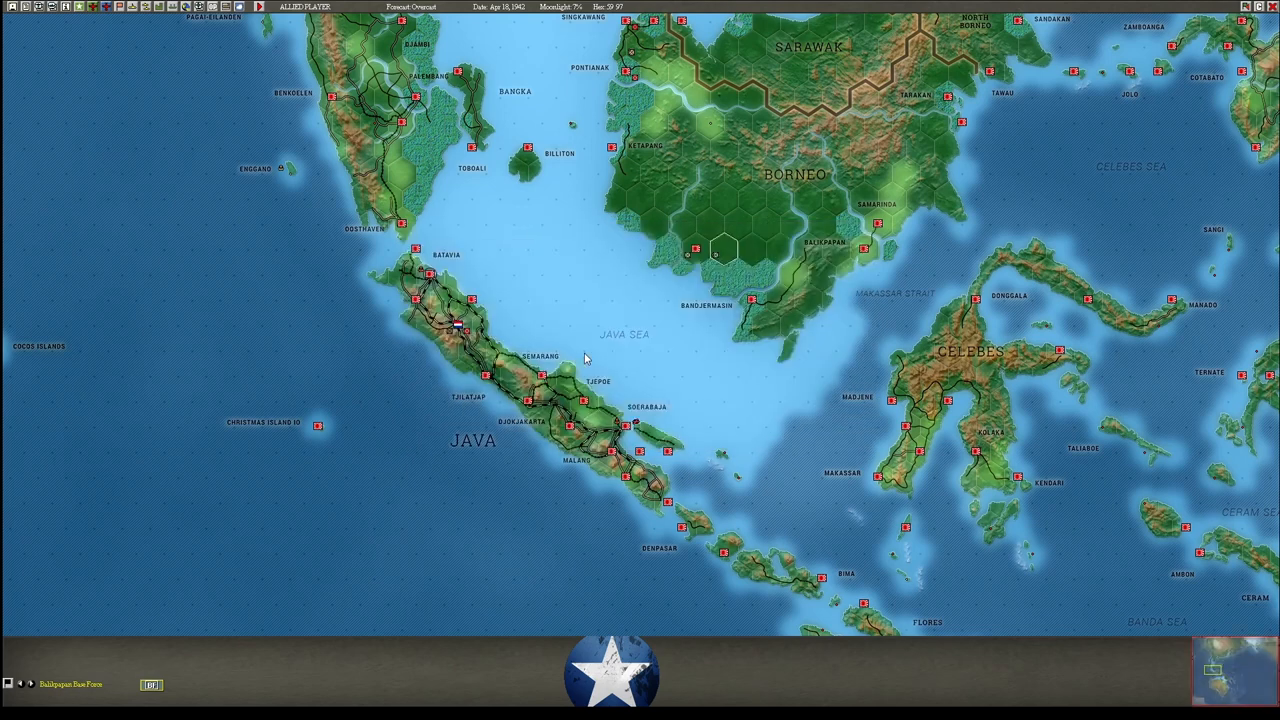
mouse_move(800, 358)
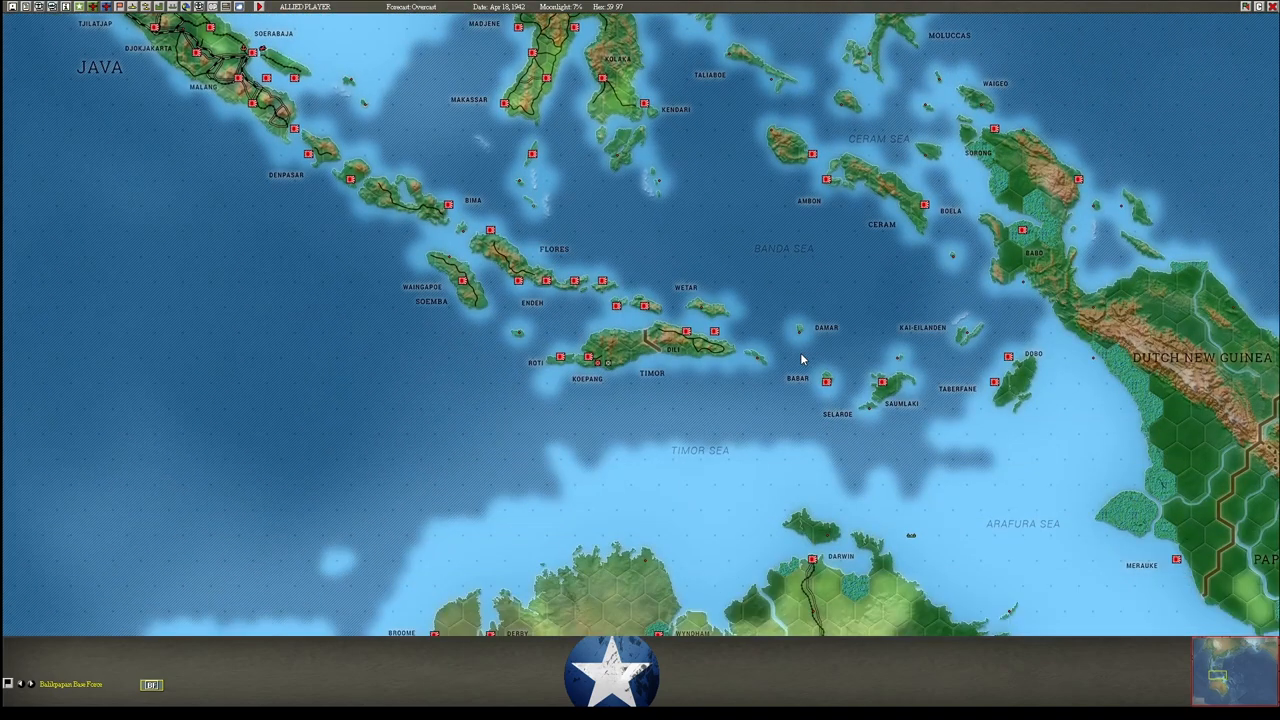
Scroll the map south past Timor and northern Australia toward Perth.
scroll("down", 3)
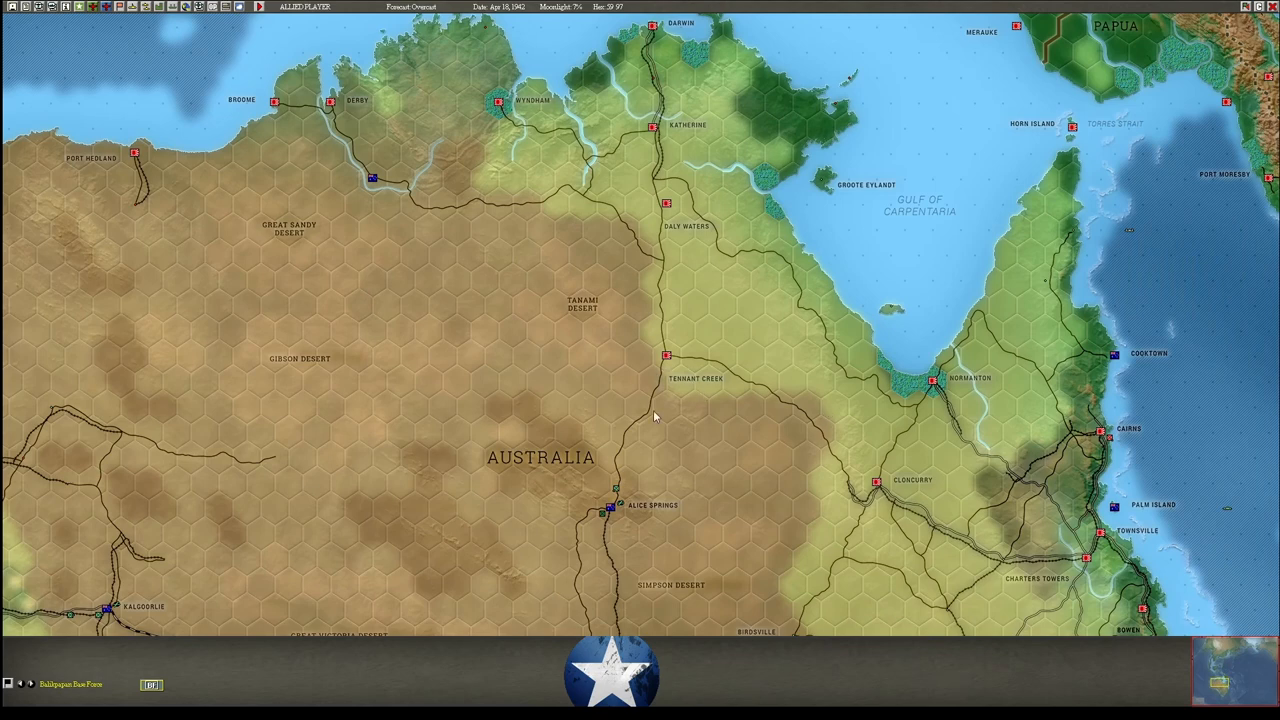
mouse_move(885, 490)
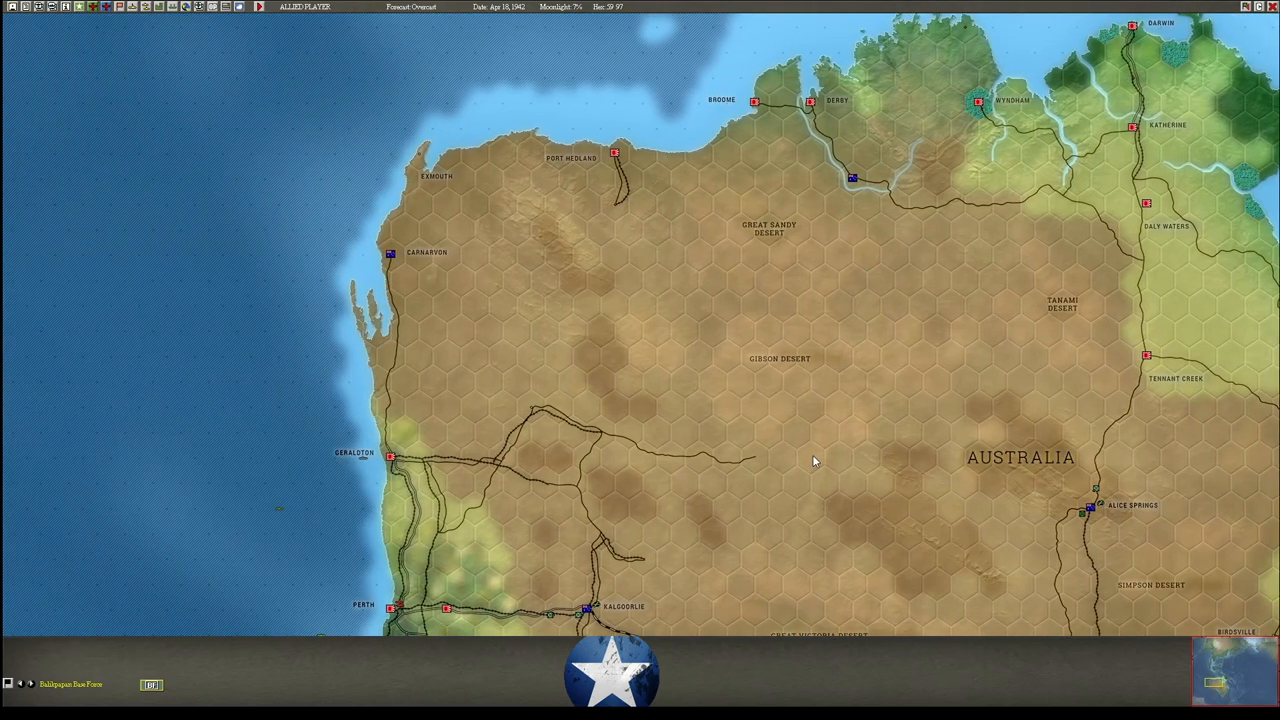
scroll("down", 3)
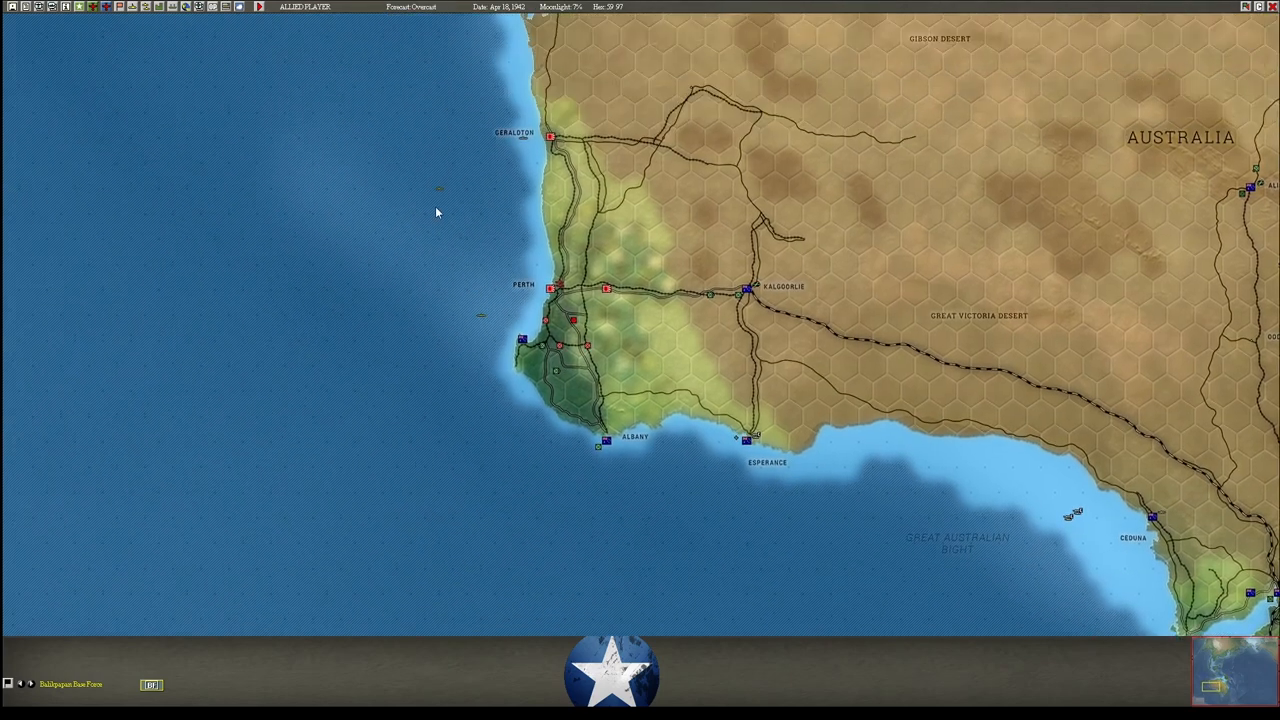
mouse_move(555, 372)
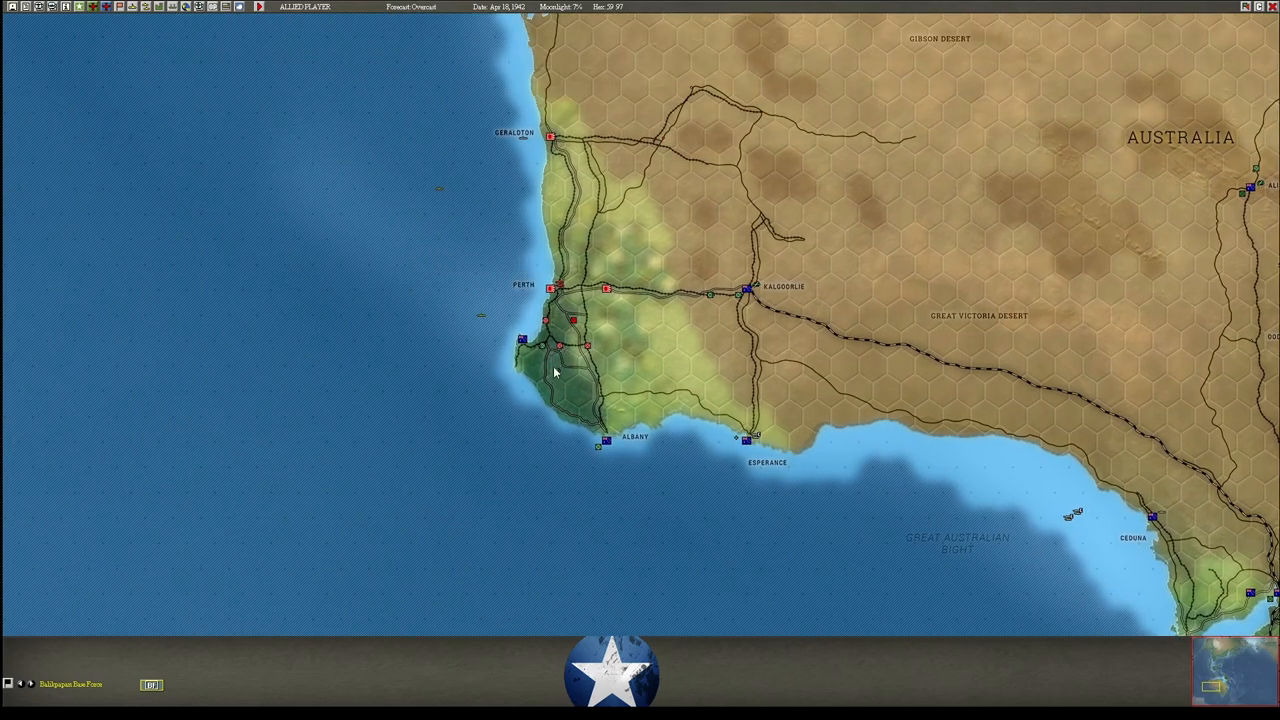
mouse_move(545, 357)
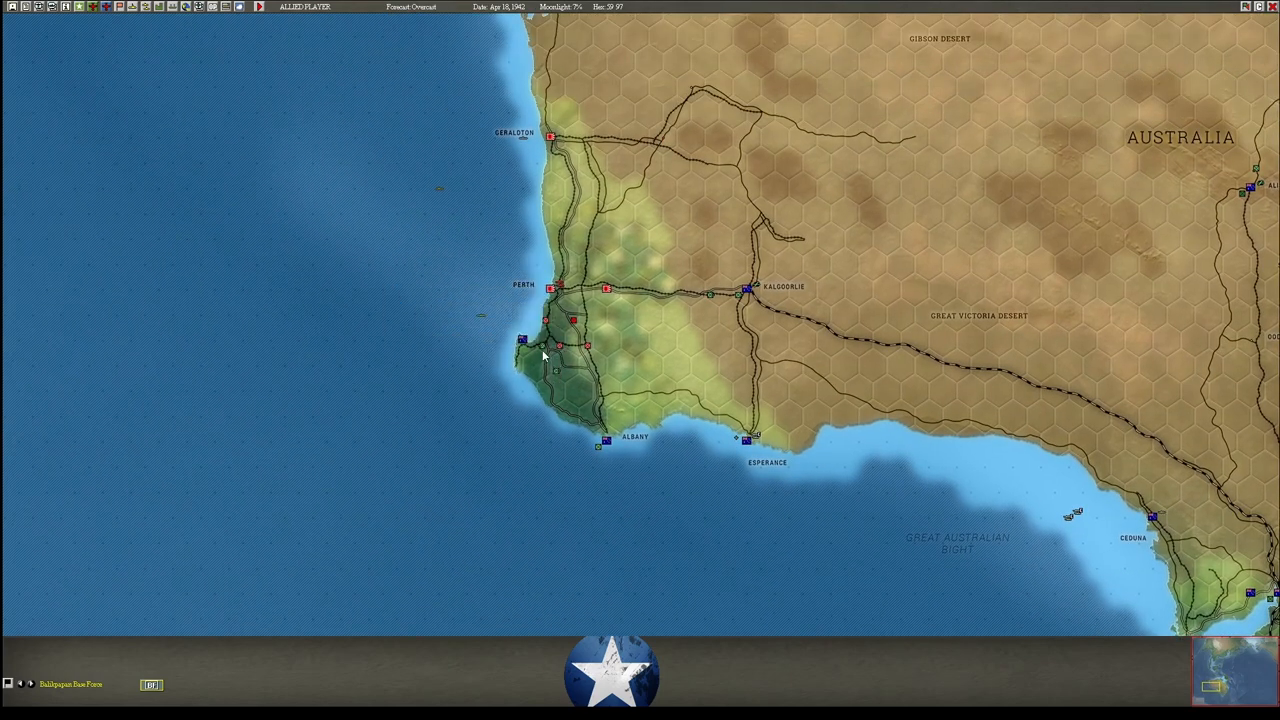
mouse_move(560, 370)
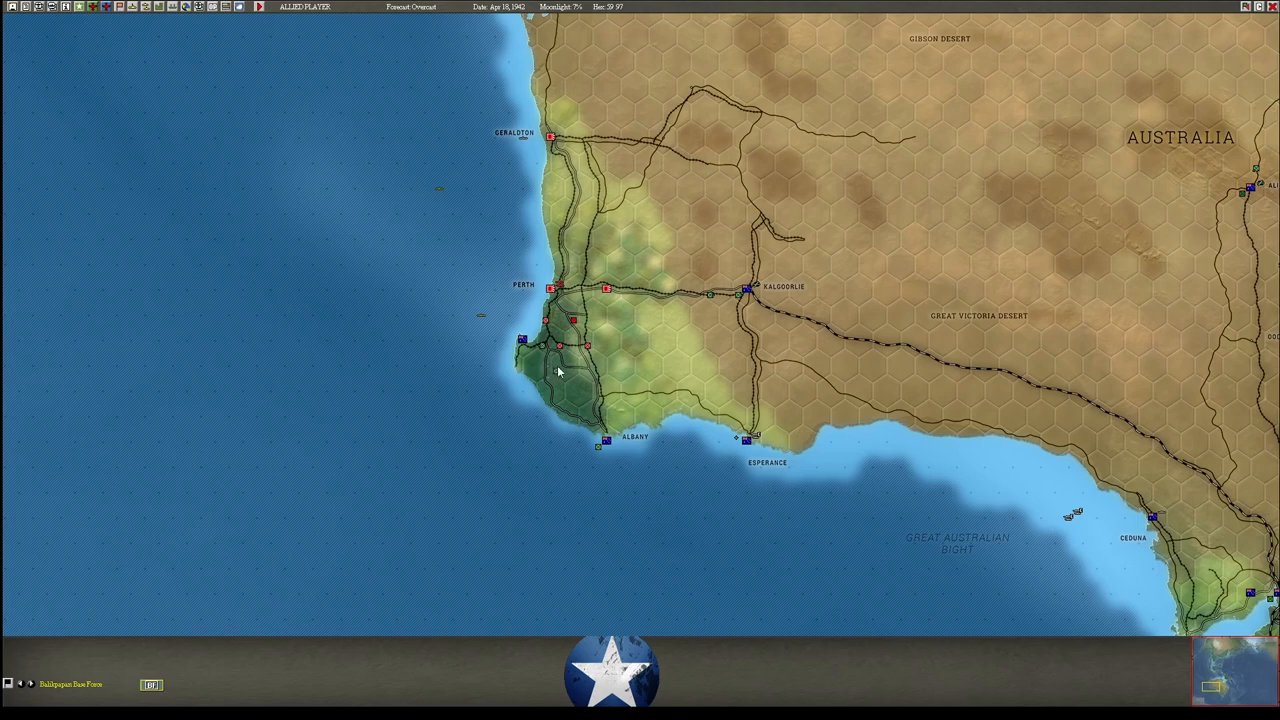
mouse_move(550, 357)
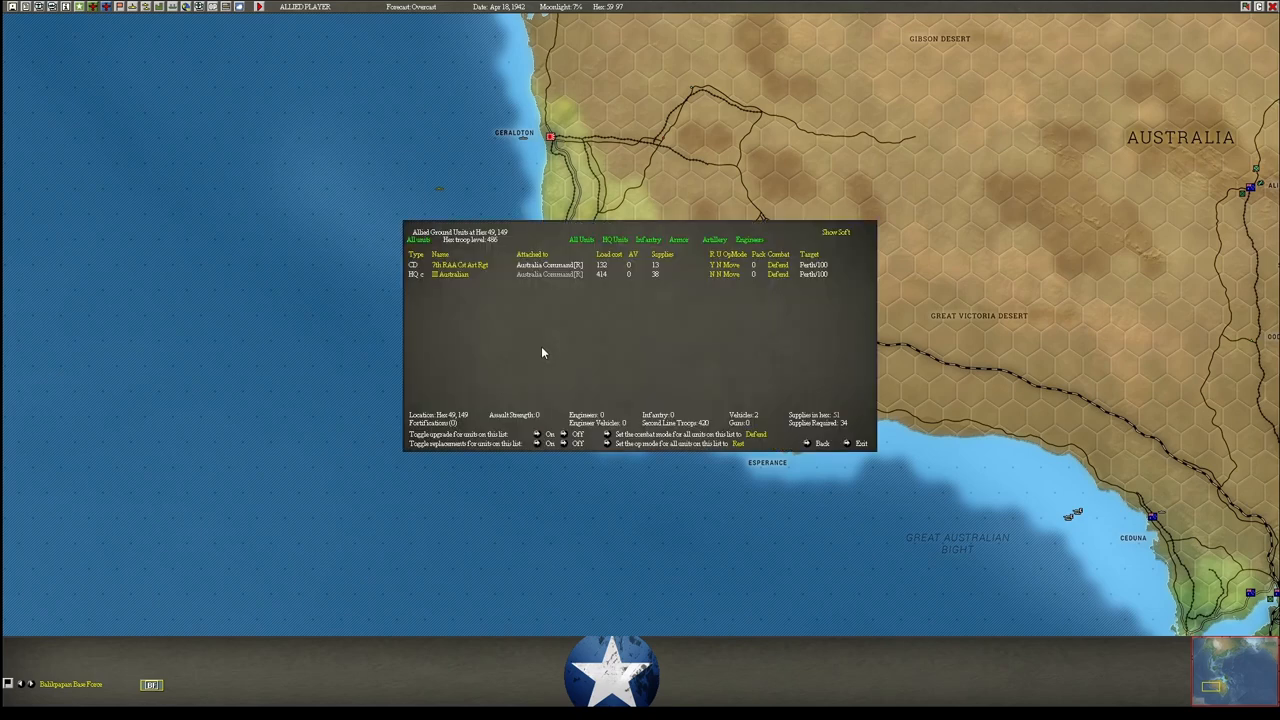
Inspect Perth ground units: III Australian Corps HQ, 3rd RAN Base Force, 51st Highland Div.
left_click(461, 265)
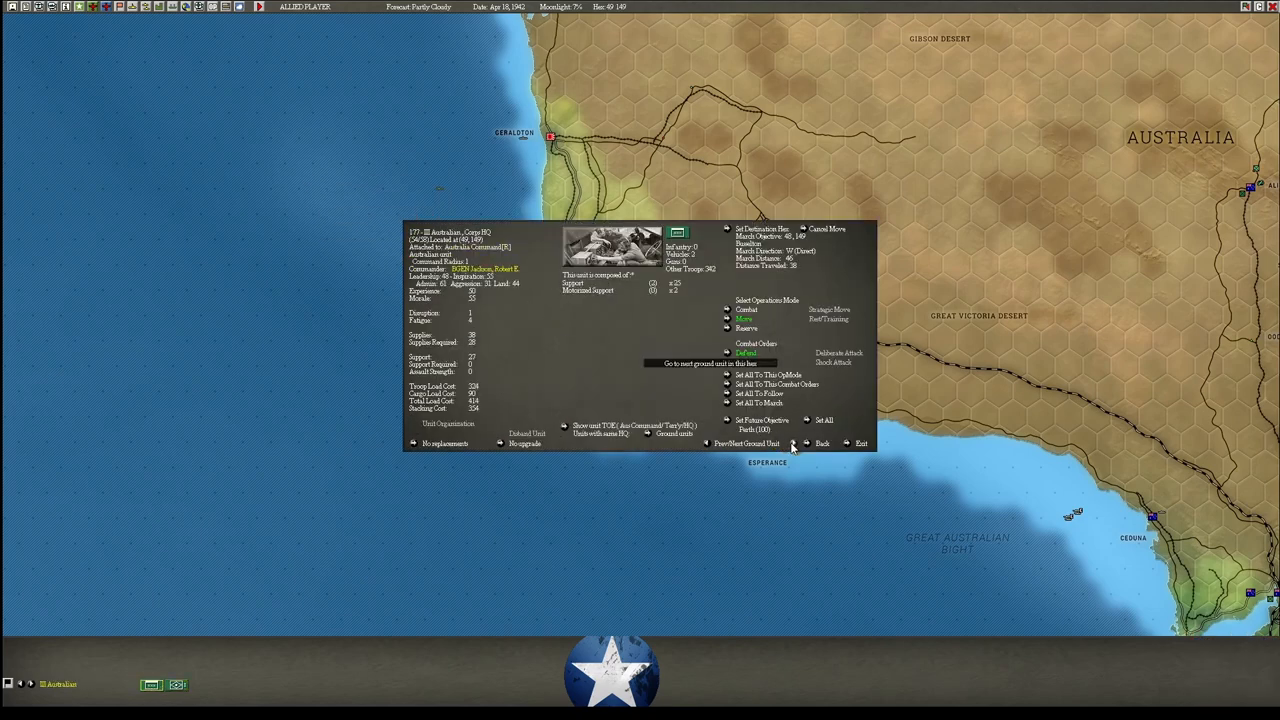
mouse_move(687, 358)
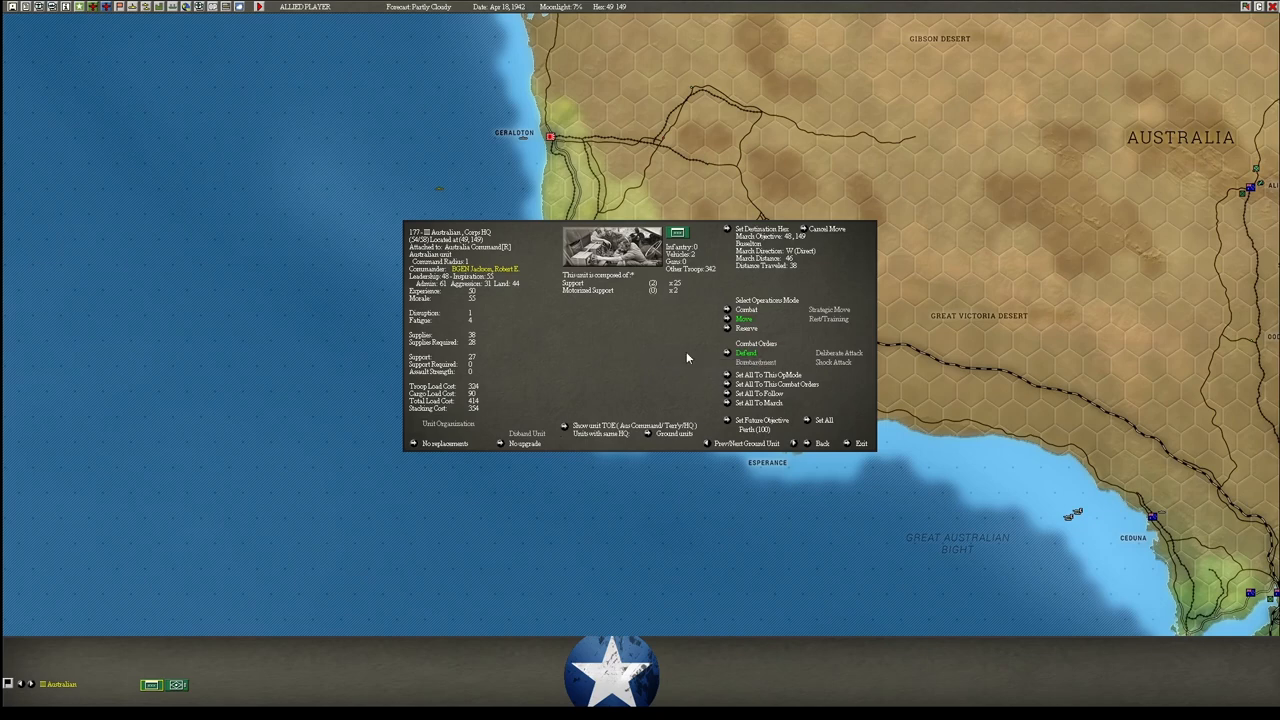
left_click(860, 443)
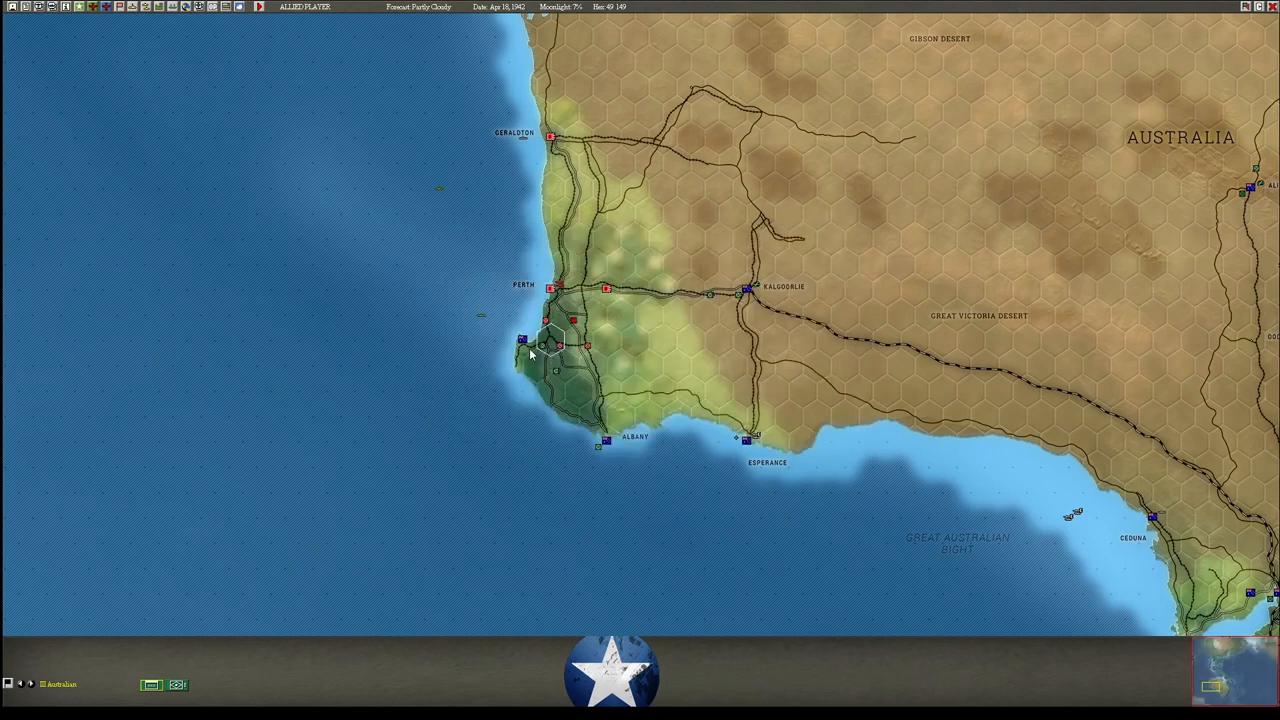
left_click(550, 345)
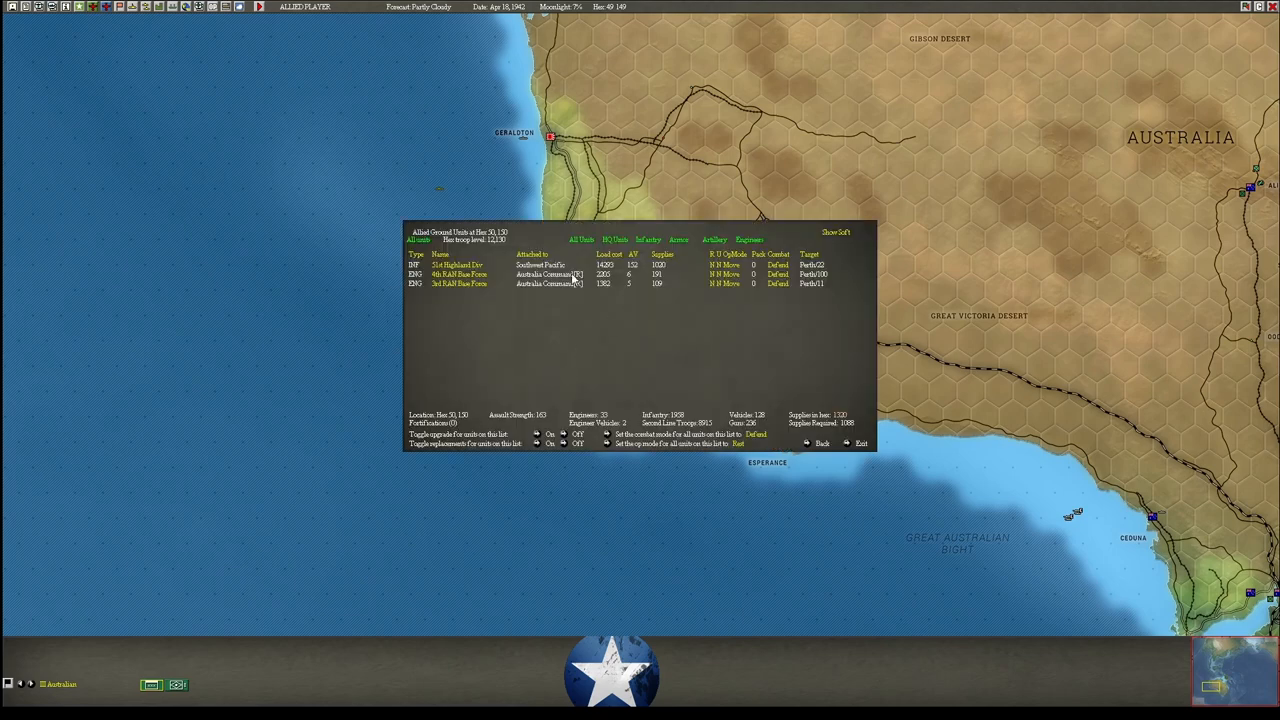
left_click(460, 265)
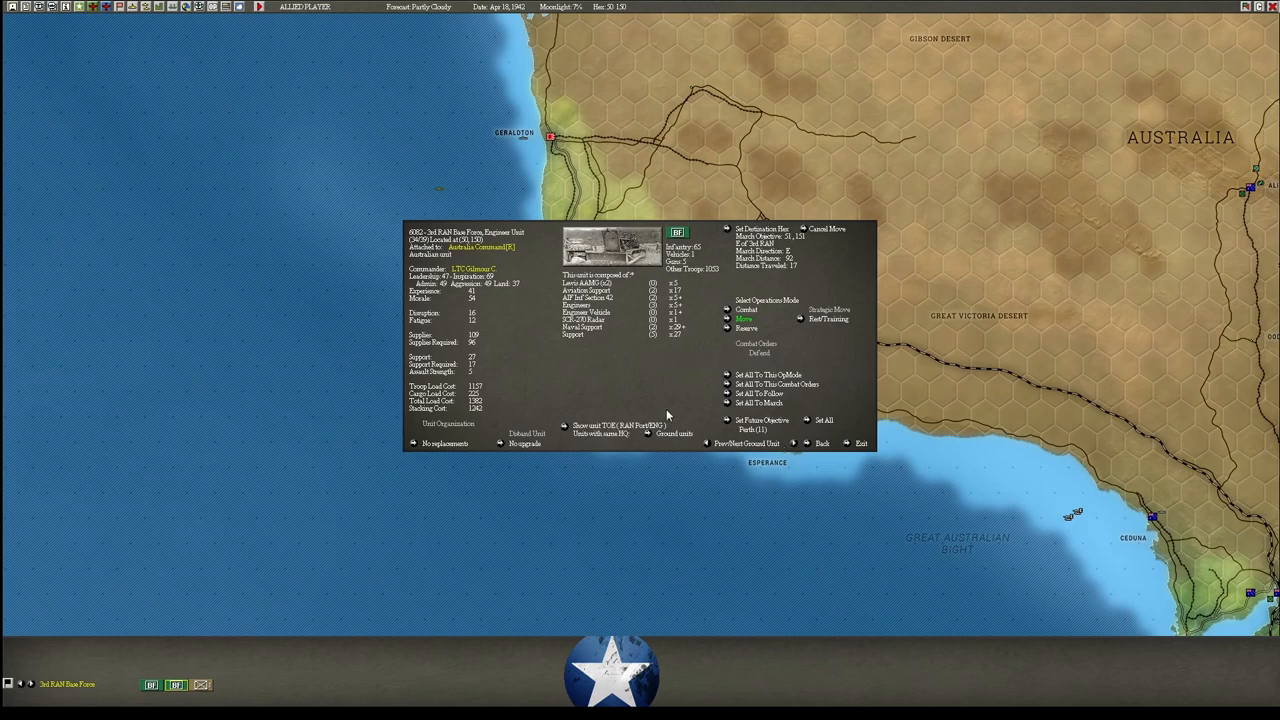
left_click(860, 443)
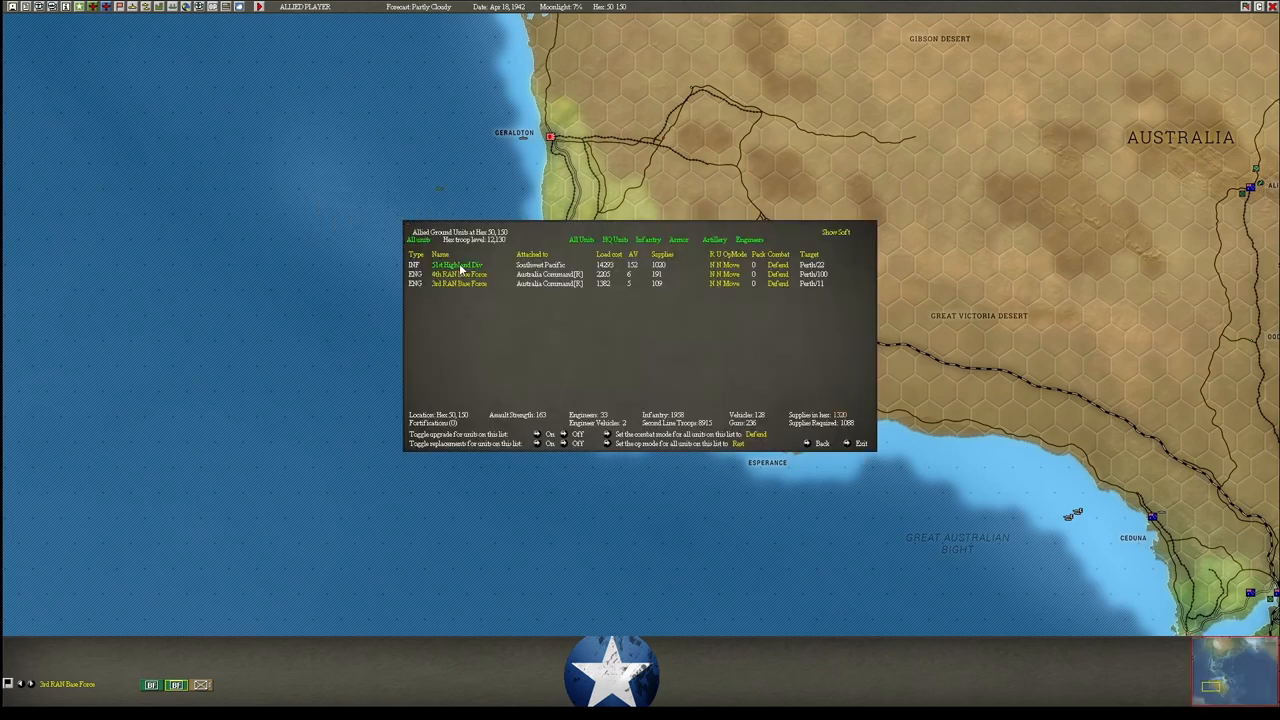
left_click(860, 443)
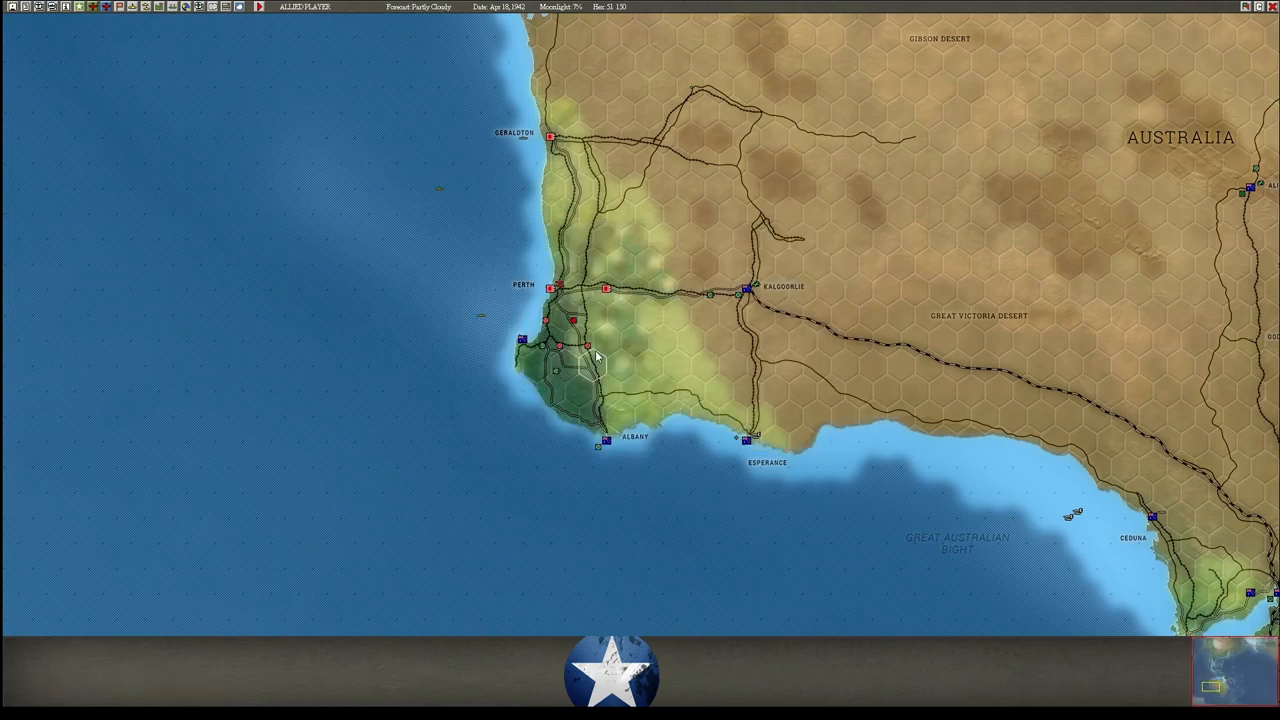
mouse_move(647, 358)
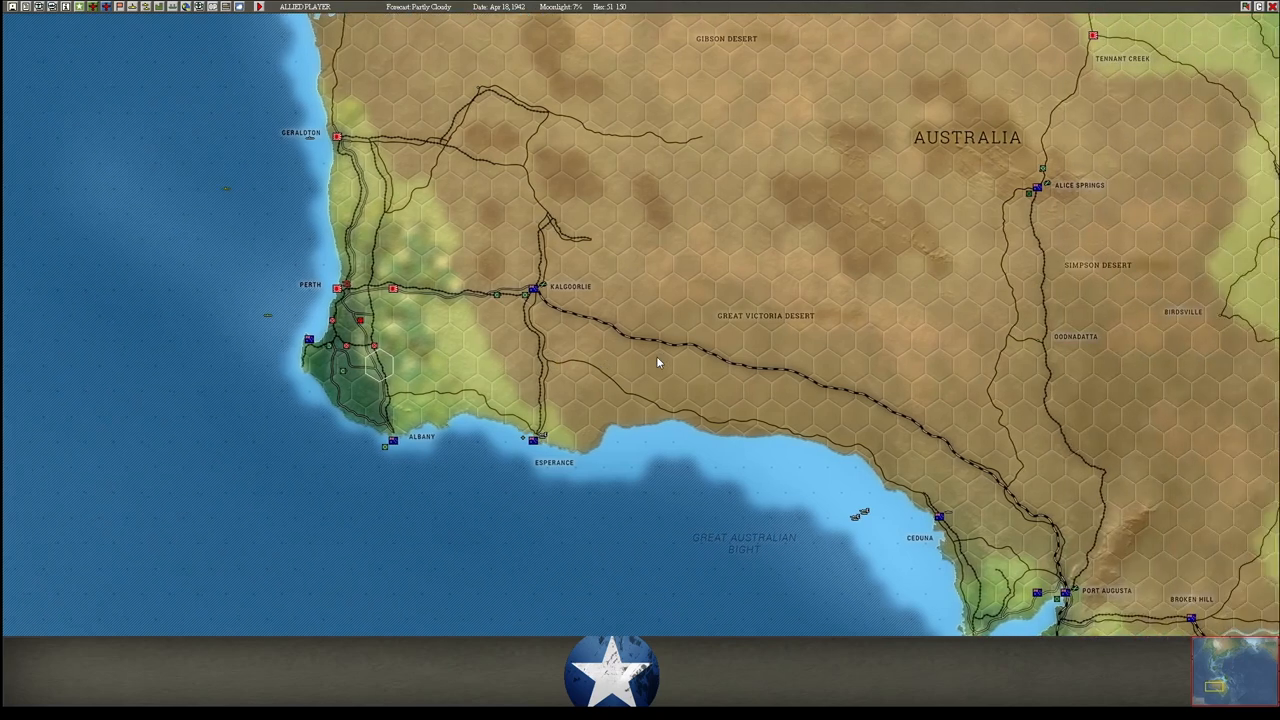
View the 10th Light Horse Battalion's details near Kalgoorlie, then close them.
left_click(525, 295)
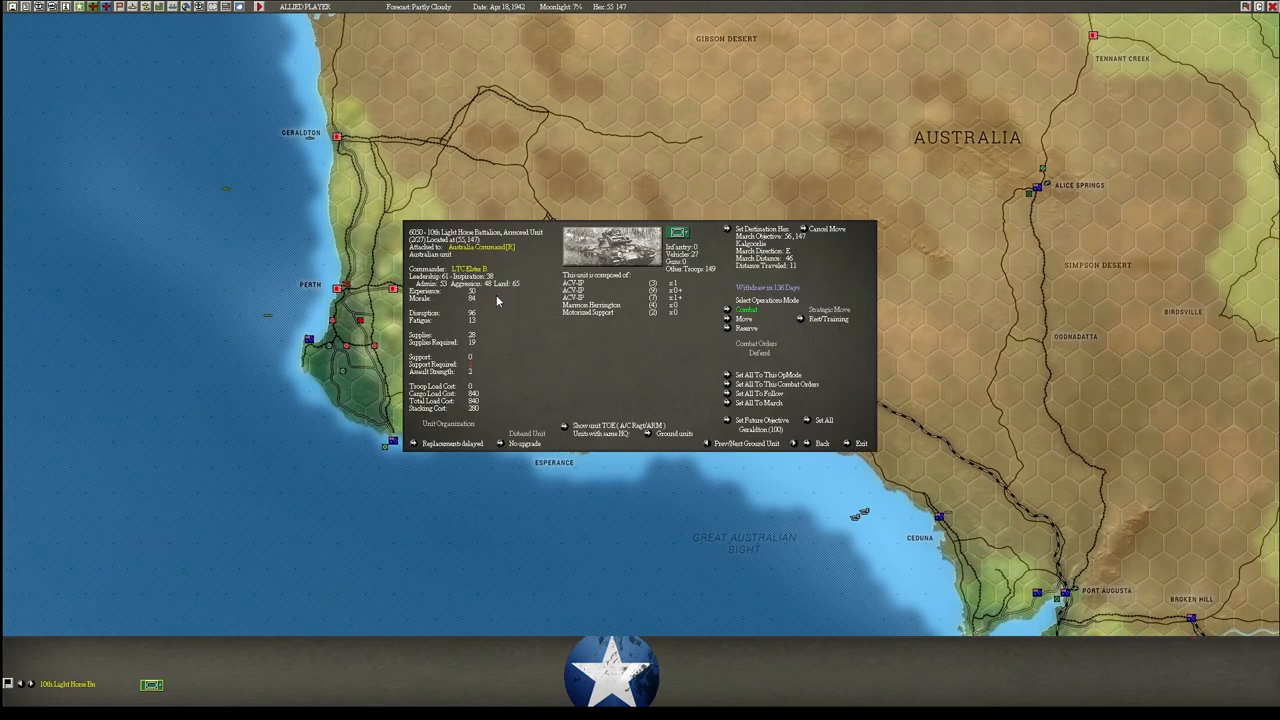
mouse_move(658, 302)
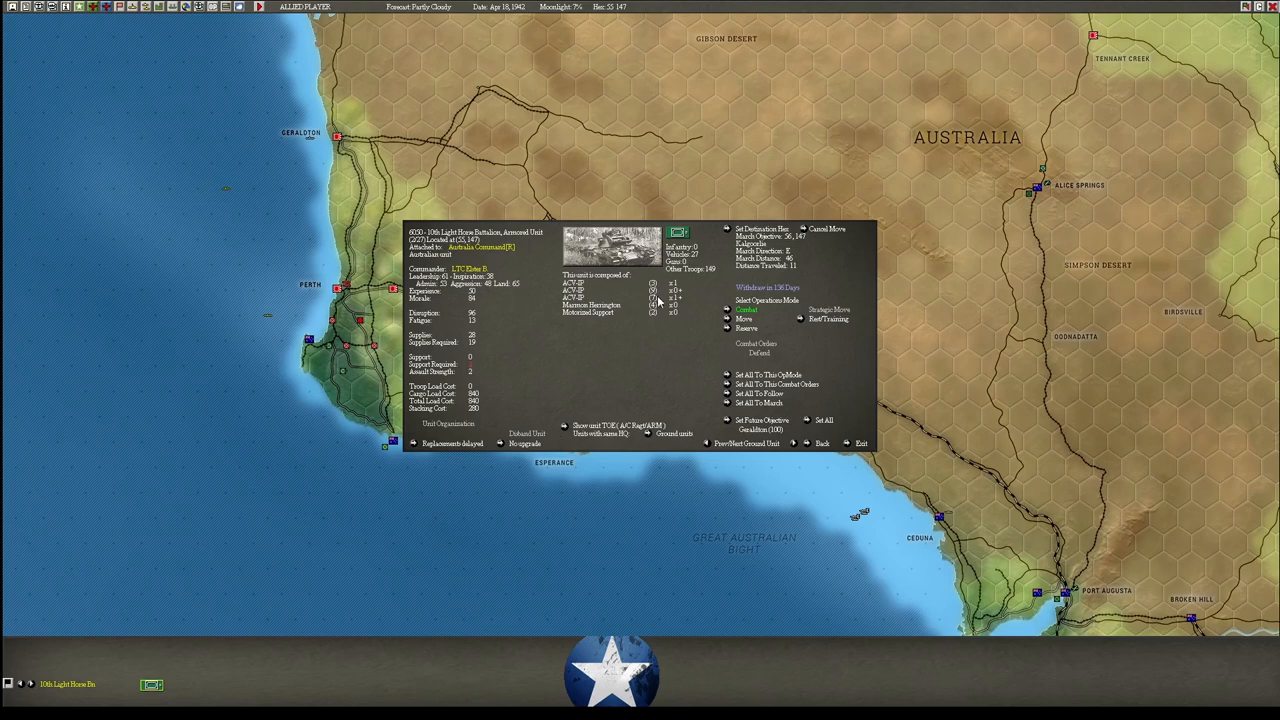
mouse_move(660, 334)
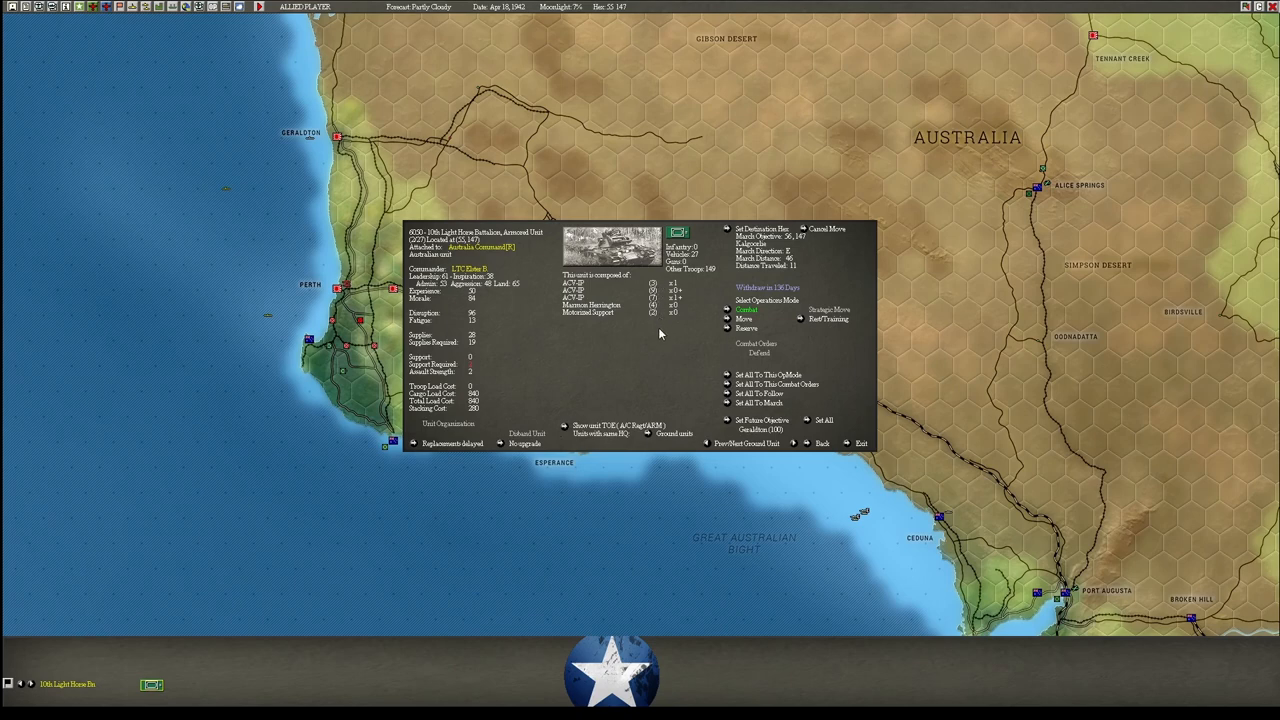
mouse_move(415, 448)
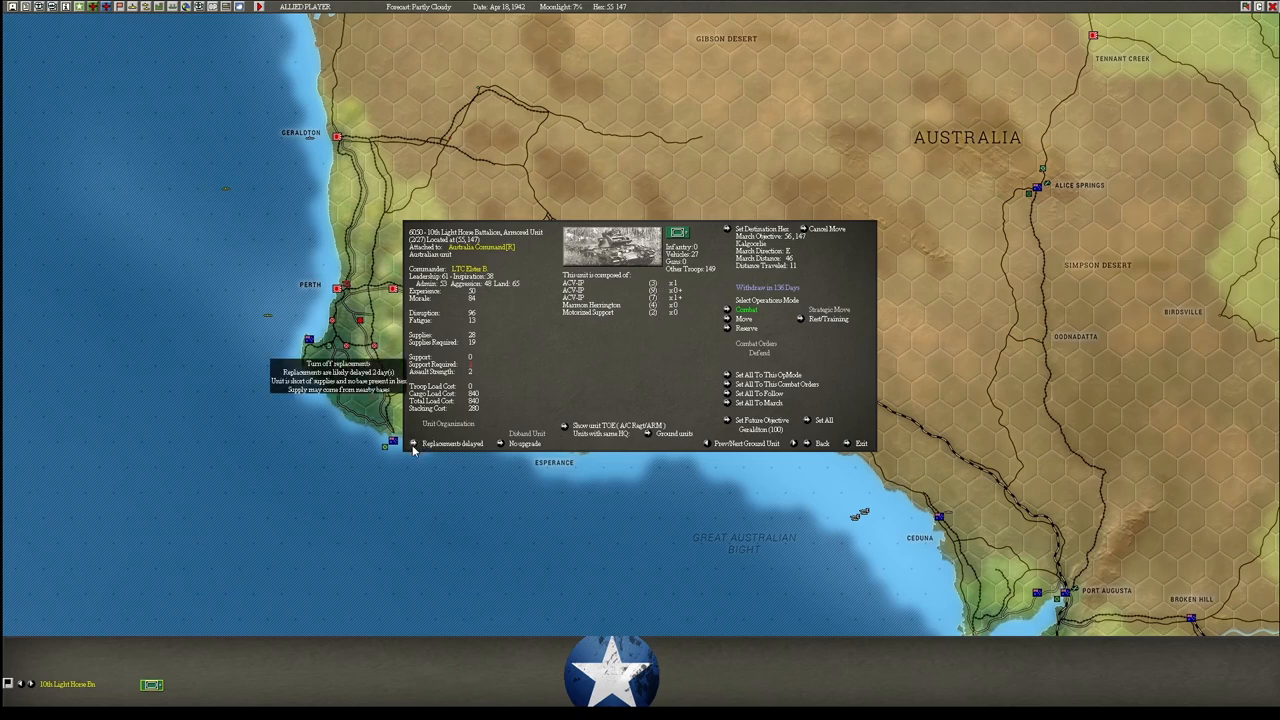
left_click(861, 443)
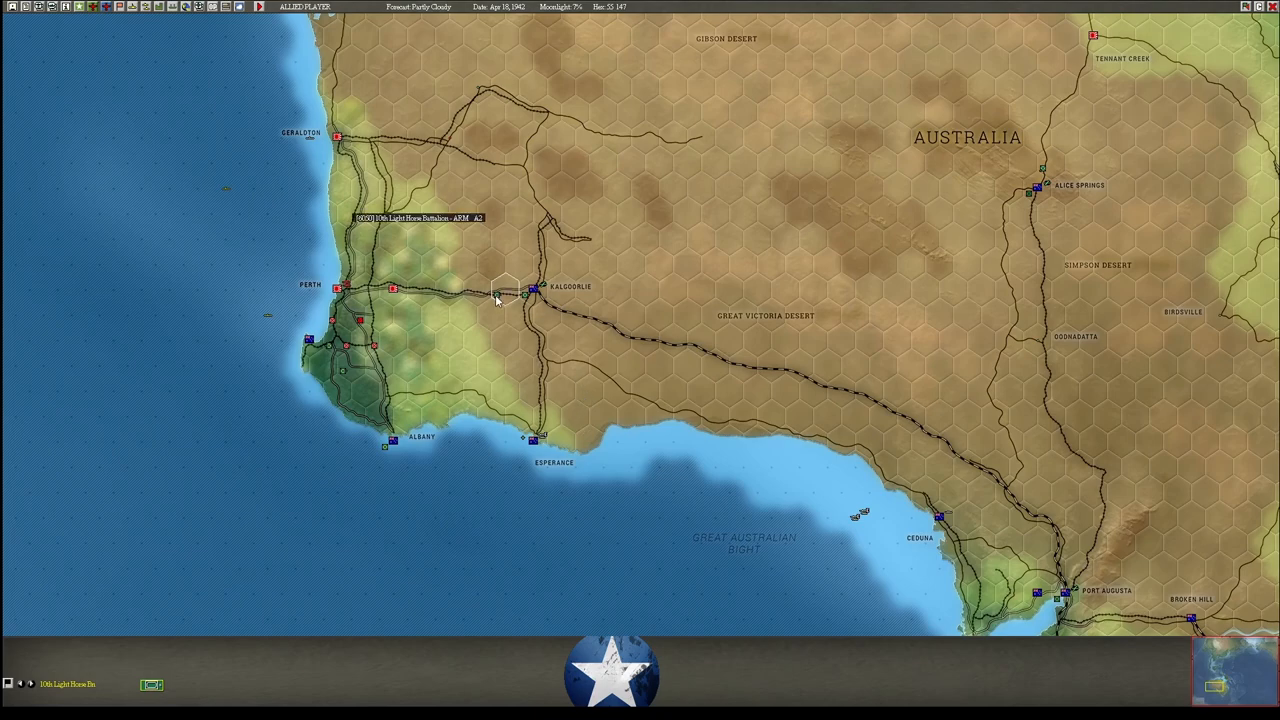
mouse_move(628, 365)
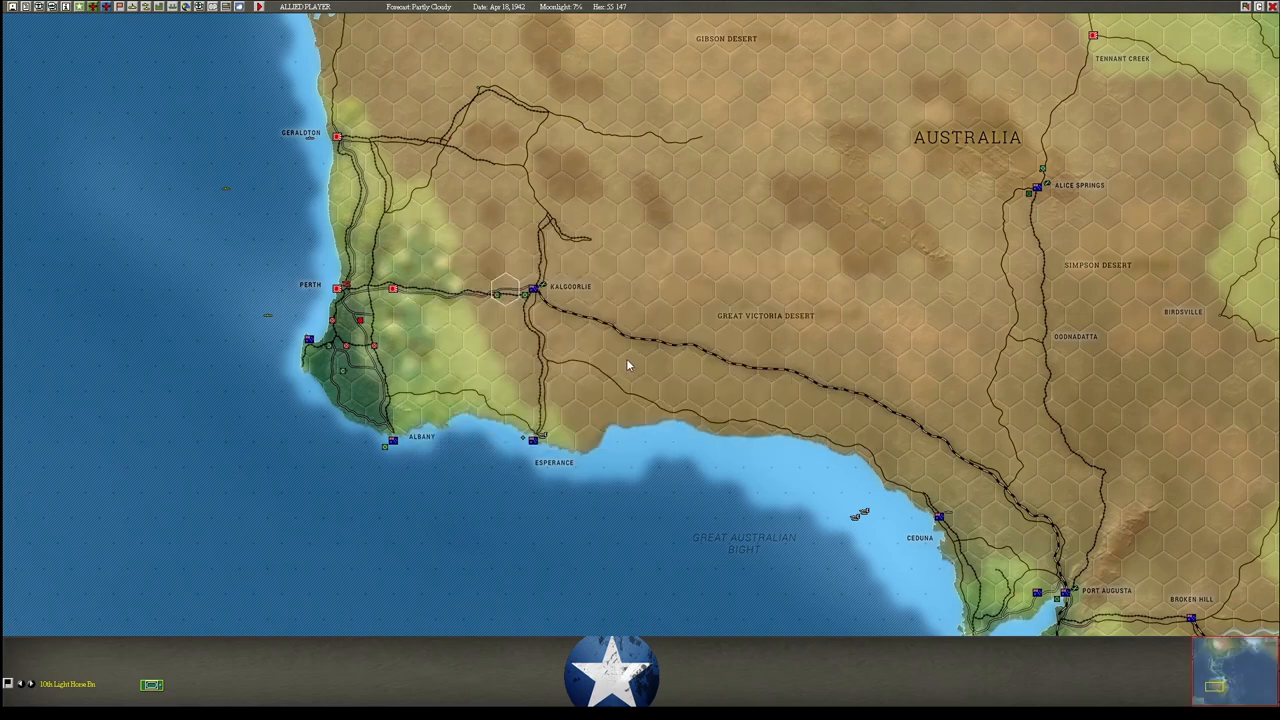
mouse_move(530, 293)
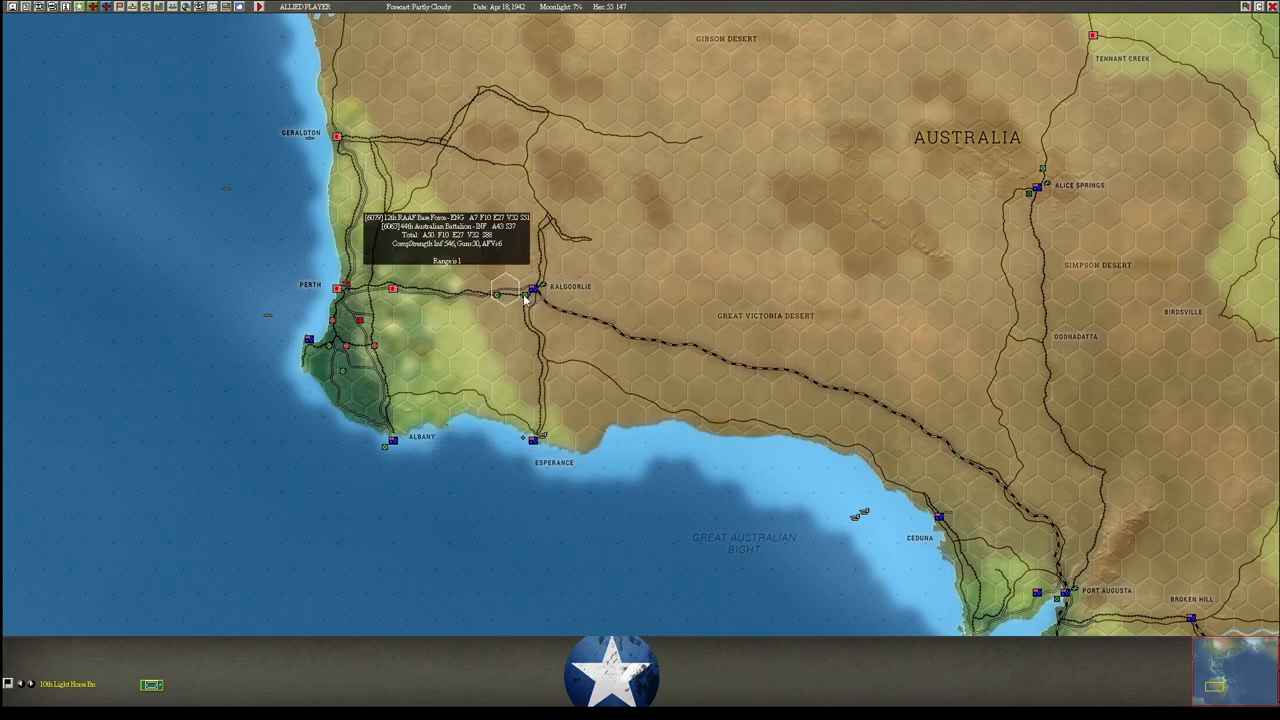
mouse_move(575, 328)
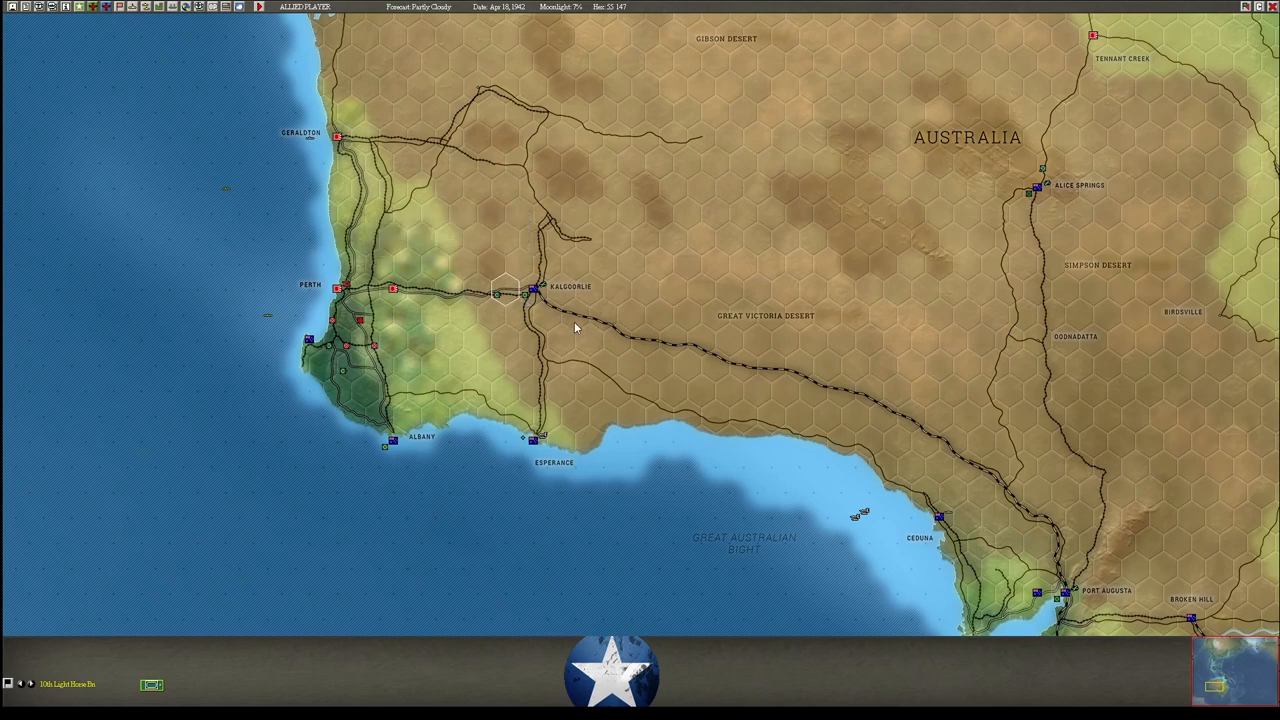
mouse_move(540, 438)
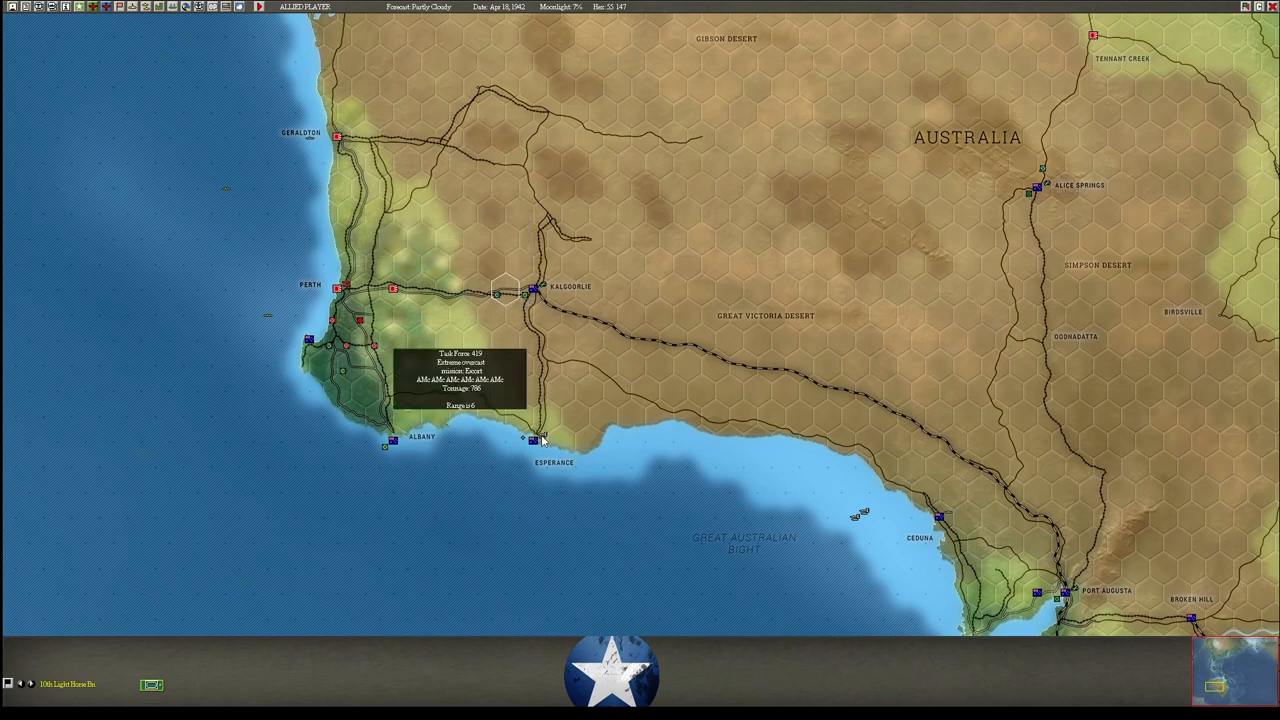
Review Task Force 419's six escorts and route from Esperance to Ceduna, then exit.
left_click(522, 437)
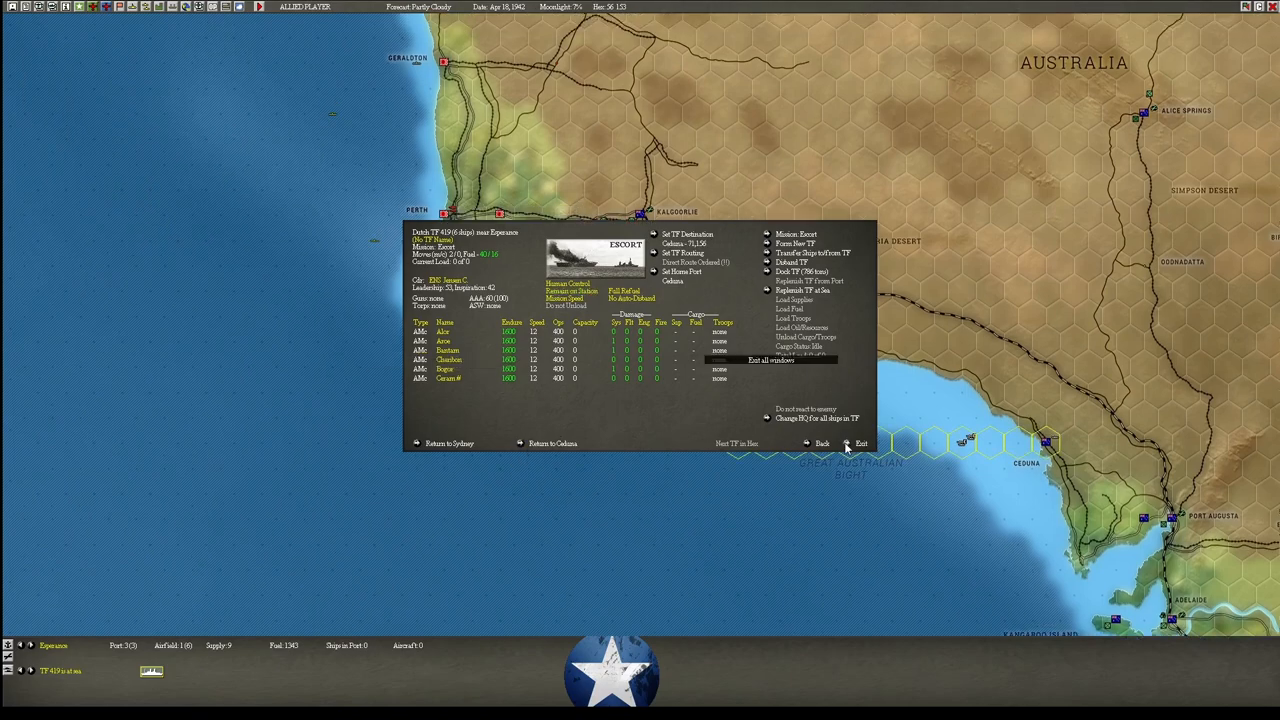
left_click(860, 443)
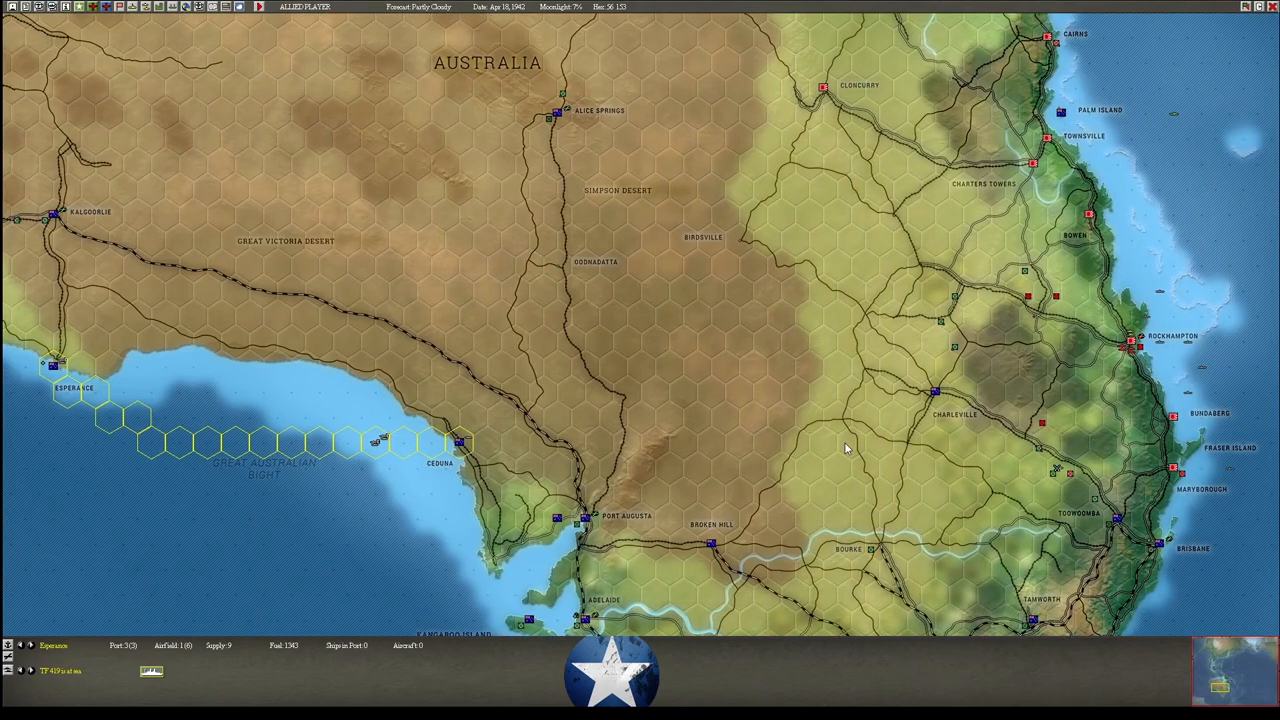
Scroll to the Coral Sea and select ASW Task Force 462 off Palm Island.
scroll("down", 3)
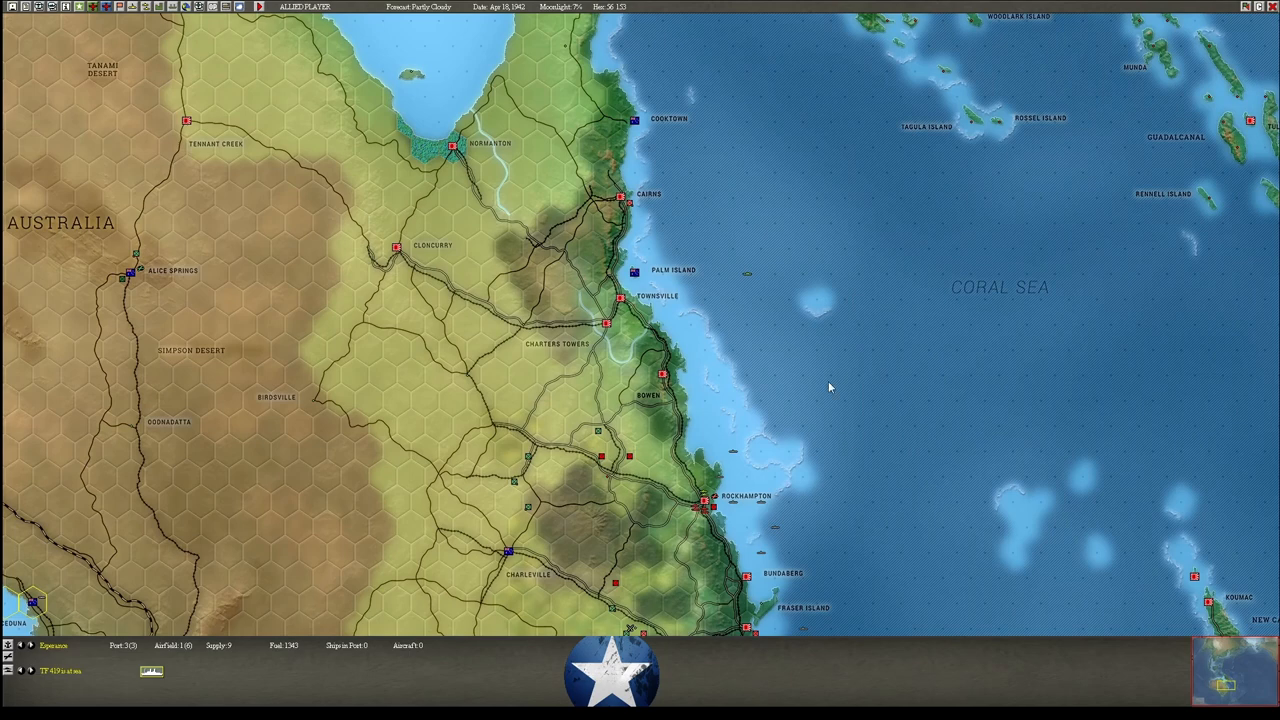
mouse_move(634, 275)
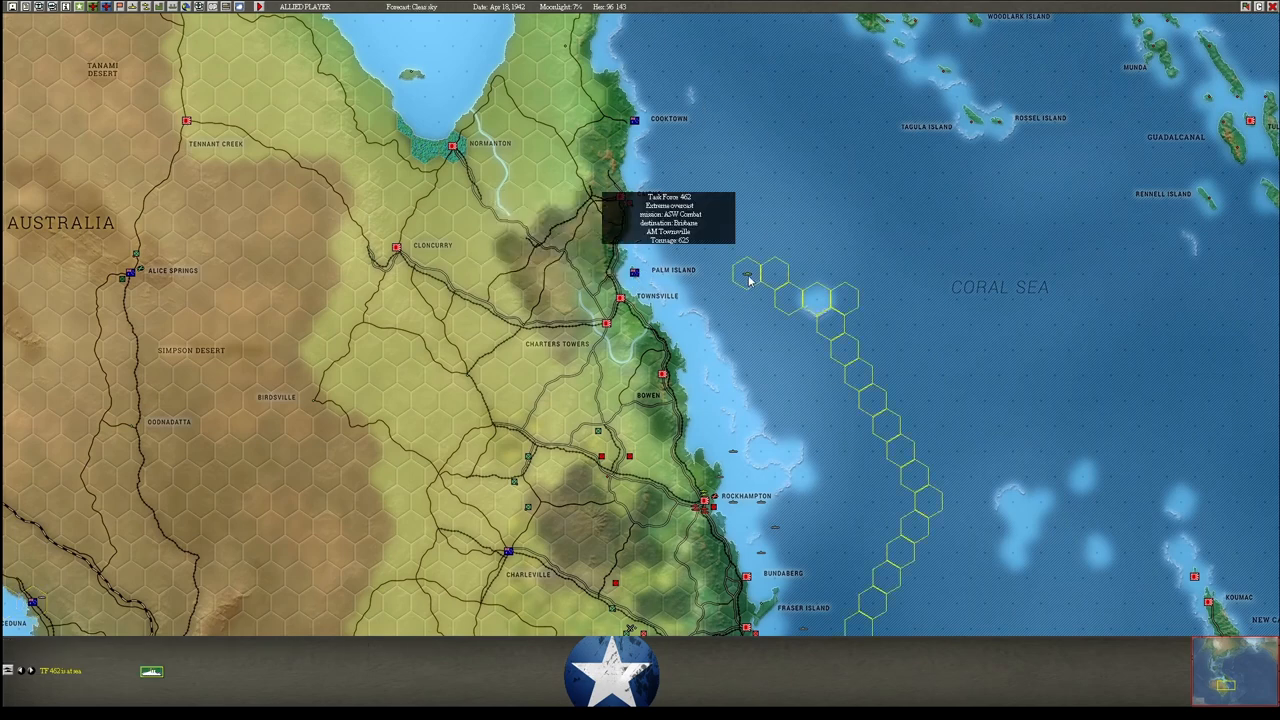
left_click(748, 275)
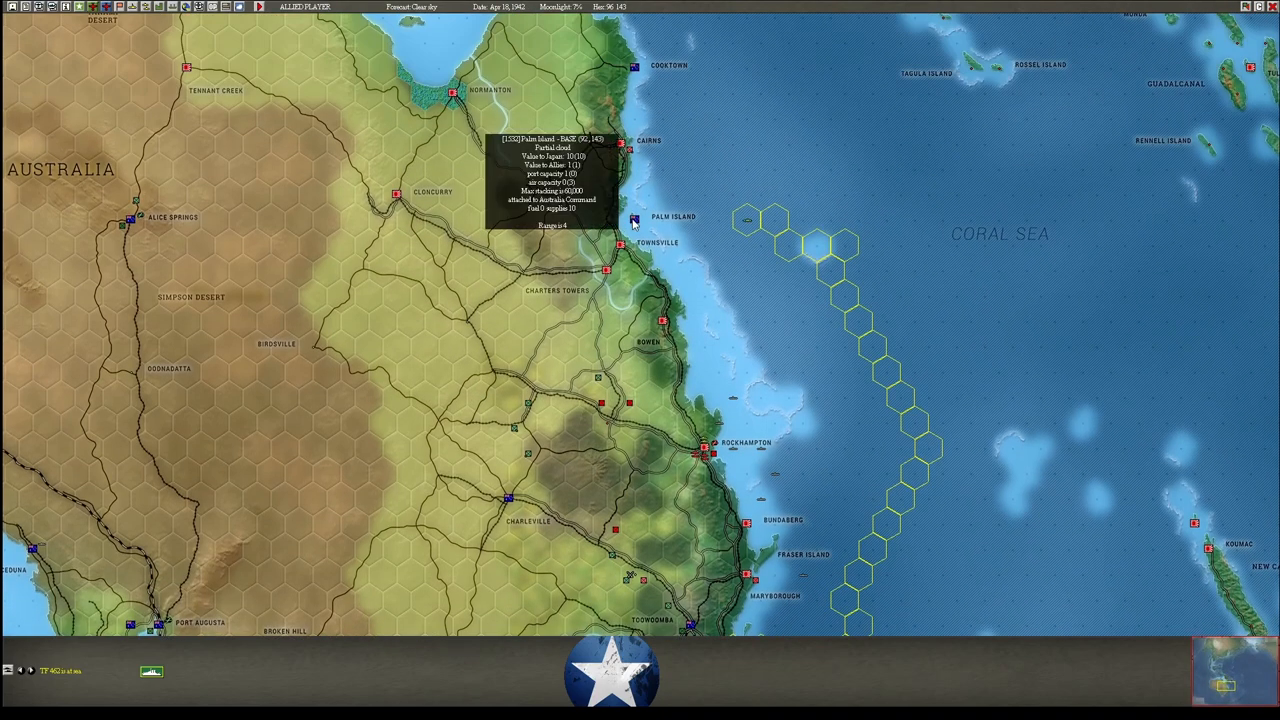
mouse_move(636, 71)
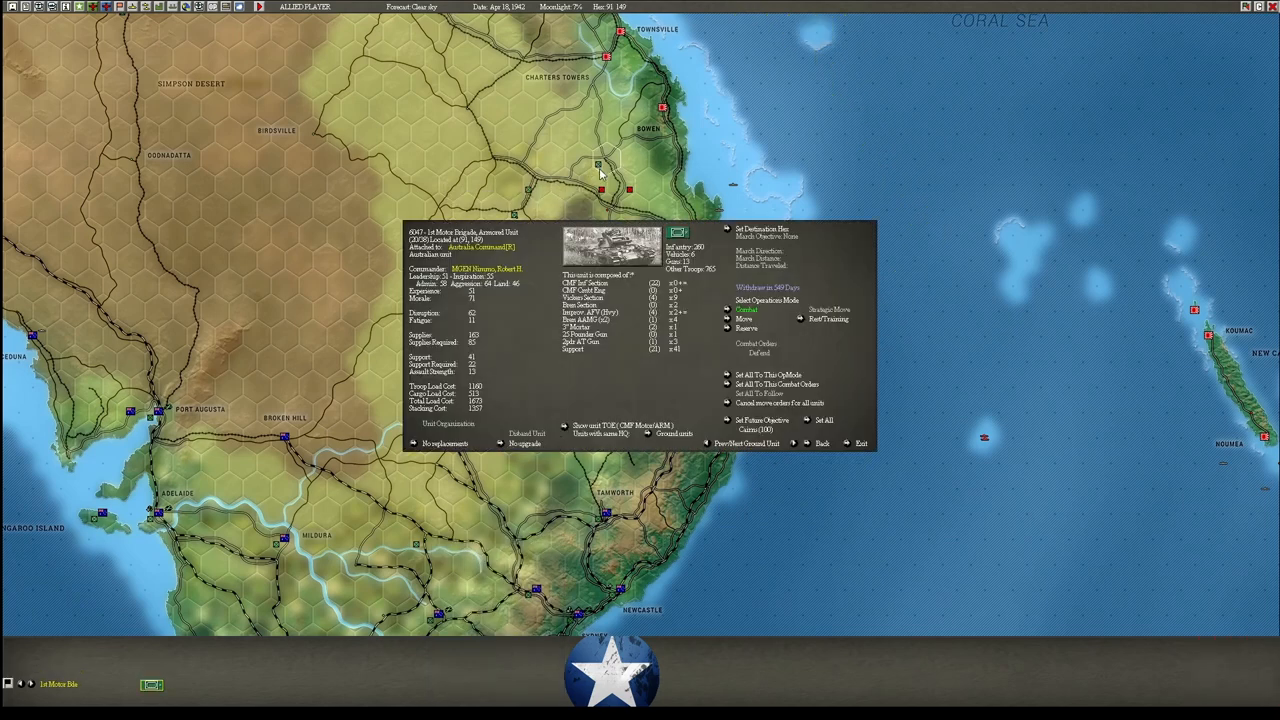
mouse_move(628, 233)
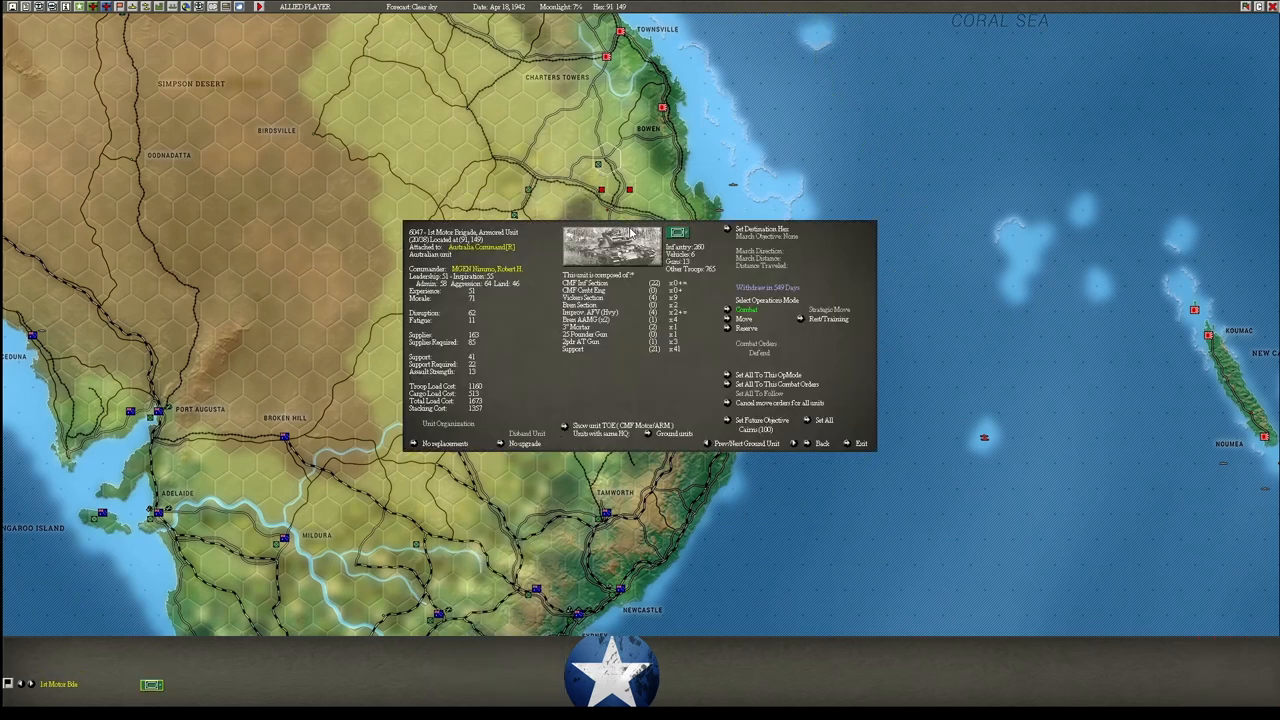
mouse_move(640, 265)
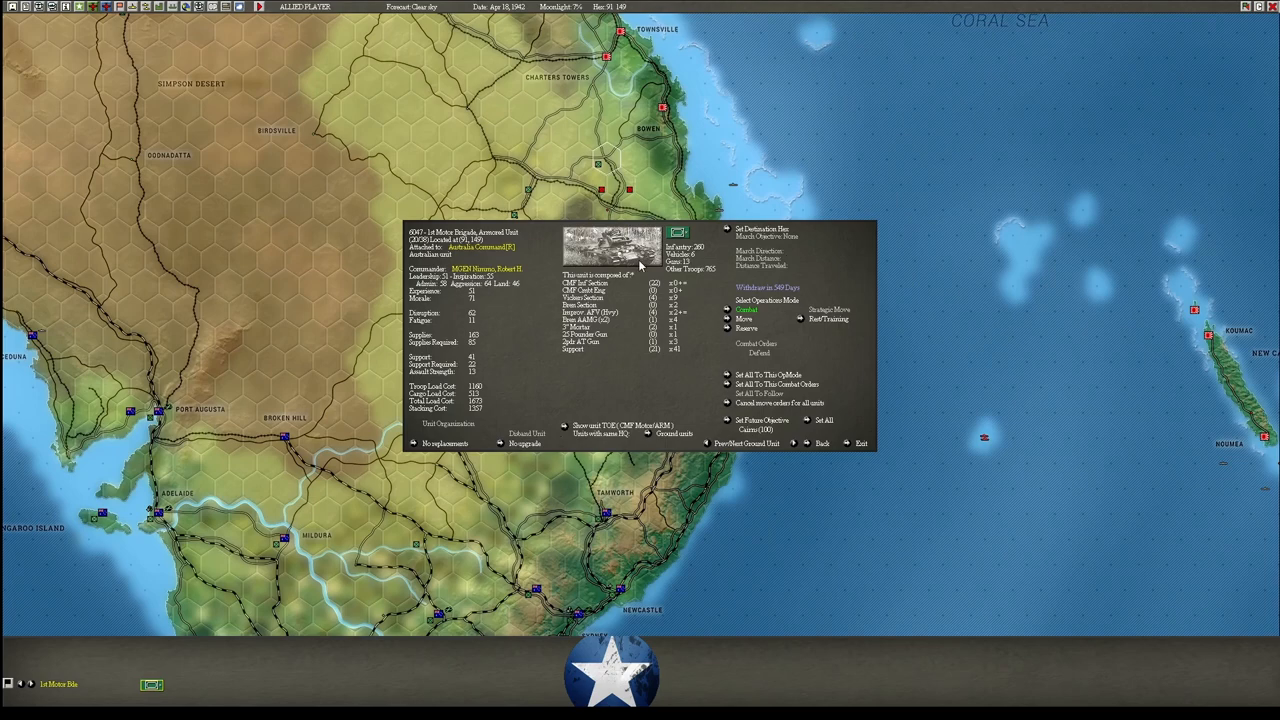
mouse_move(687, 310)
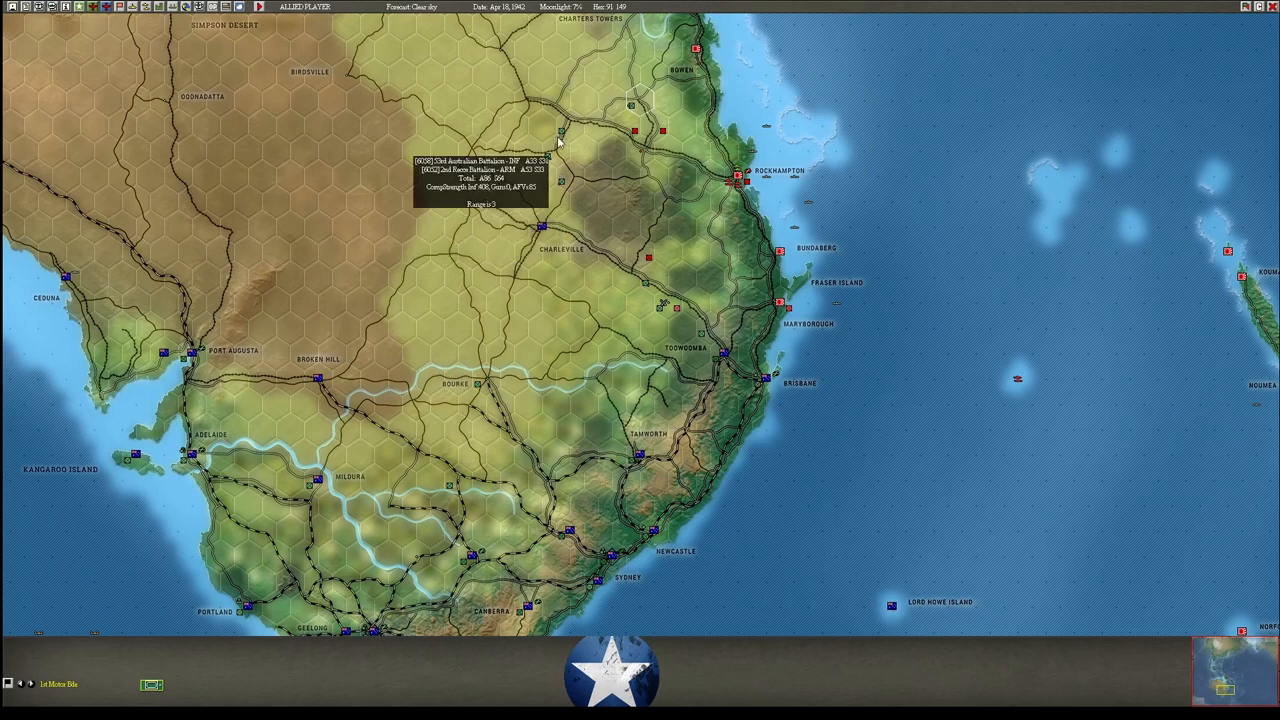
mouse_move(650, 265)
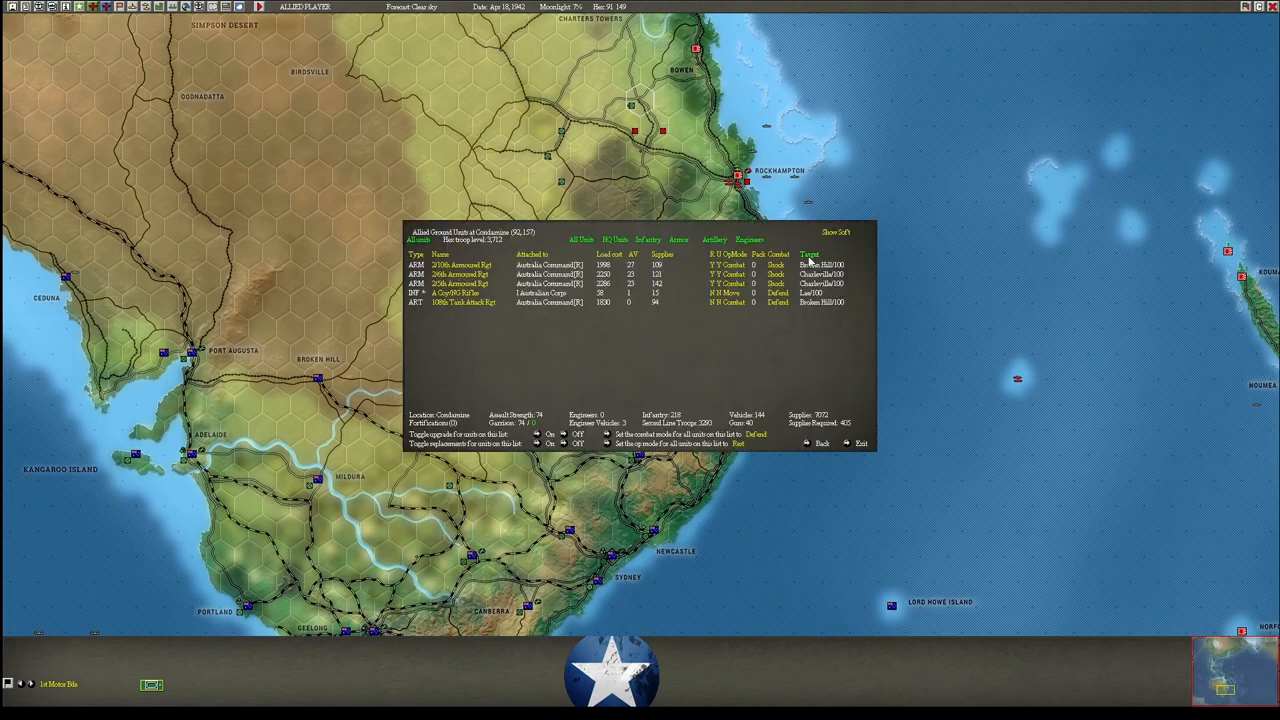
Show experience and morale in the Condamine list, view A Coy NG Rifles, then go back.
left_click(836, 232)
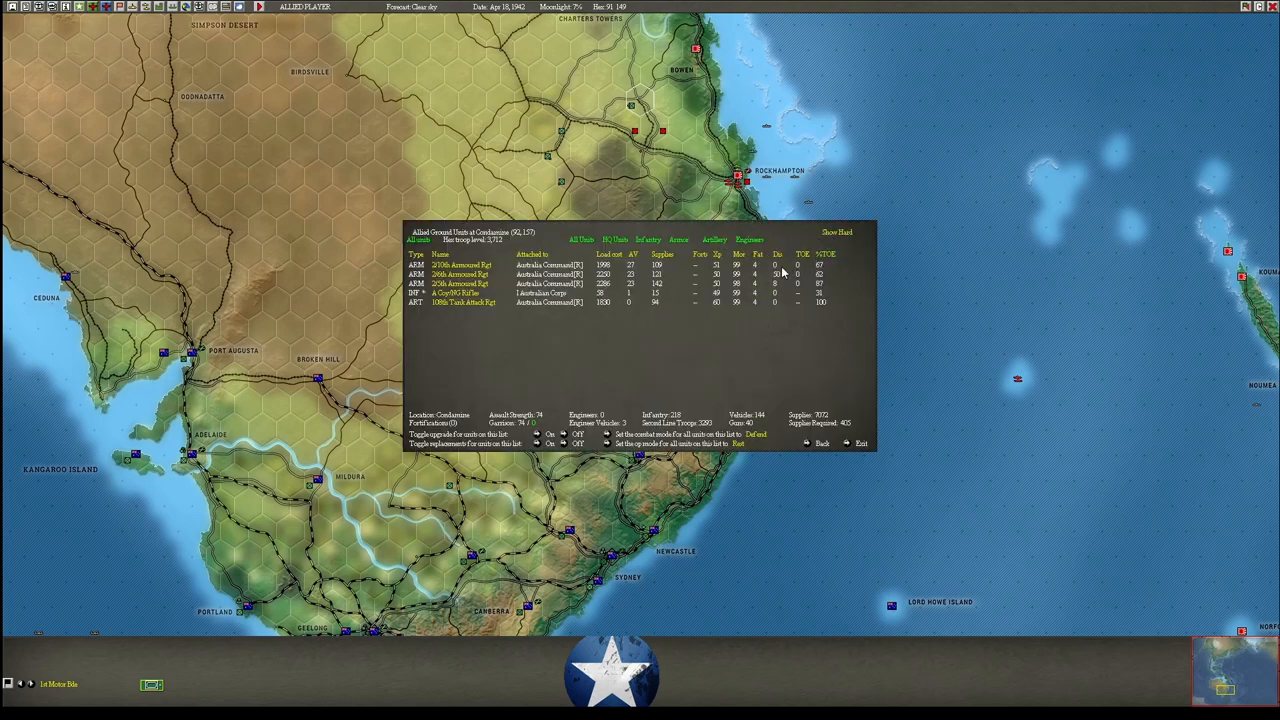
mouse_move(783, 281)
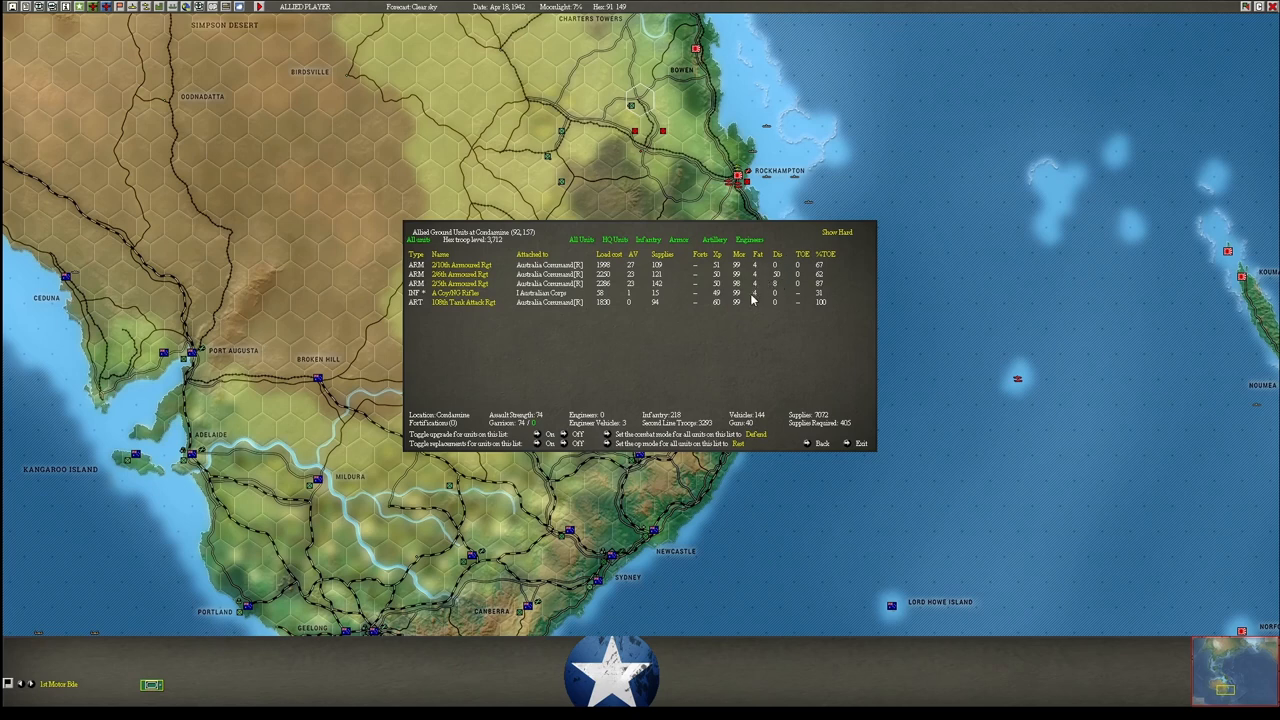
mouse_move(837, 232)
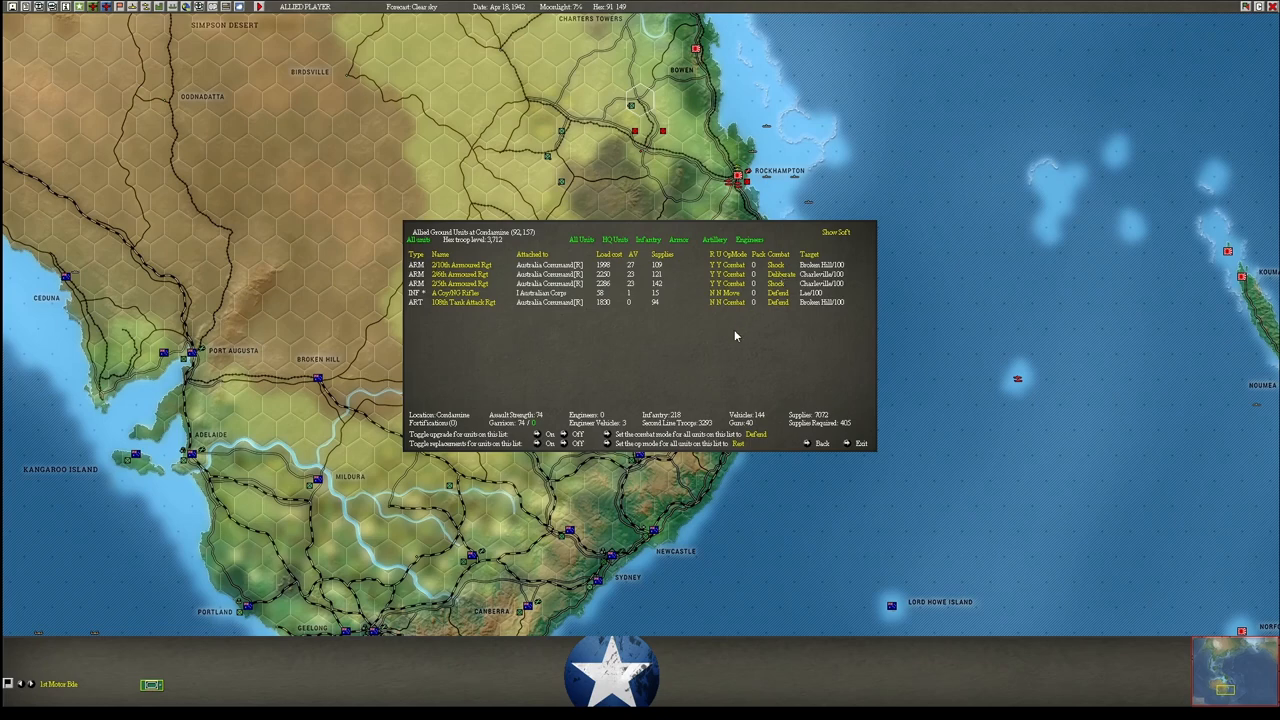
mouse_move(747, 320)
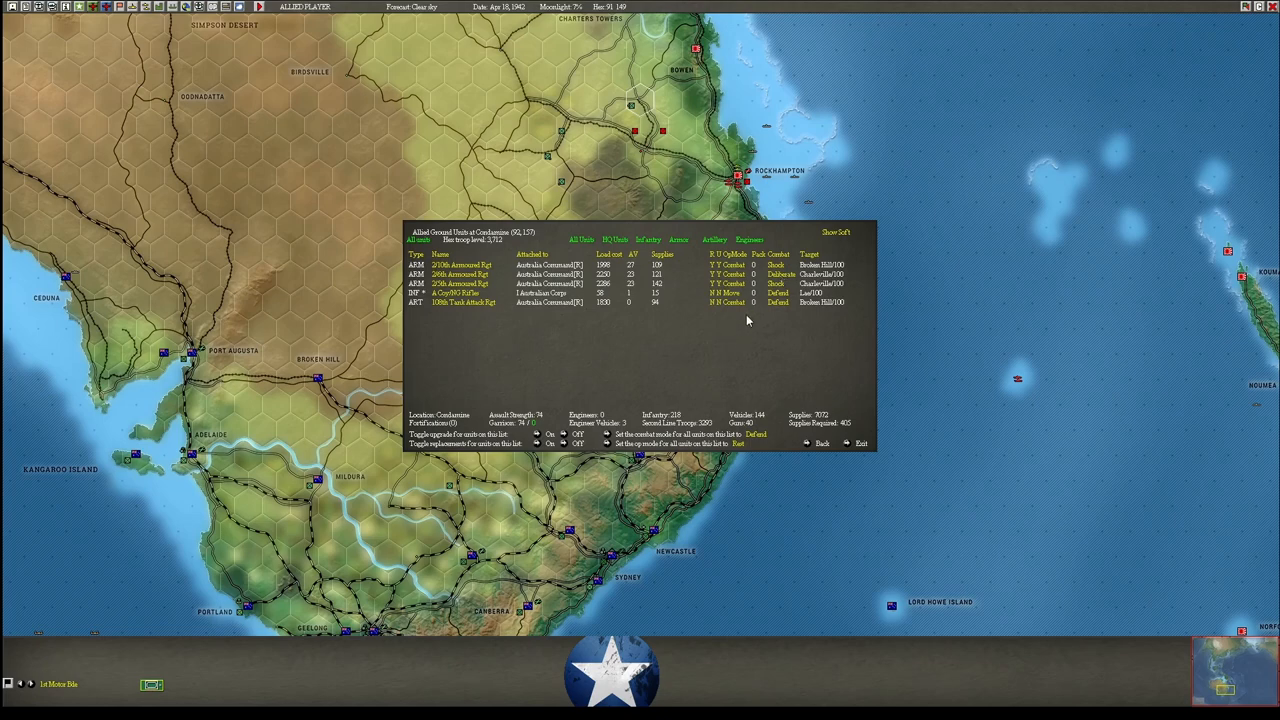
left_click(460, 292)
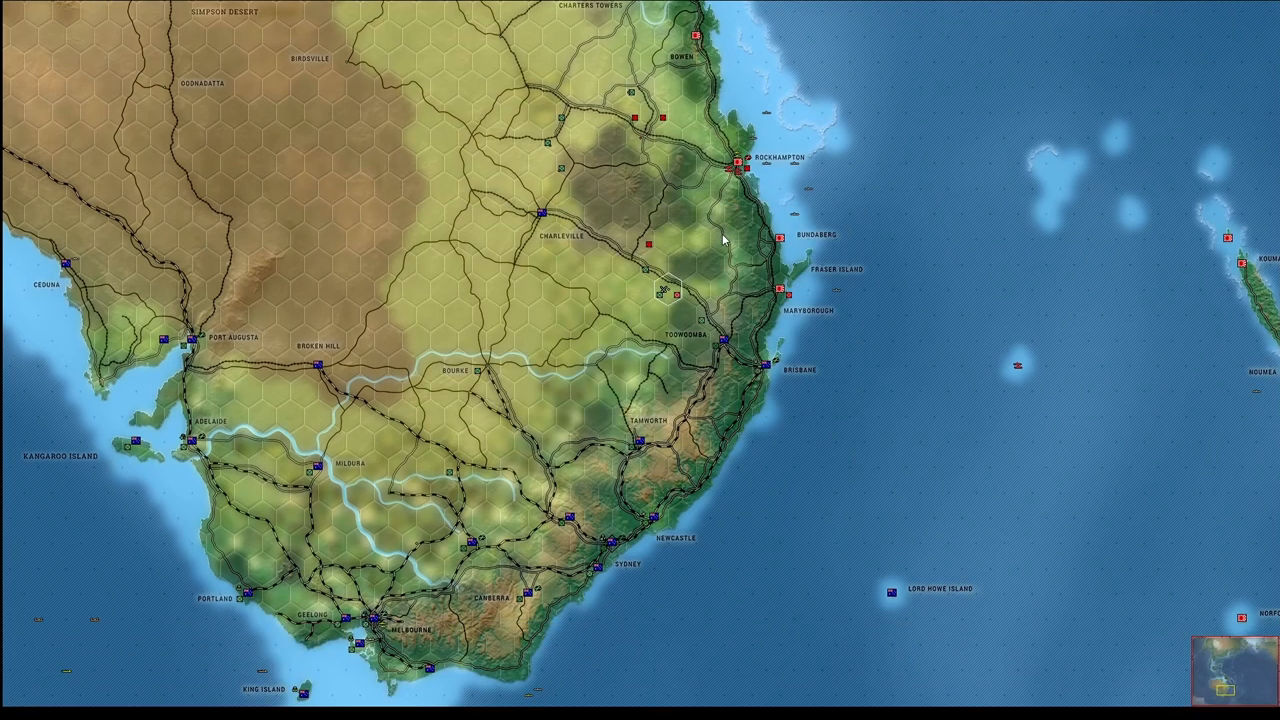
mouse_move(727, 243)
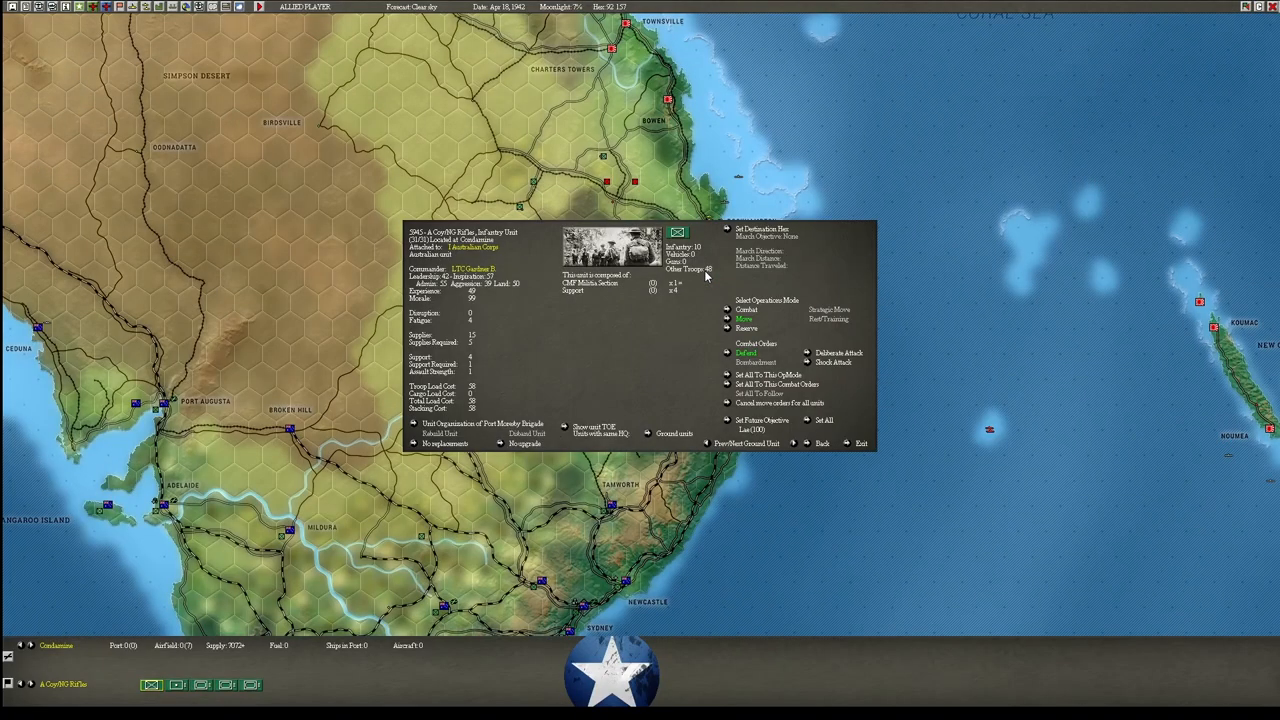
mouse_move(727, 231)
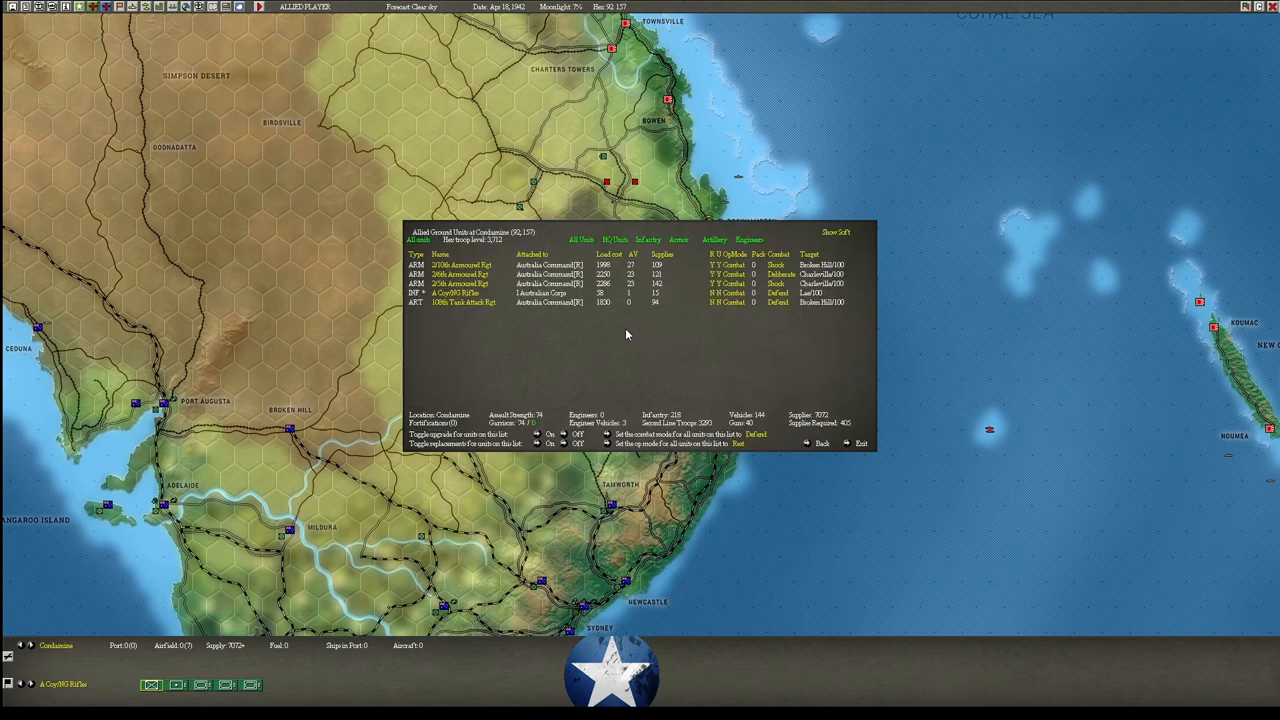
left_click(860, 443)
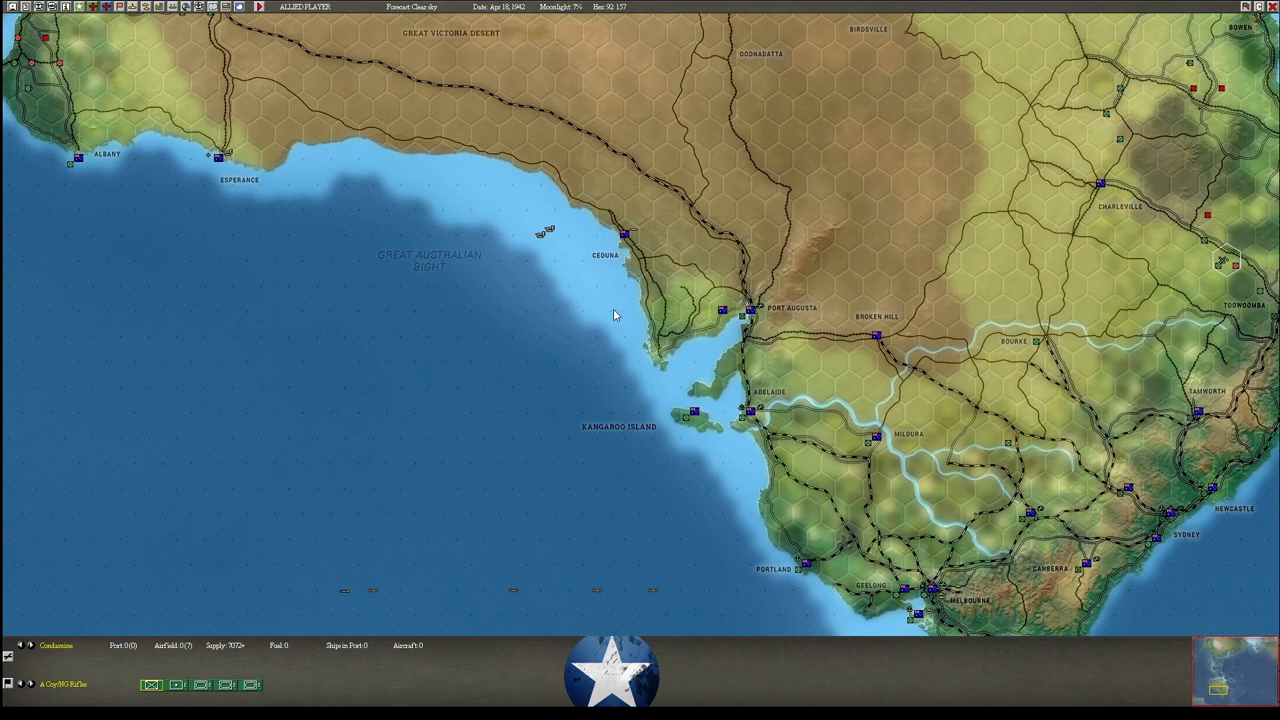
Review Melbourne's cargo task forces TF 178 and TF 392, then exit to the map.
scroll("down", 3)
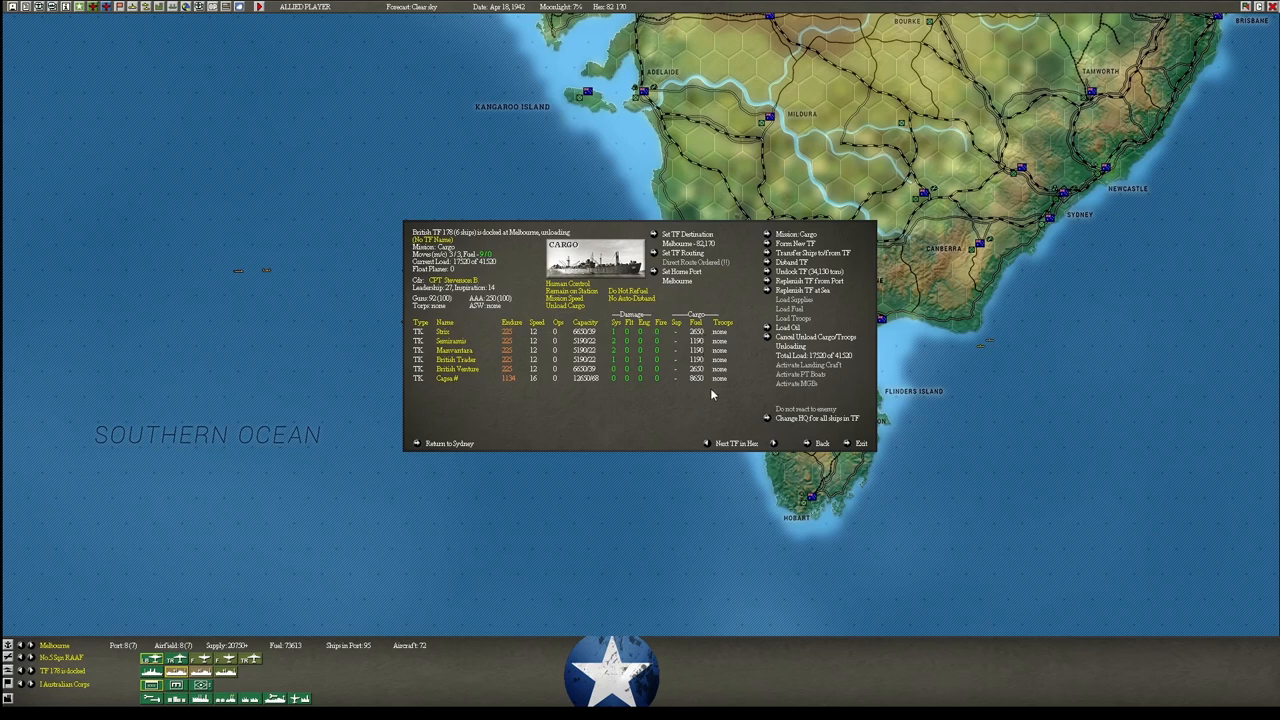
left_click(773, 443)
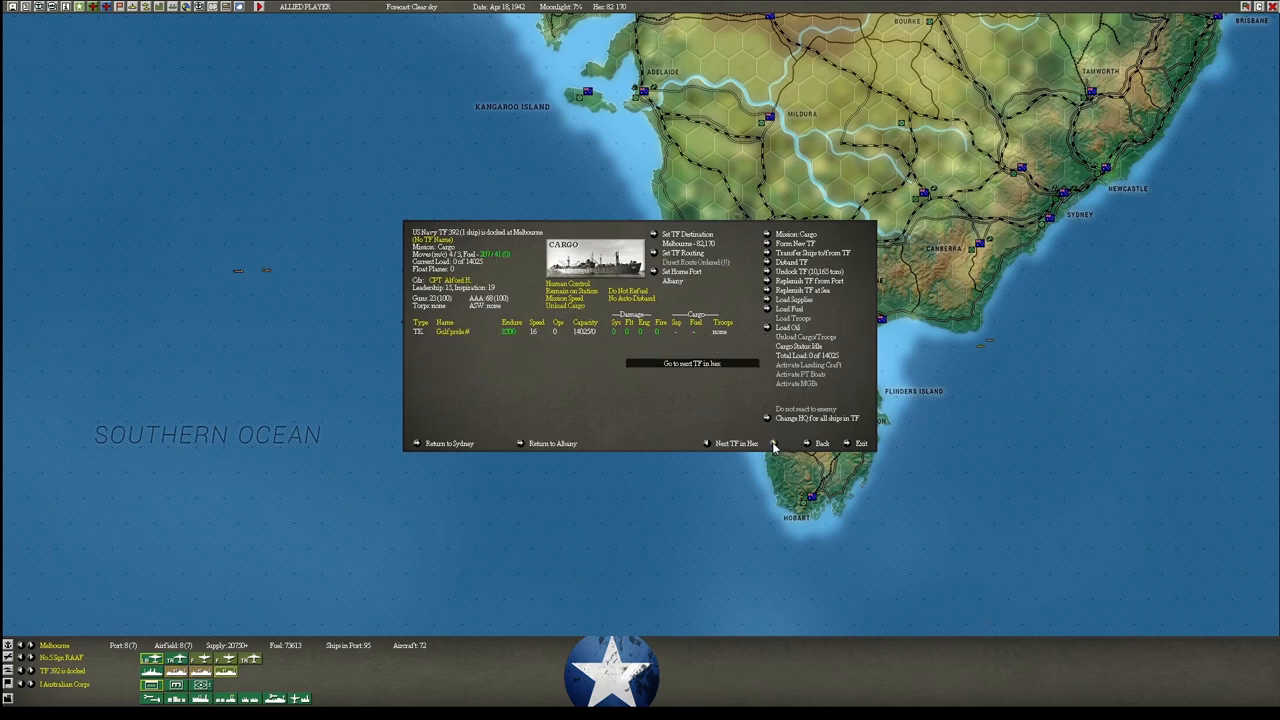
left_click(860, 443)
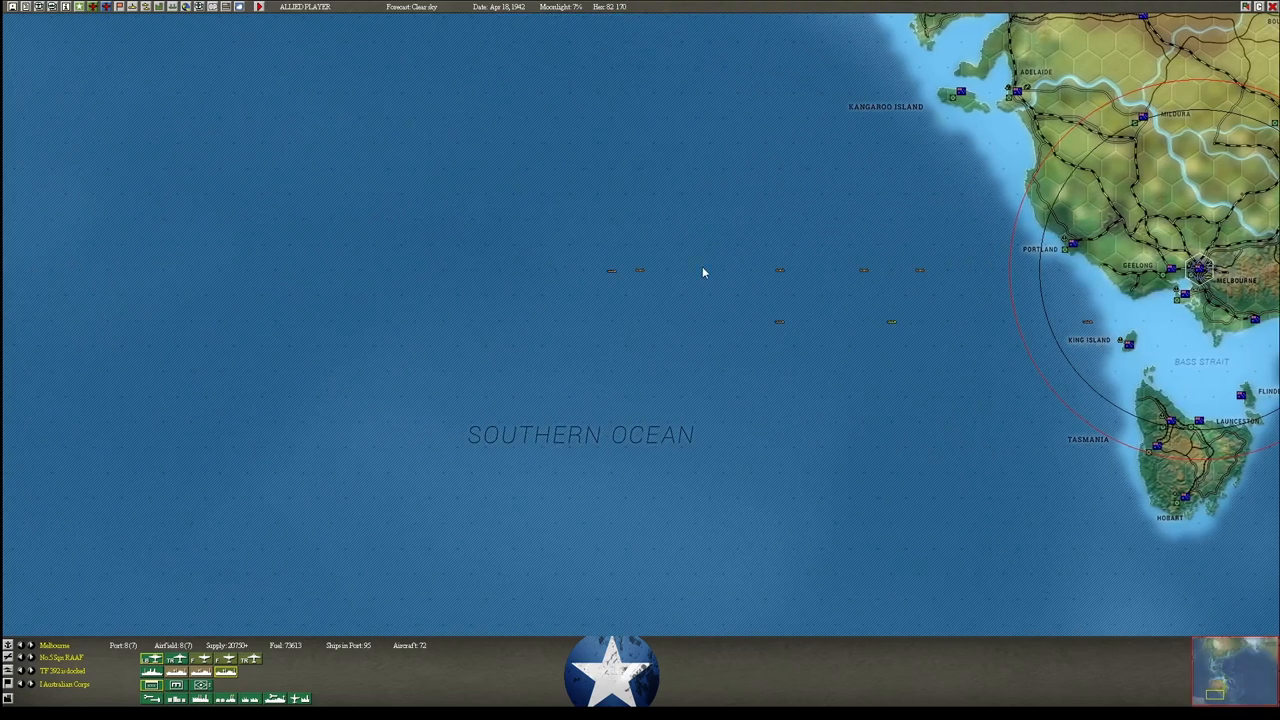
mouse_move(617, 279)
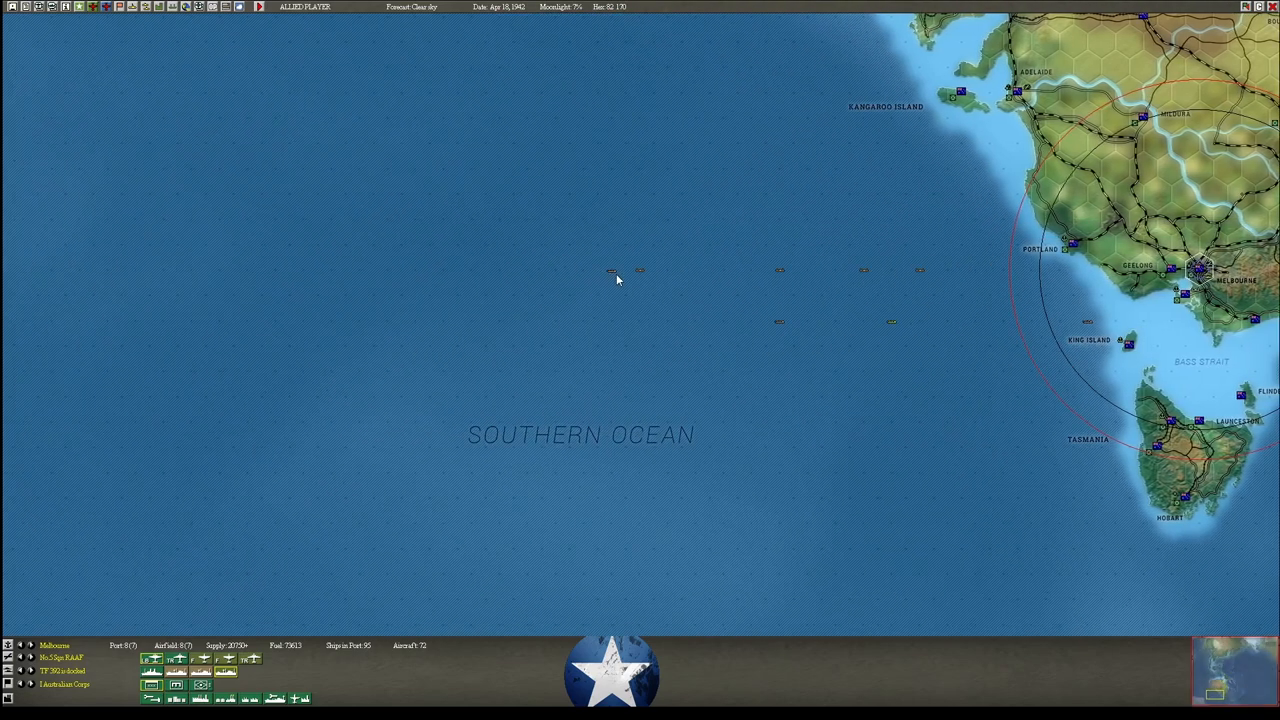
mouse_move(612, 270)
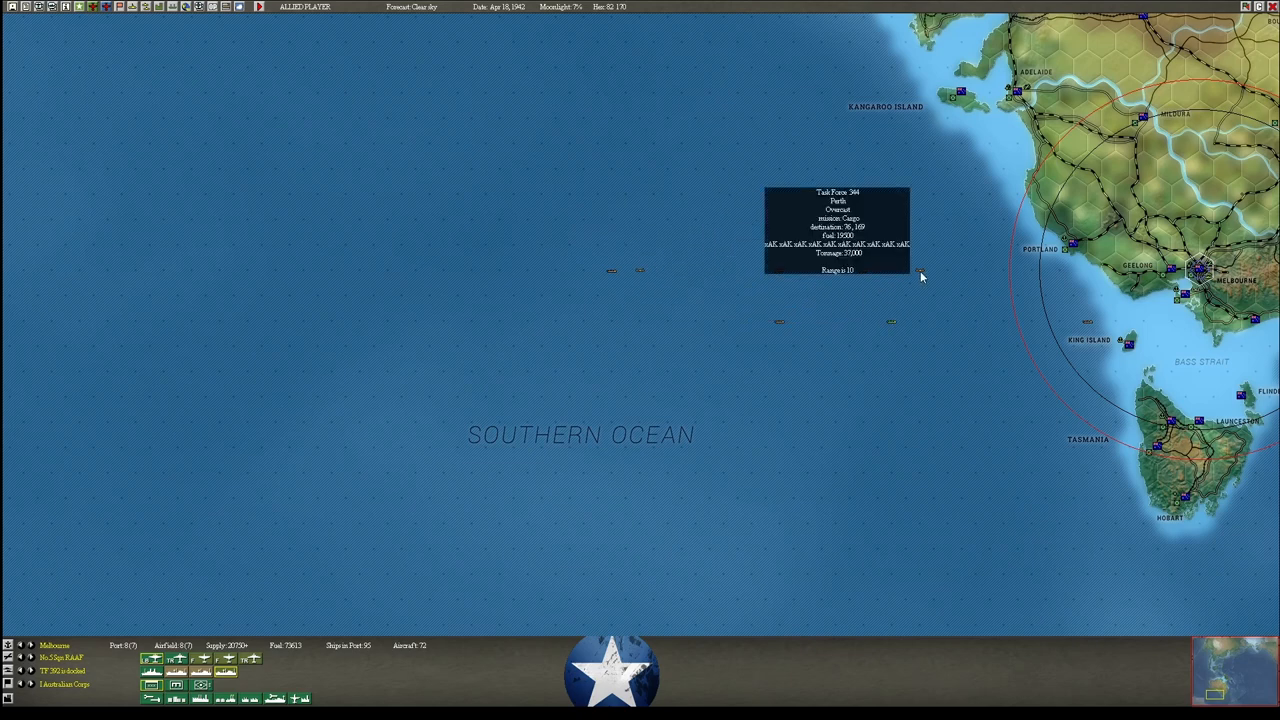
mouse_move(662, 300)
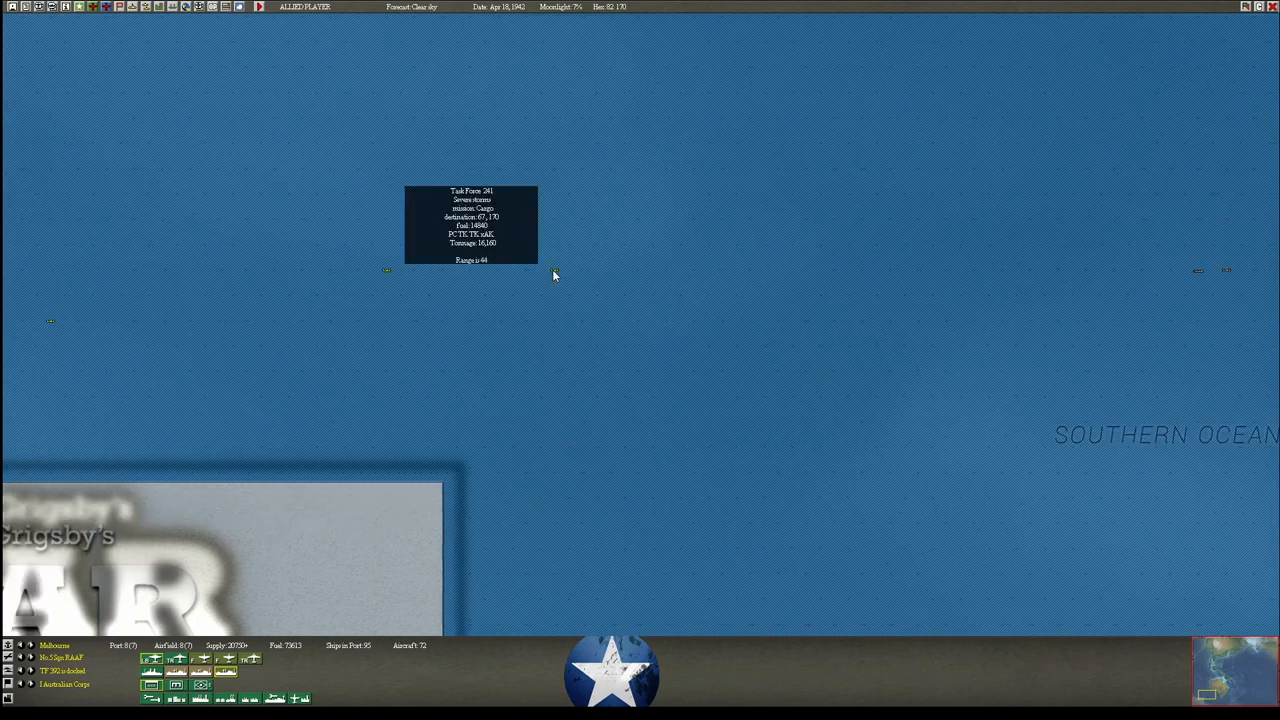
mouse_move(378, 276)
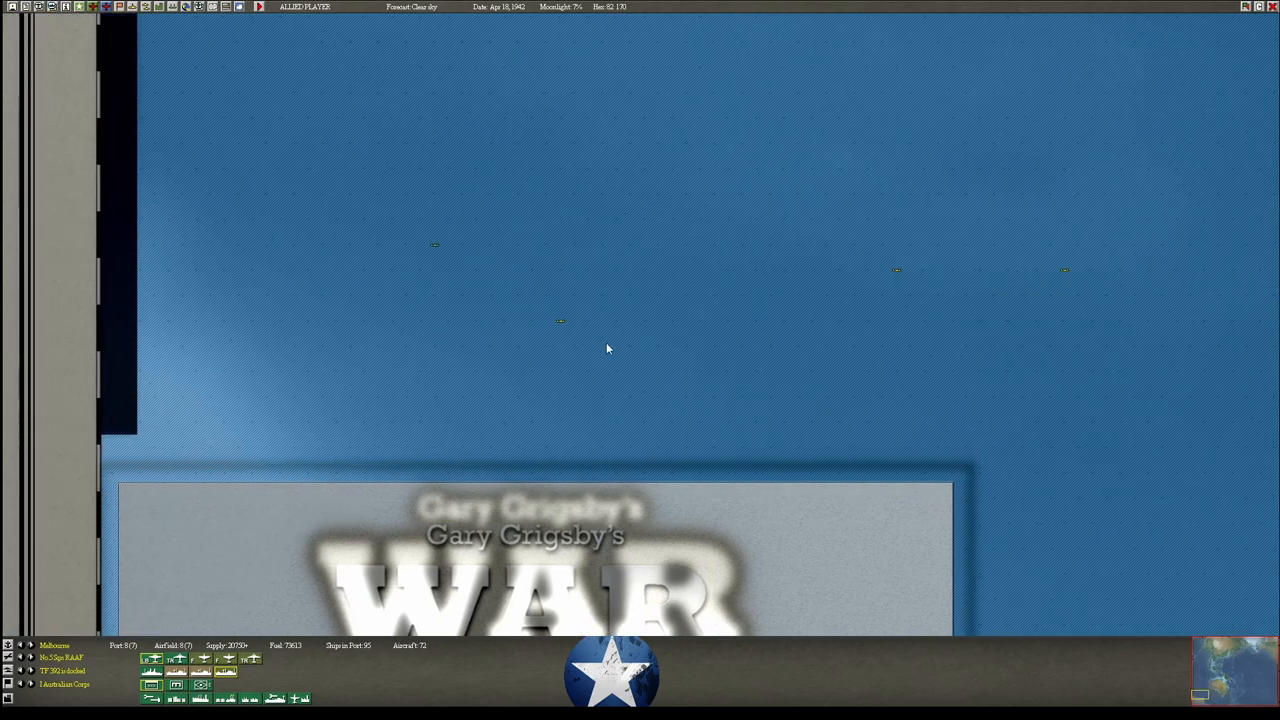
mouse_move(444, 260)
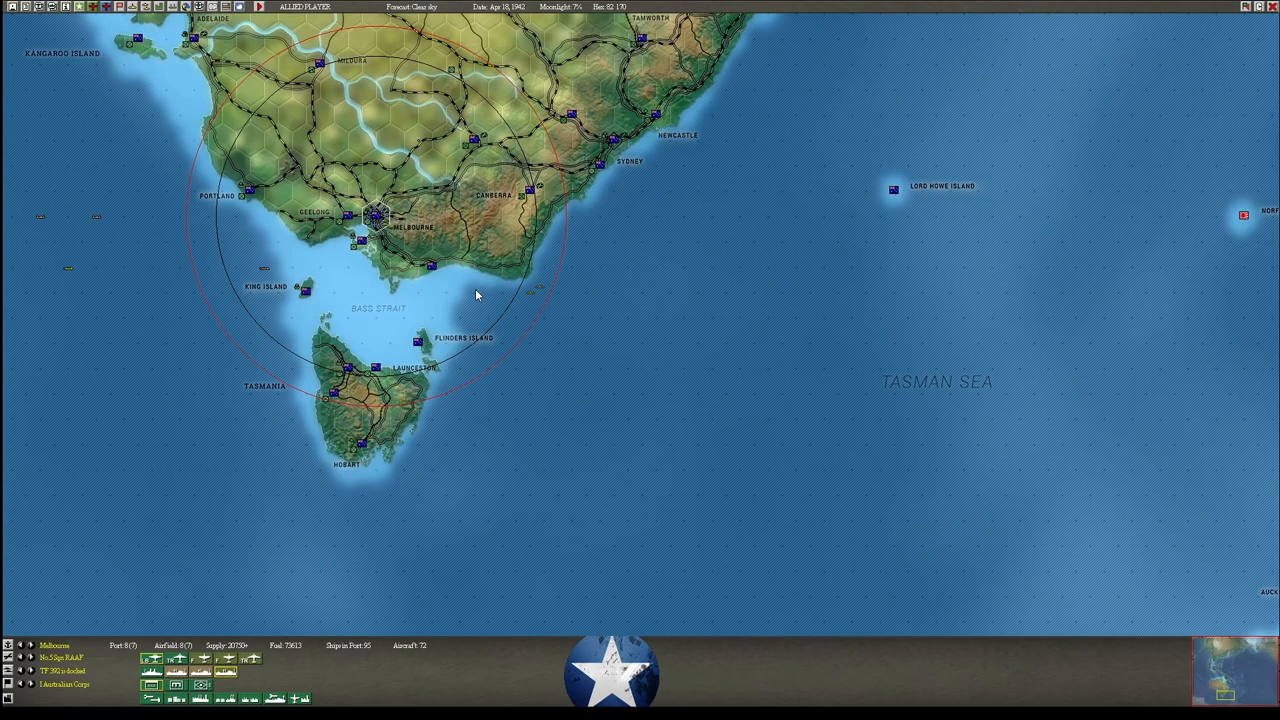
Jump the map to New Zealand using the minimap.
left_click(375, 215)
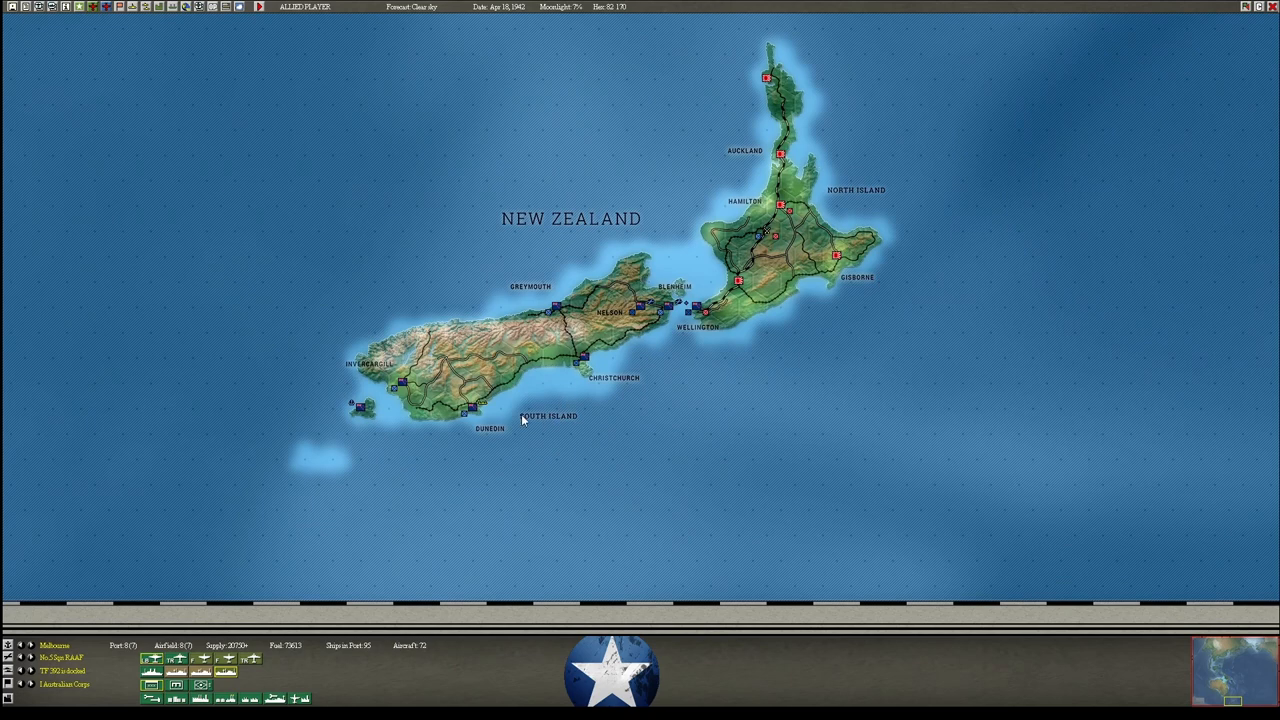
mouse_move(465, 410)
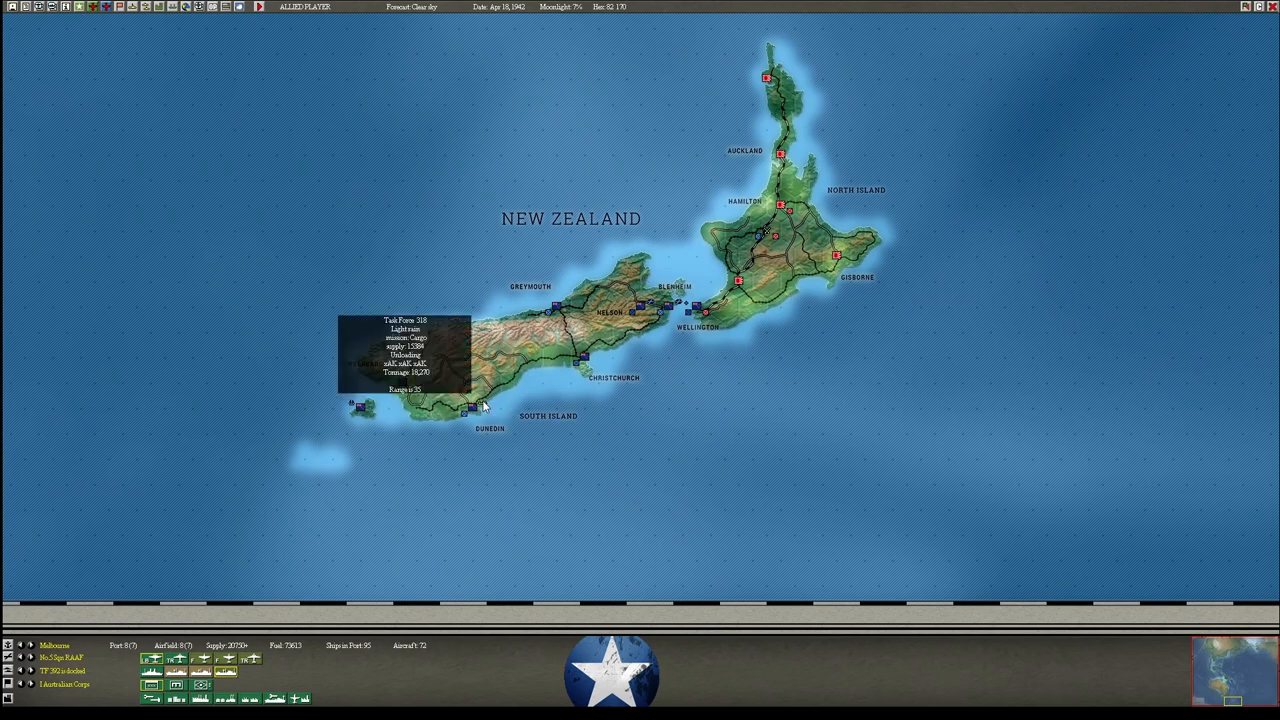
Transfer two xAK freighters out of TF 318 at Dunedin, leaving one ship.
left_click(464, 410)
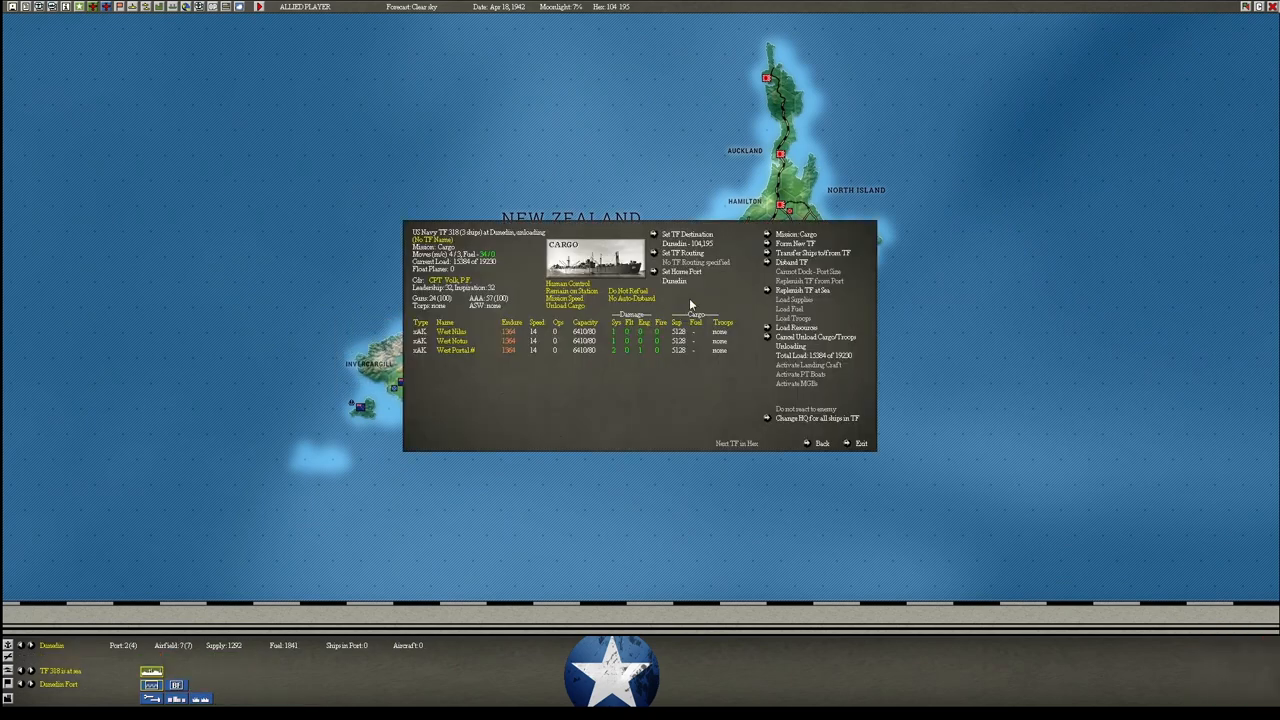
mouse_move(757, 347)
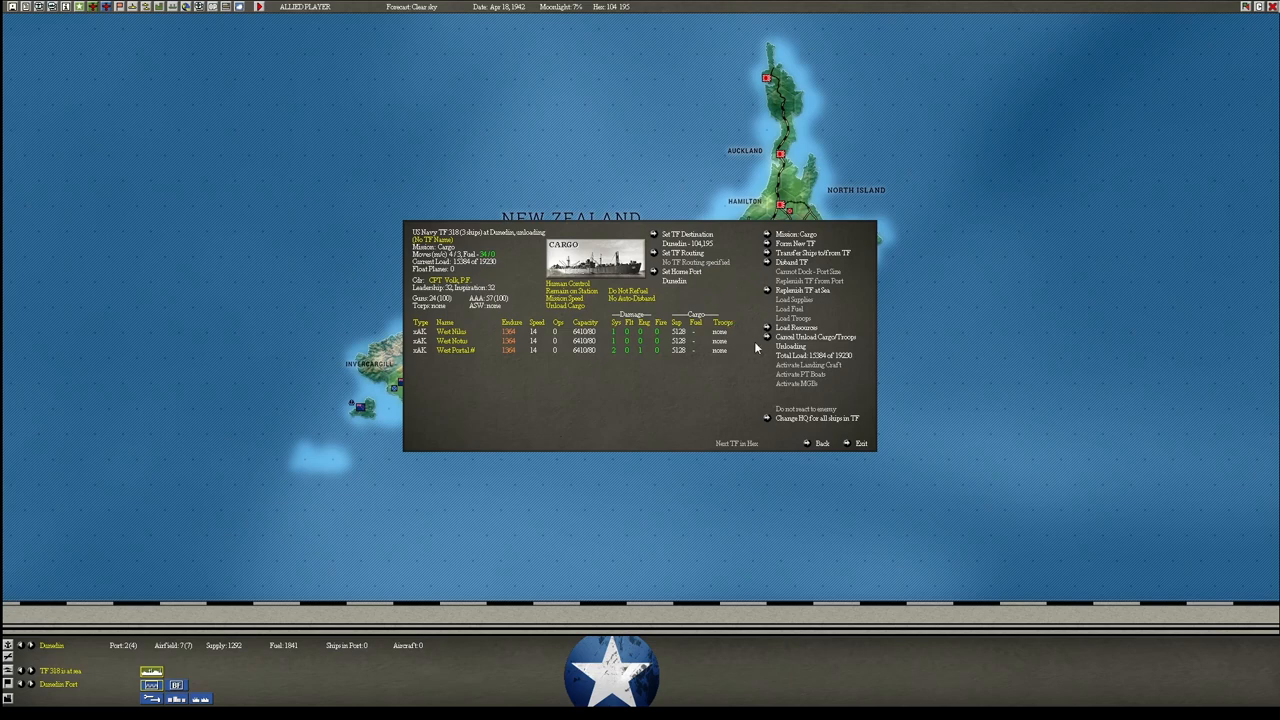
mouse_move(734, 296)
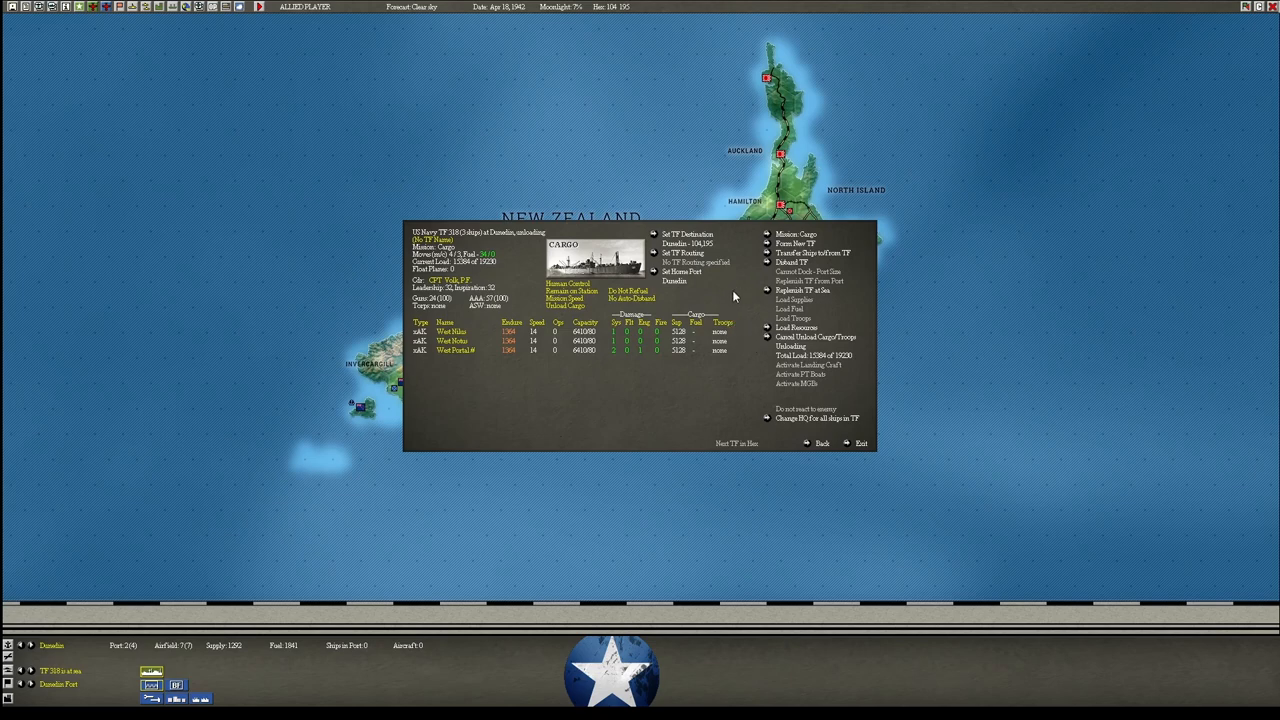
mouse_move(767, 253)
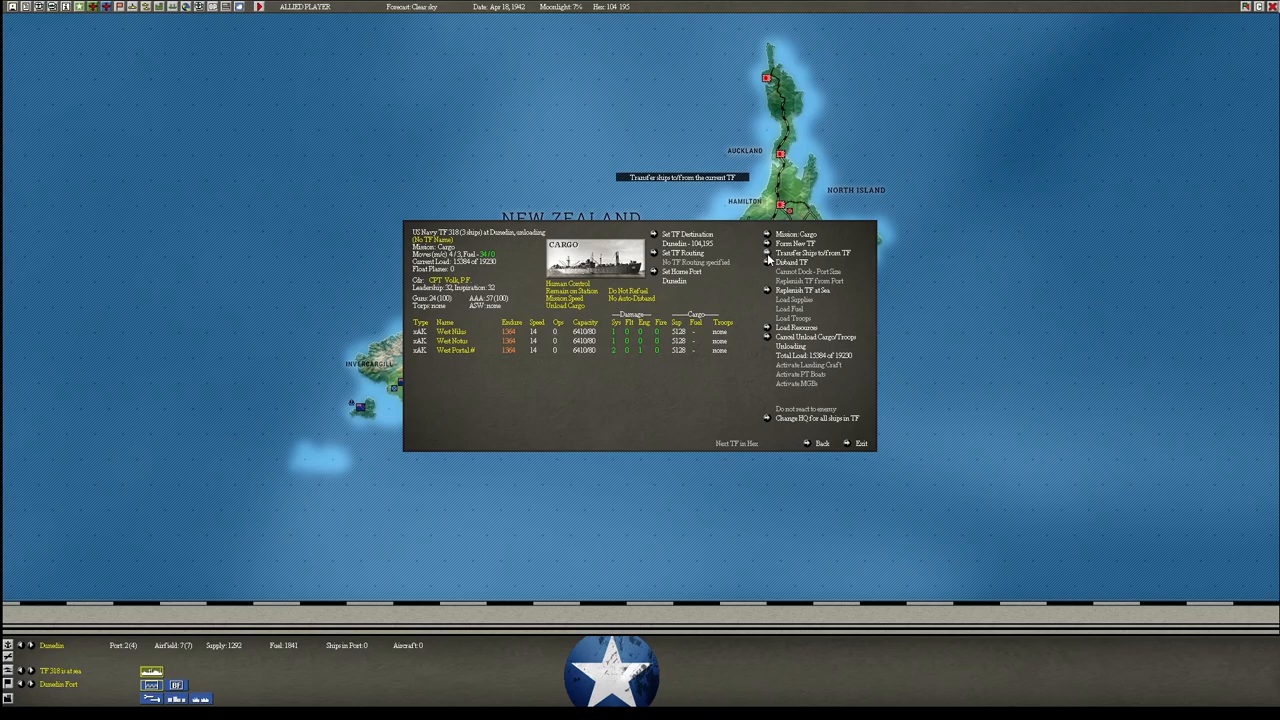
left_click(815, 252)
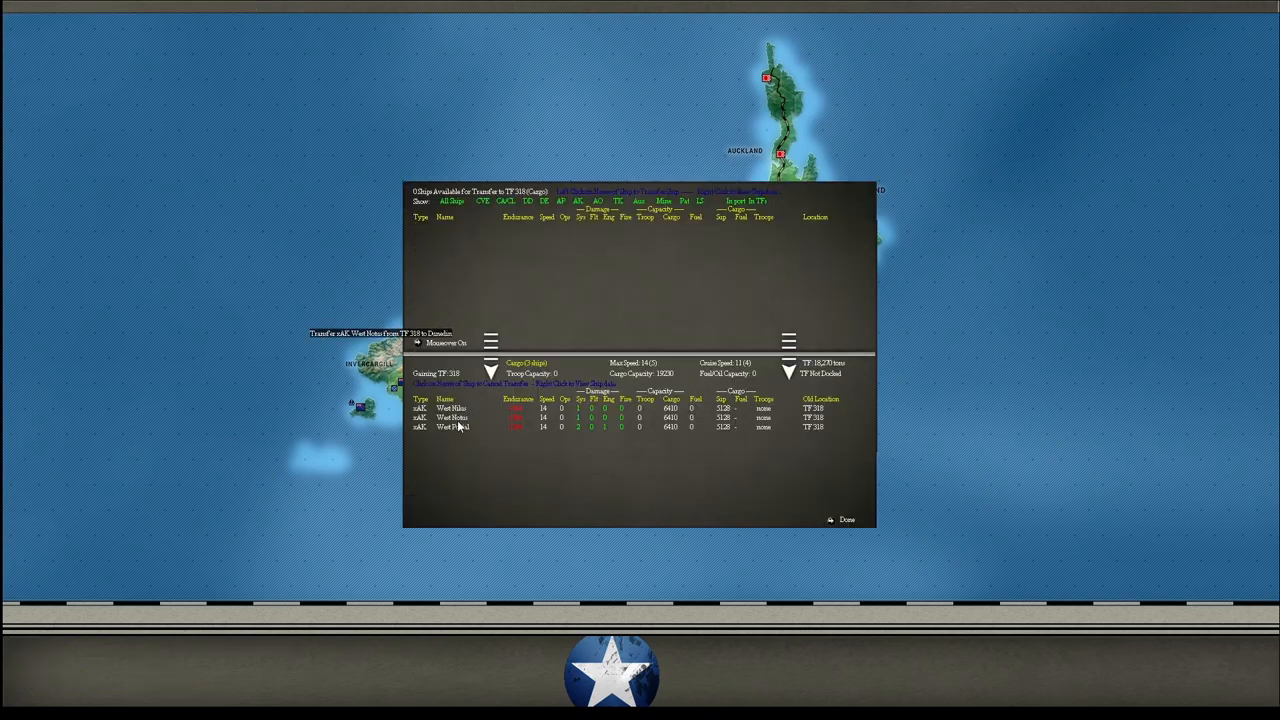
left_click(841, 519)
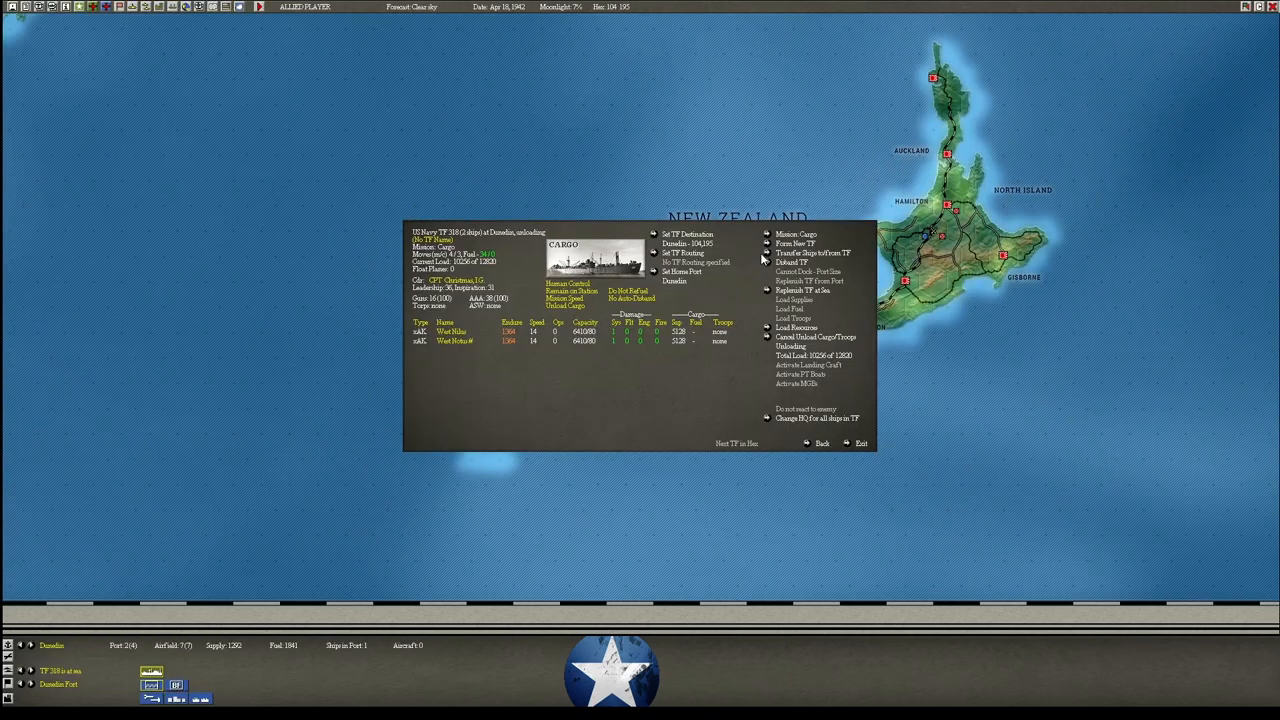
left_click(814, 252)
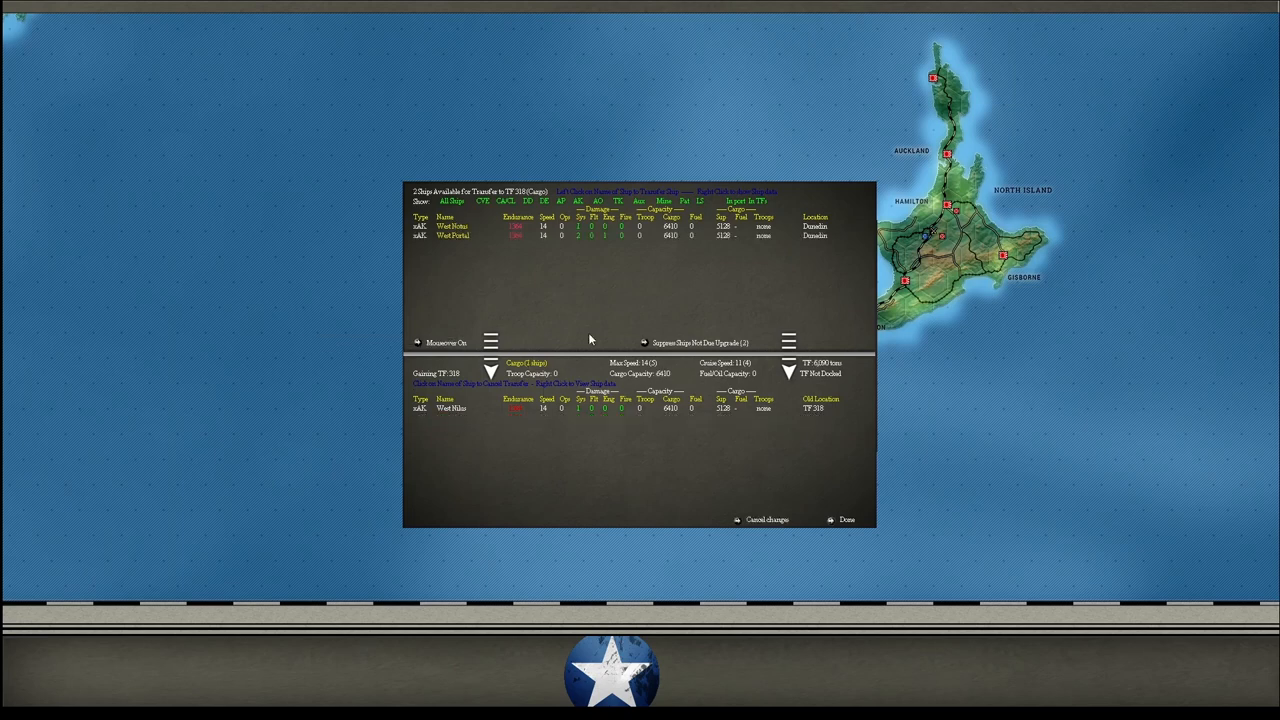
left_click(847, 519)
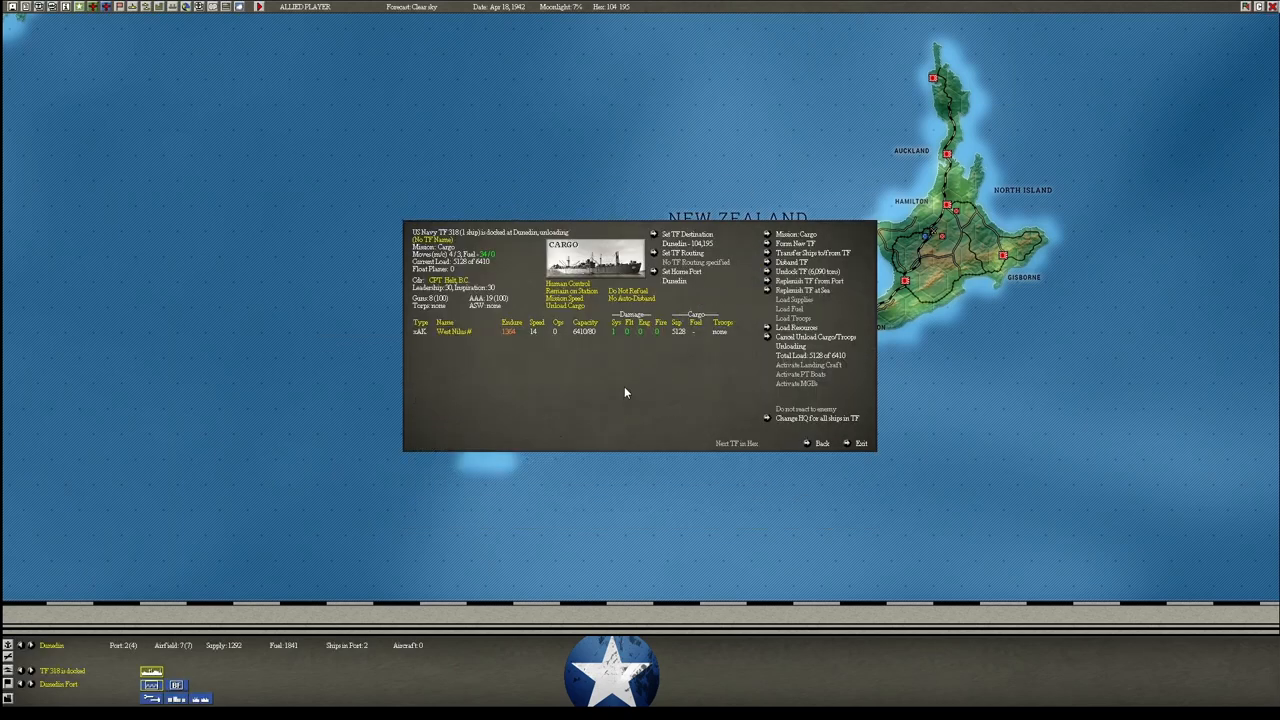
mouse_move(625, 388)
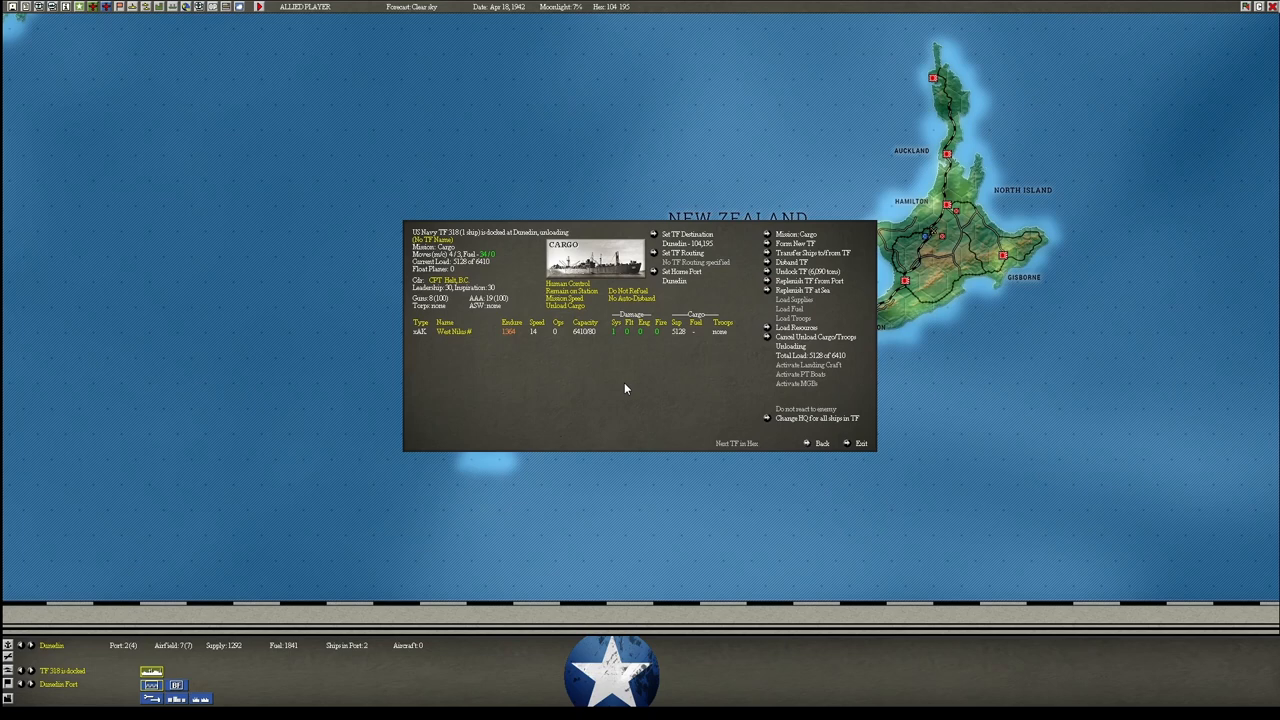
Close TF 318 and review the Christchurch and Blenheim garrison lists.
left_click(860, 443)
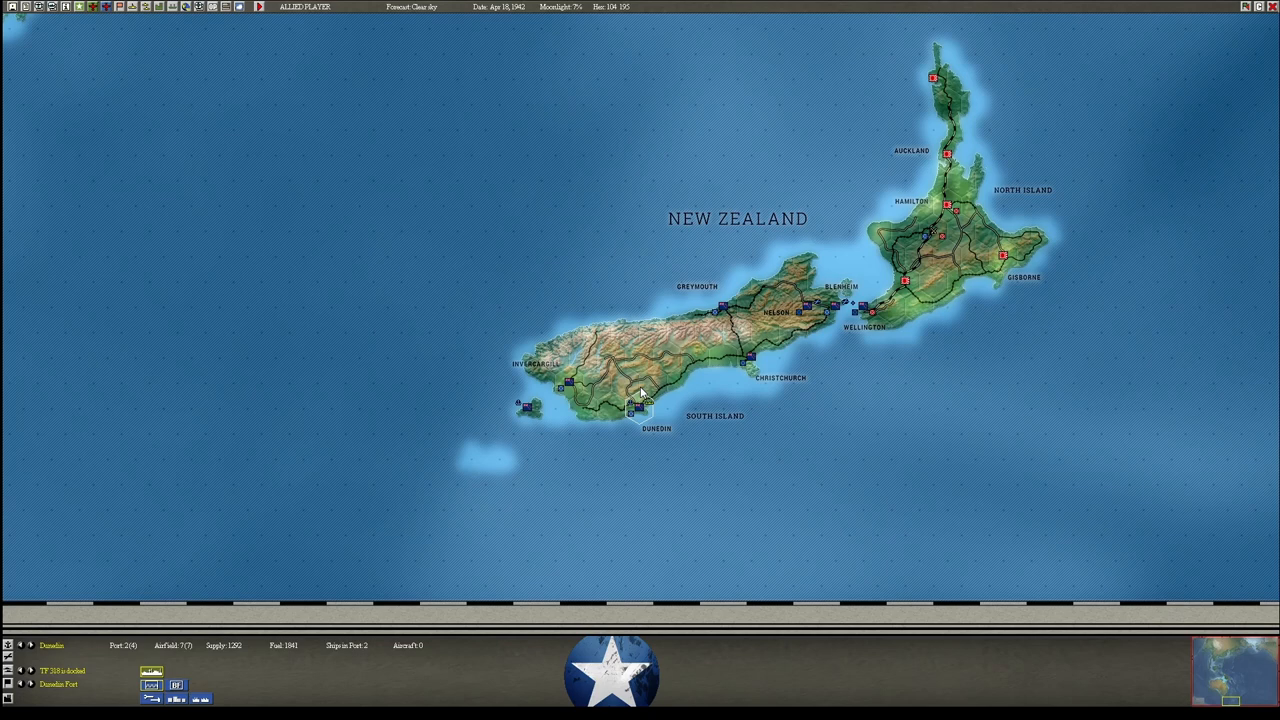
mouse_move(680, 393)
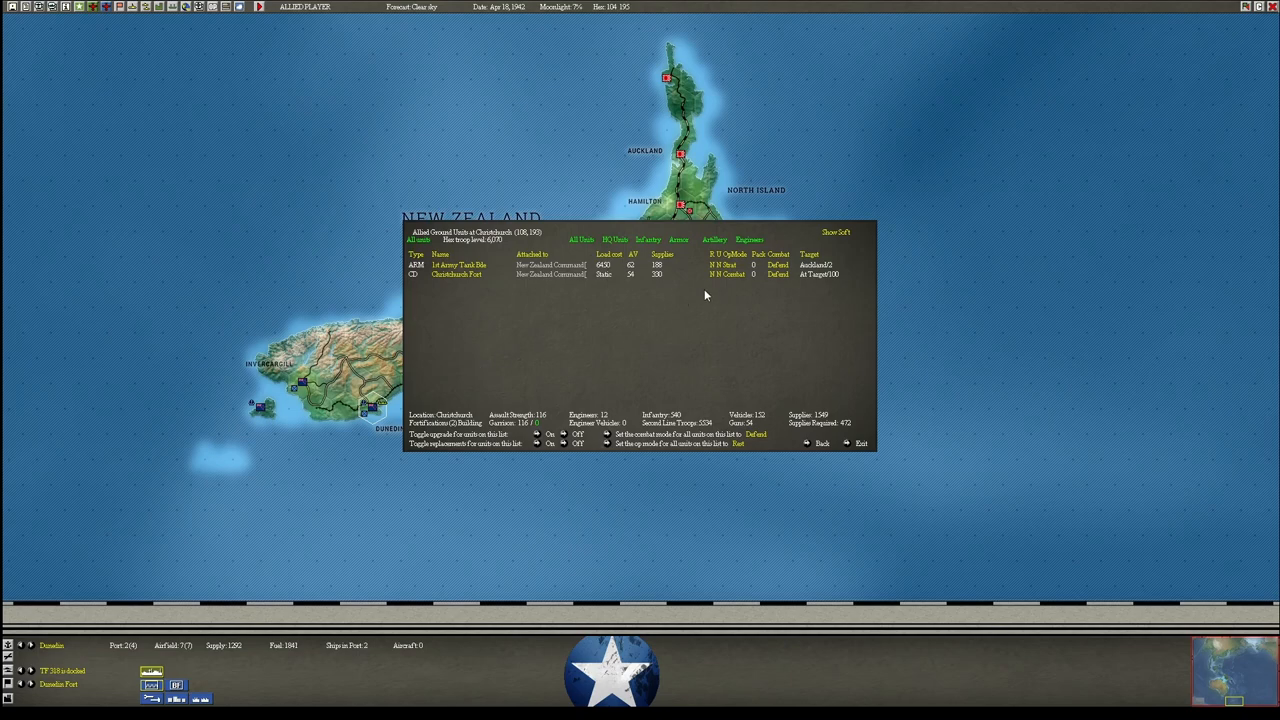
left_click(860, 443)
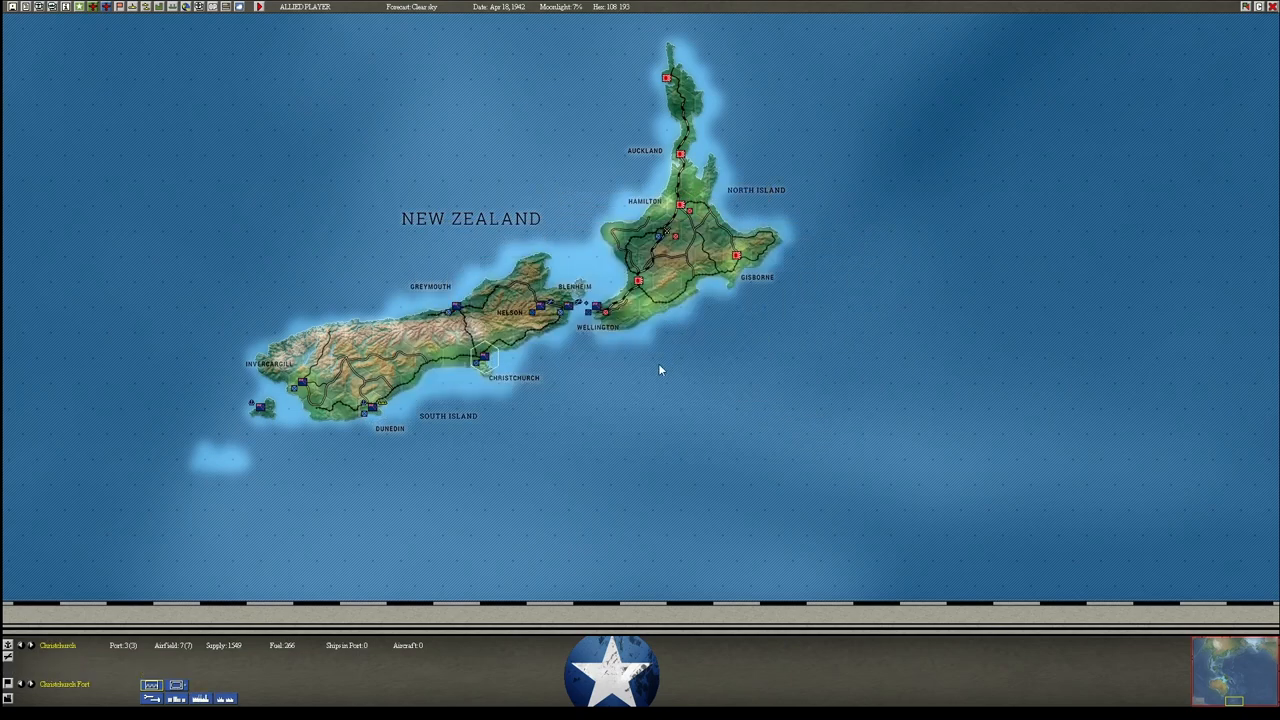
mouse_move(565, 318)
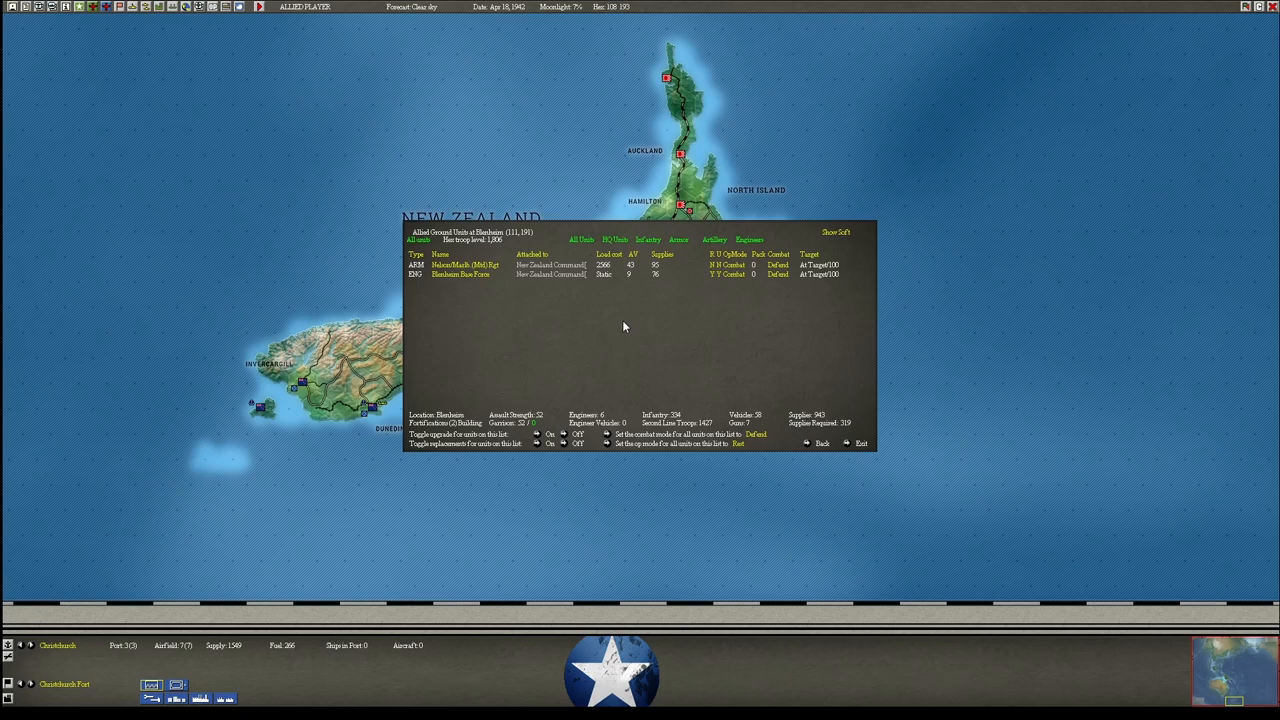
left_click(860, 443)
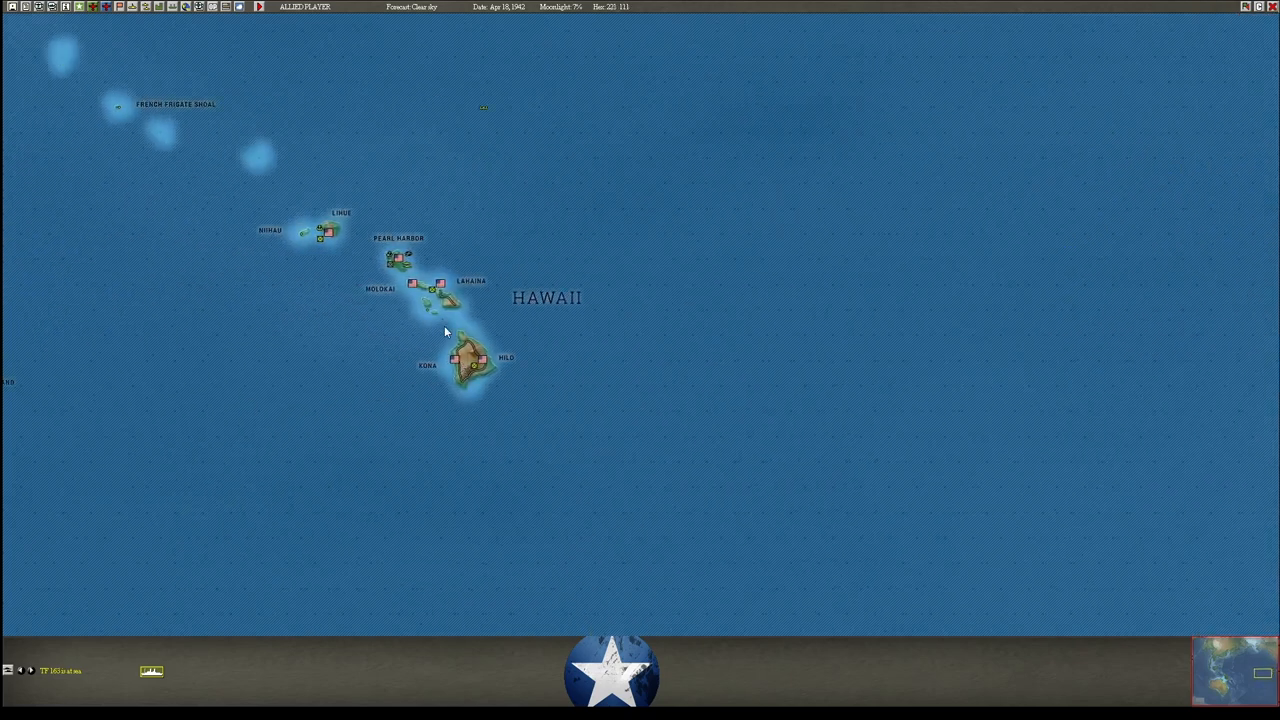
mouse_move(400, 258)
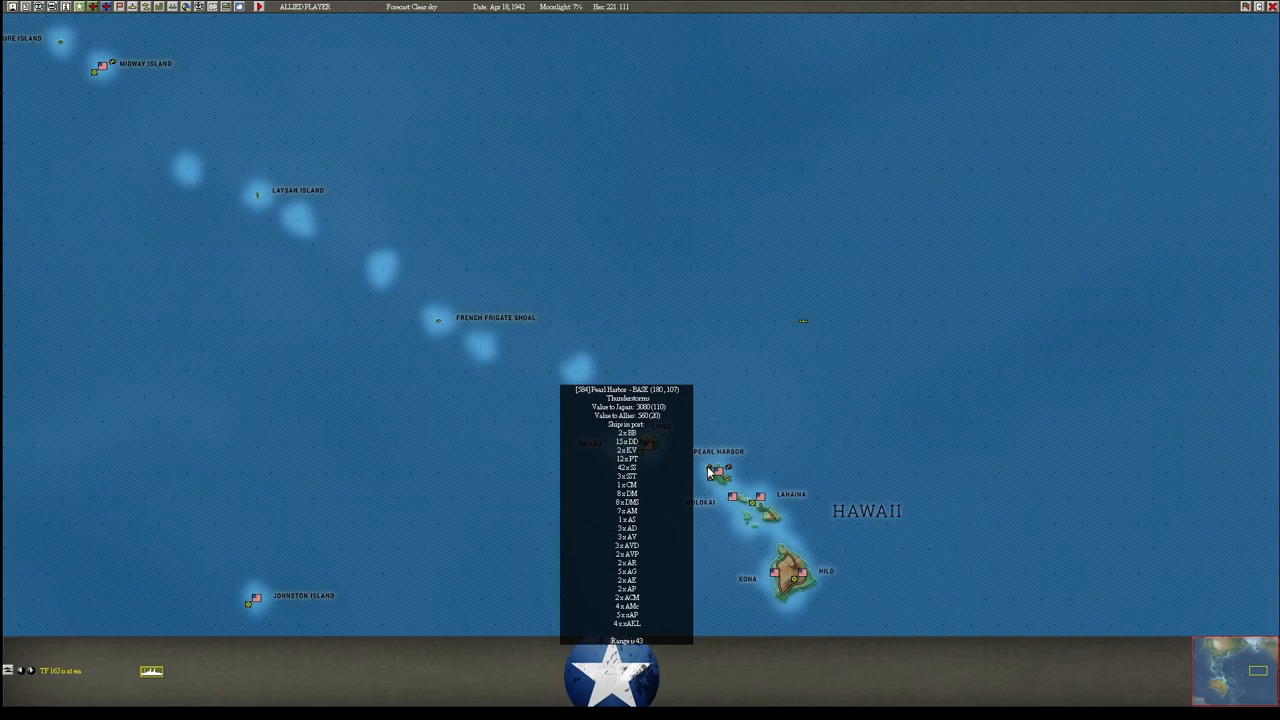
mouse_move(805, 333)
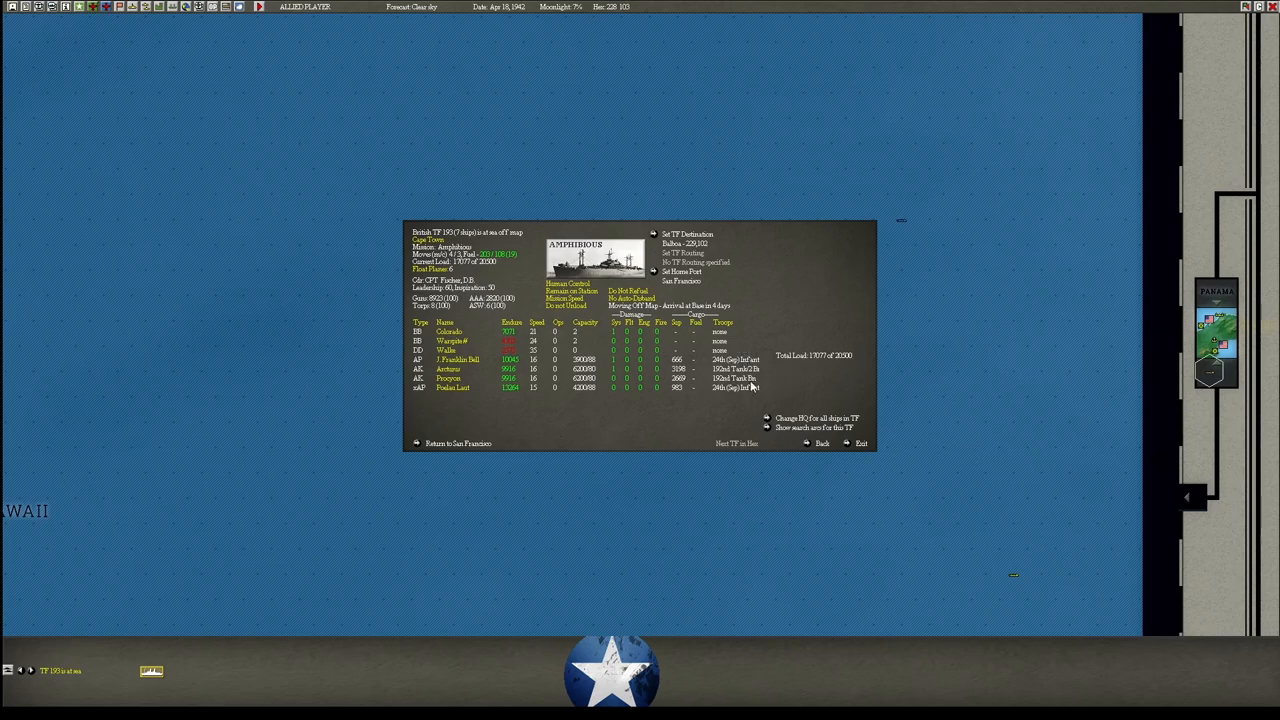
mouse_move(832, 400)
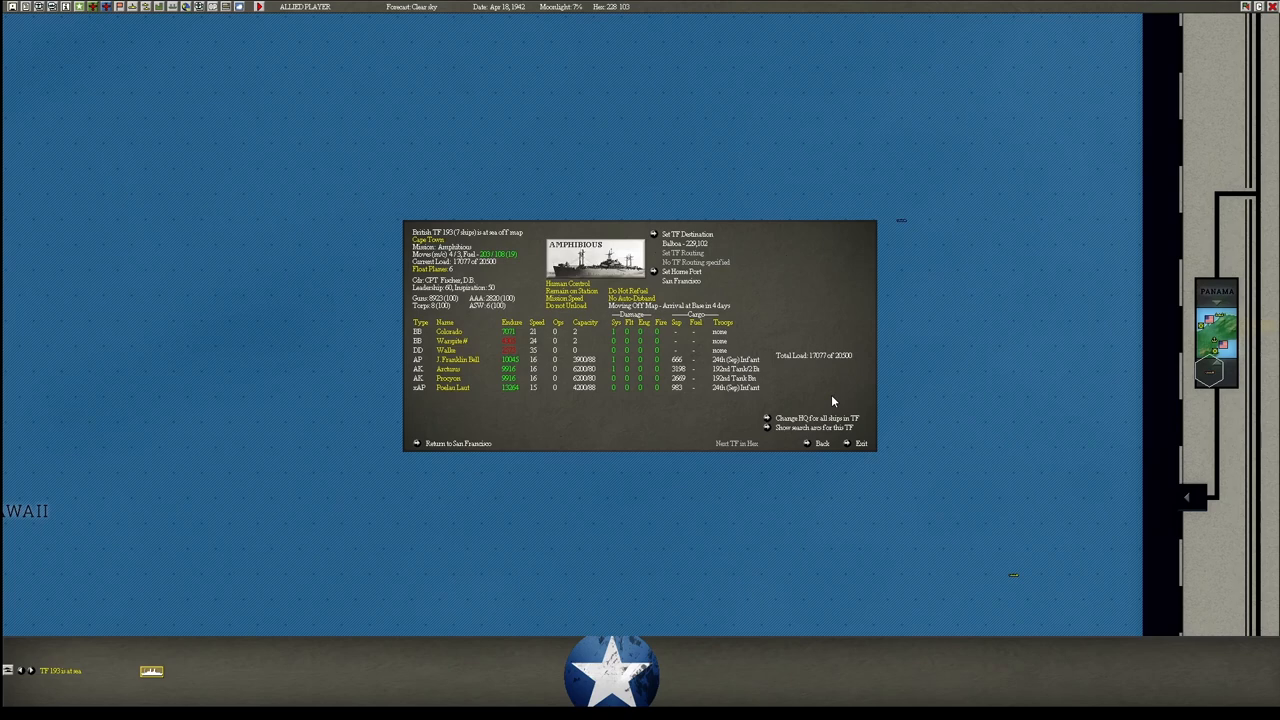
Close TF 193's details and jump the map to the California coast.
left_click(861, 443)
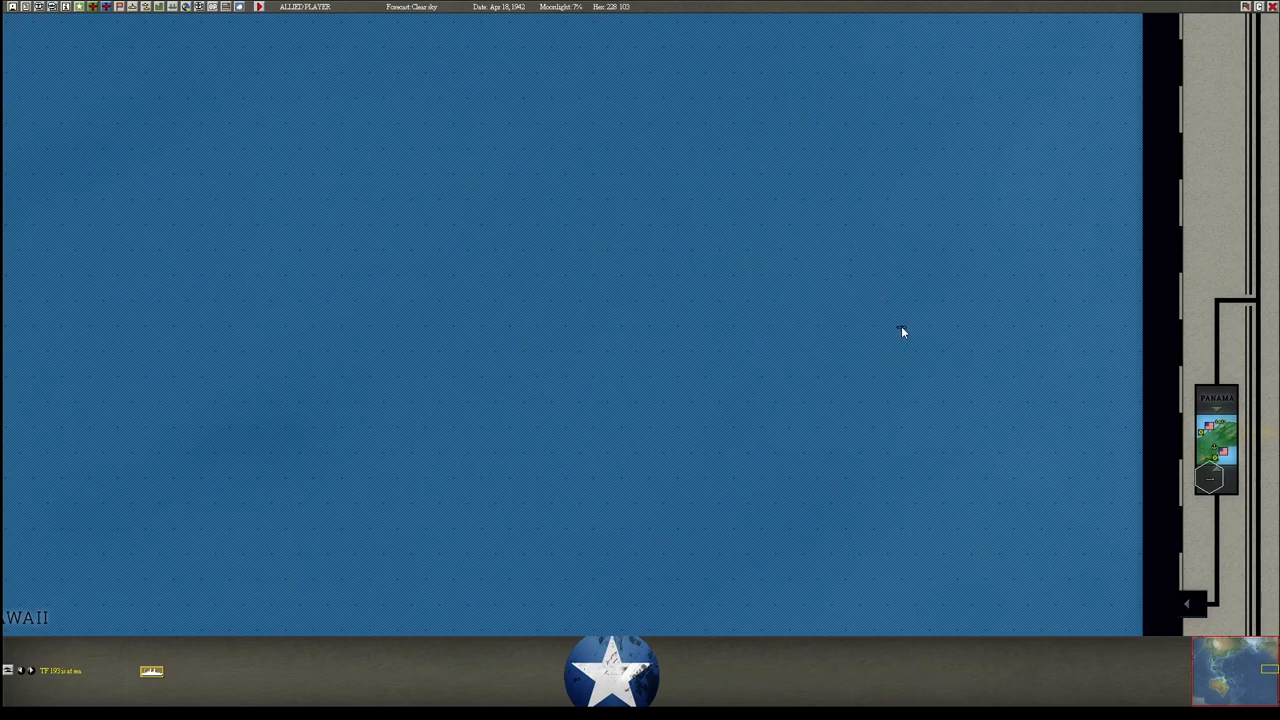
left_click(901, 331)
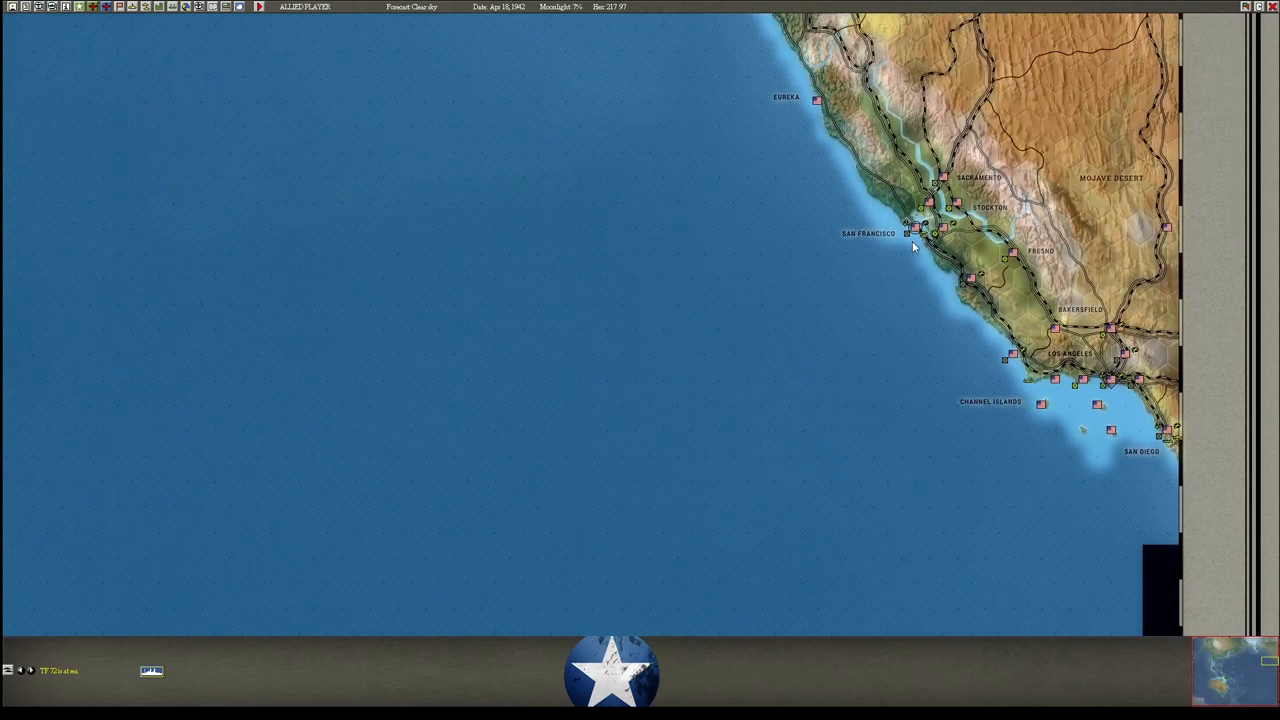
mouse_move(856, 260)
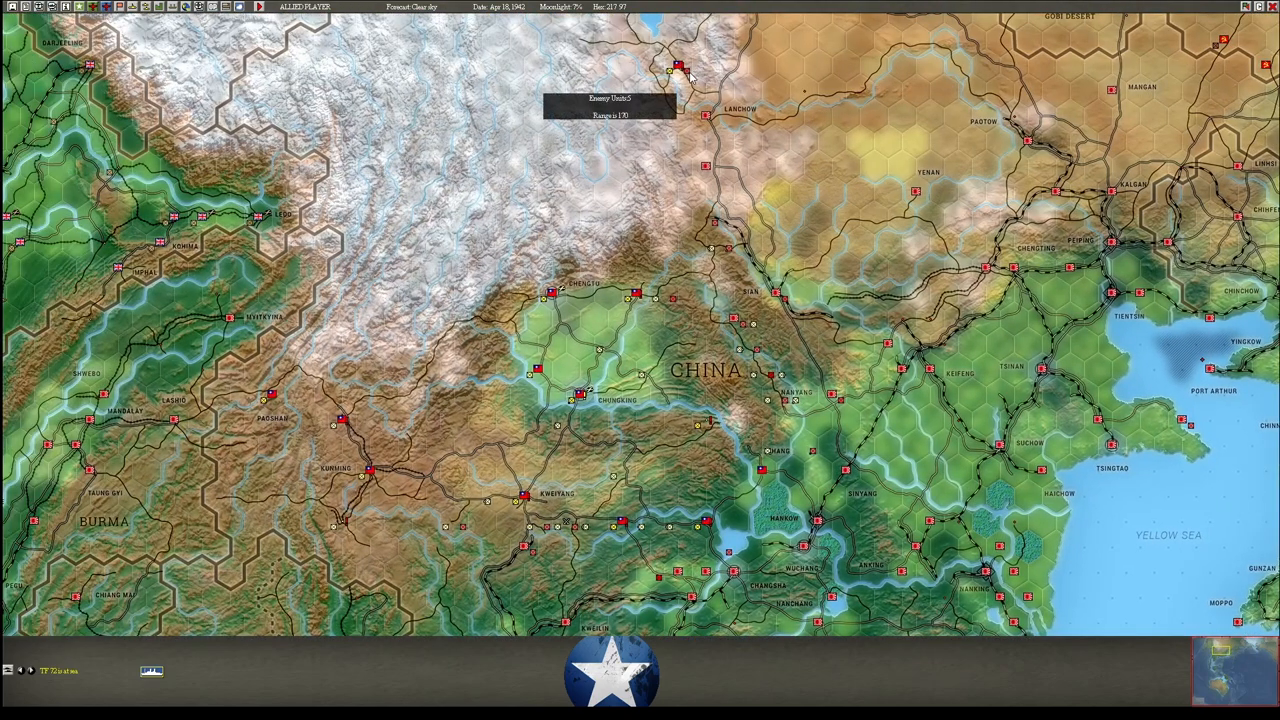
mouse_move(660, 250)
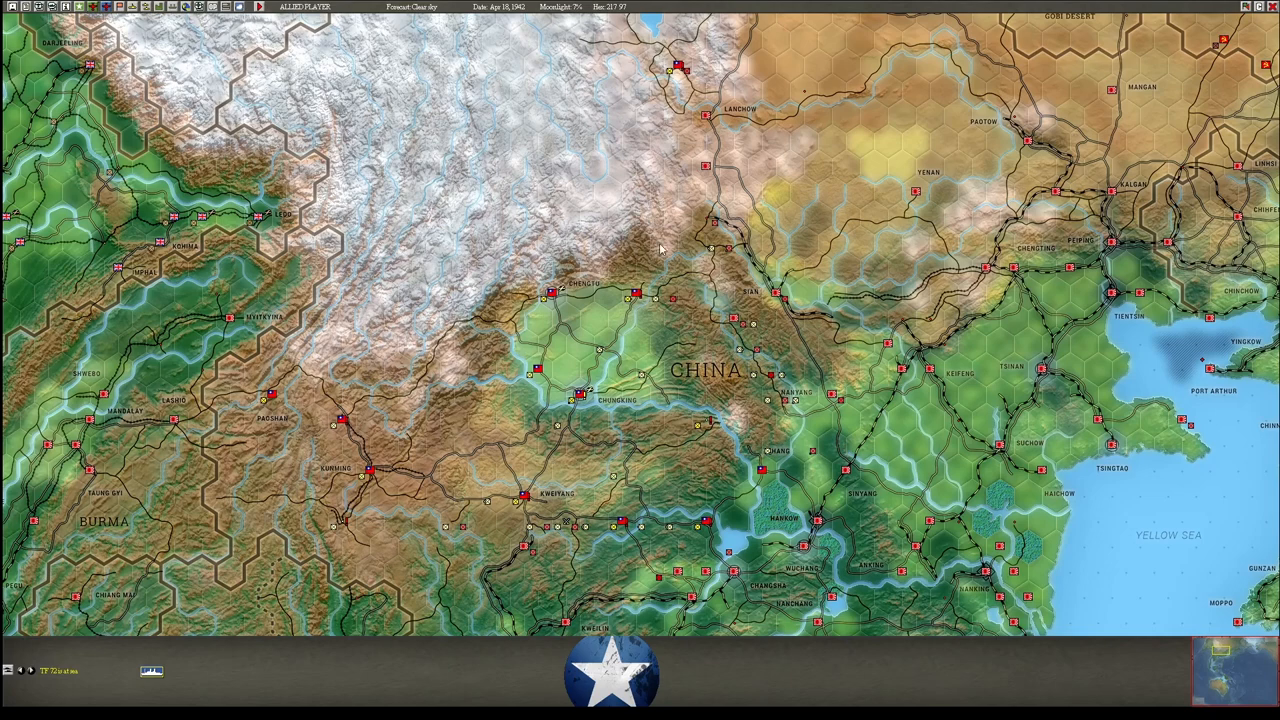
mouse_move(715, 255)
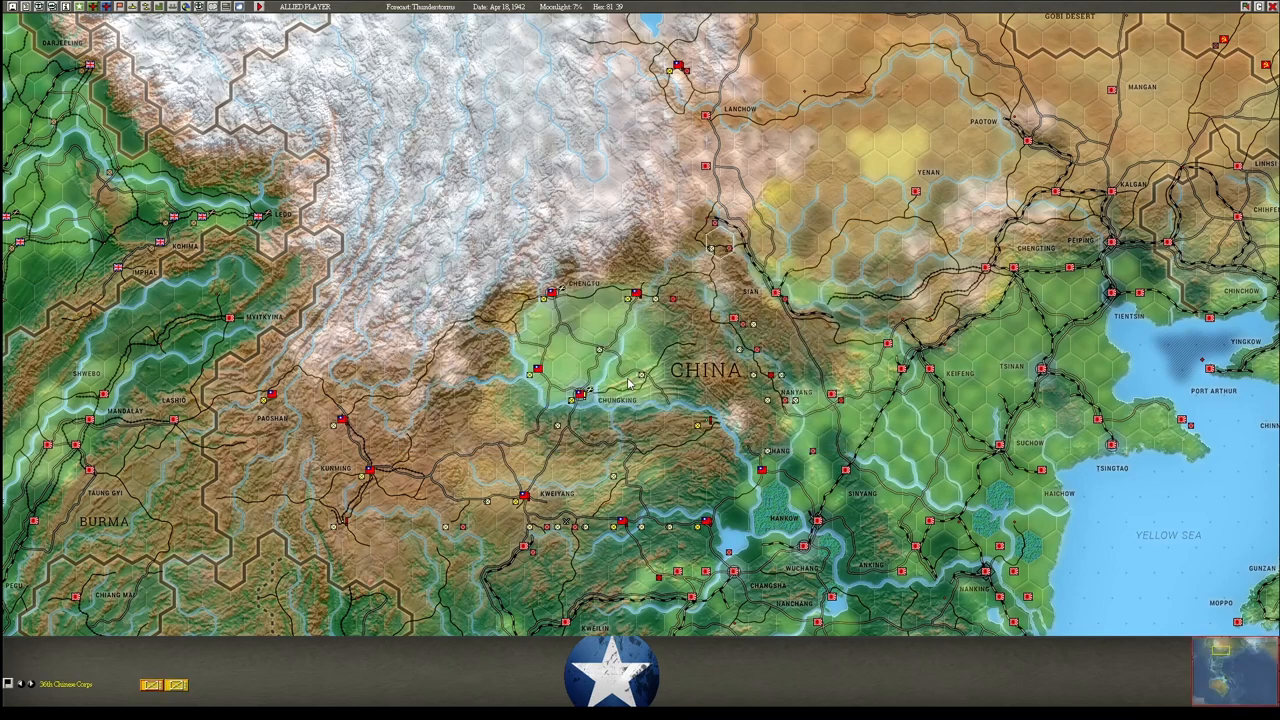
mouse_move(812, 291)
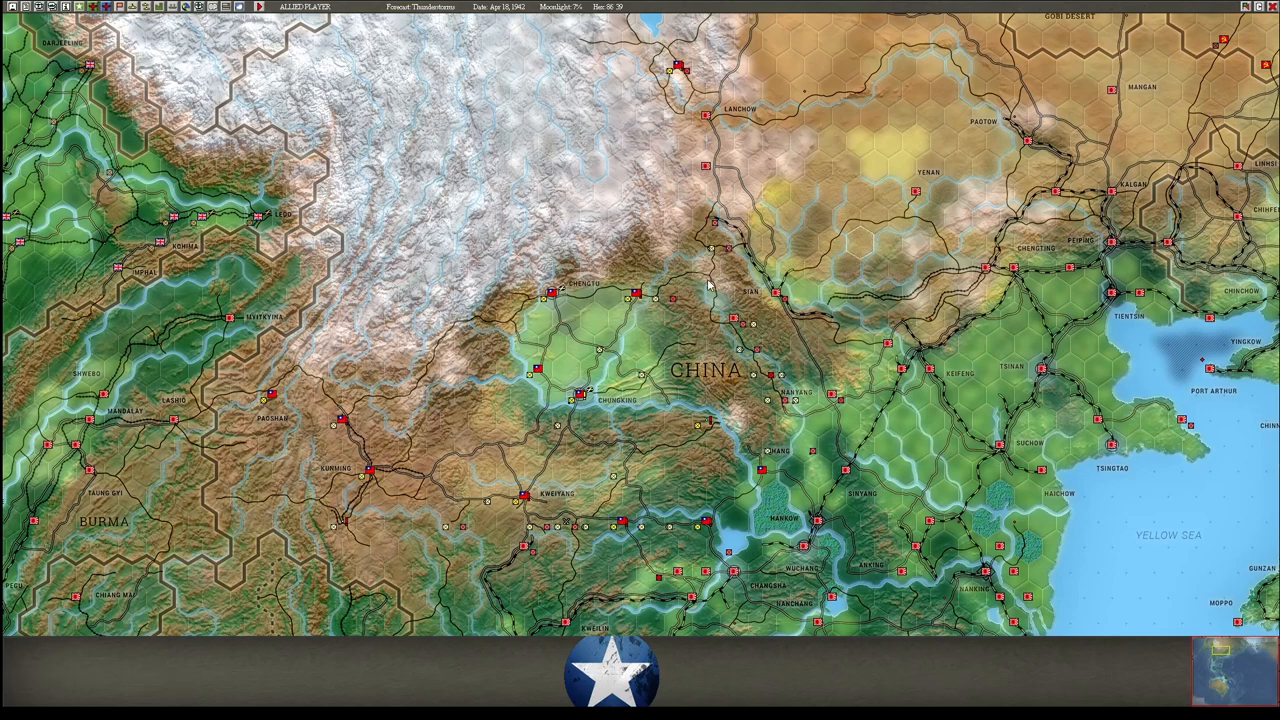
mouse_move(710, 250)
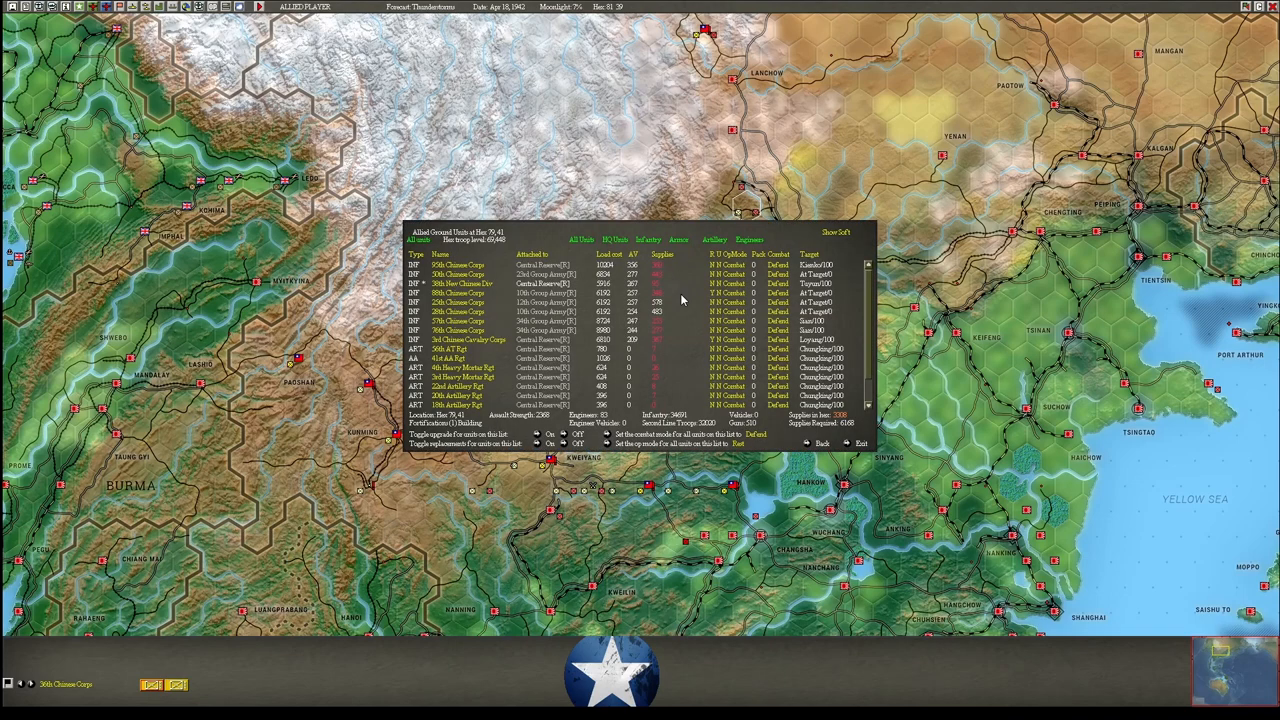
mouse_move(838, 232)
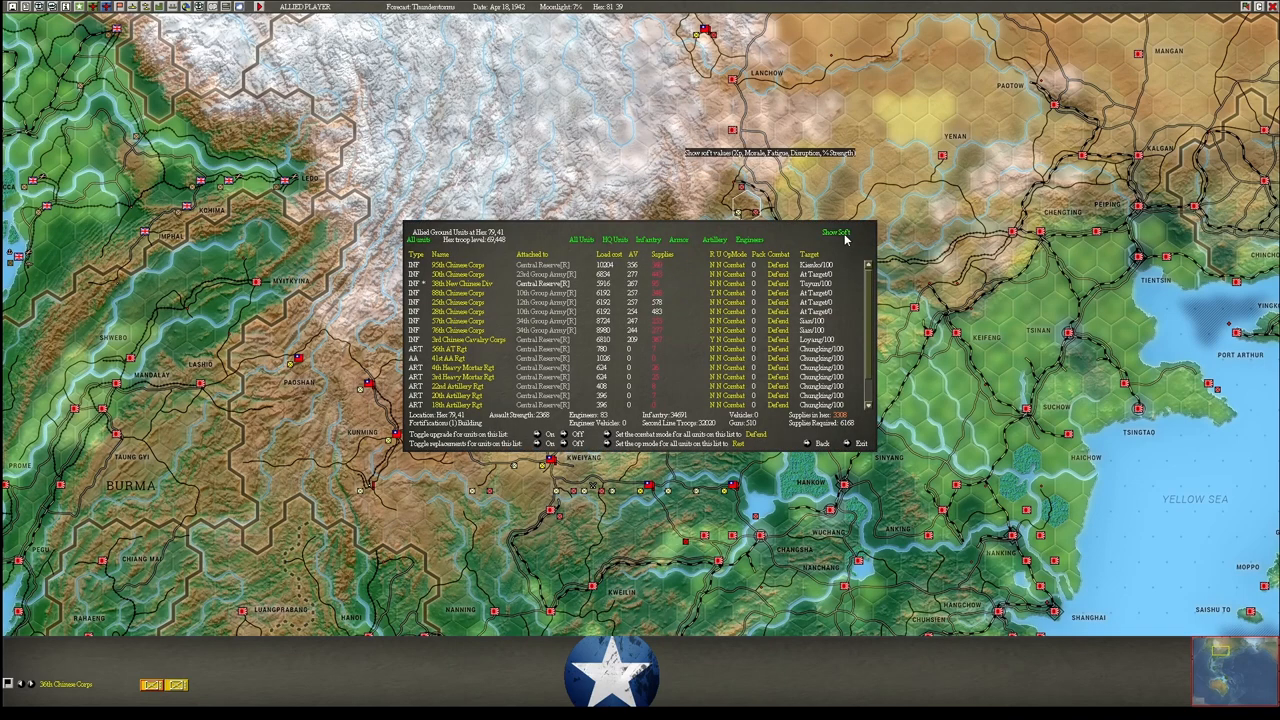
left_click(837, 232)
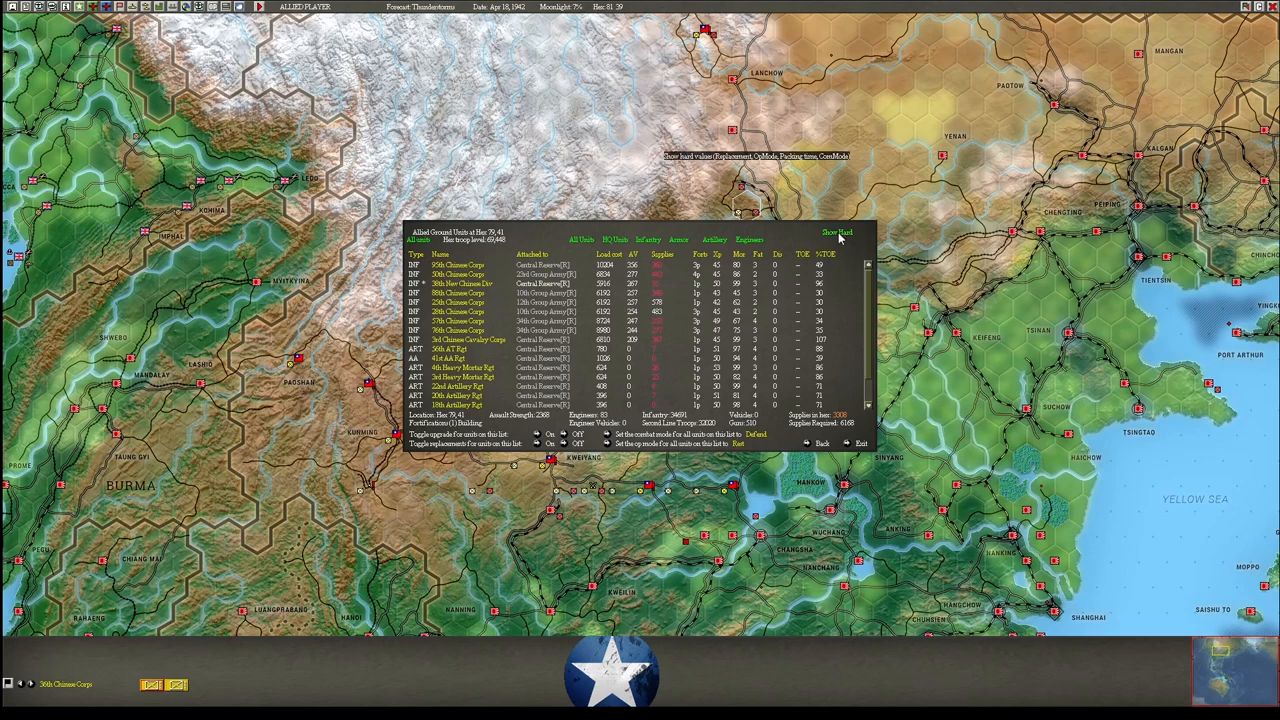
left_click(837, 232)
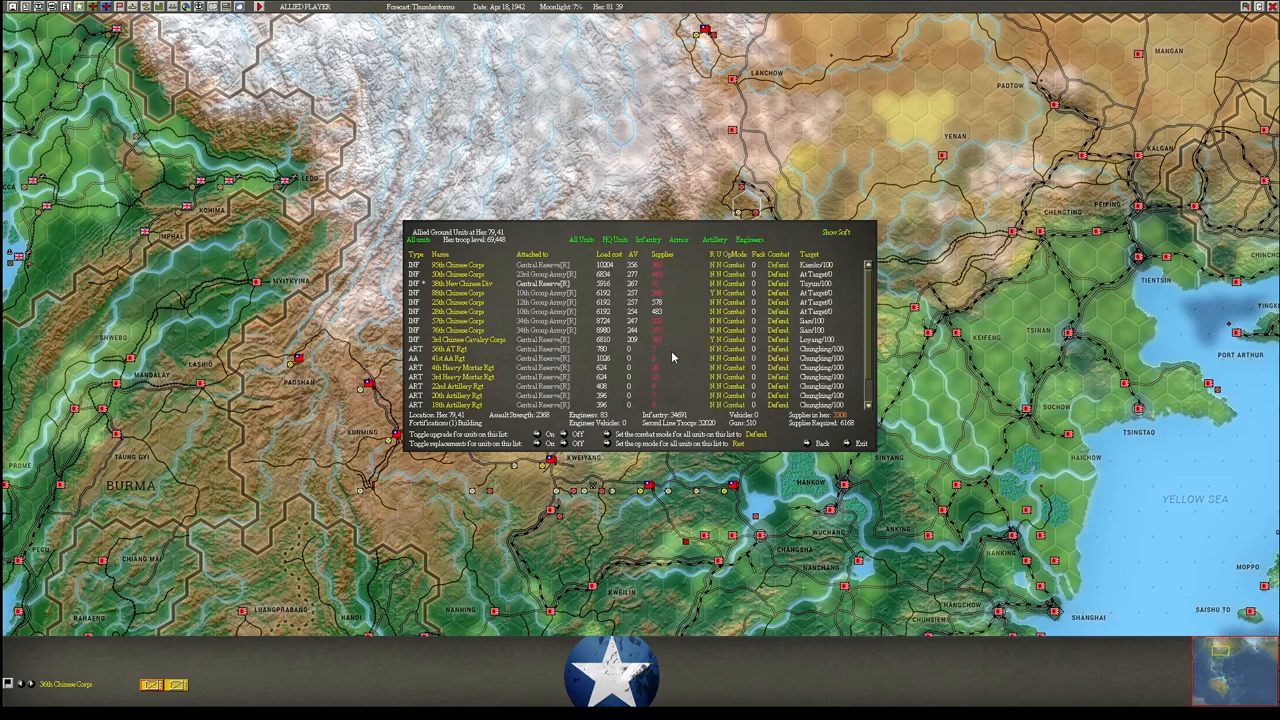
scroll("down", 3)
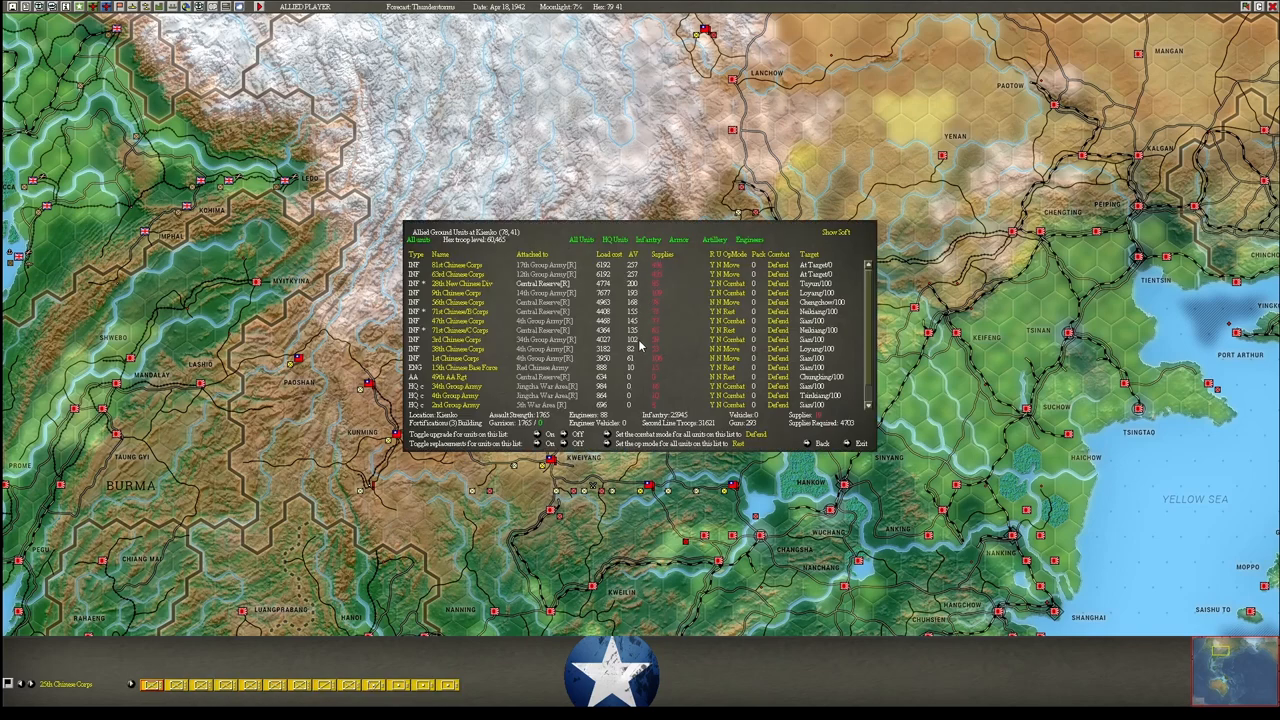
mouse_move(650, 310)
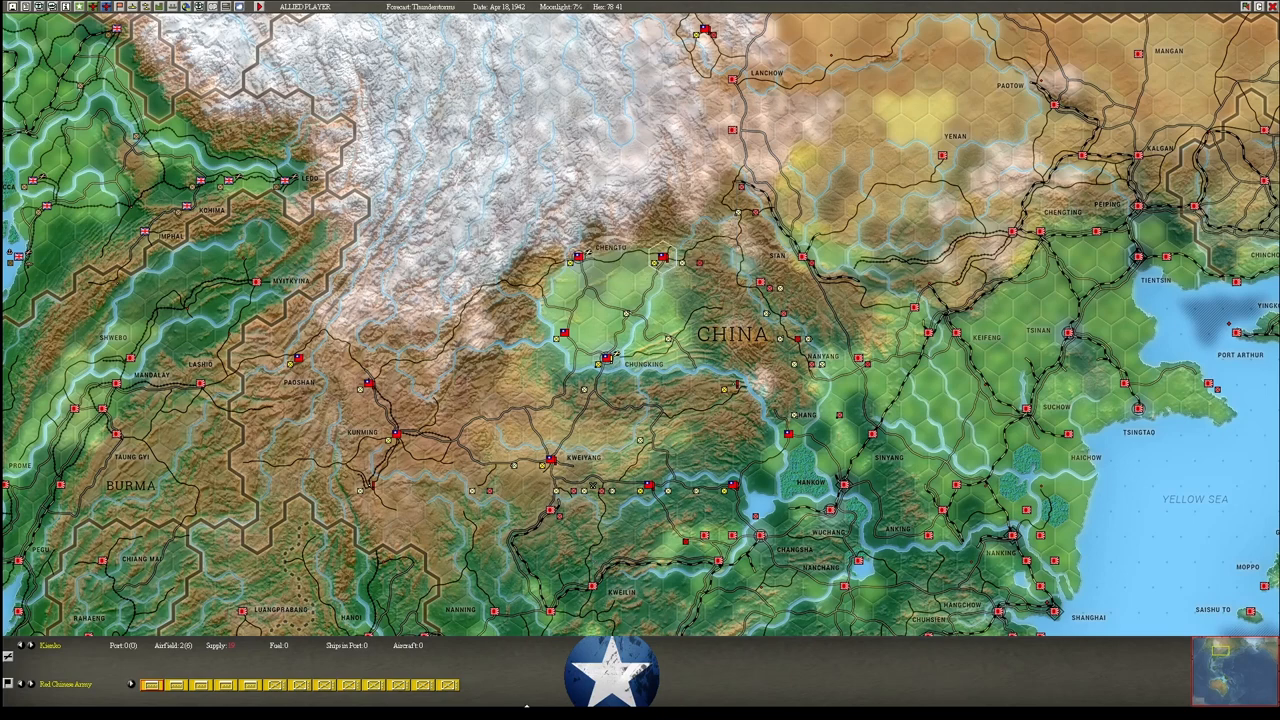
Scroll south and check the ground unit lists for hexes 76,50 and 75,50, then close them.
scroll("down", 3)
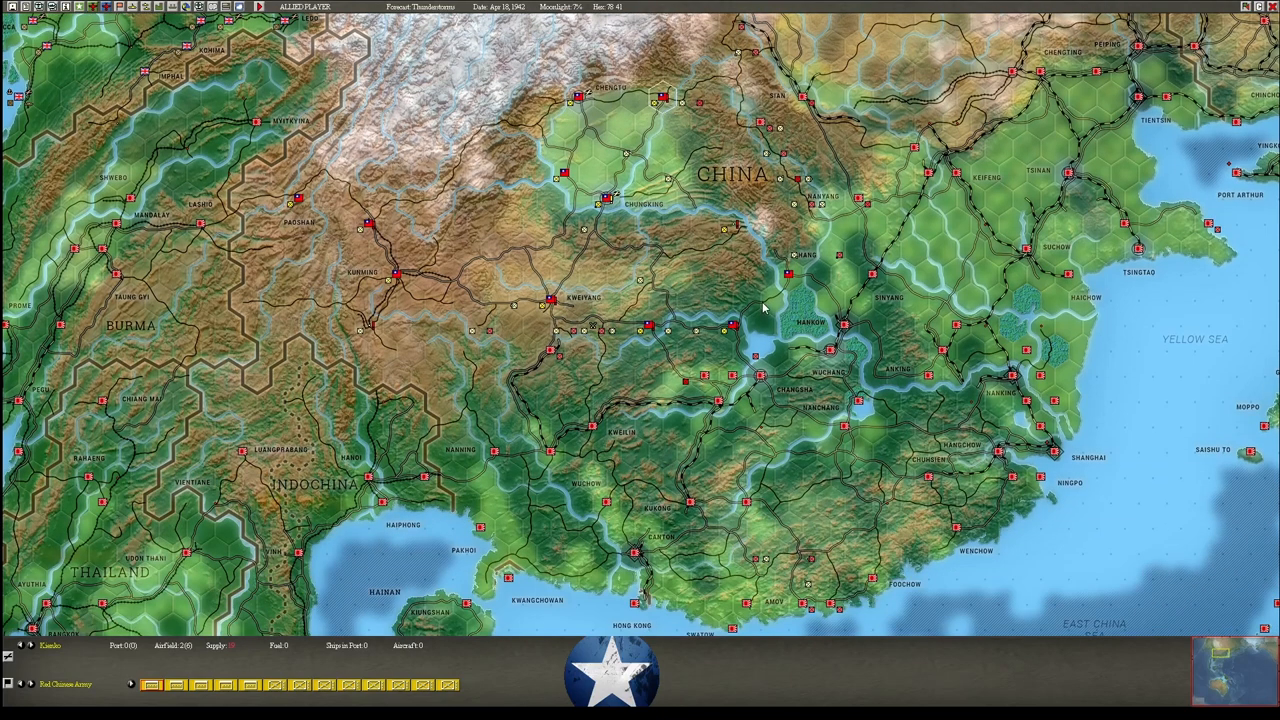
mouse_move(770, 140)
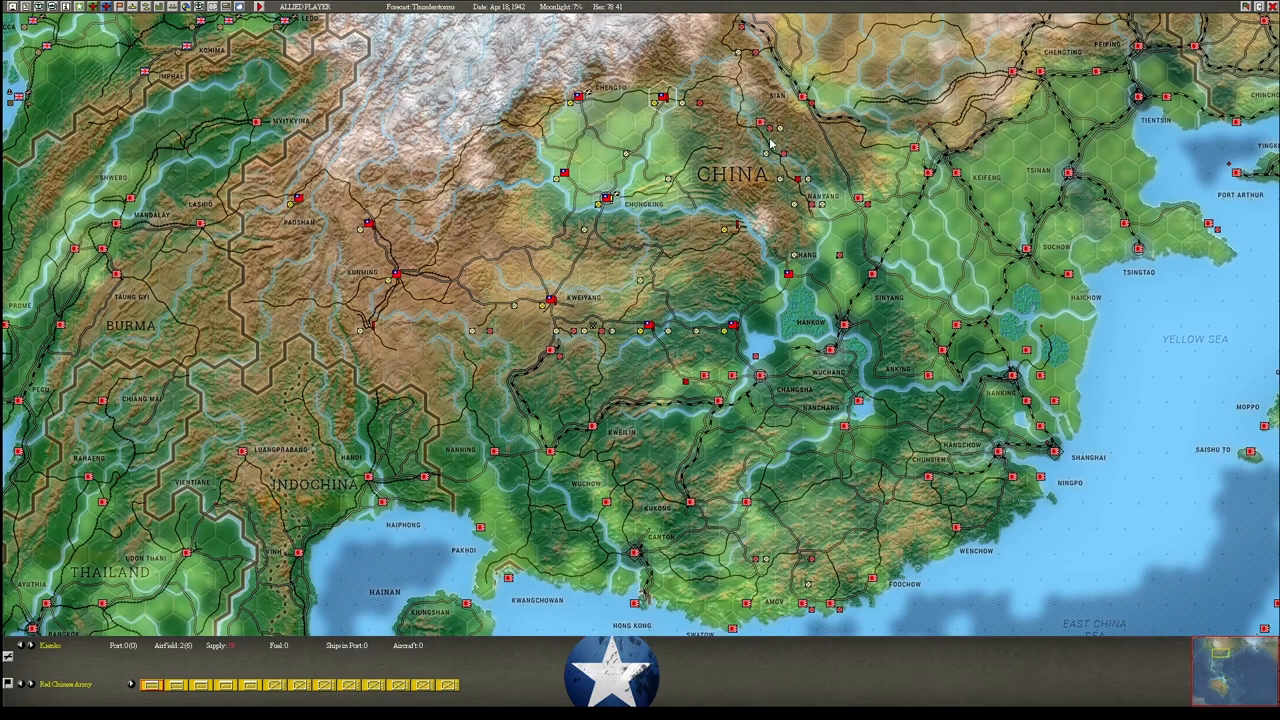
mouse_move(818, 235)
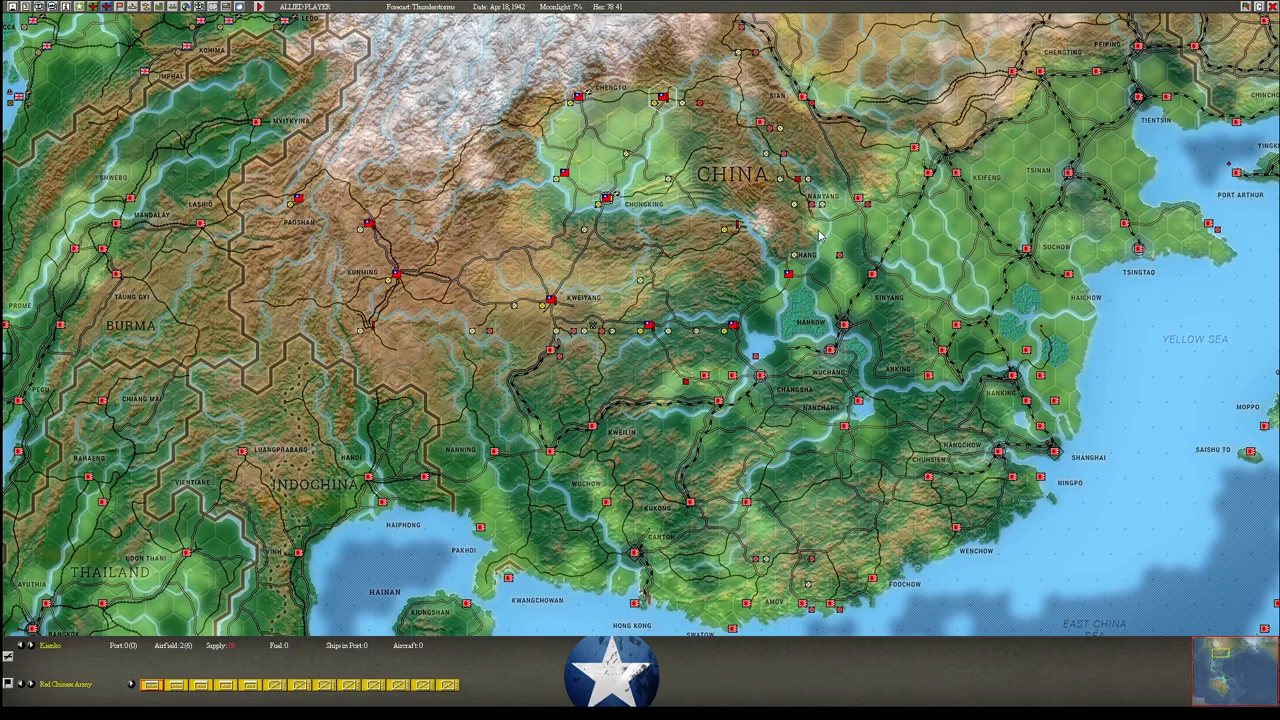
mouse_move(793, 218)
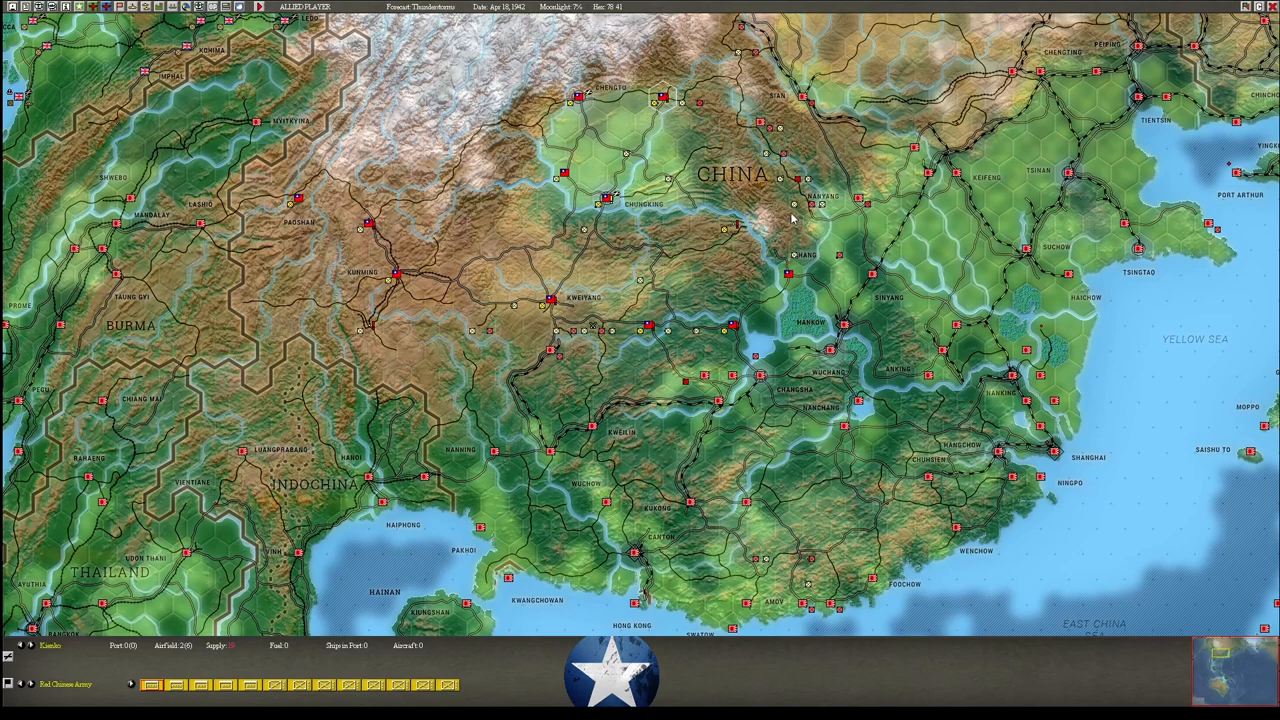
mouse_move(588, 340)
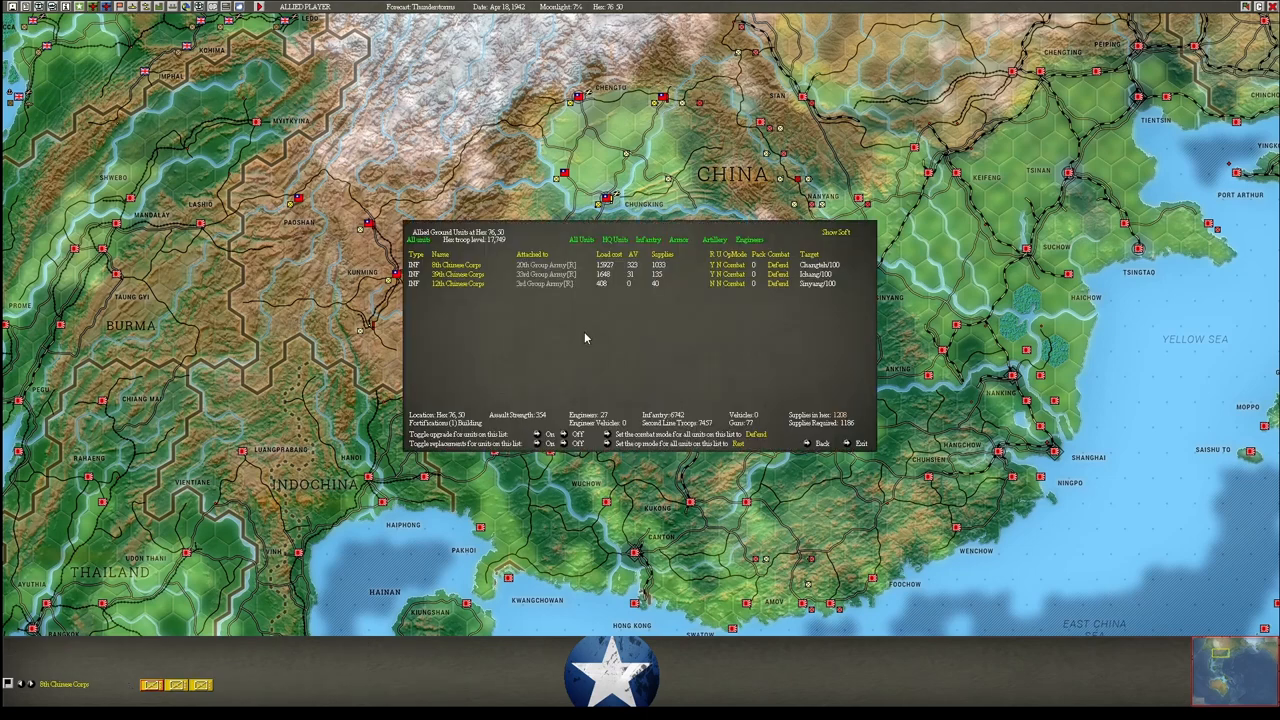
left_click(457, 283)
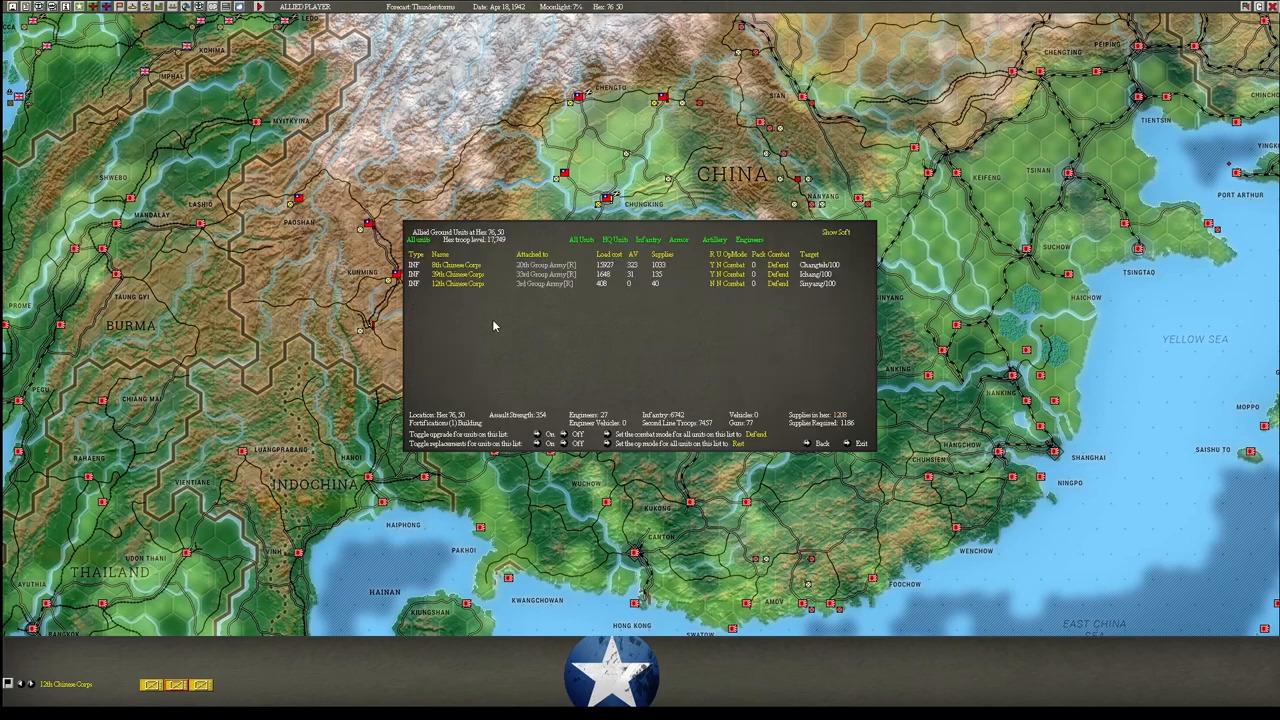
left_click(457, 265)
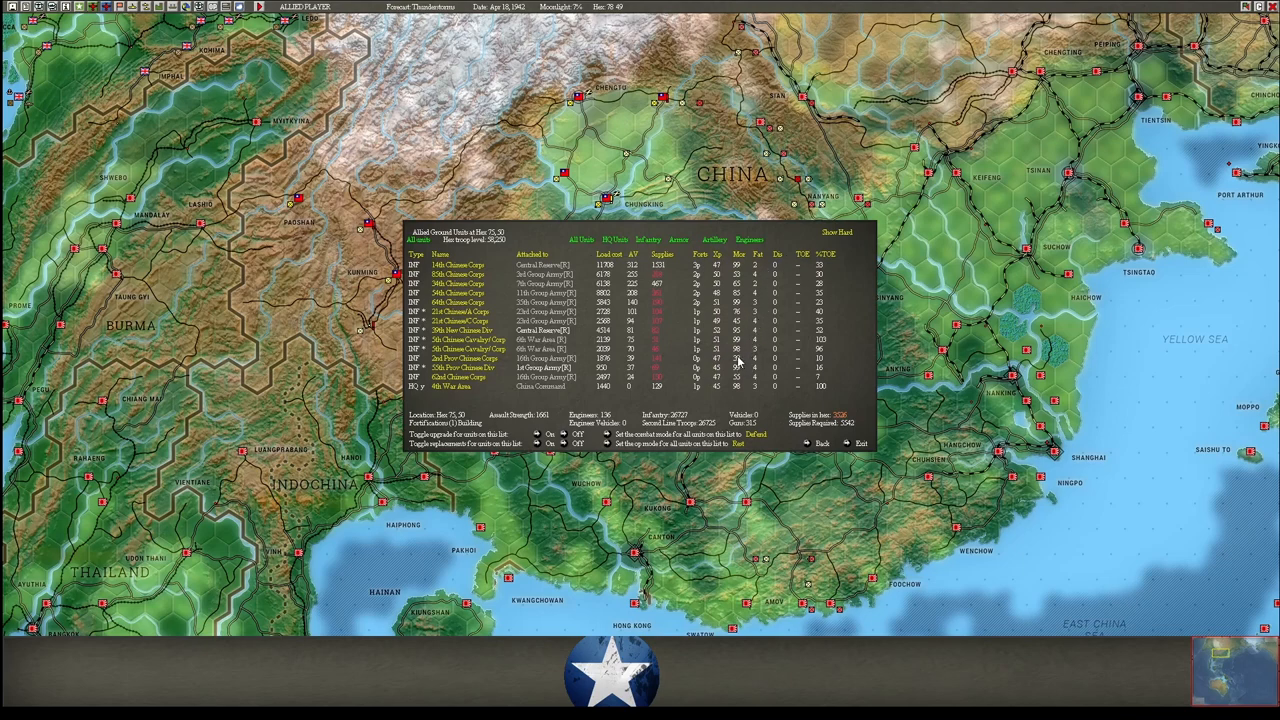
mouse_move(738, 393)
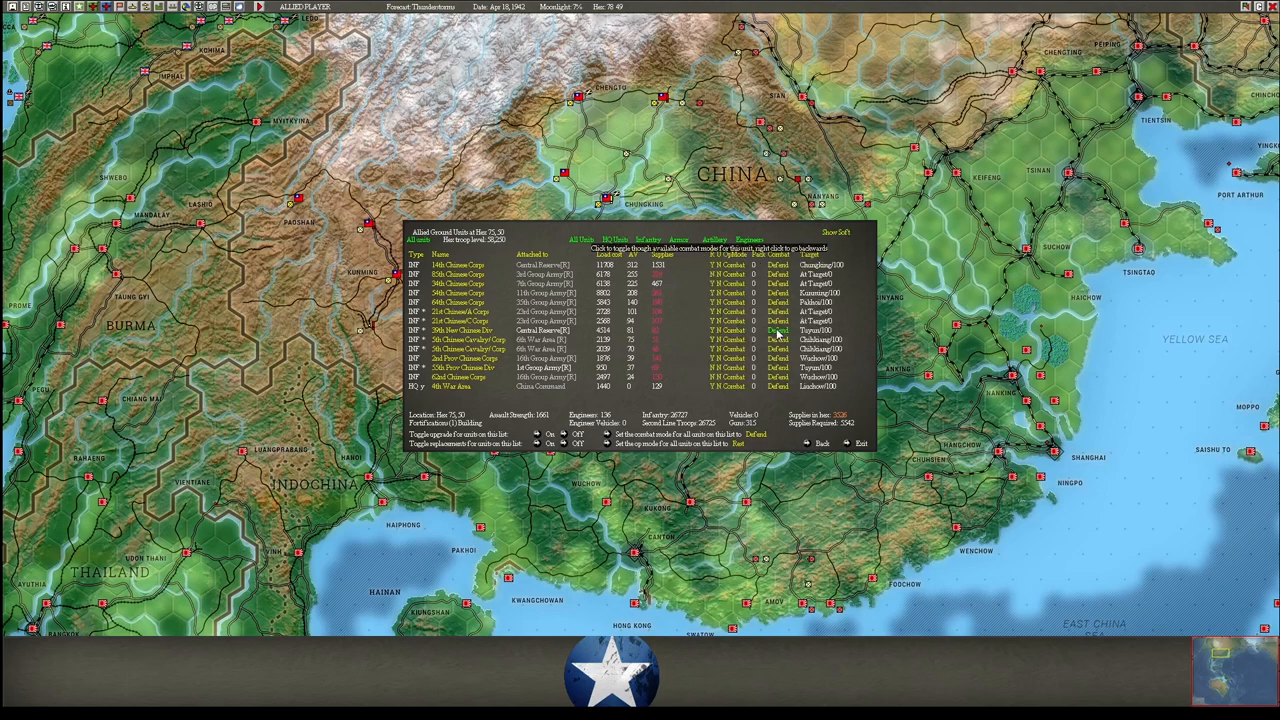
left_click(860, 443)
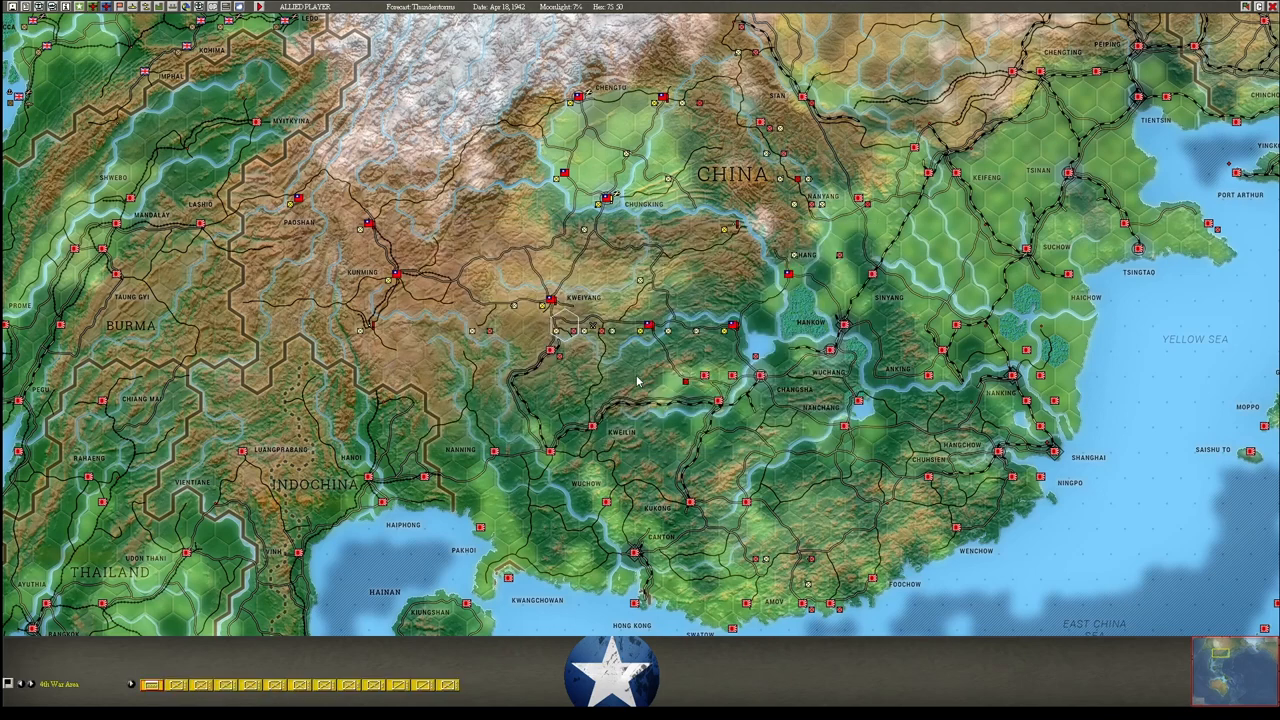
mouse_move(475, 337)
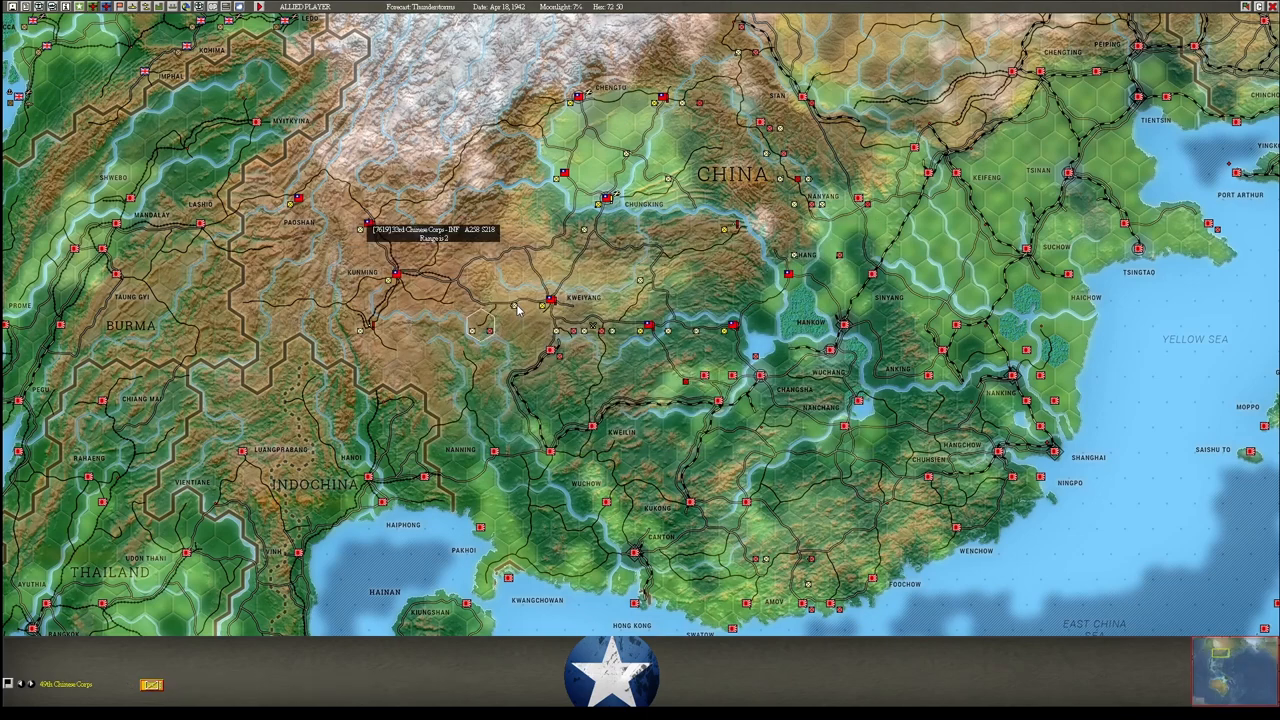
mouse_move(525, 327)
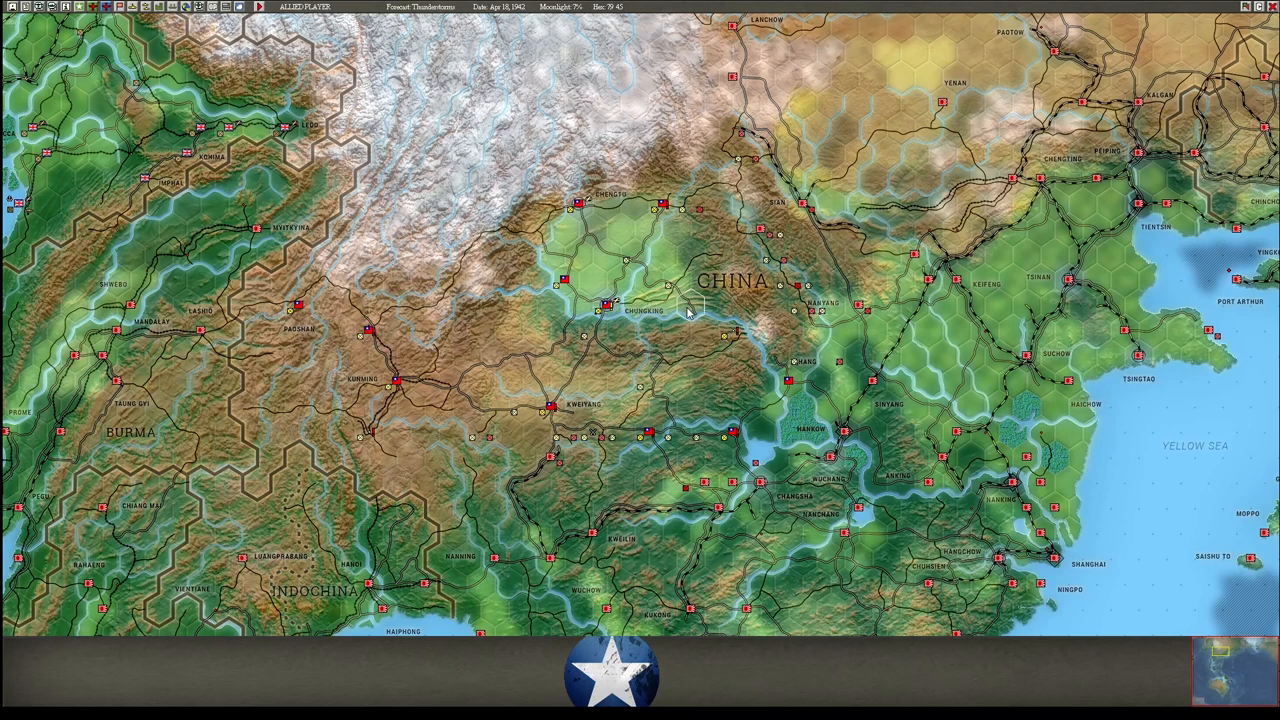
mouse_move(685, 318)
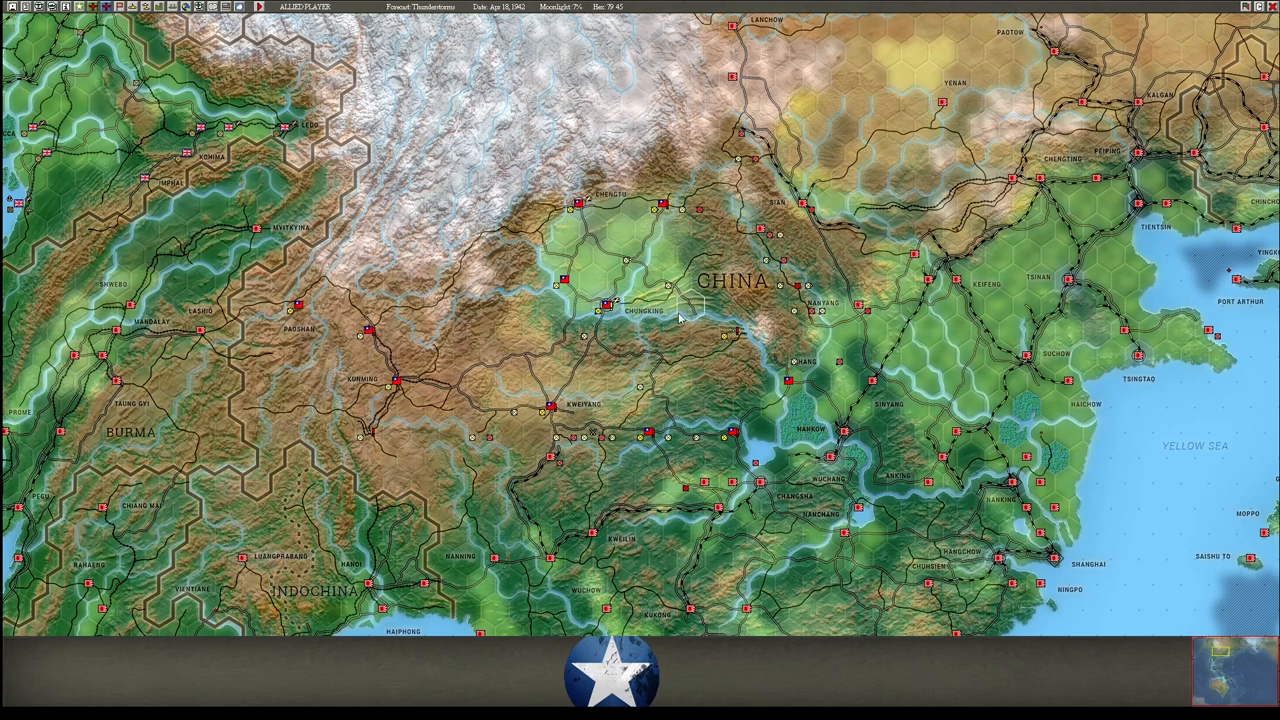
mouse_move(640, 264)
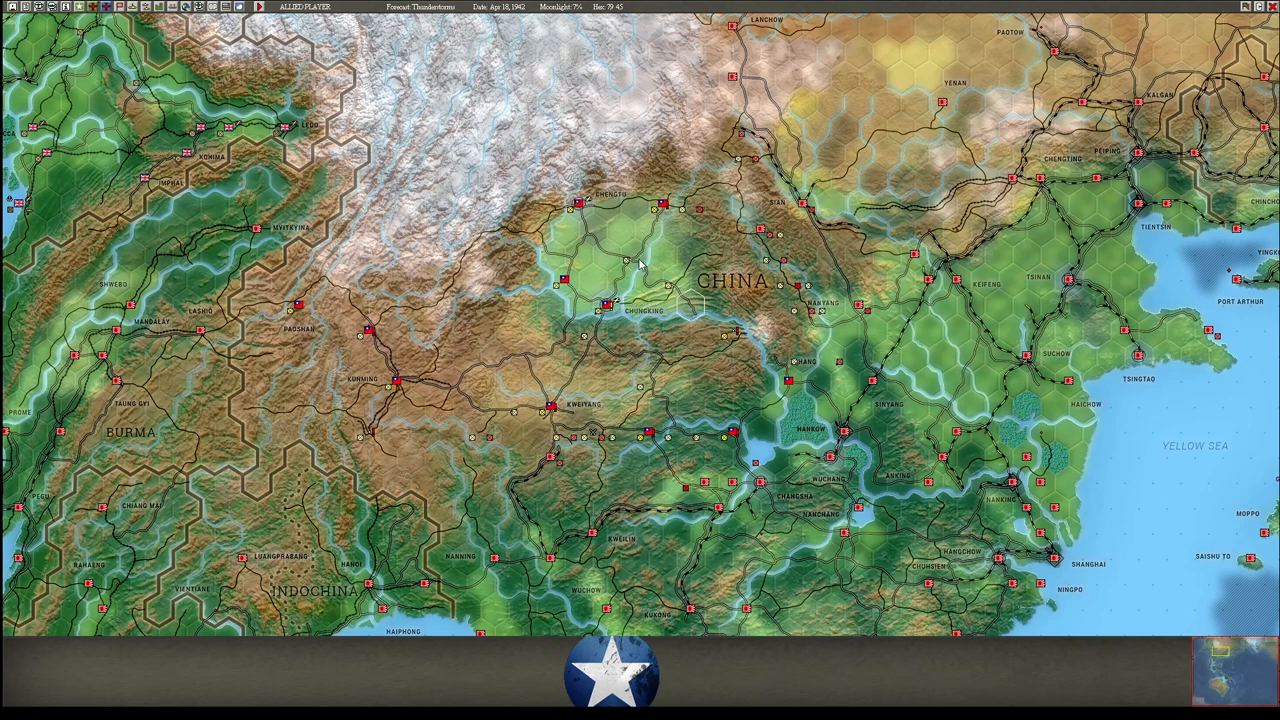
Select the Chinese corps hex north of Chungking.
left_click(634, 253)
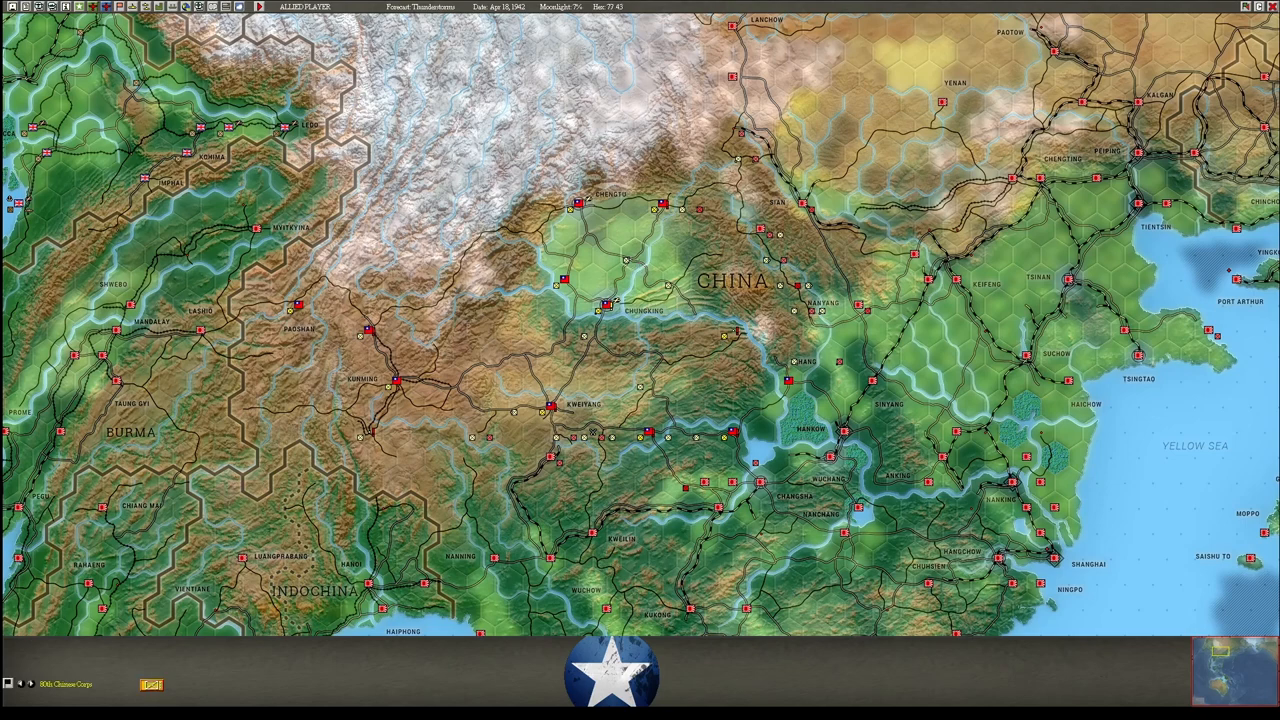